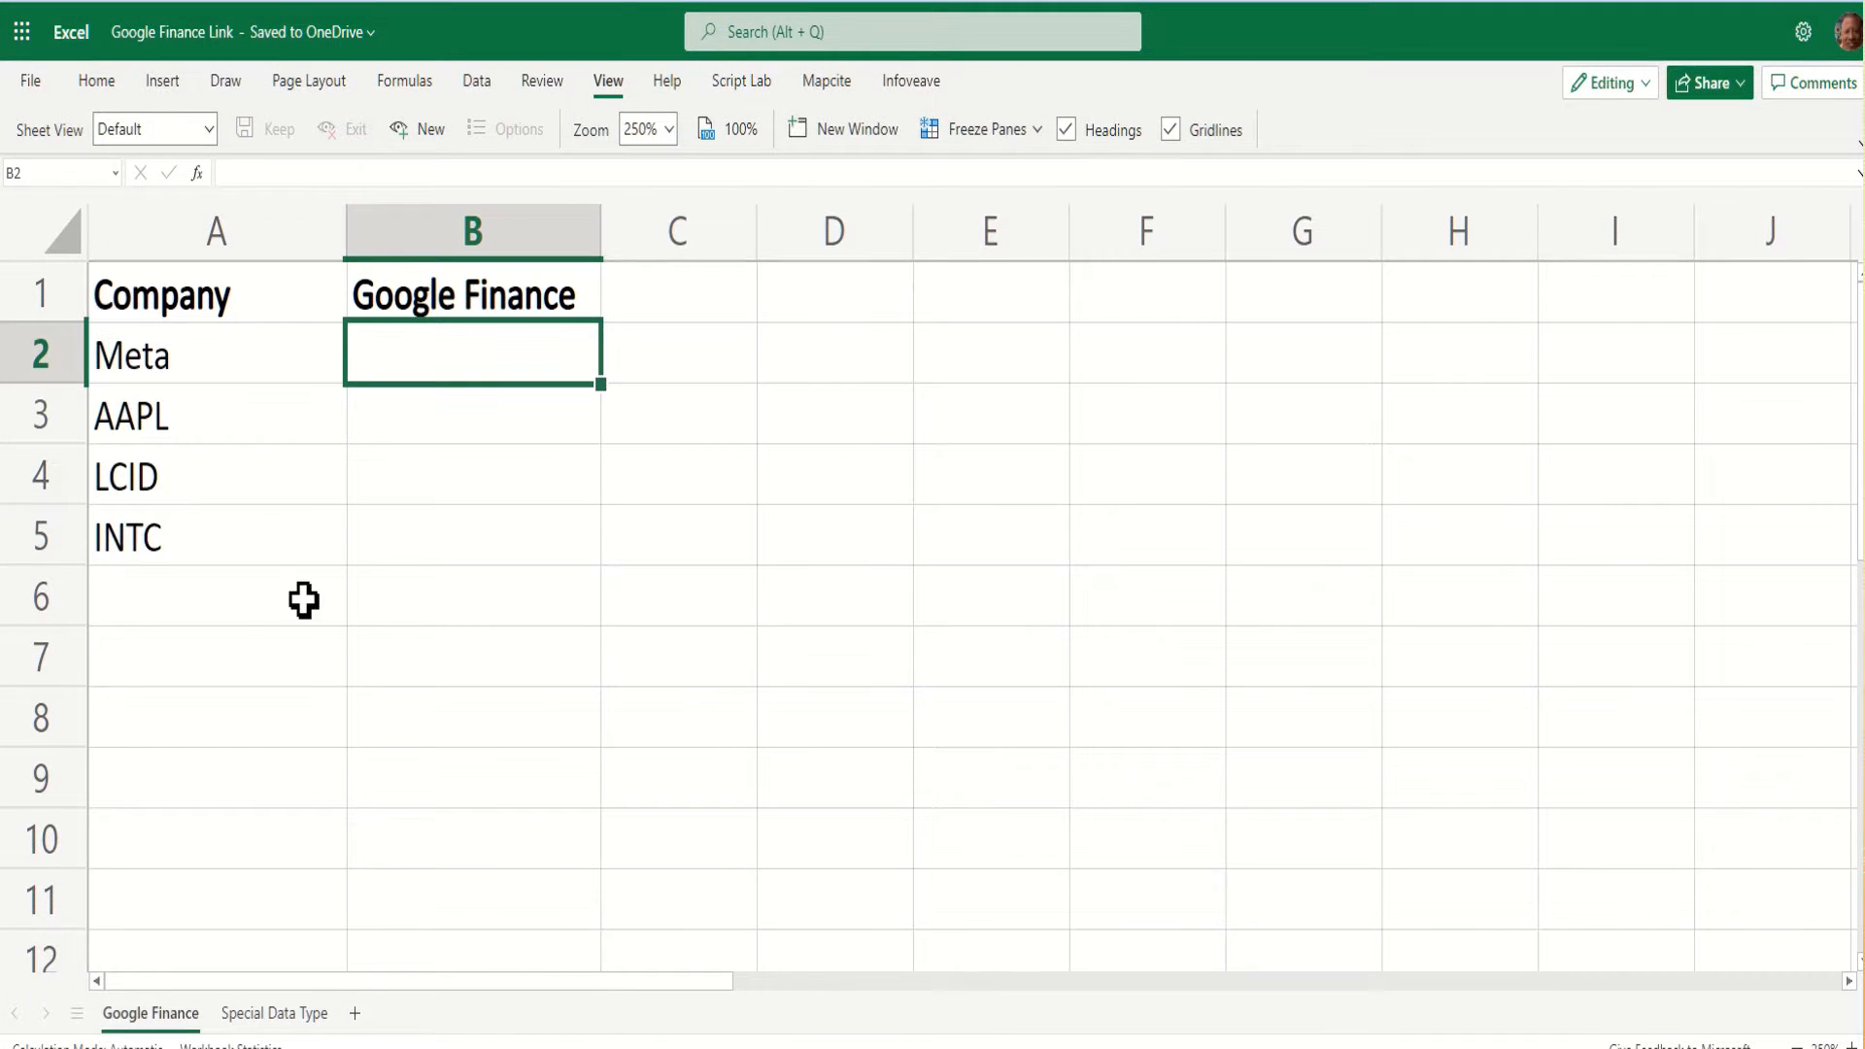
mouse_move(350, 505)
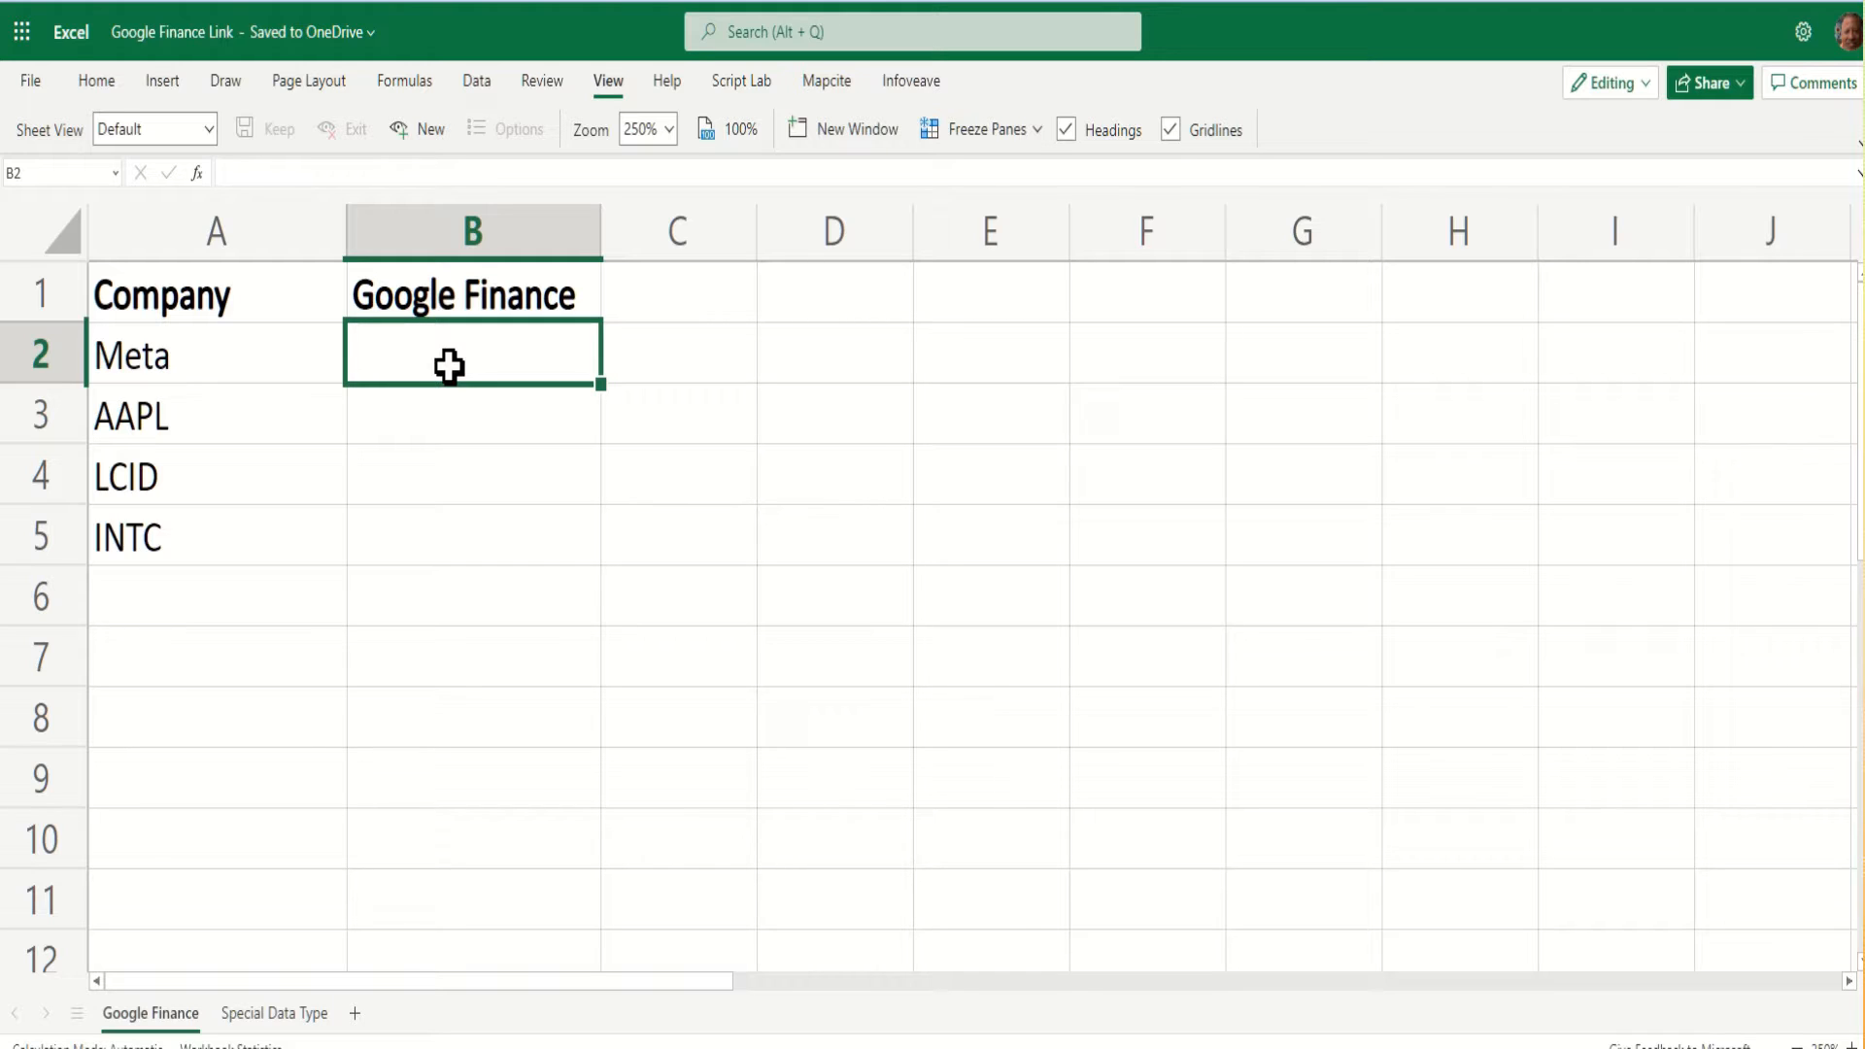
mouse_move(433, 437)
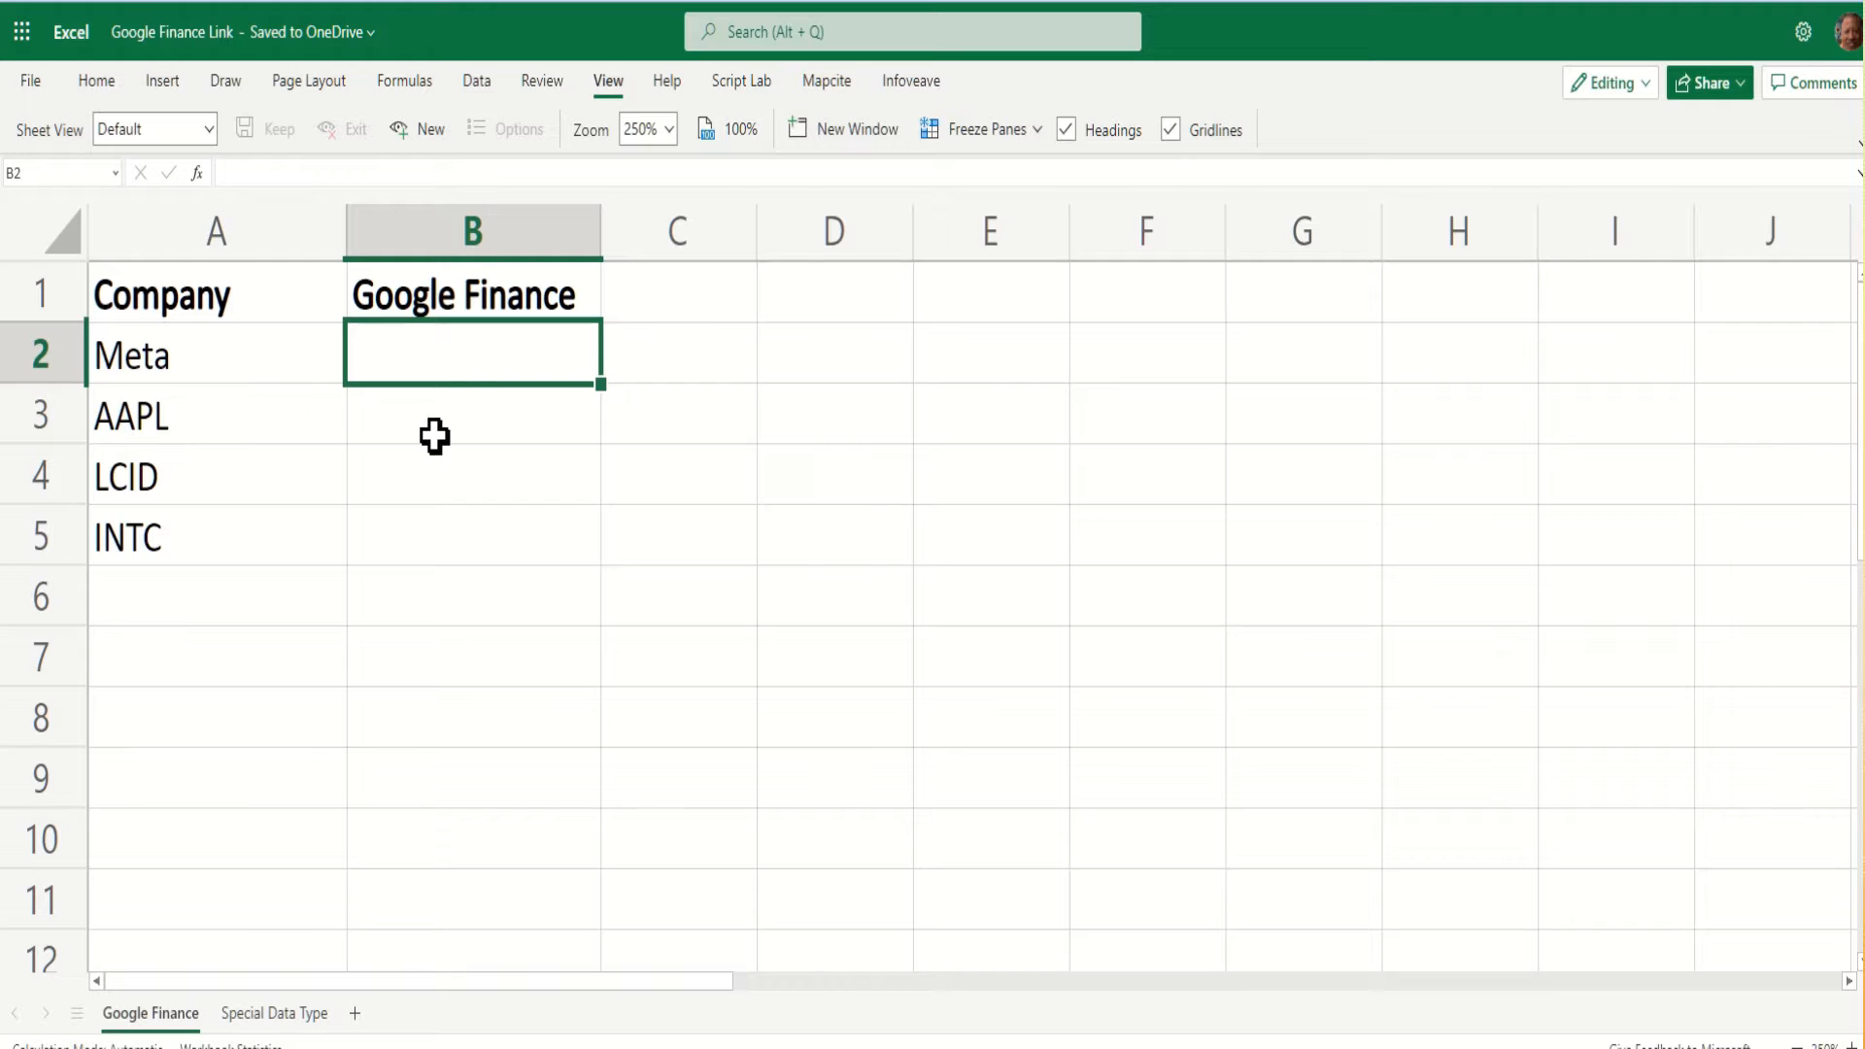
type("=")
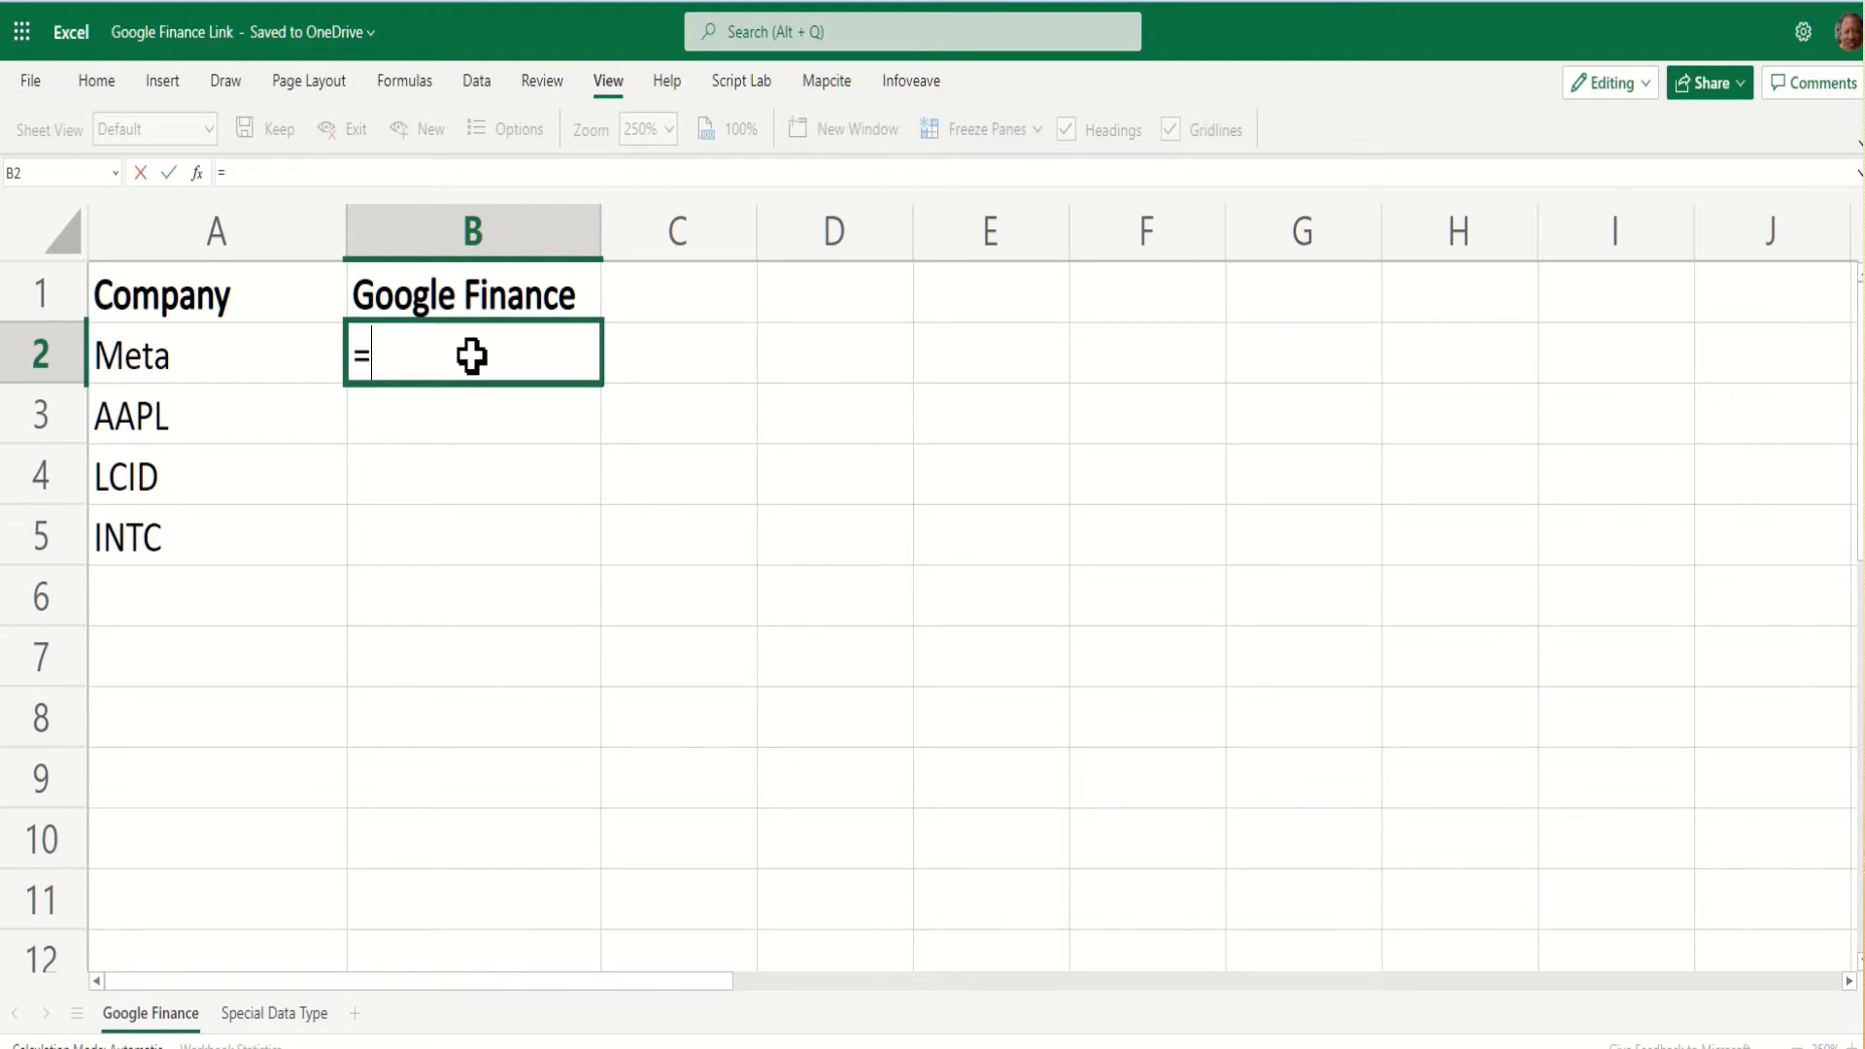
type("HYPERLINK(")
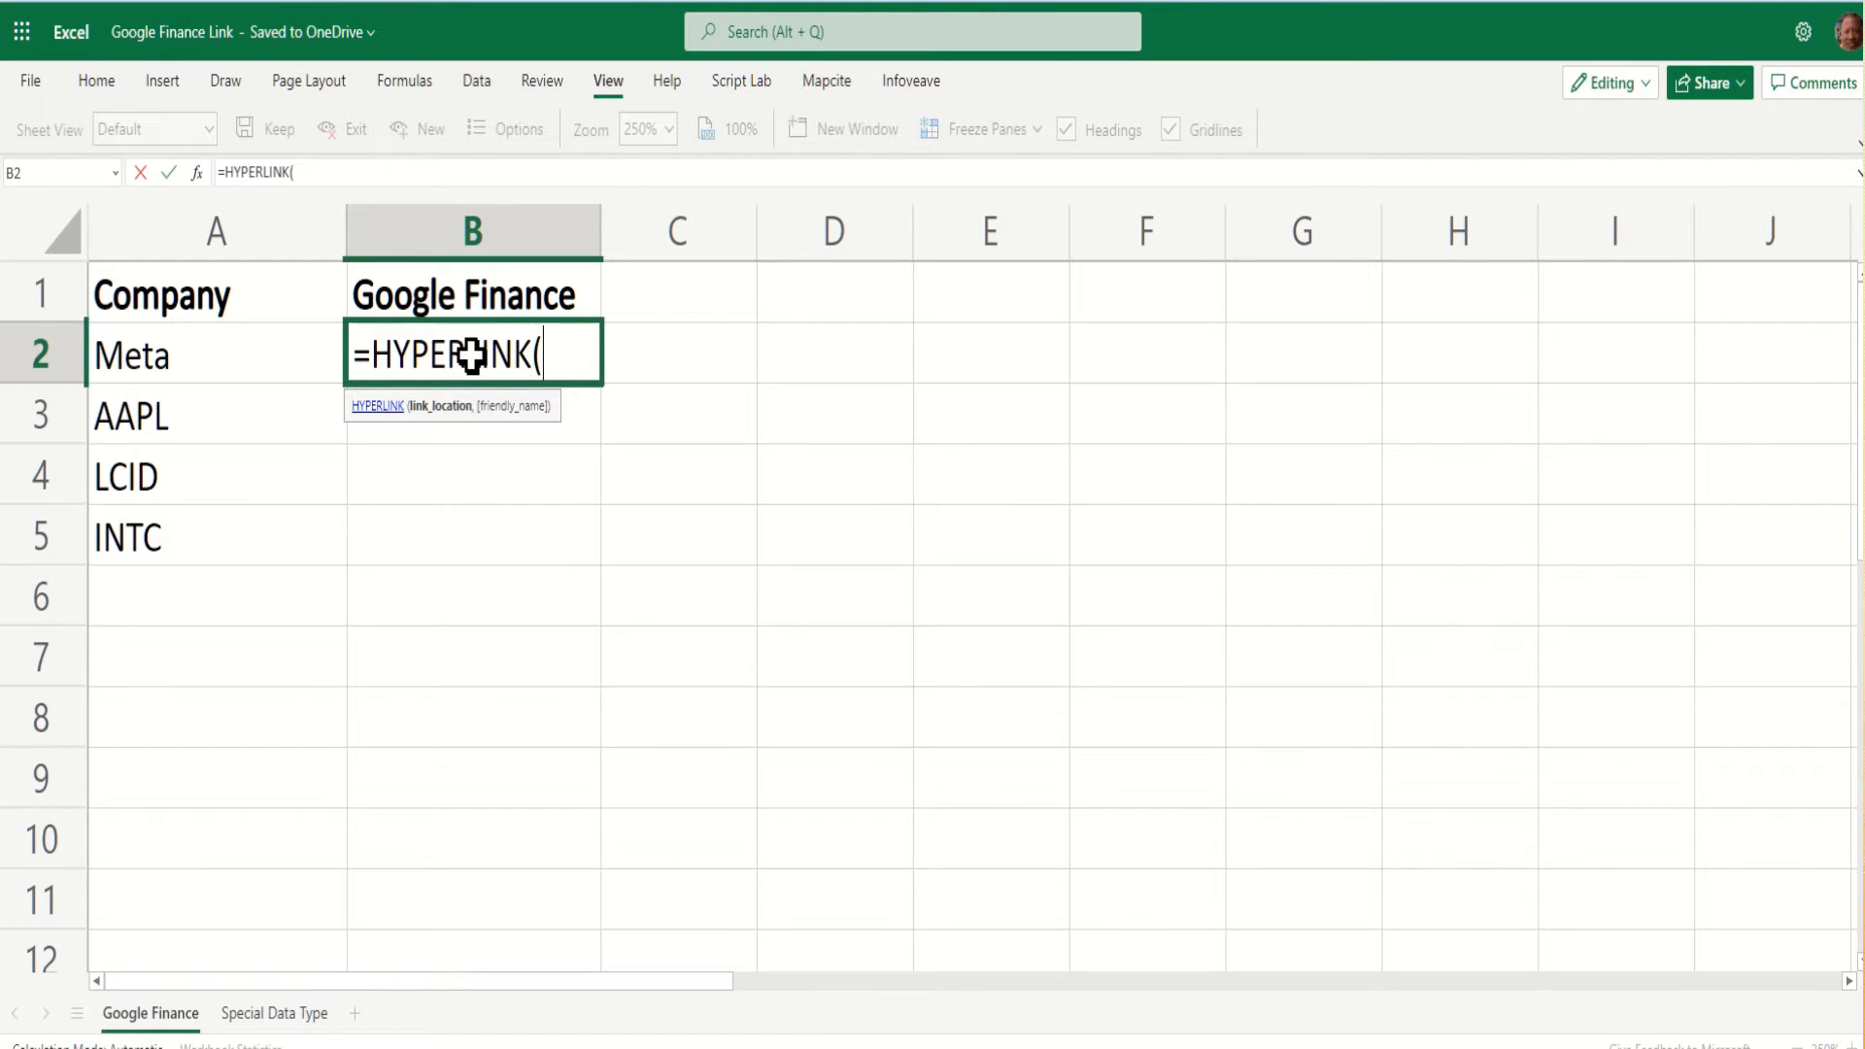
type("\"https")
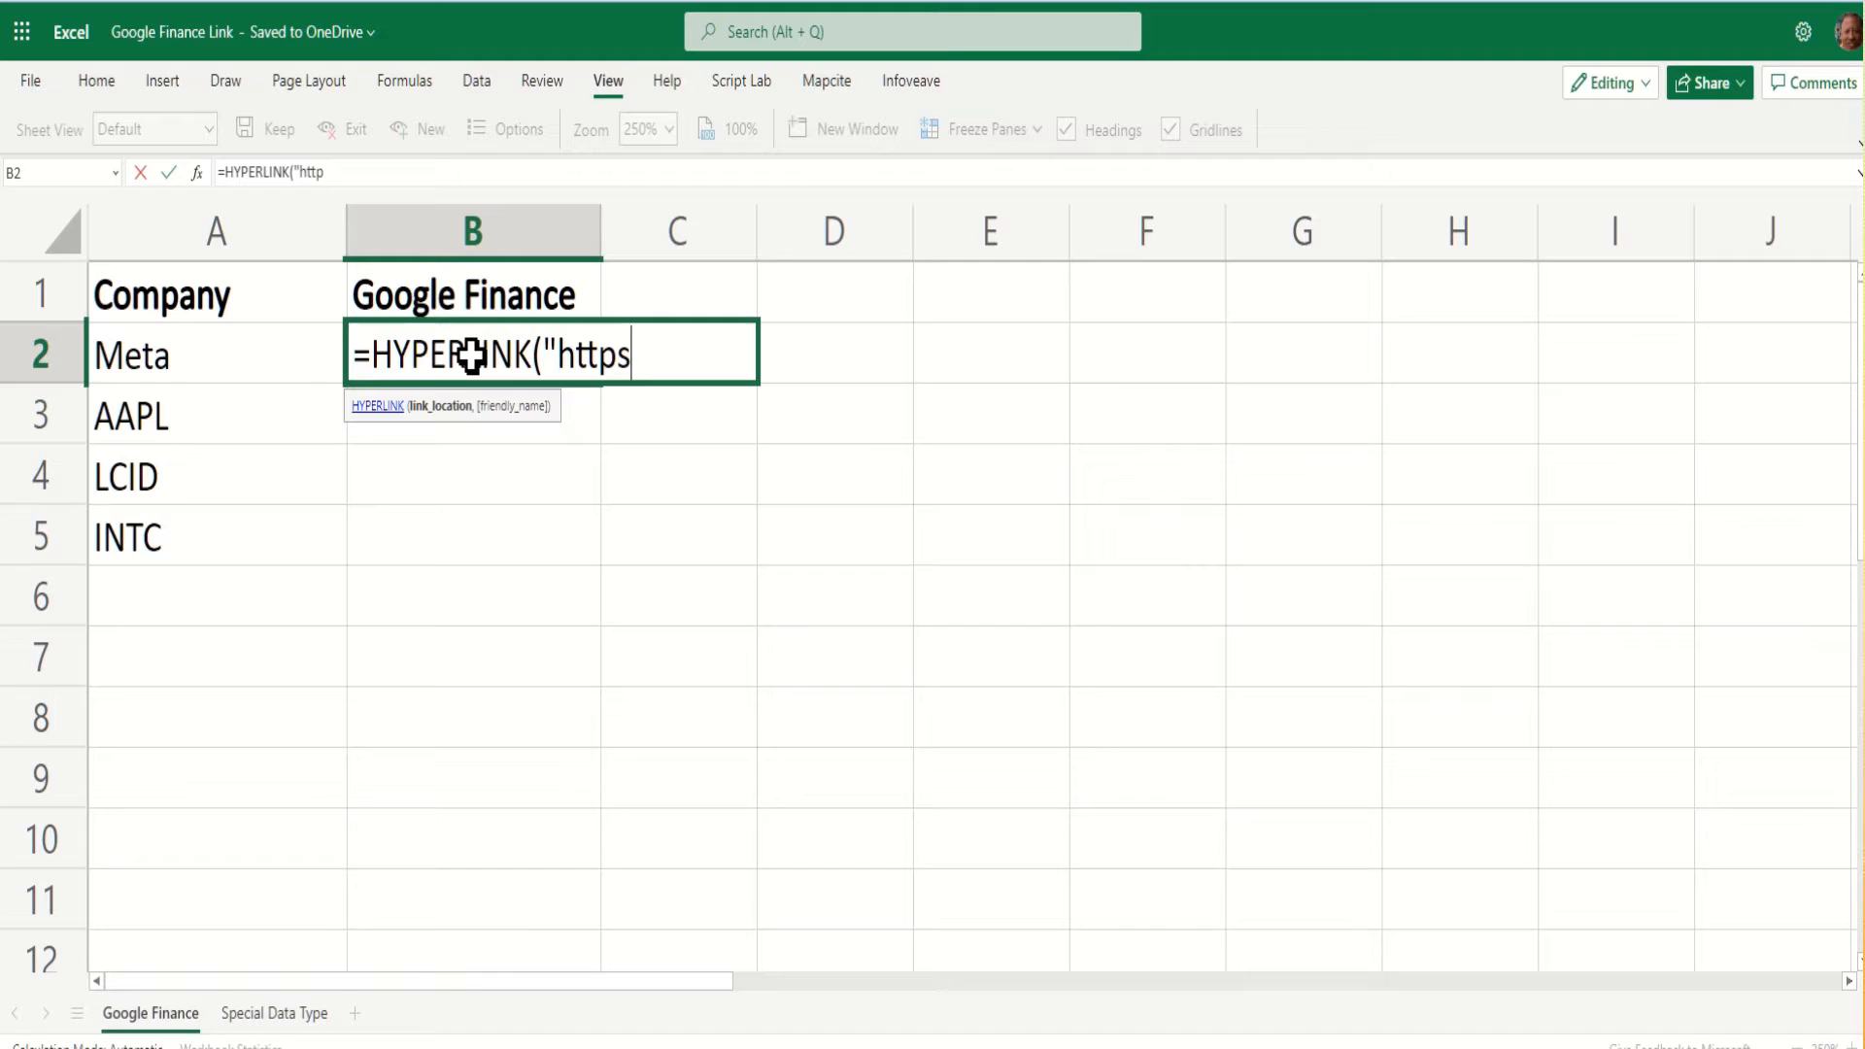
type("://")
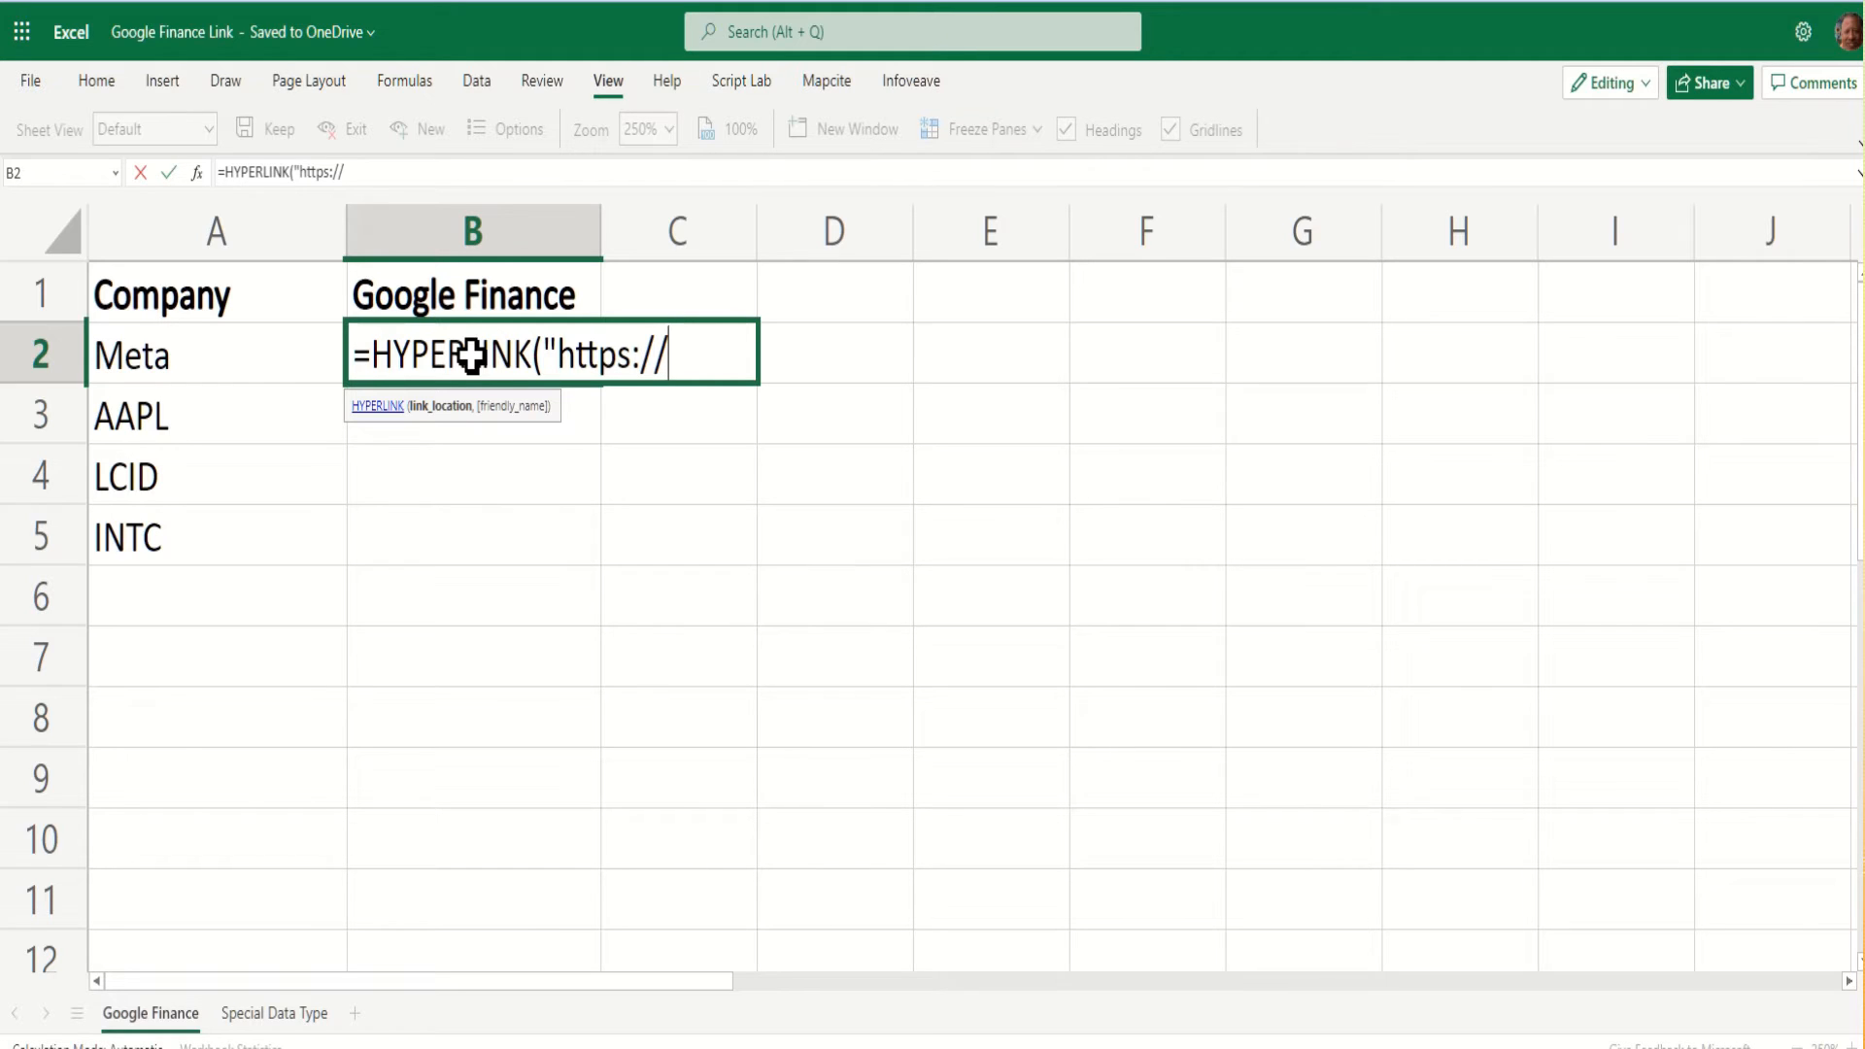
type("www.")
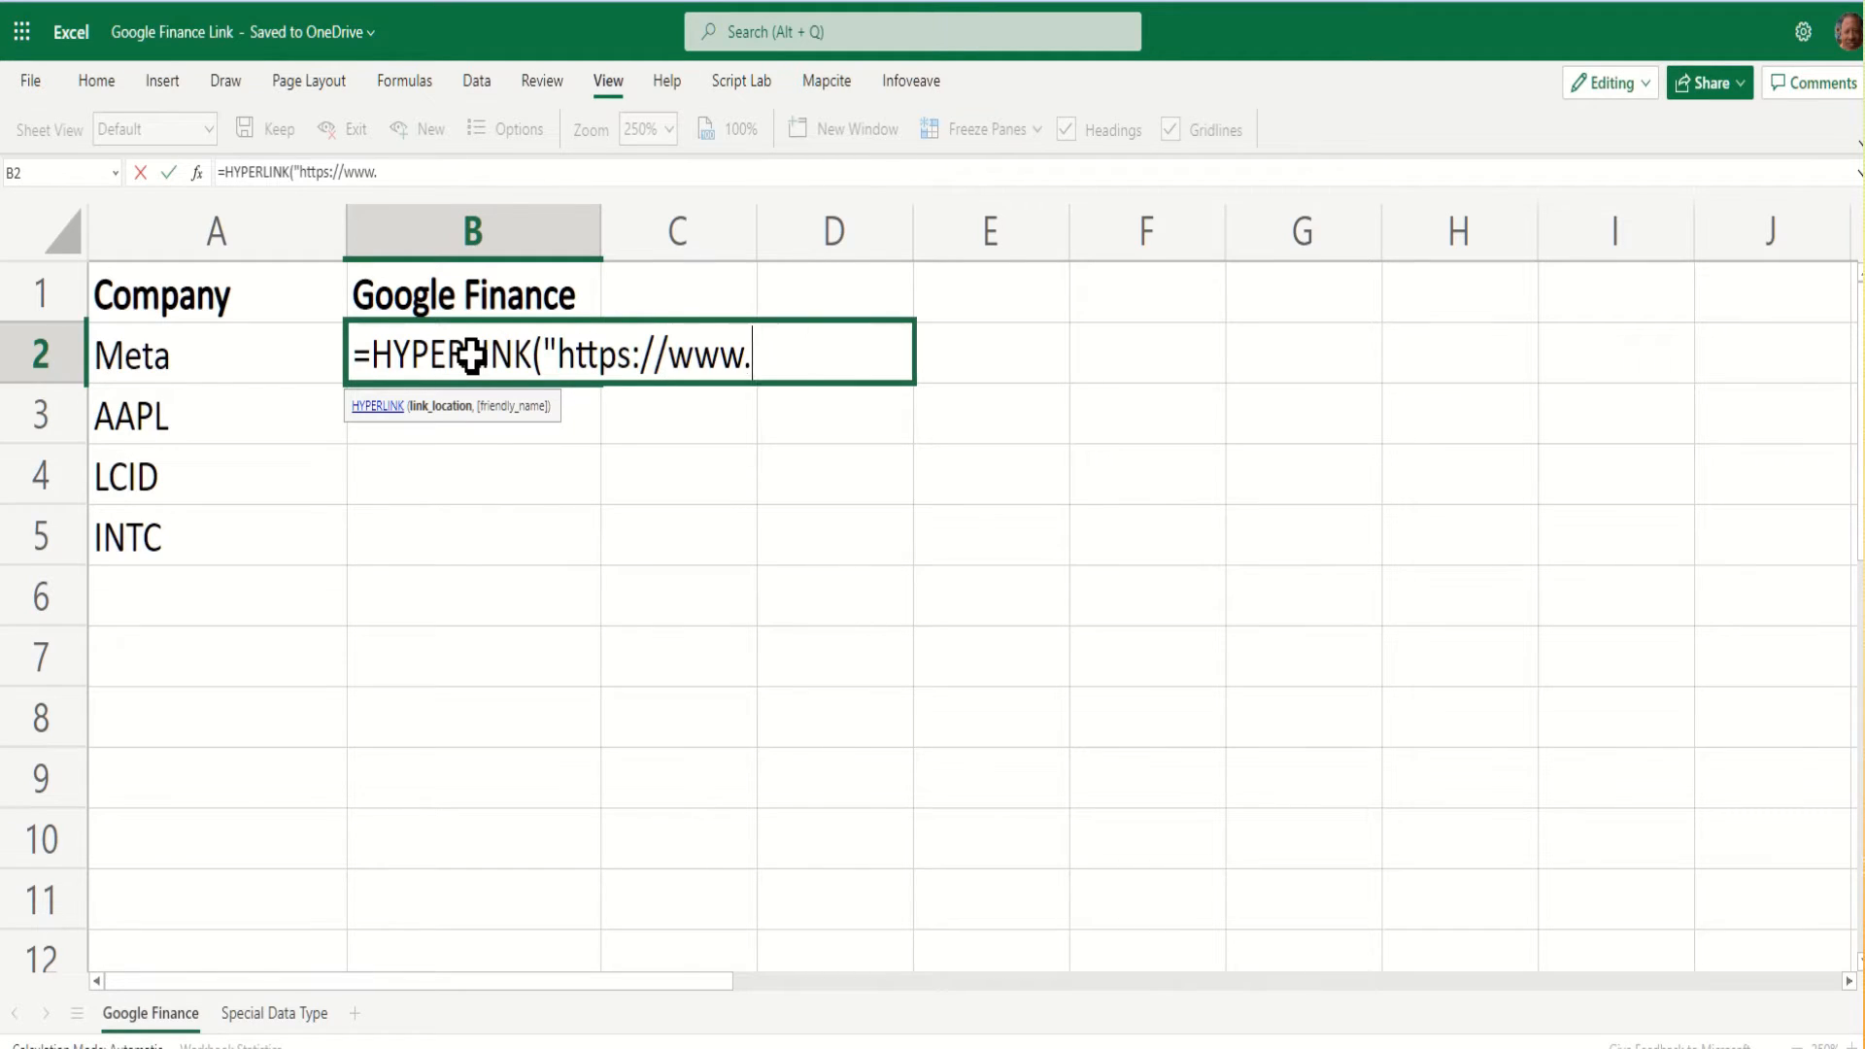
type("google.com")
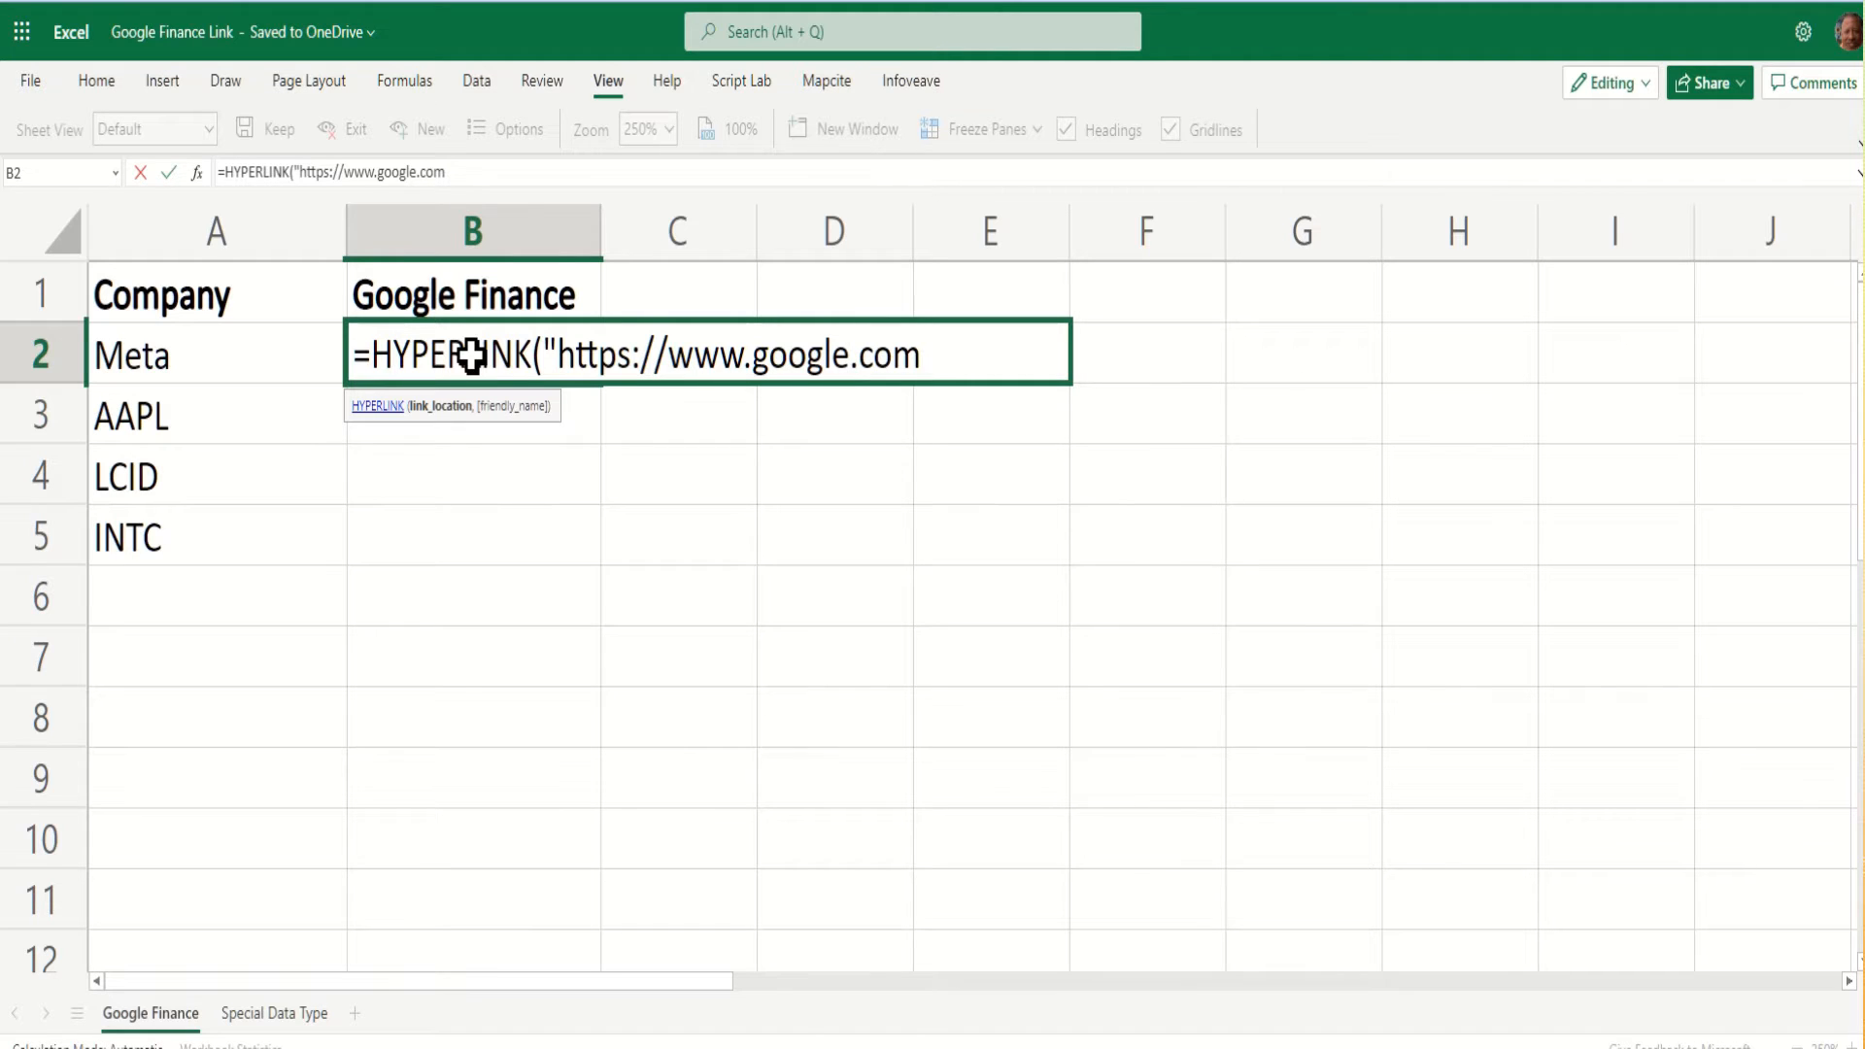
type("/fin")
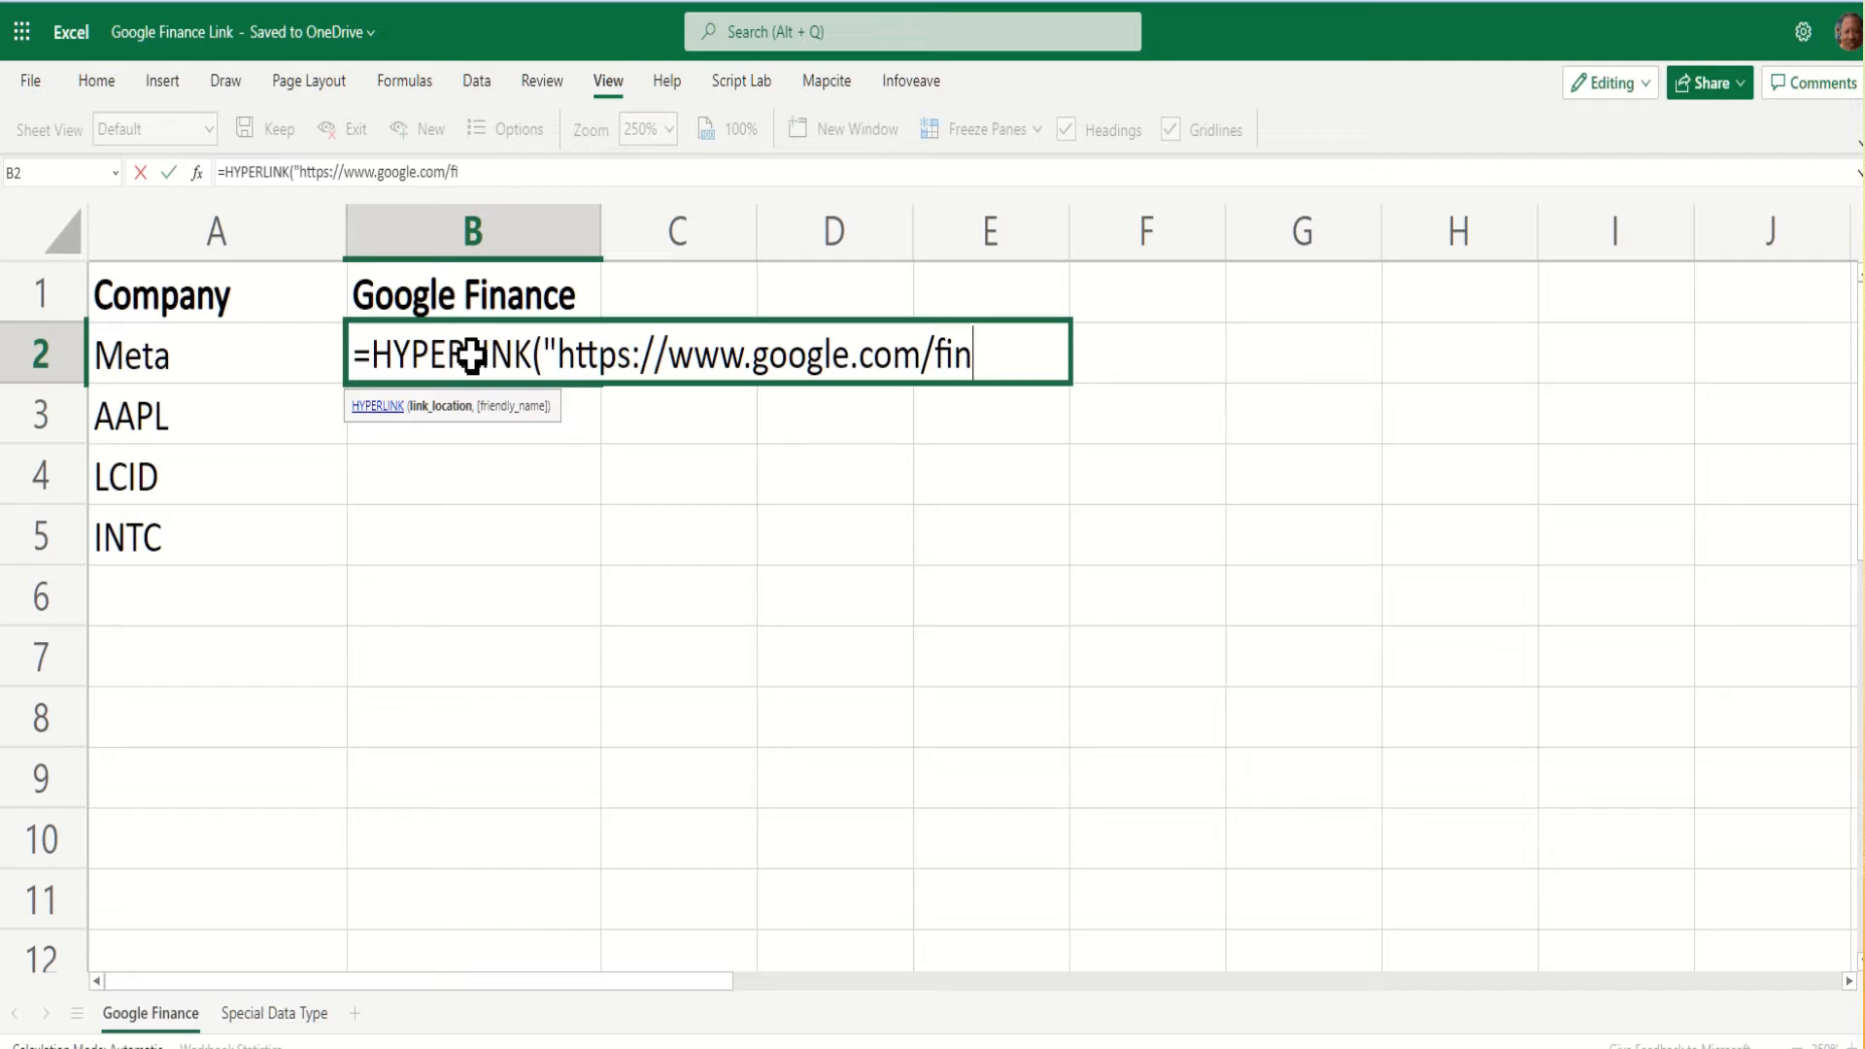
type("ance")
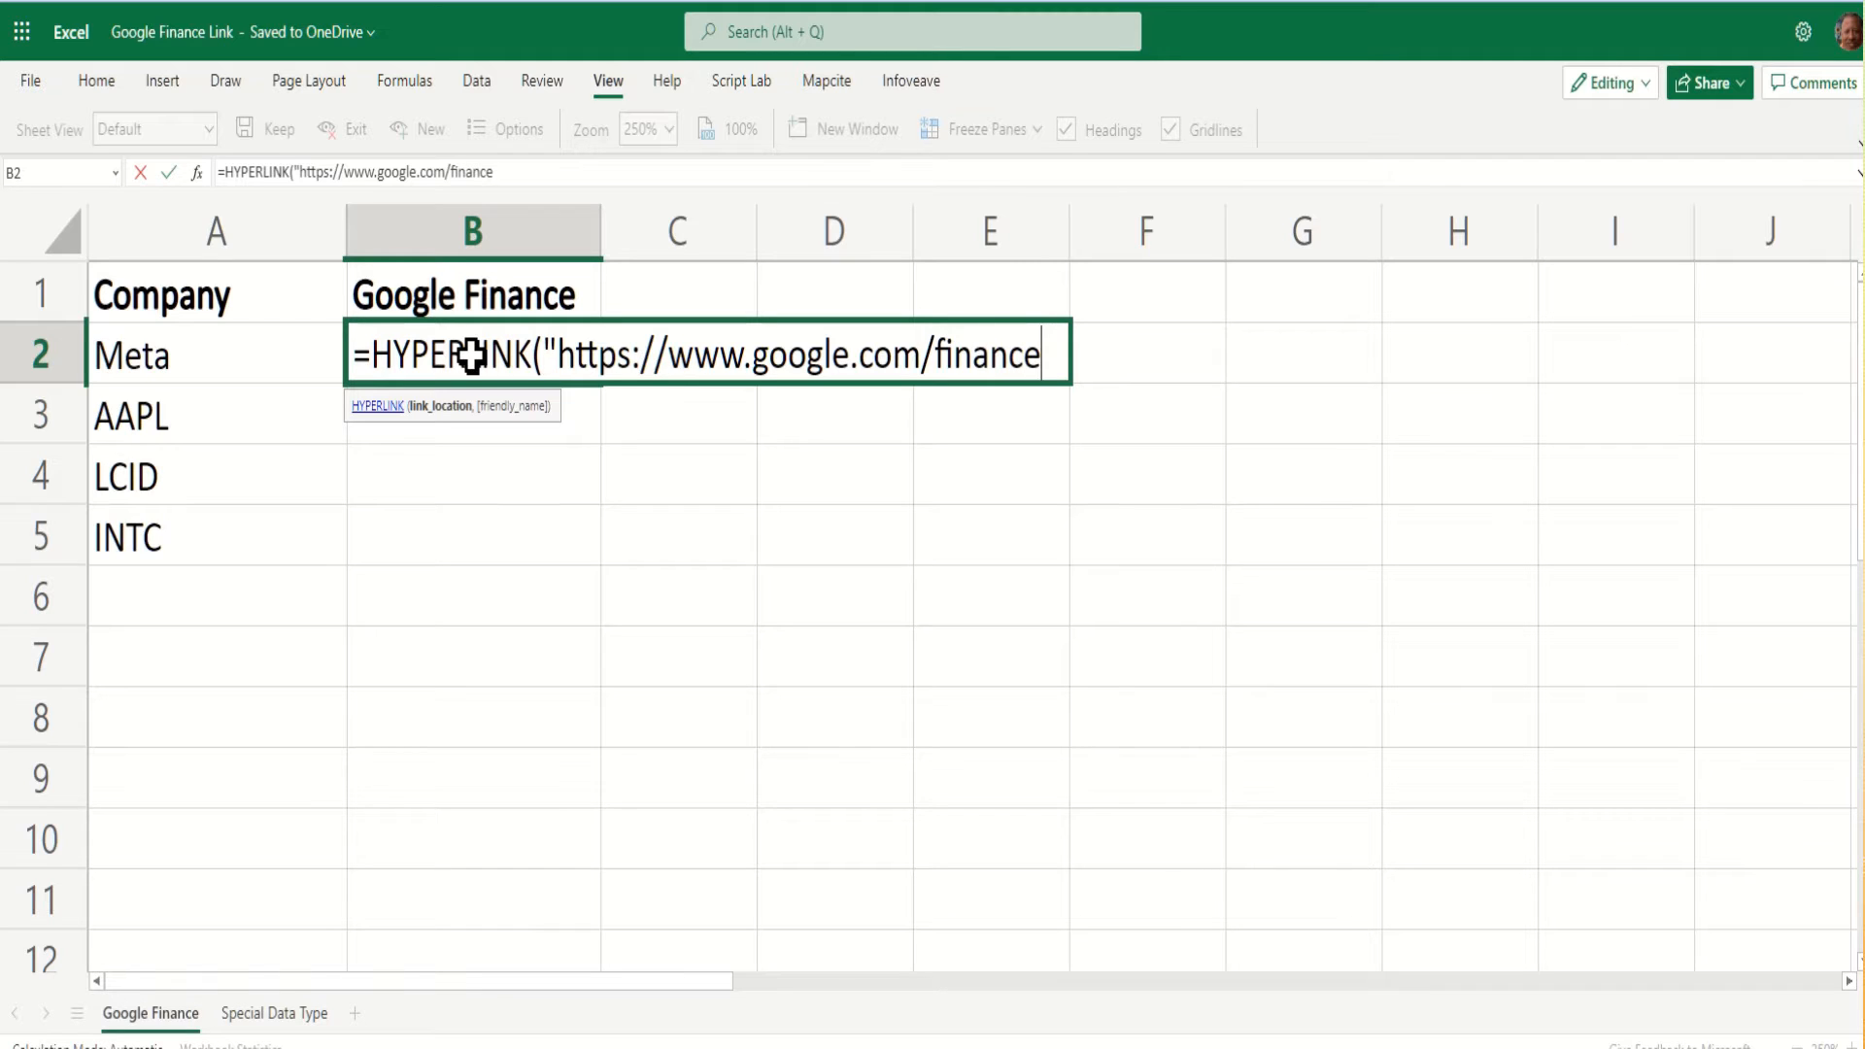
type("?q")
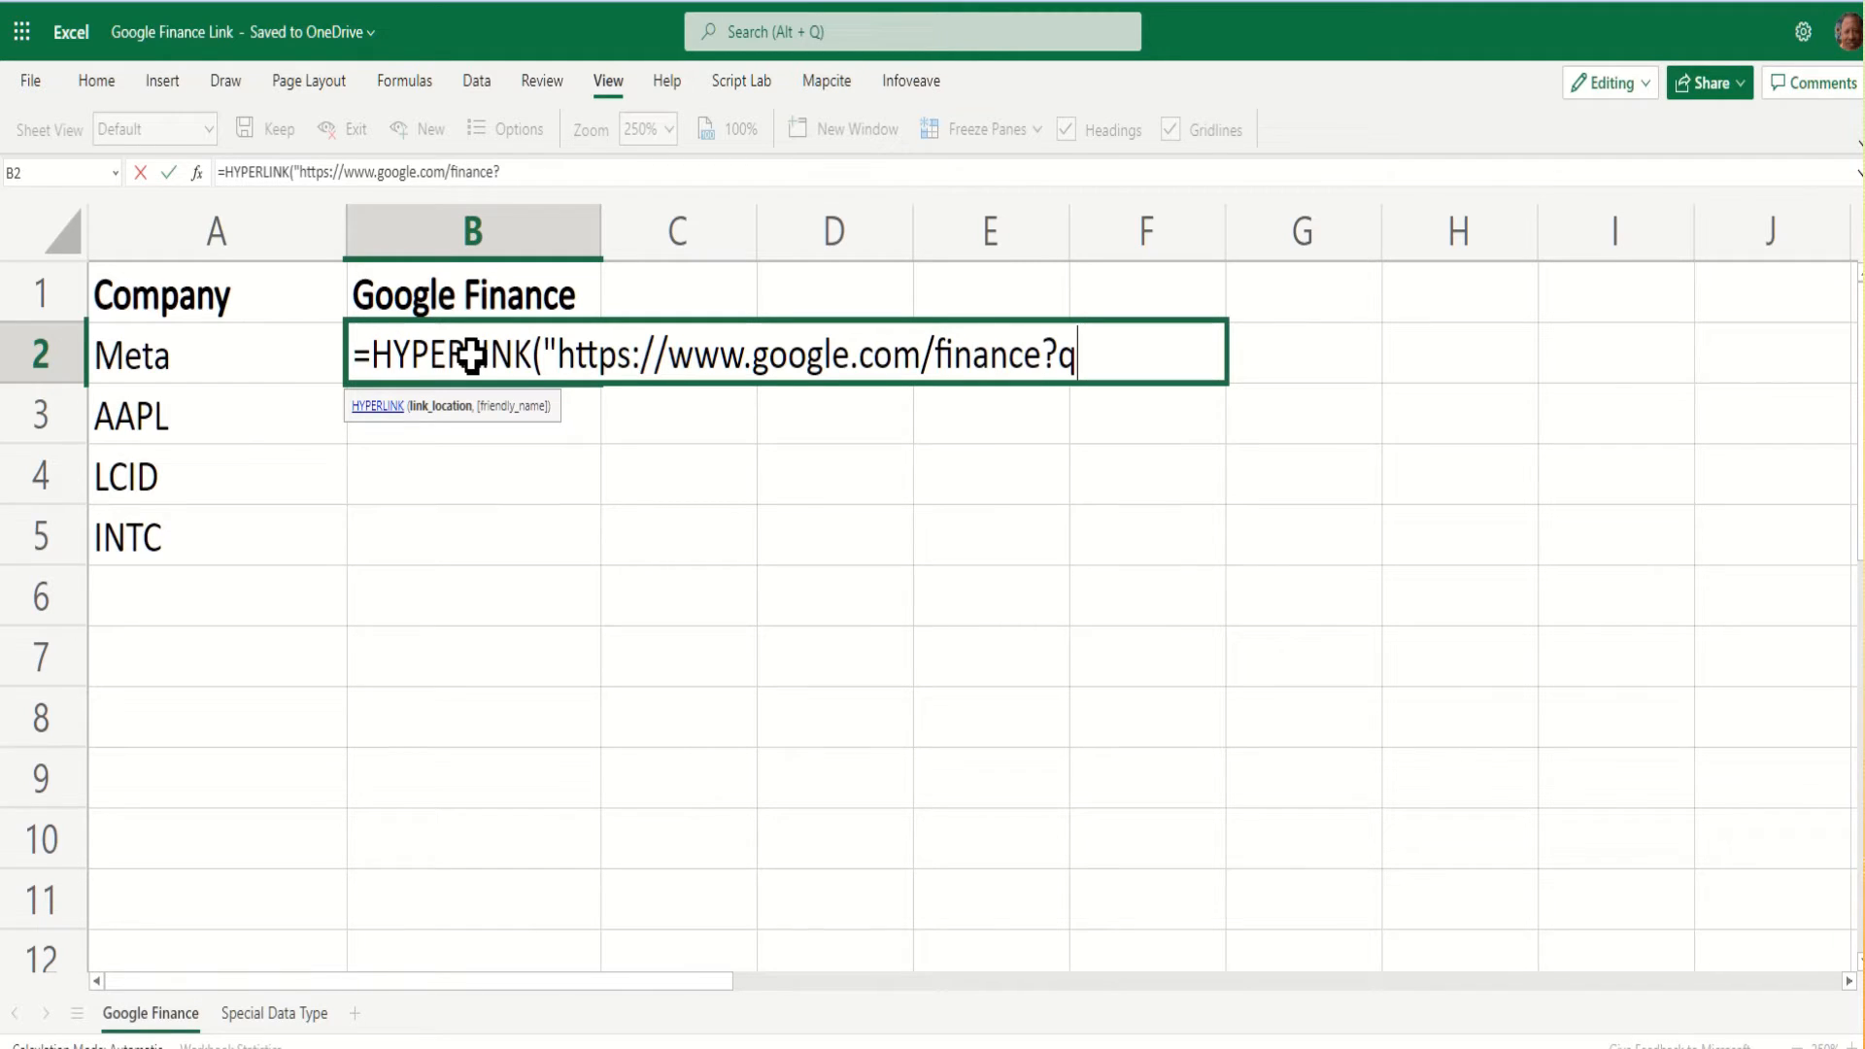
type("=")
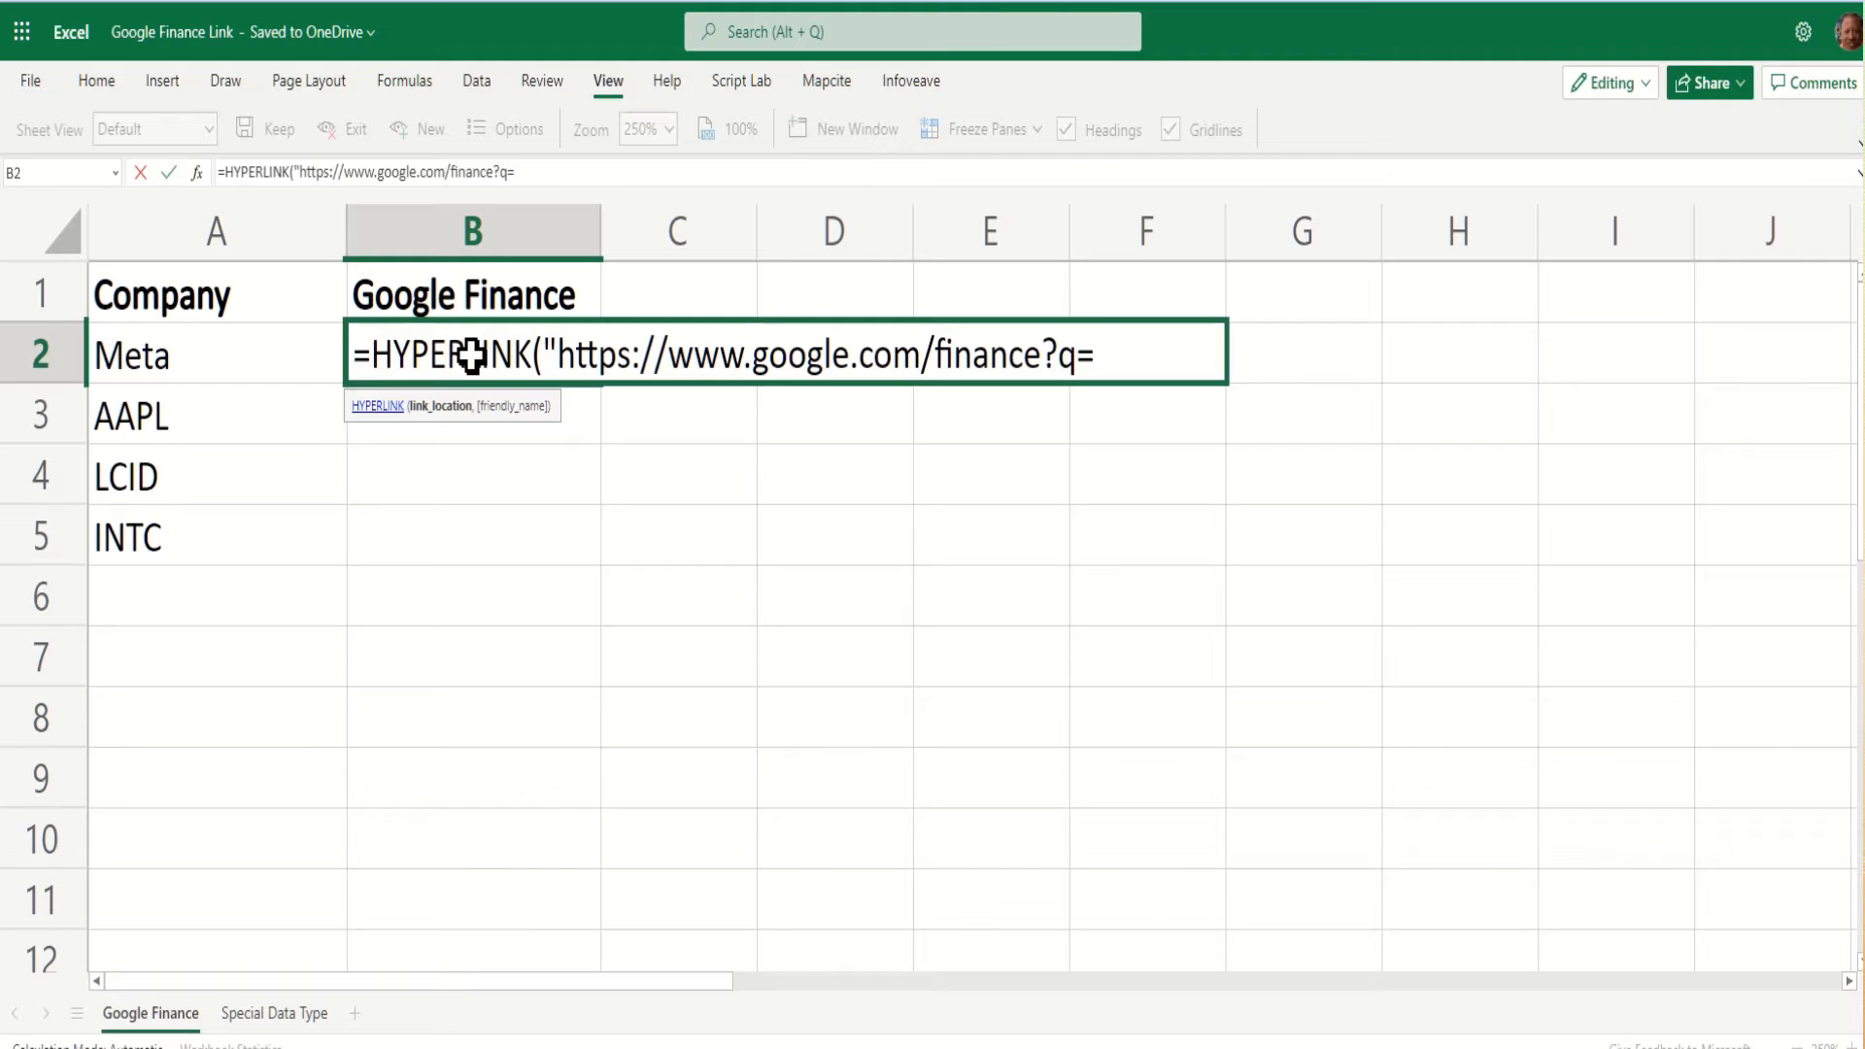
type("\"")
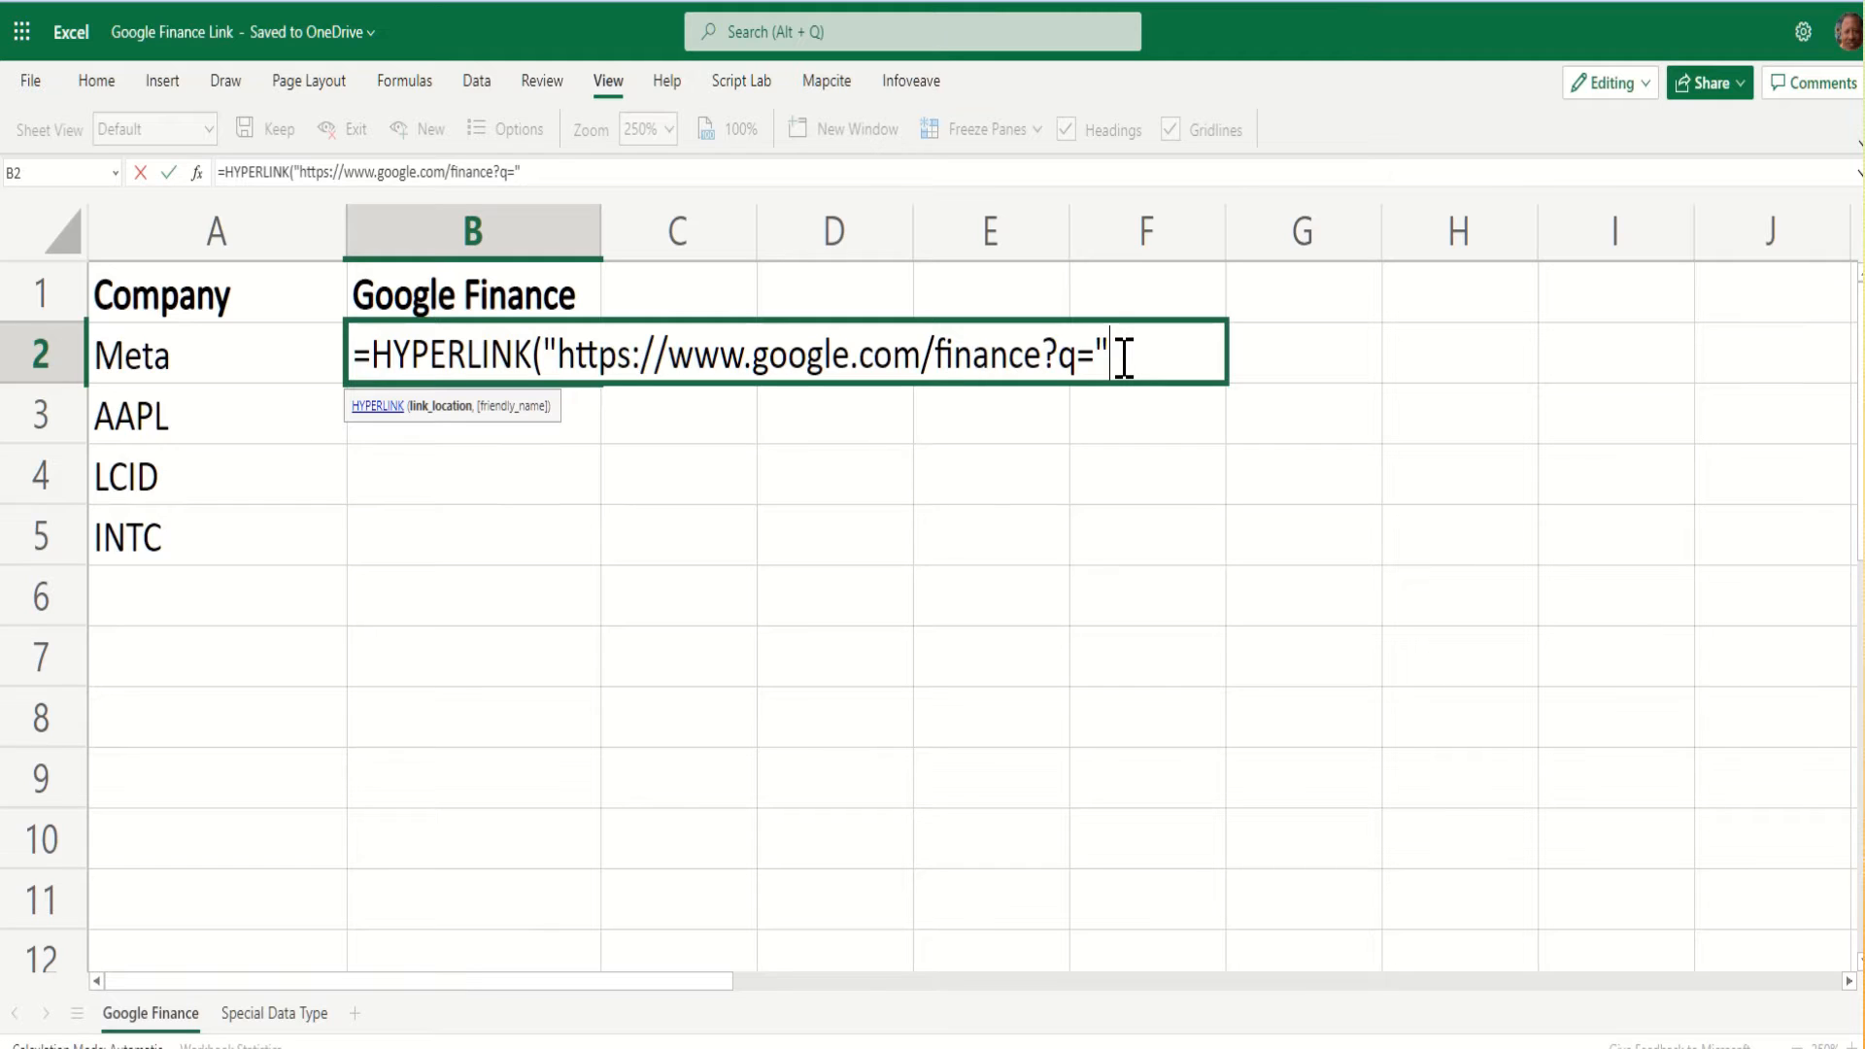
type("&")
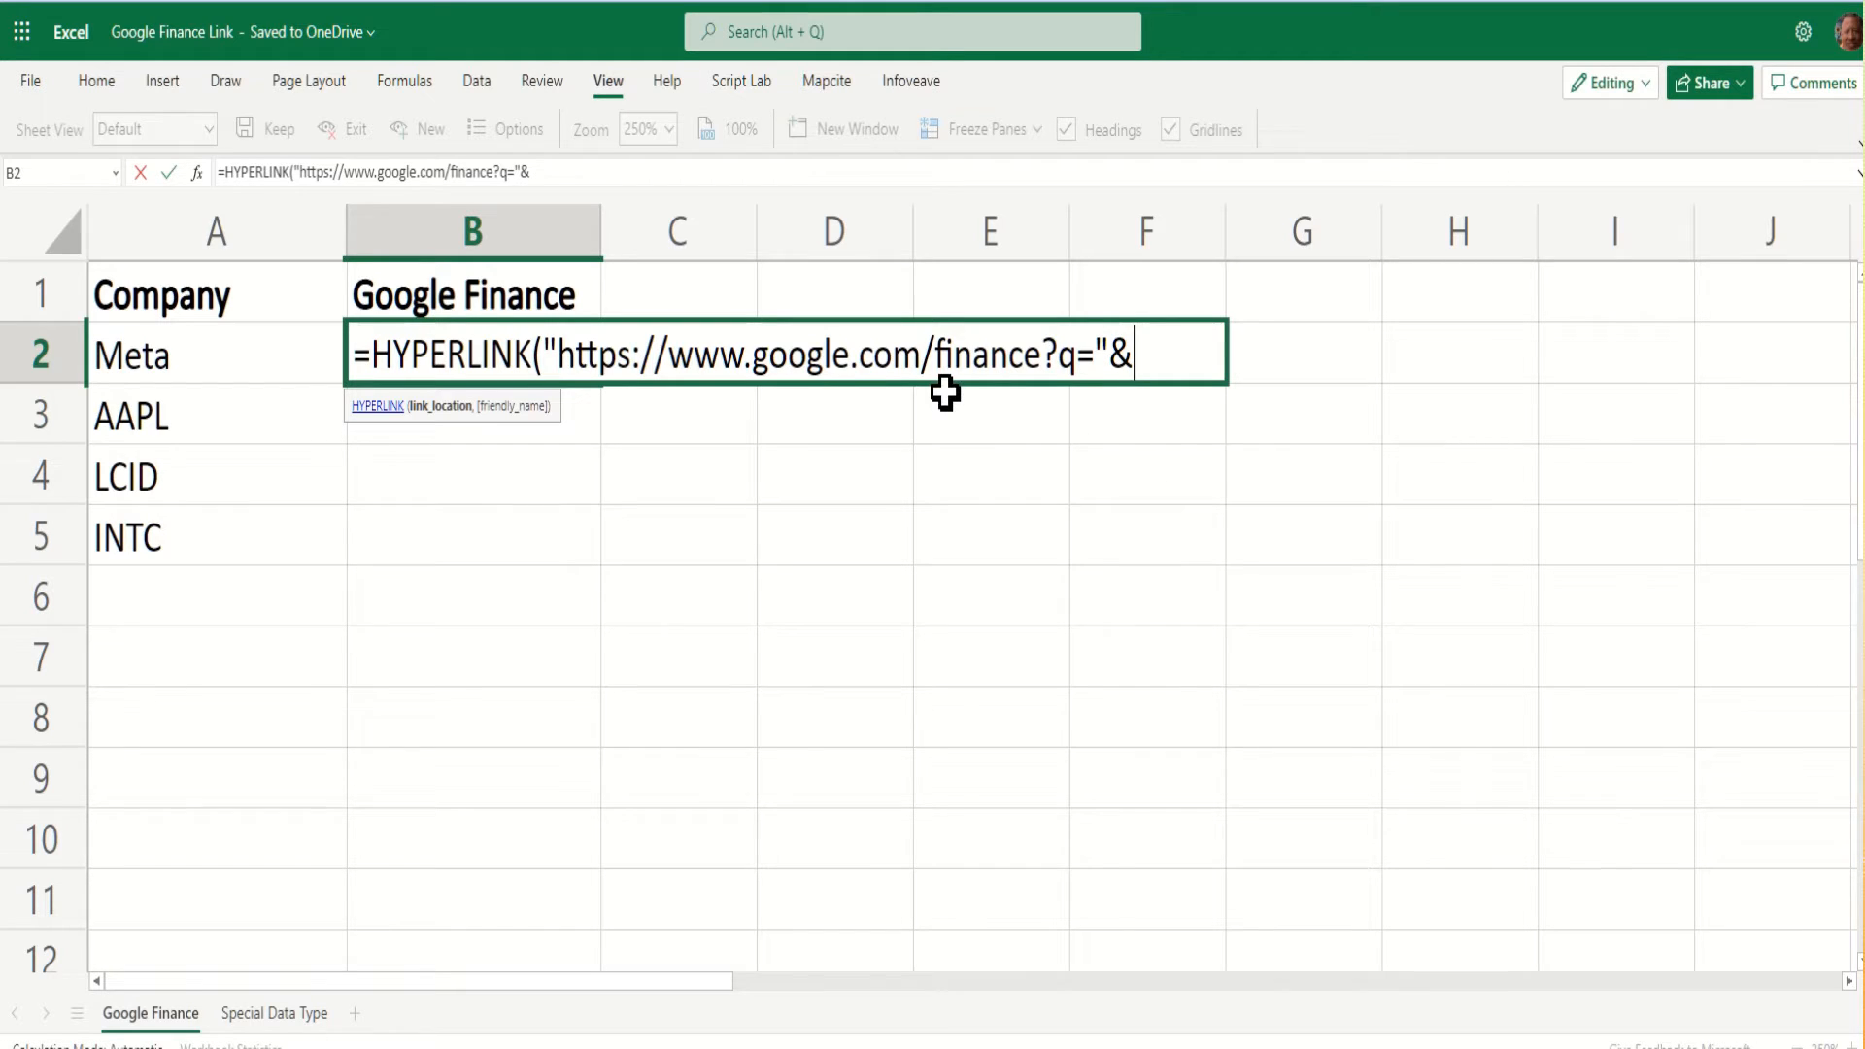
left_click(214, 353)
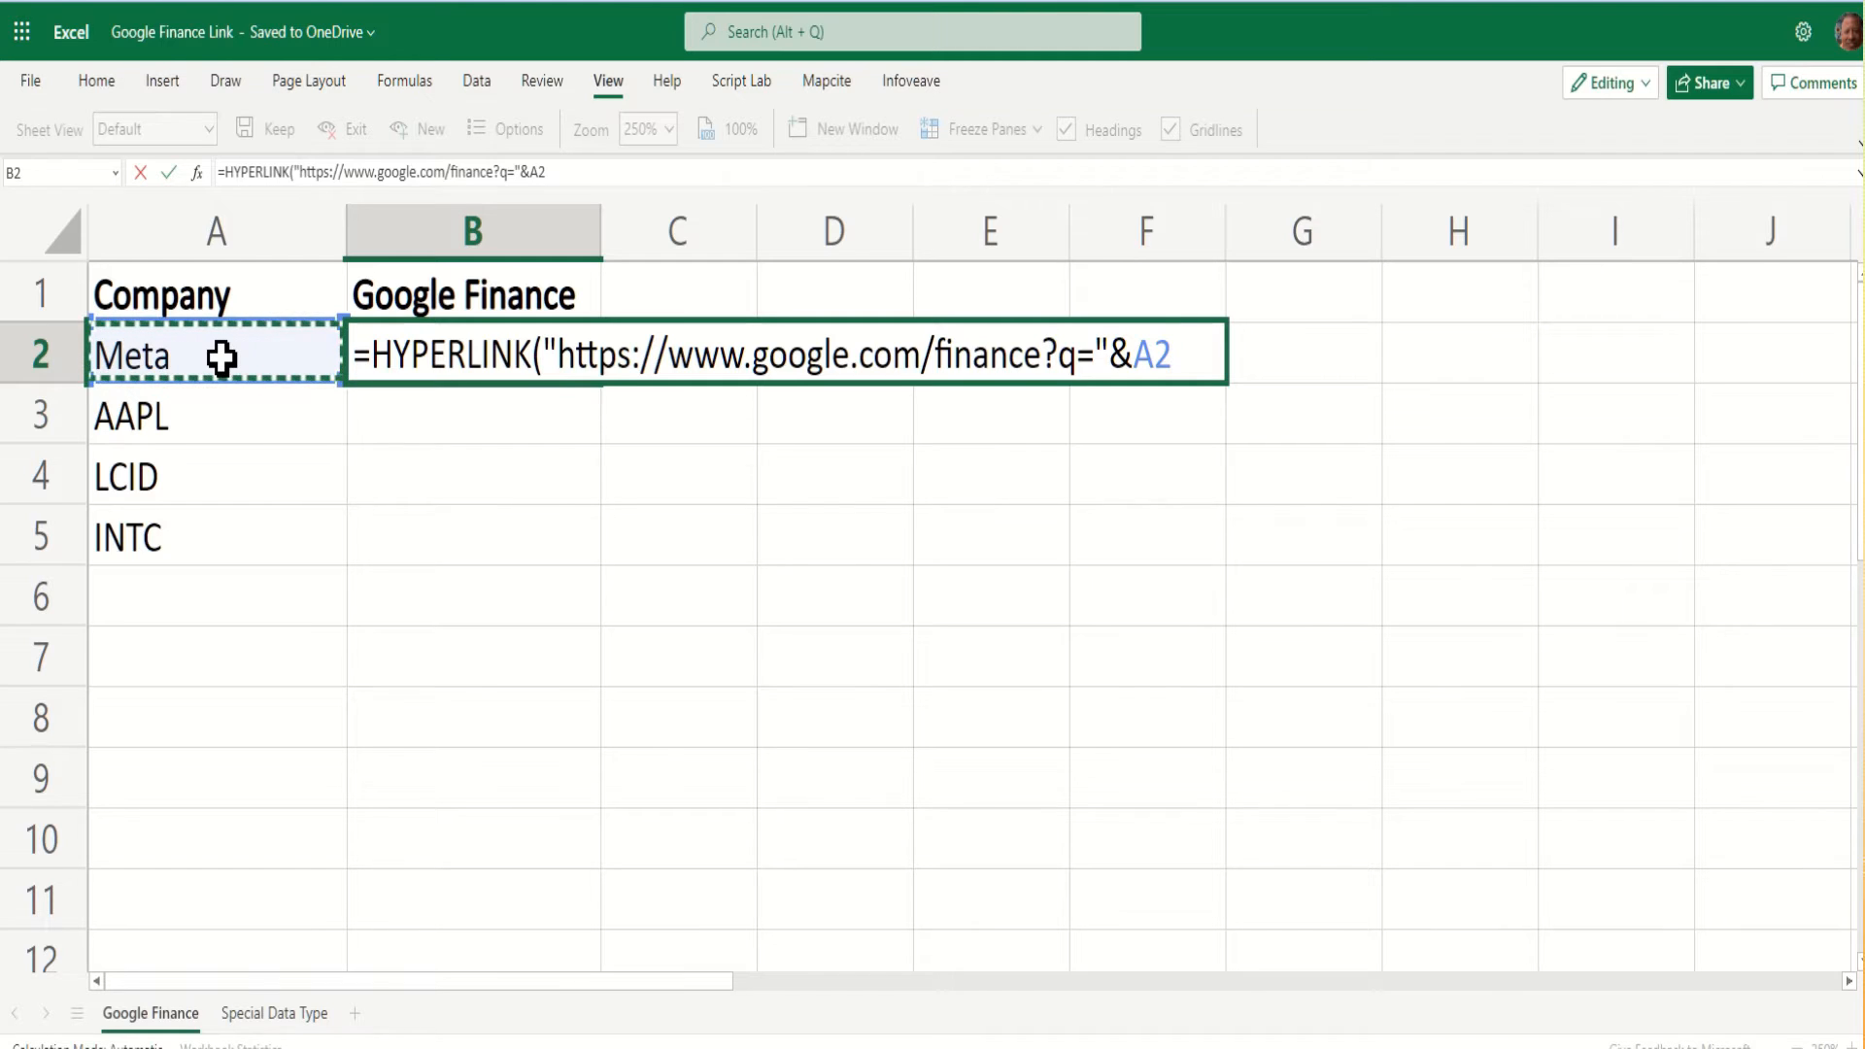
Add the friendly label "Research "&A2 so the link reads Research Meta.
type(",")
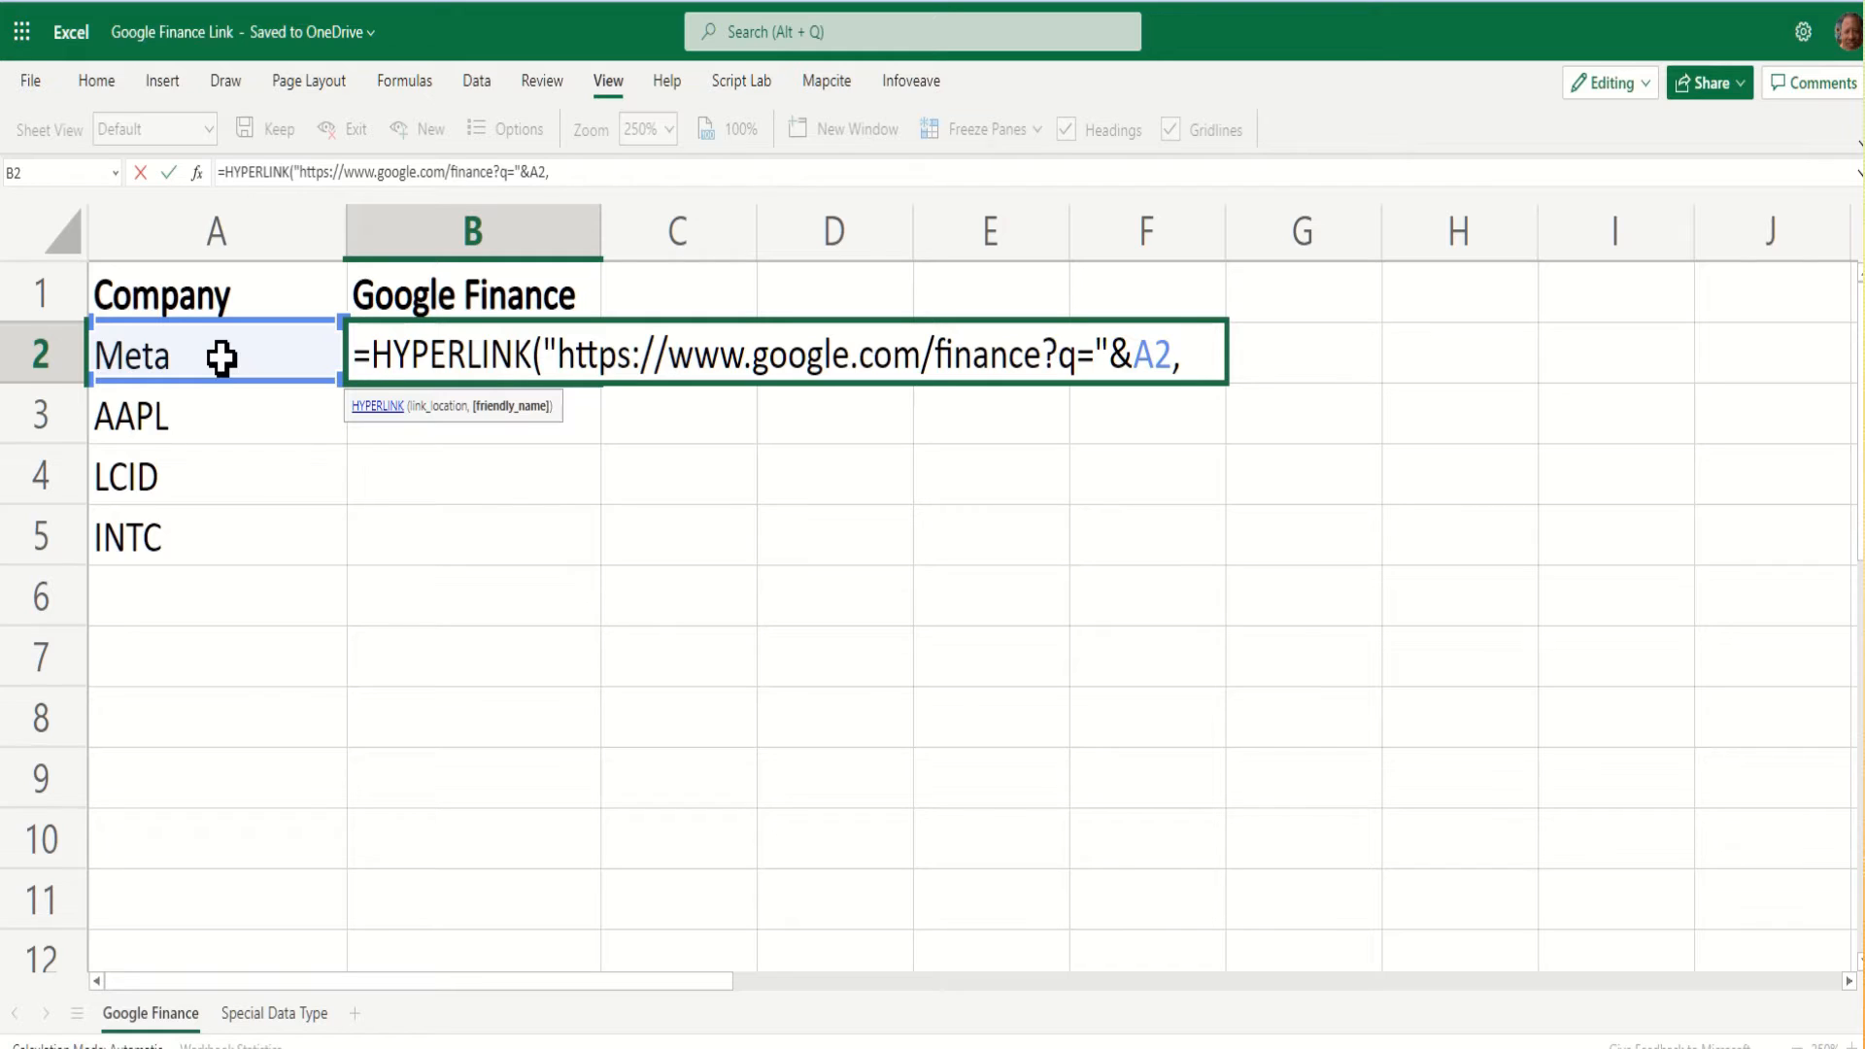
type("\"")
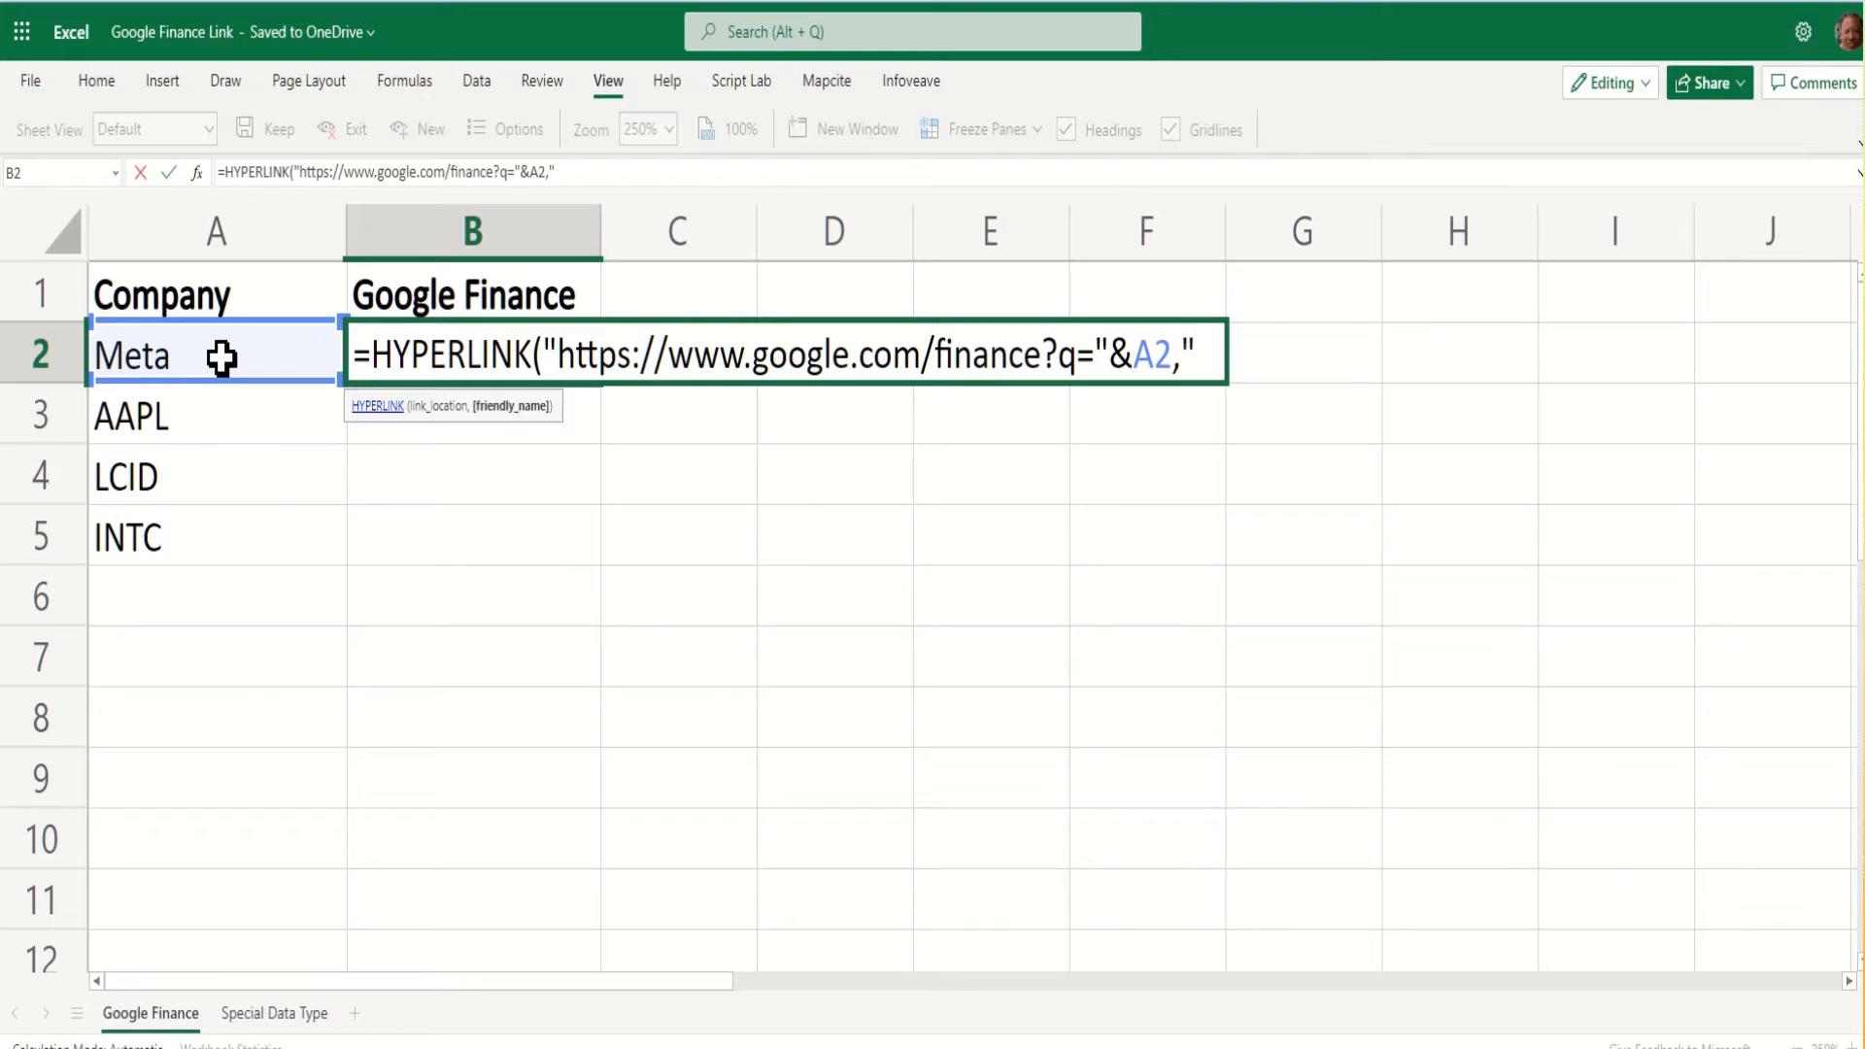
type("Researc")
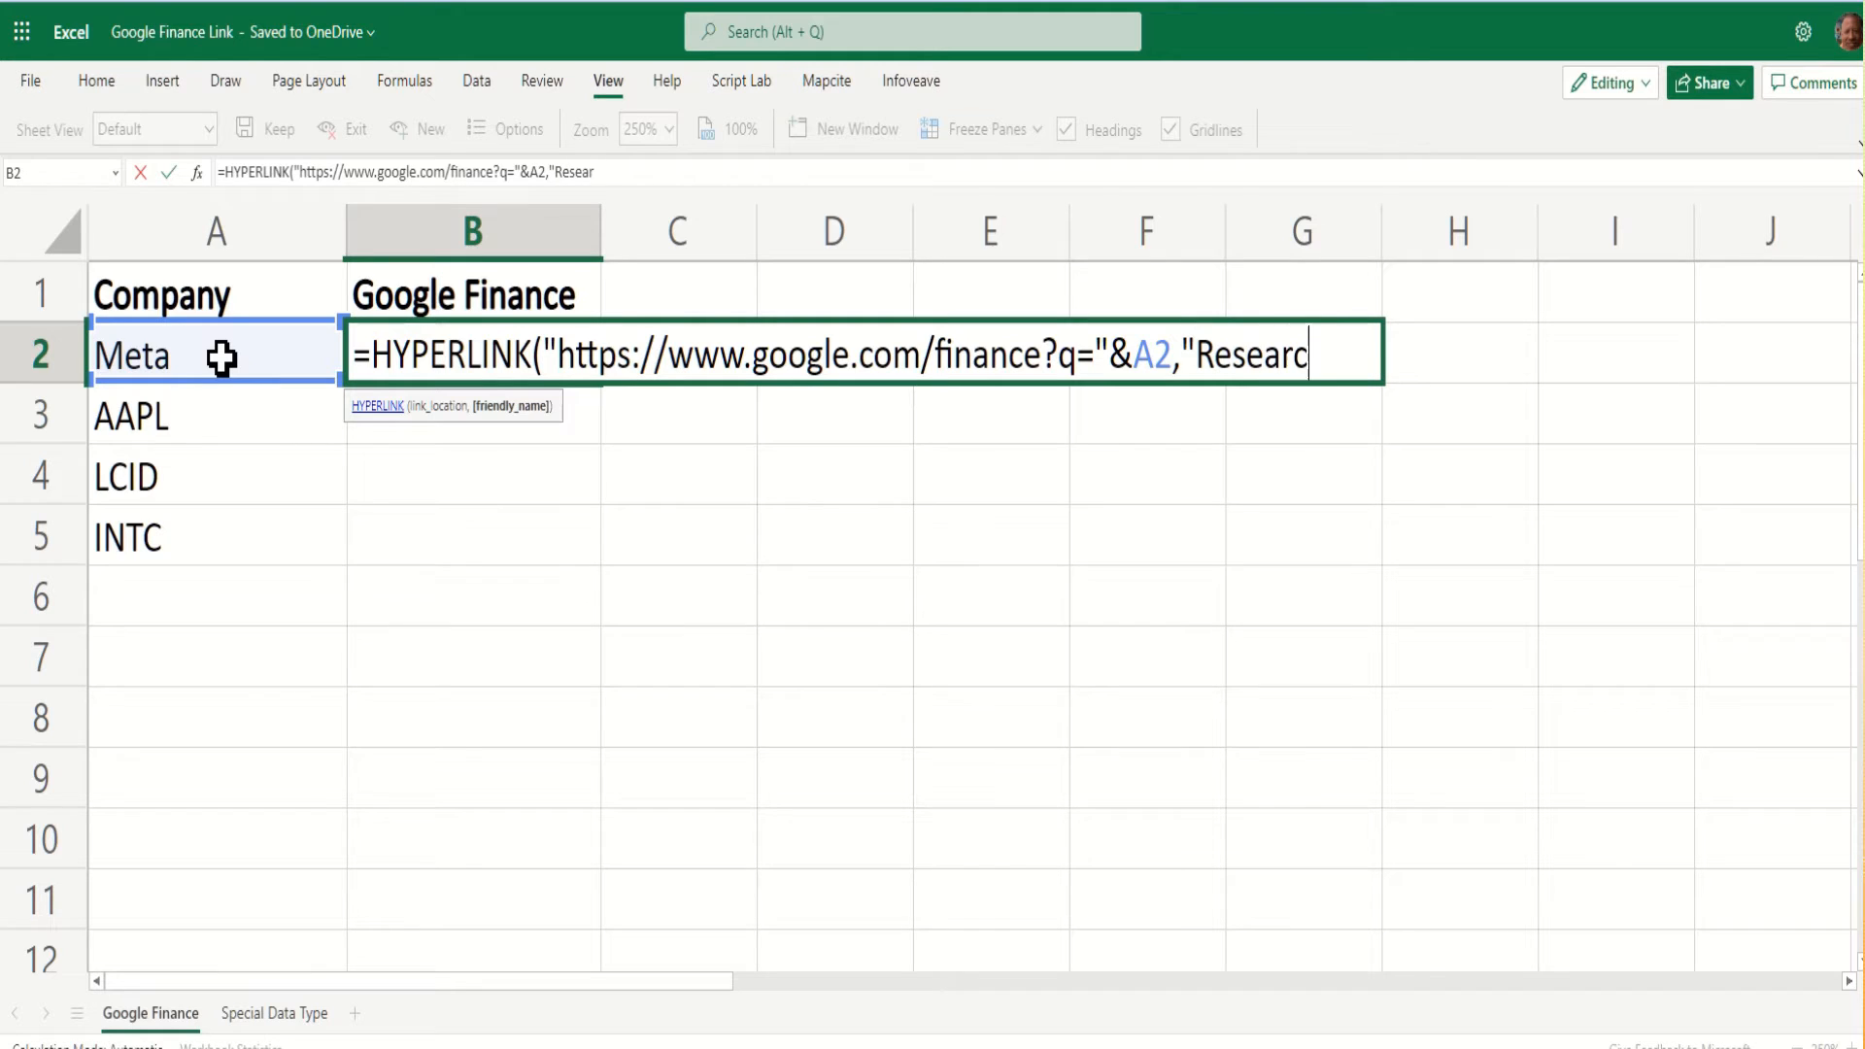
type("h \"")
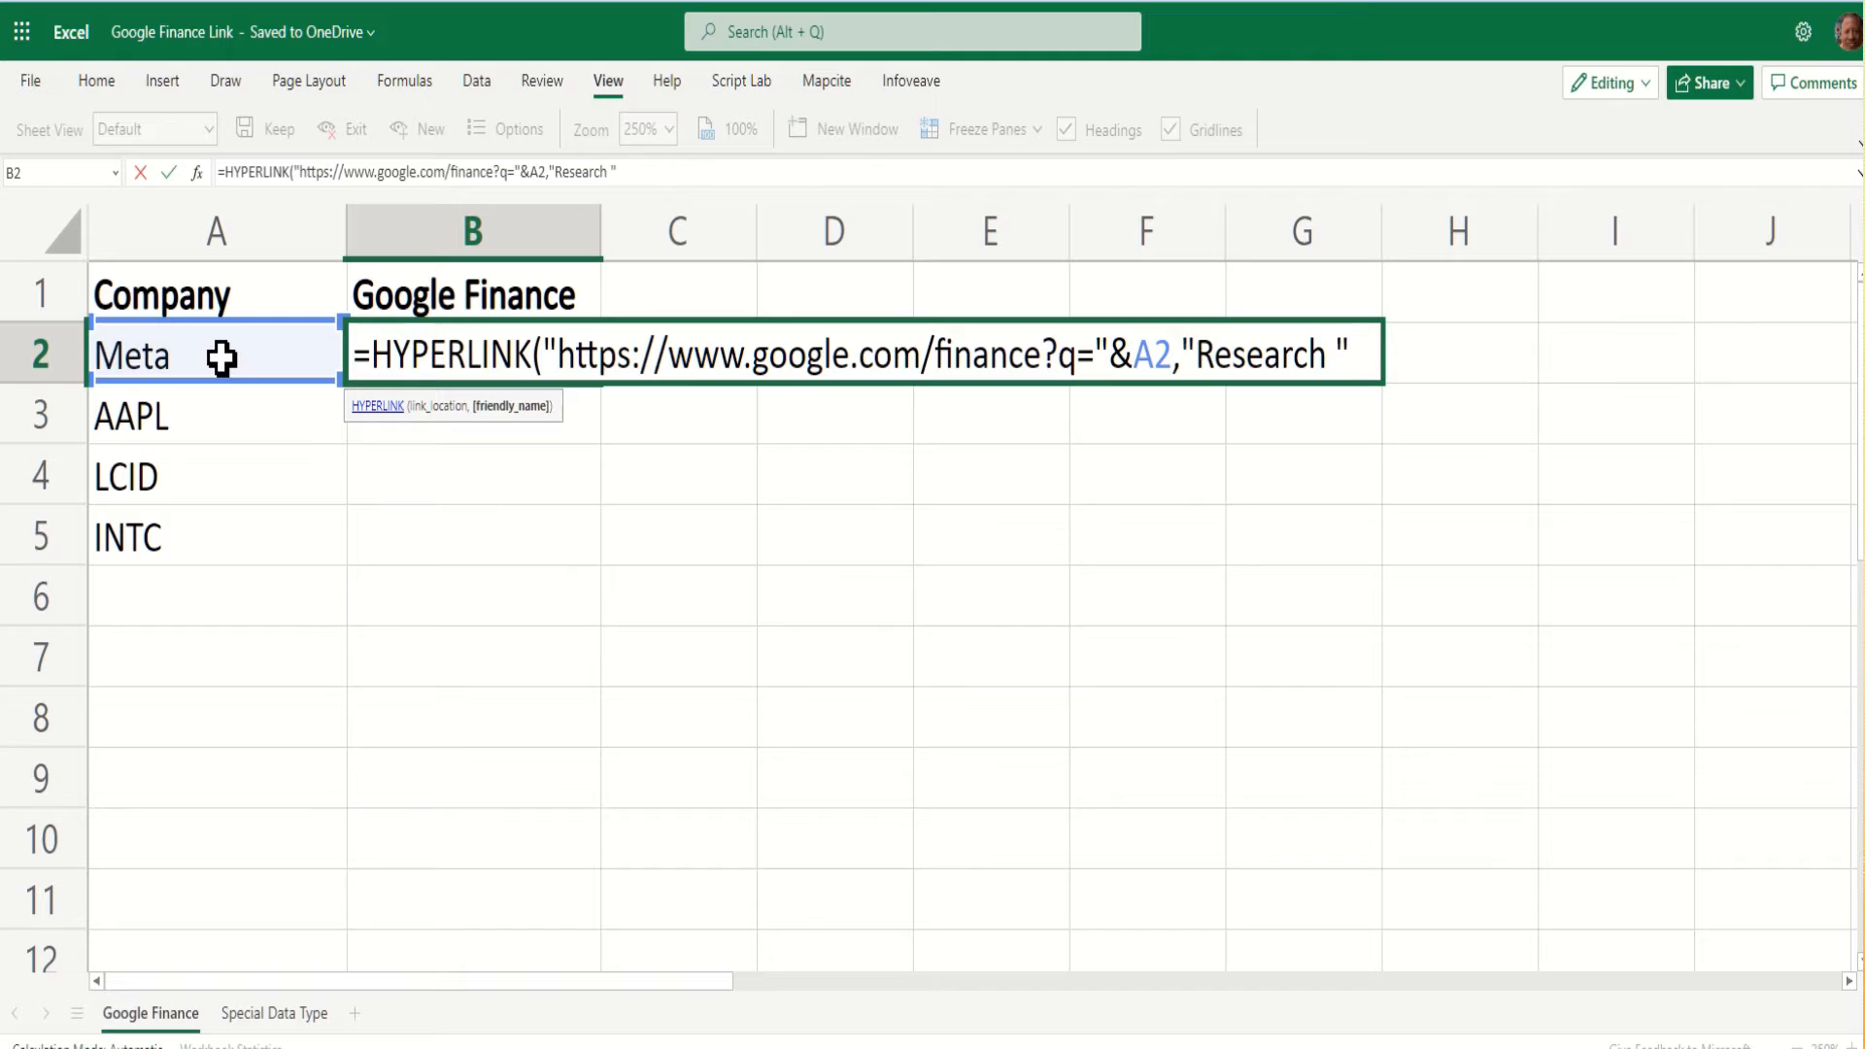
type("&a2")
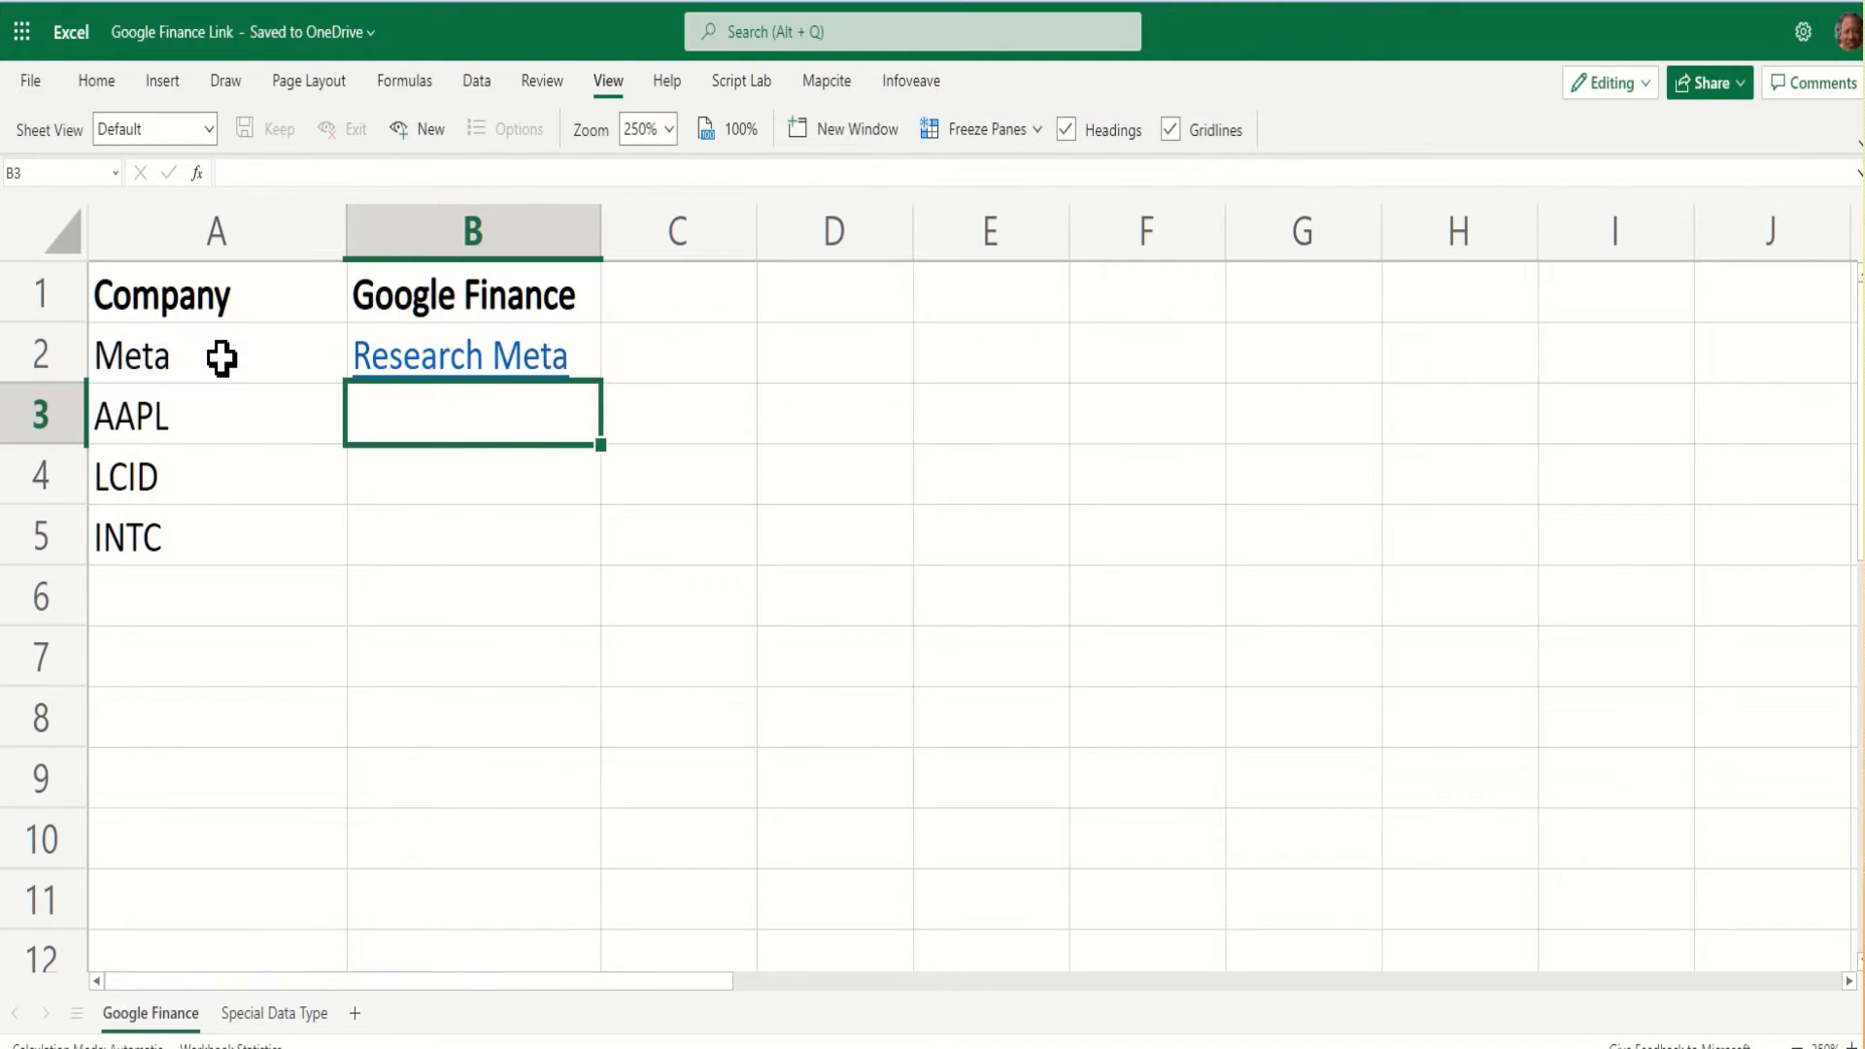
mouse_move(663, 370)
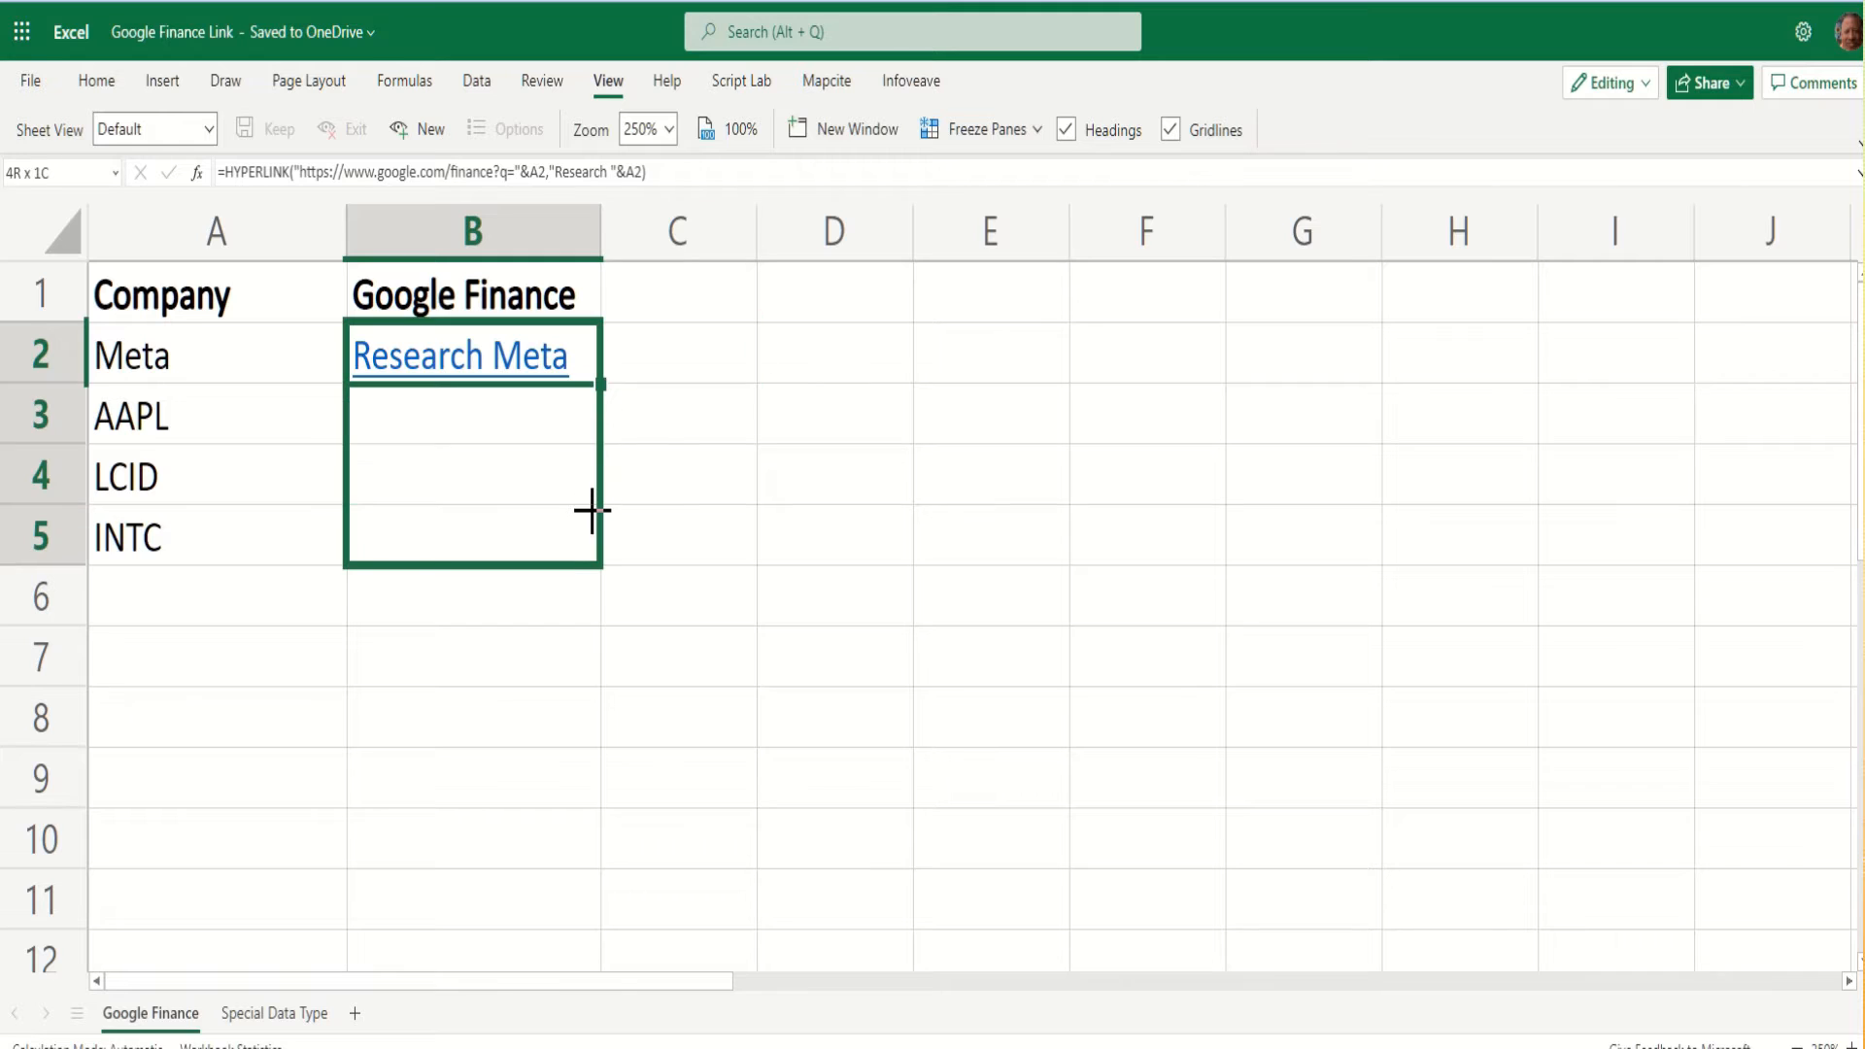
Copy the Research link formula down B3:B5 for AAPL, LCID and INTC.
left_click_drag(590, 381, 591, 565)
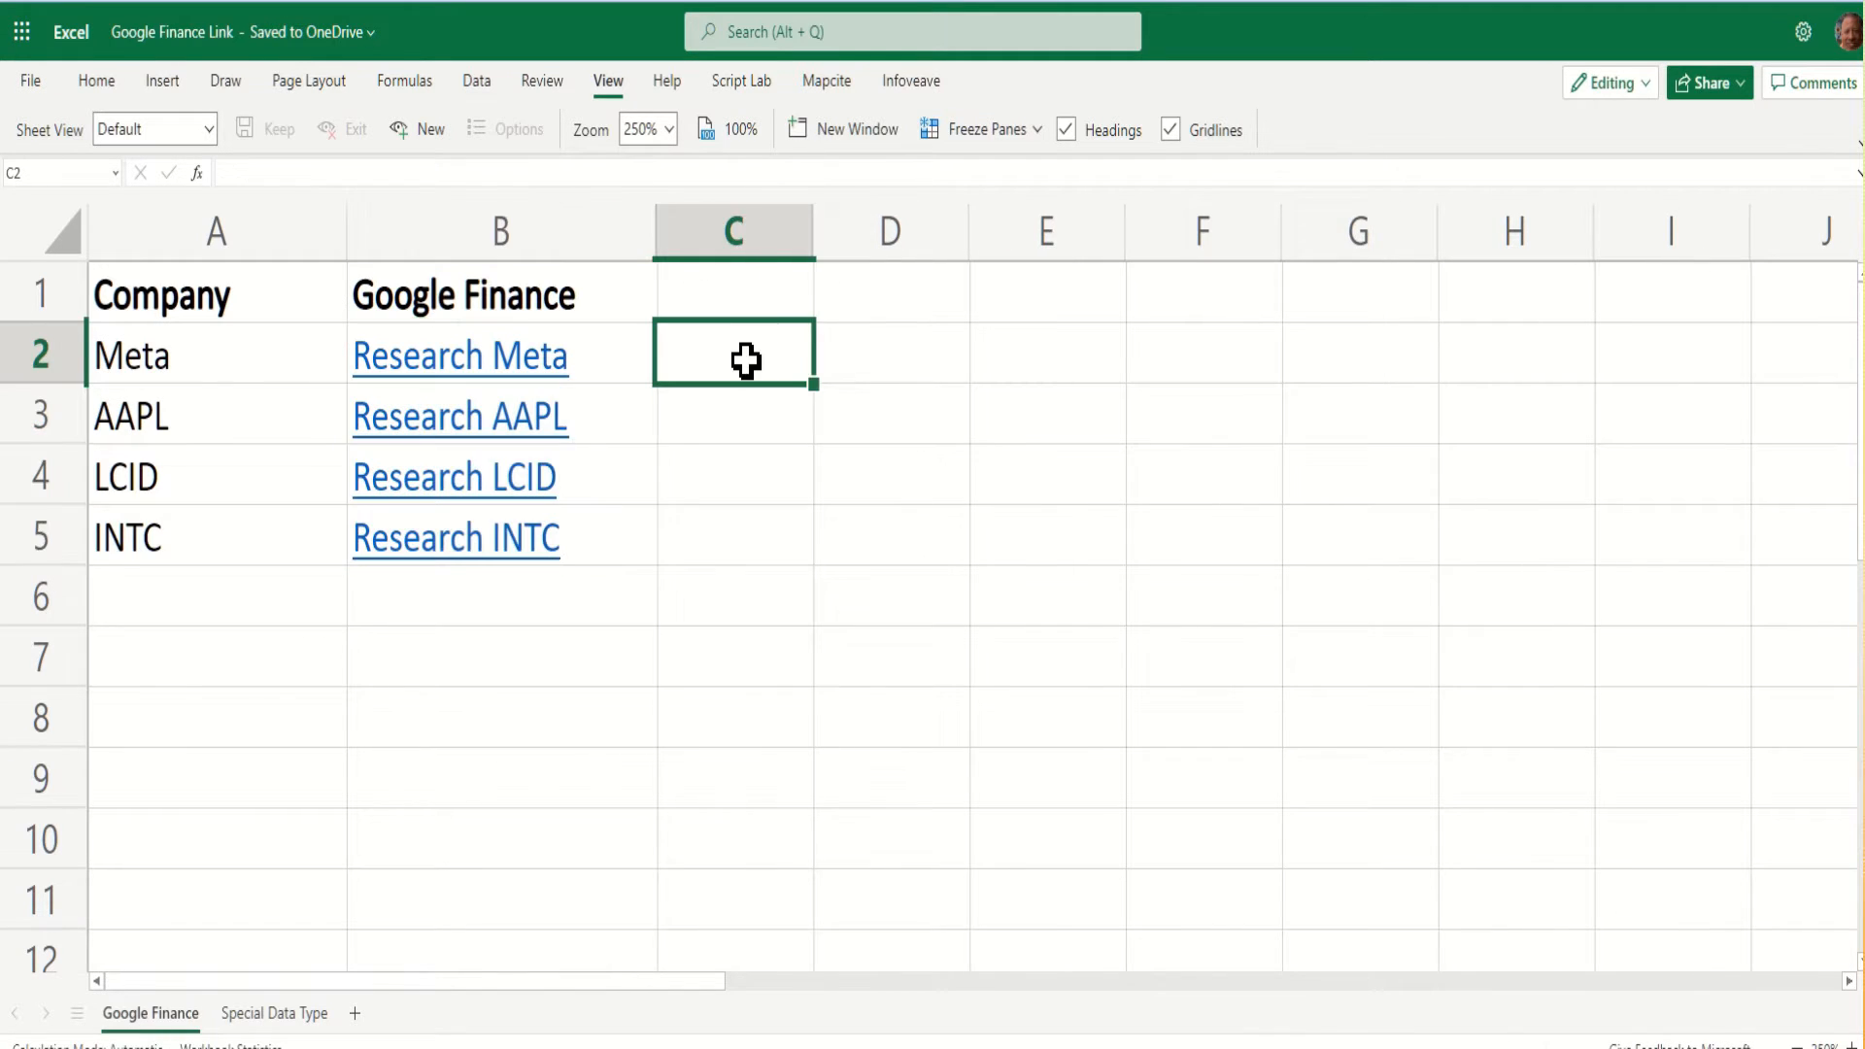
left_click(499, 354)
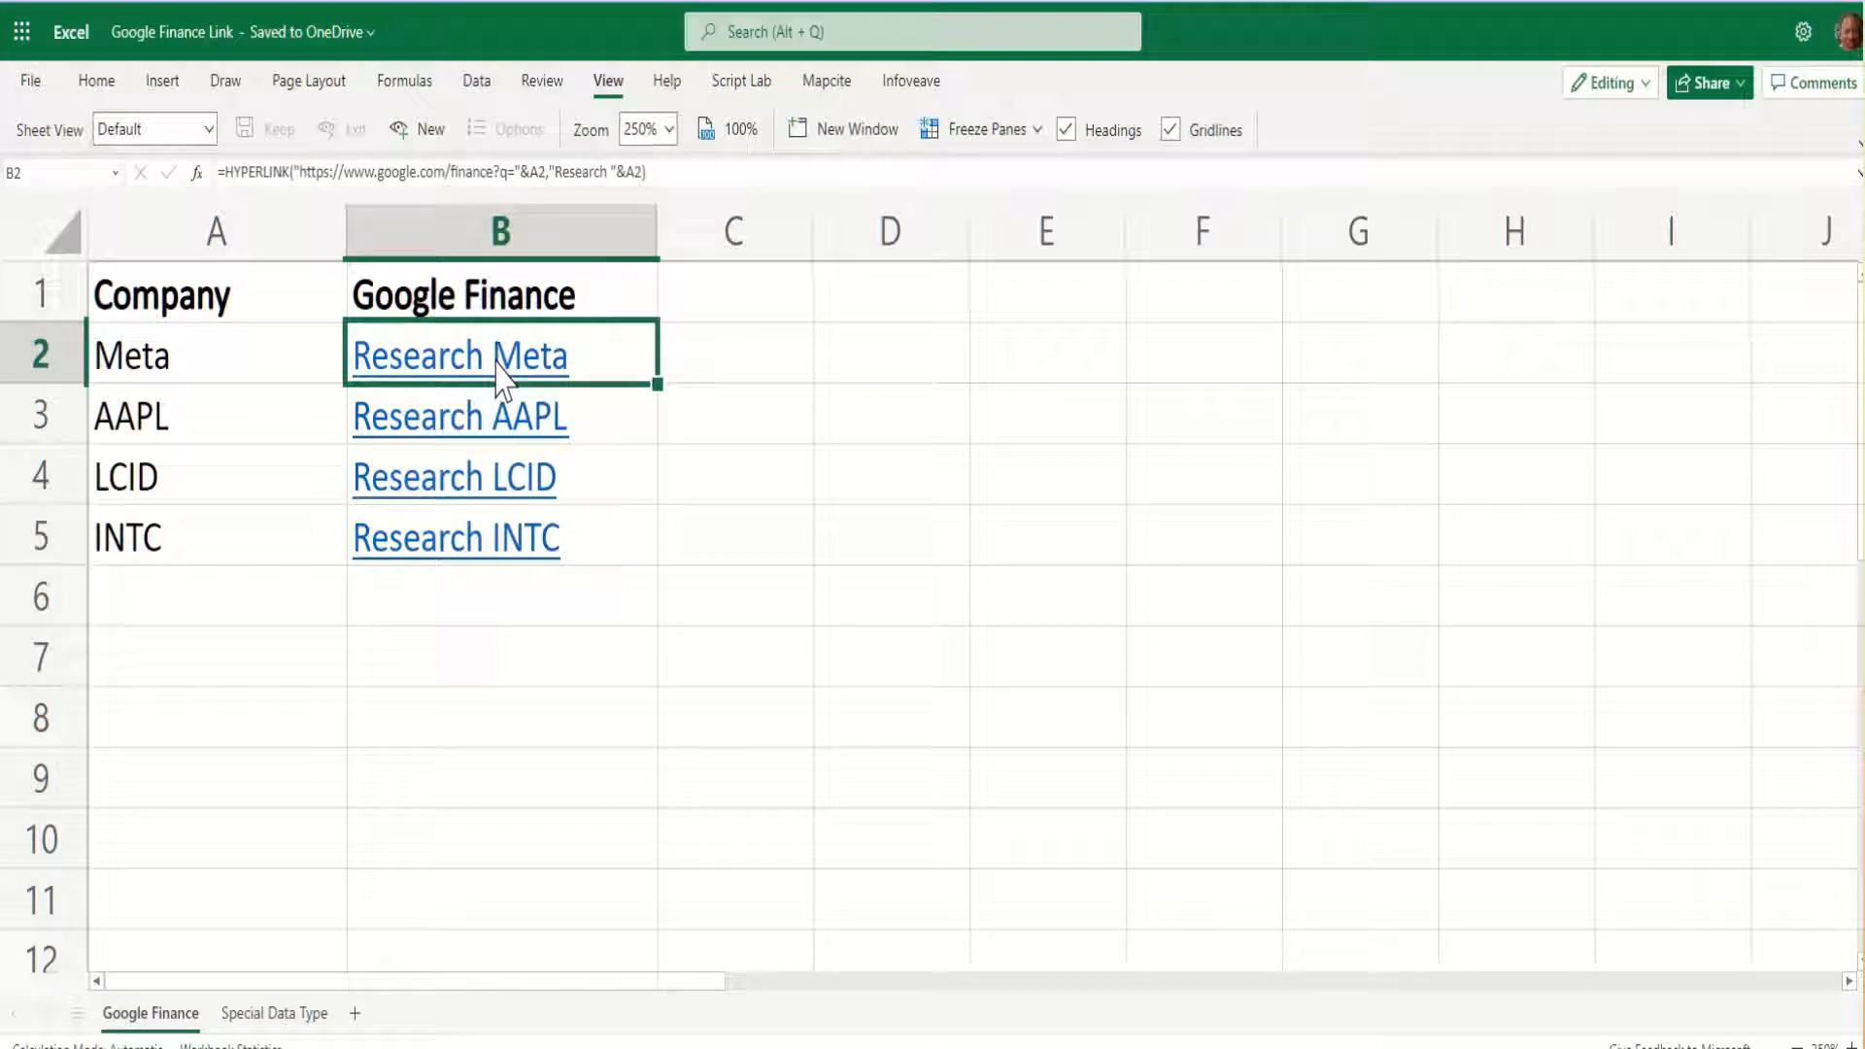
Follow a Research hyperlink to its Google Finance quote page, then return to the workbook.
left_click(458, 356)
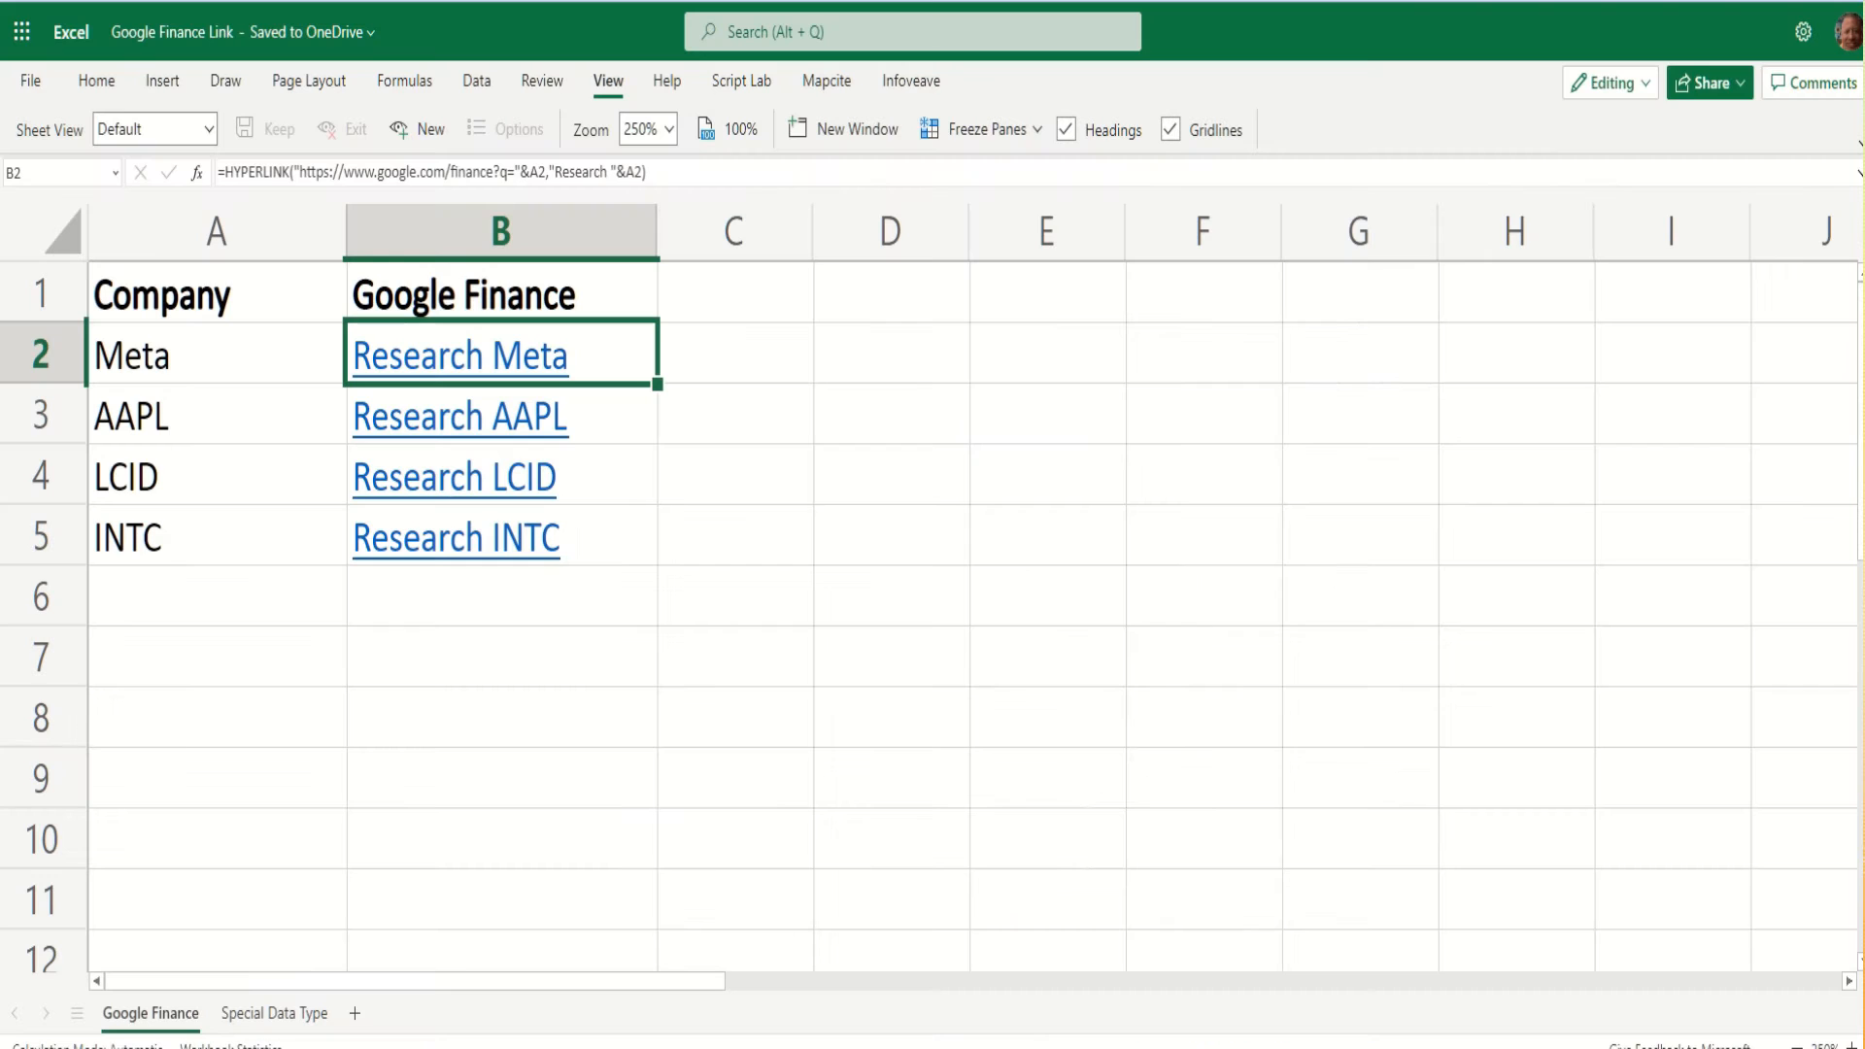
left_click(458, 418)
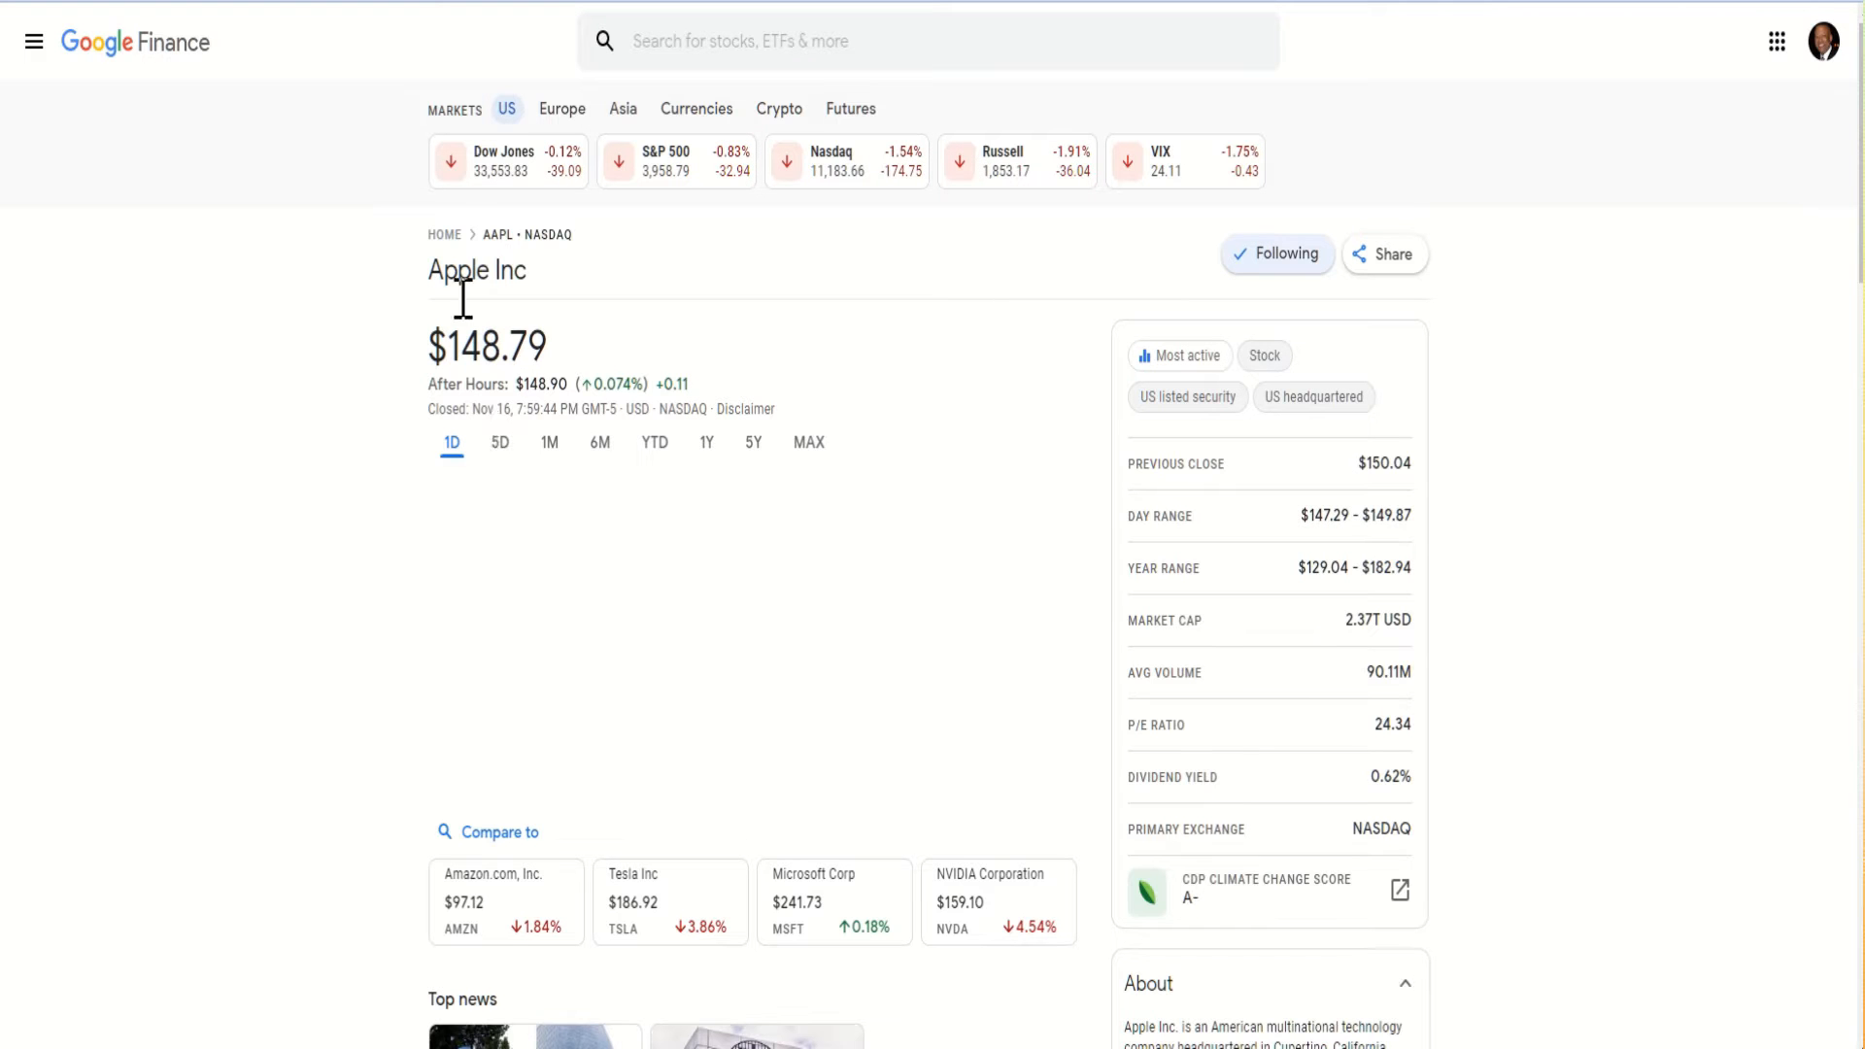
left_click(928, 41)
type("NASDAQ: LCID")
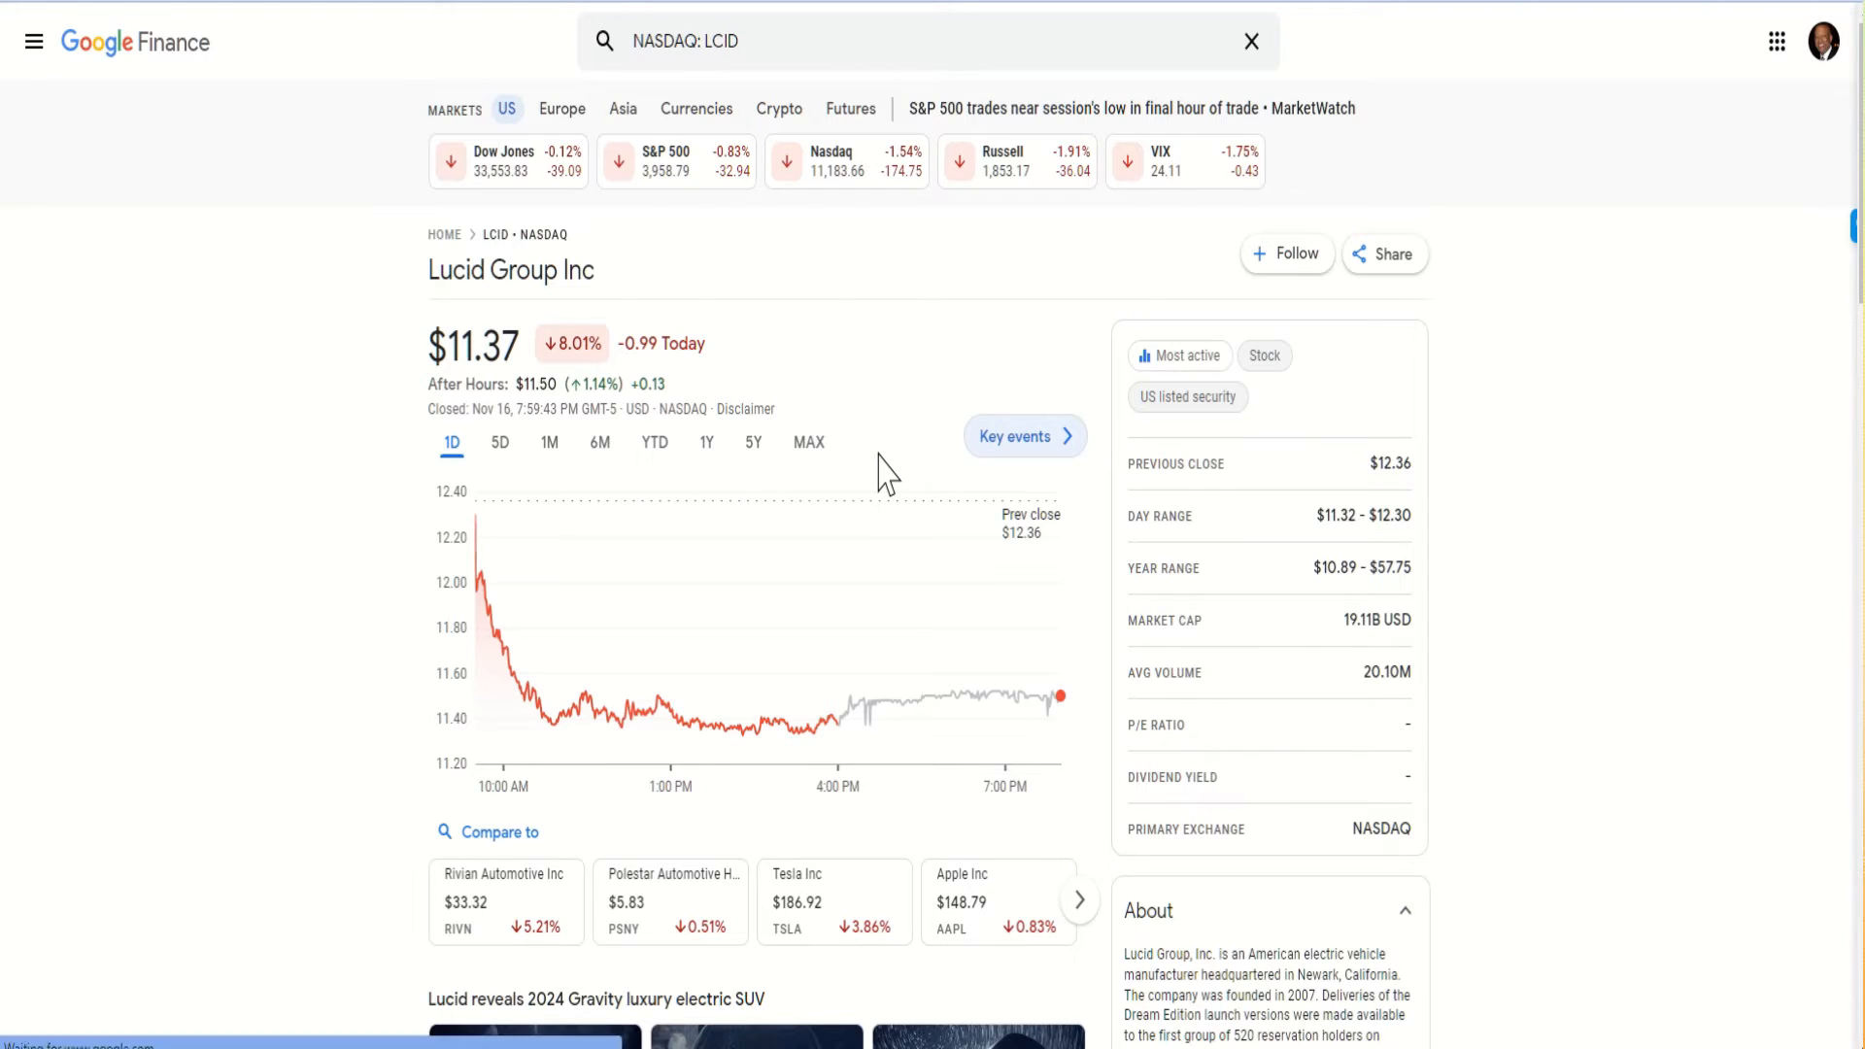
mouse_move(725, 256)
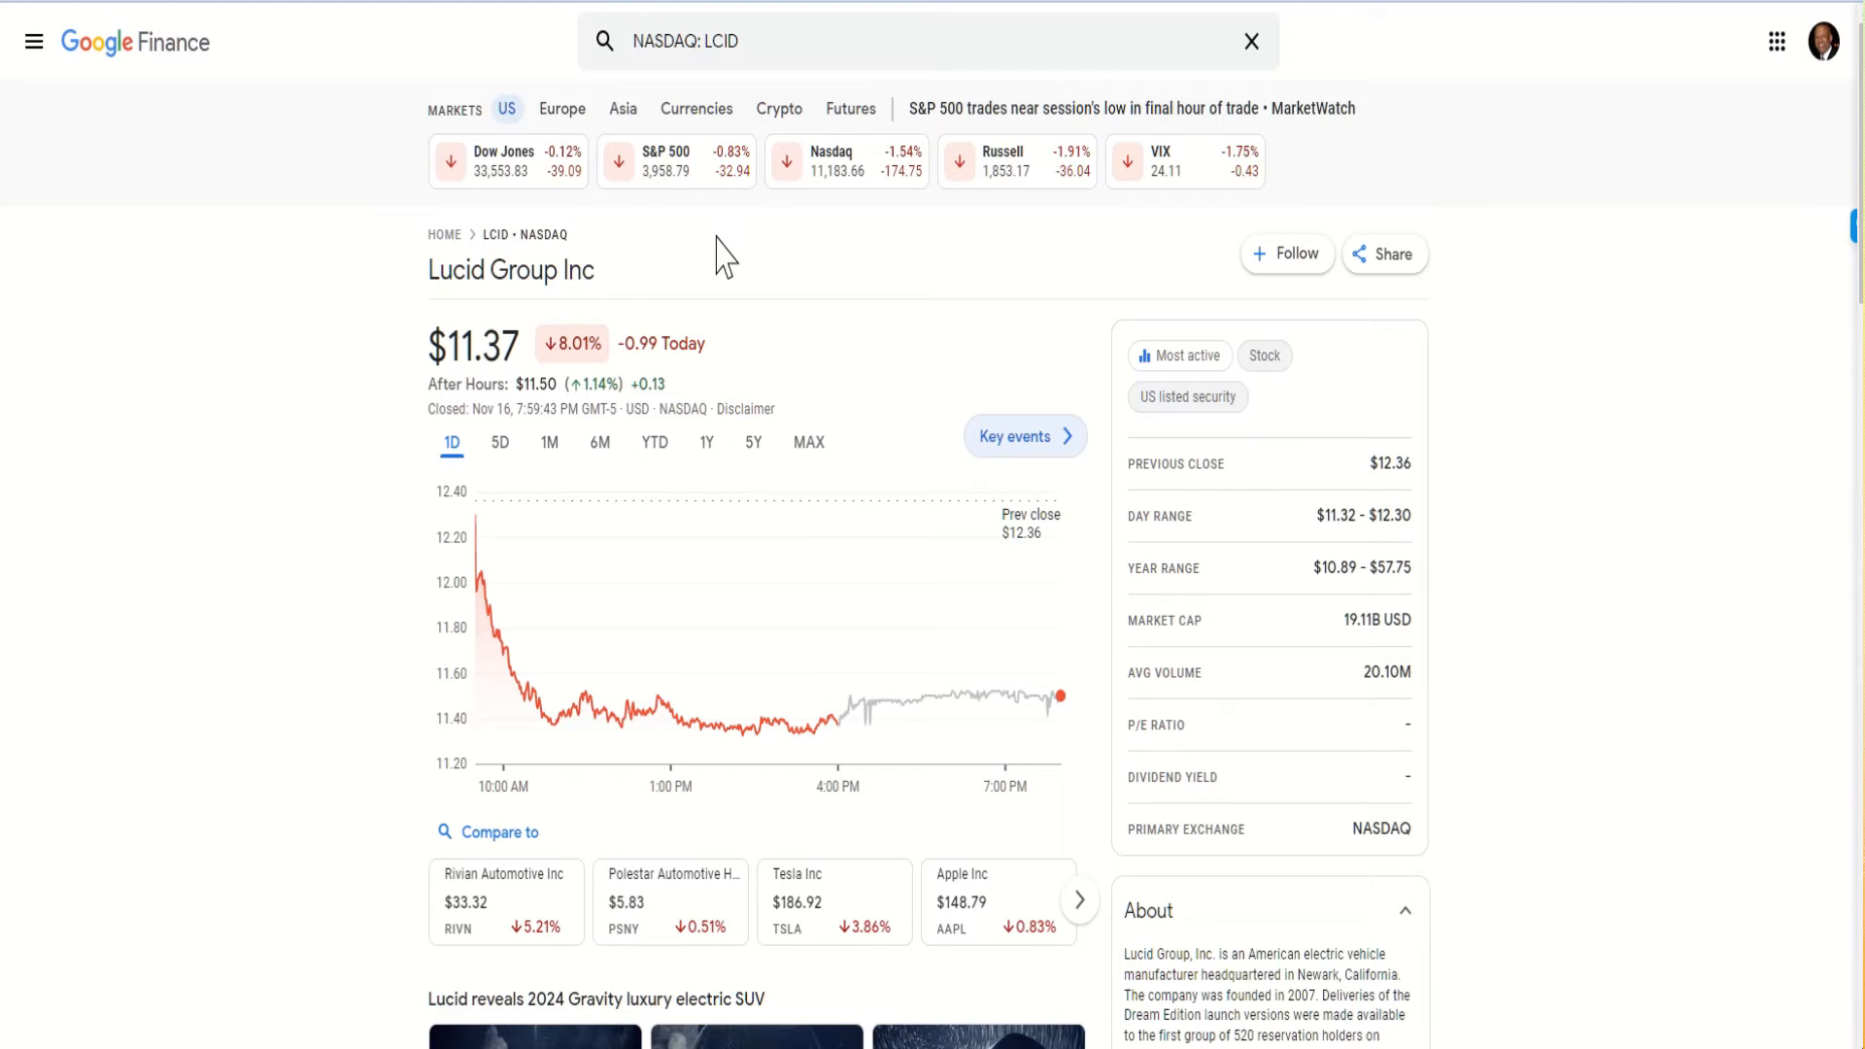
mouse_move(923, 268)
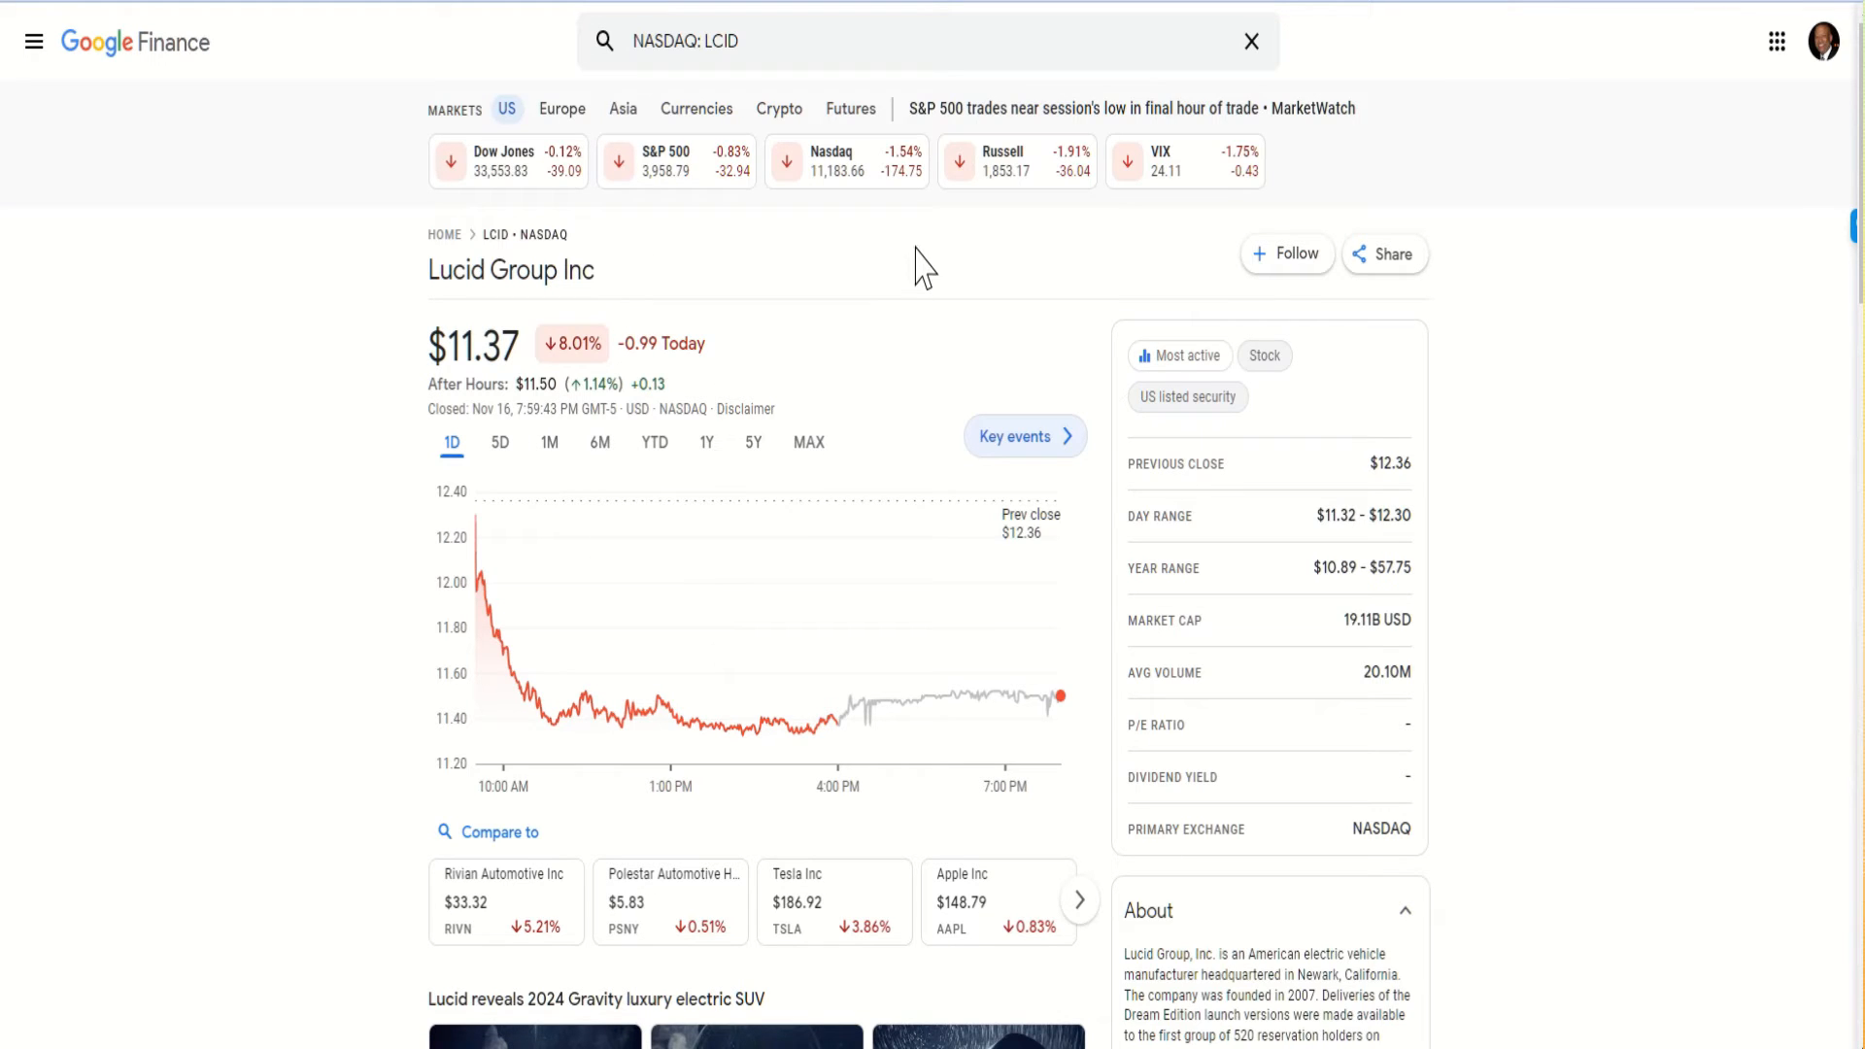
mouse_move(1096, 342)
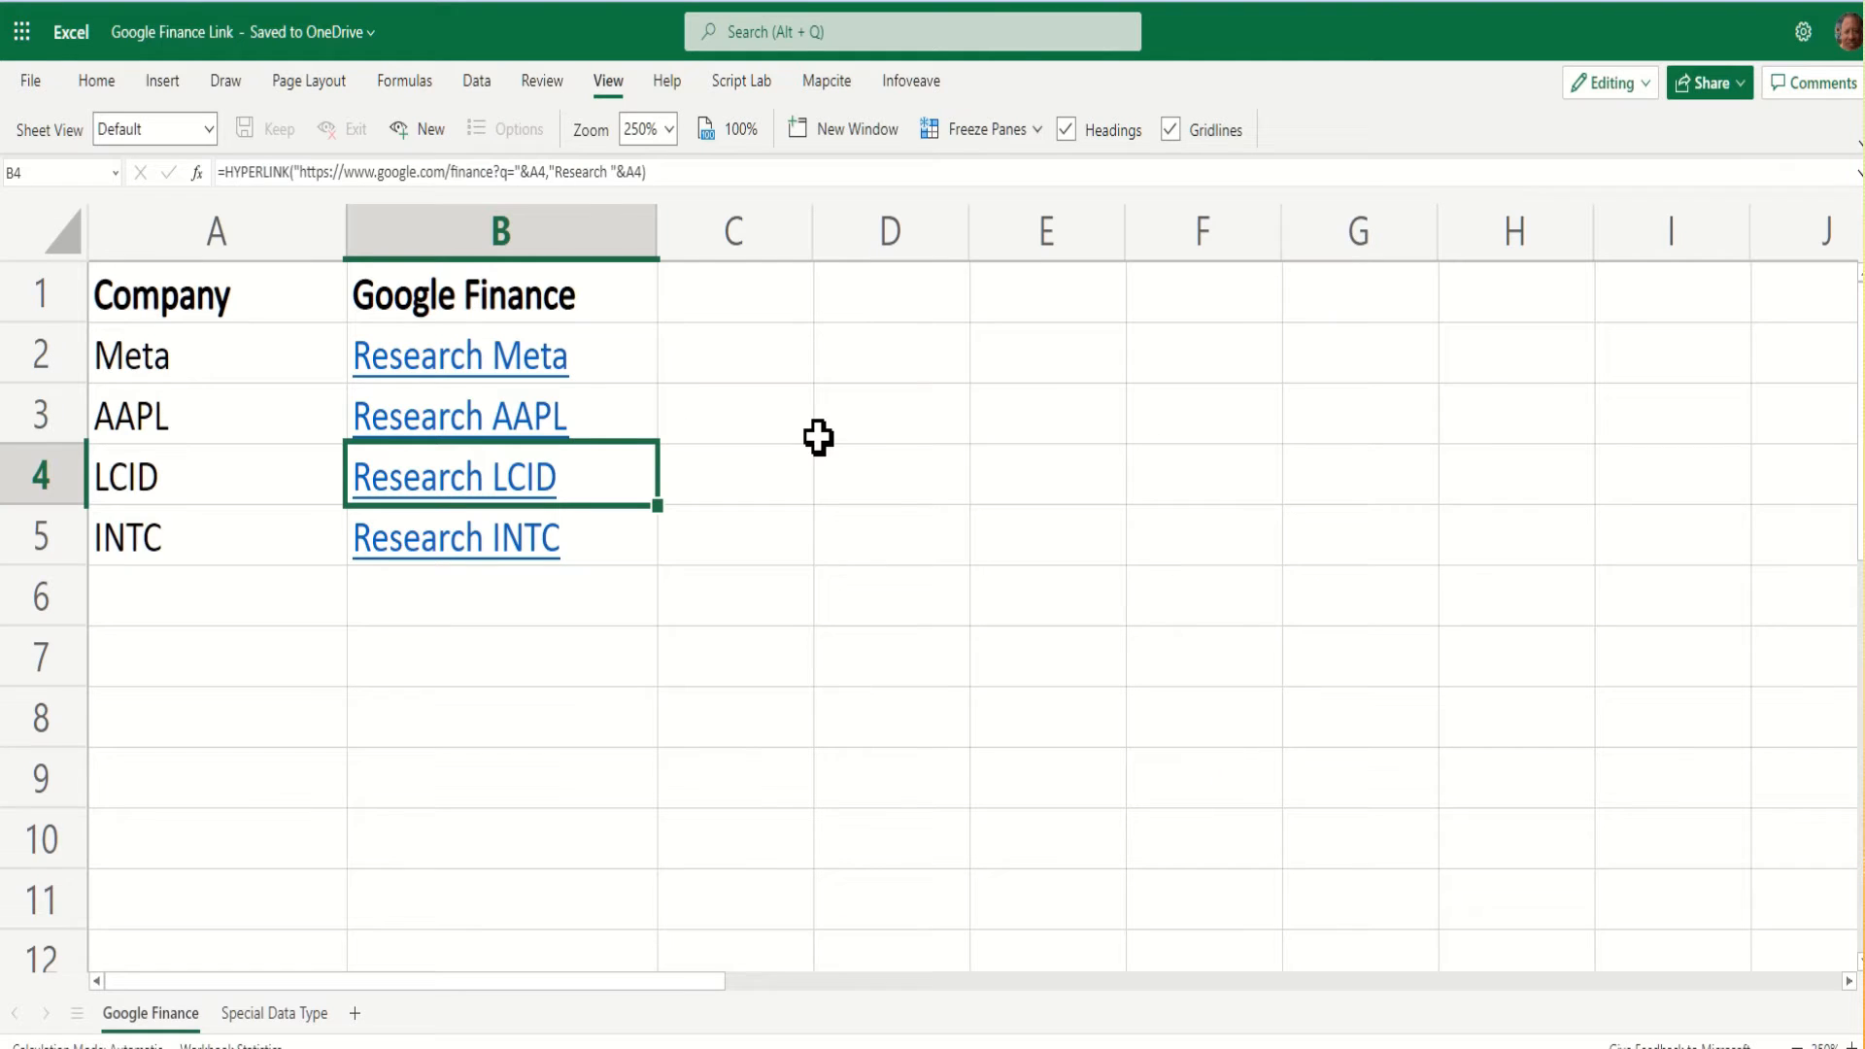
mouse_move(419, 690)
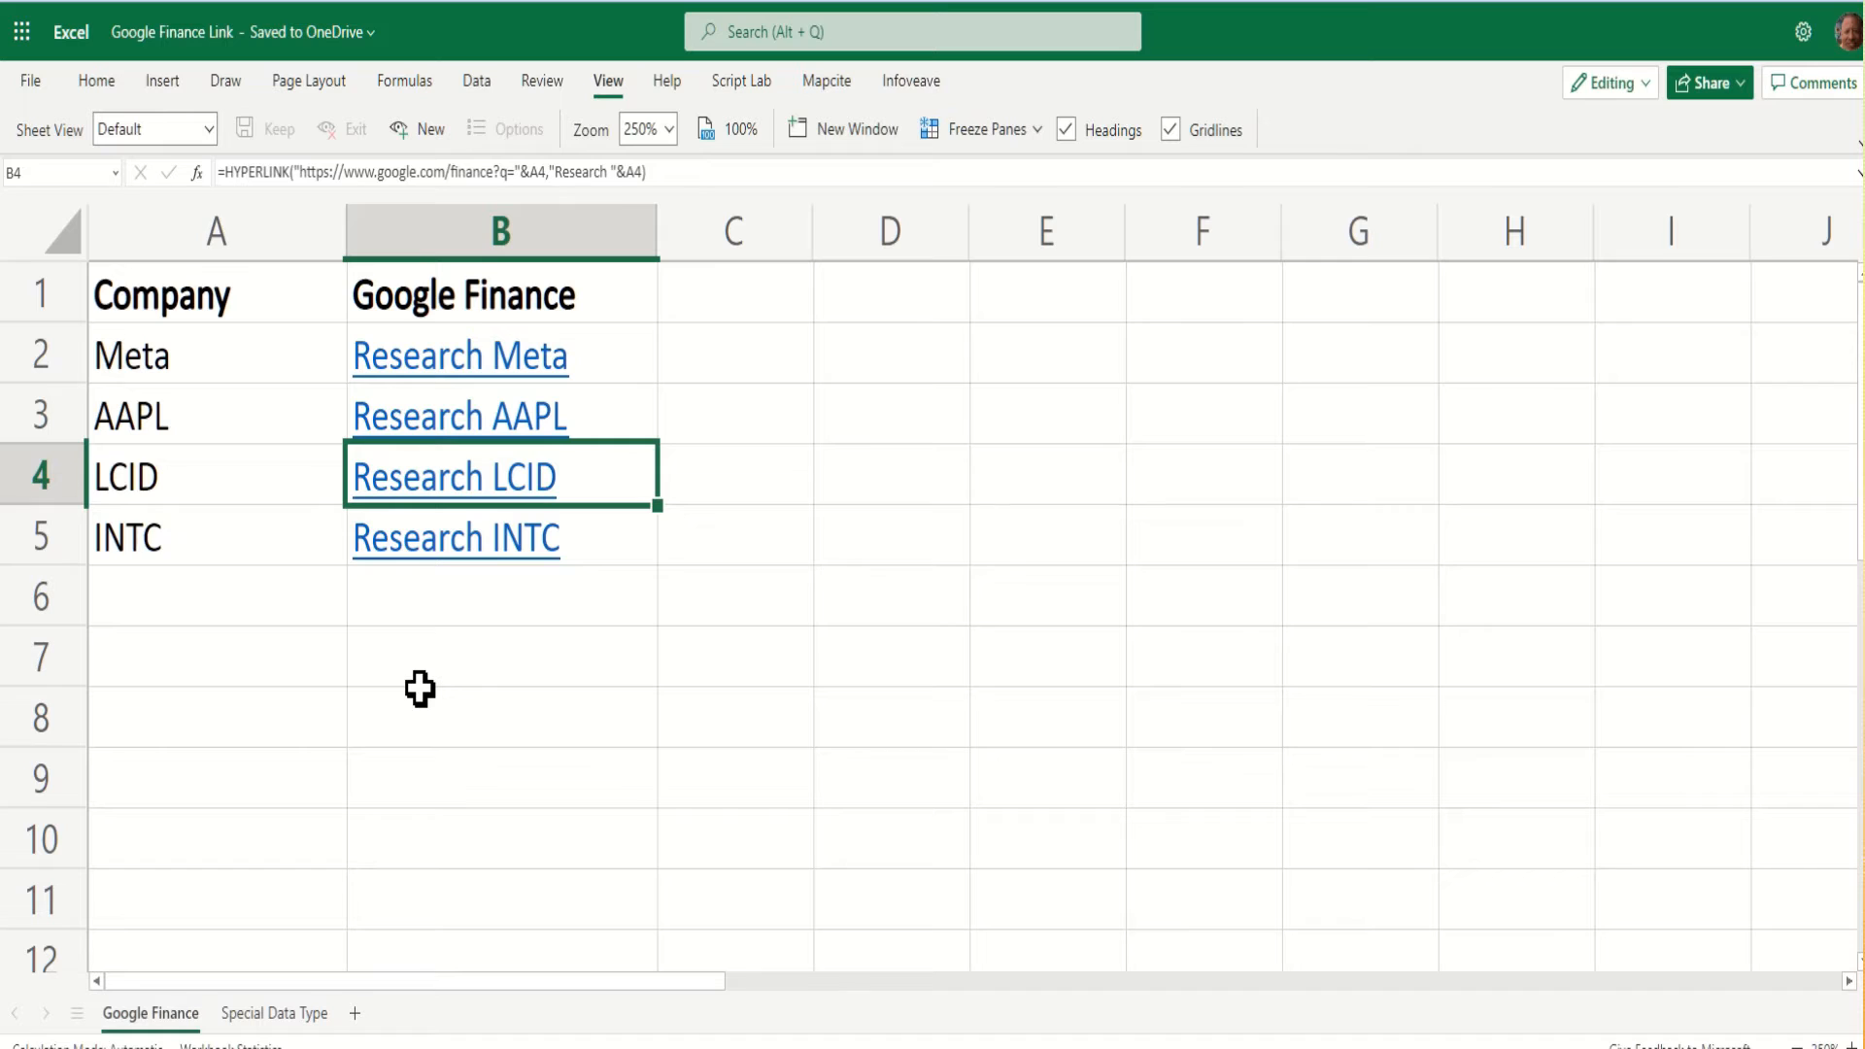
mouse_move(563, 797)
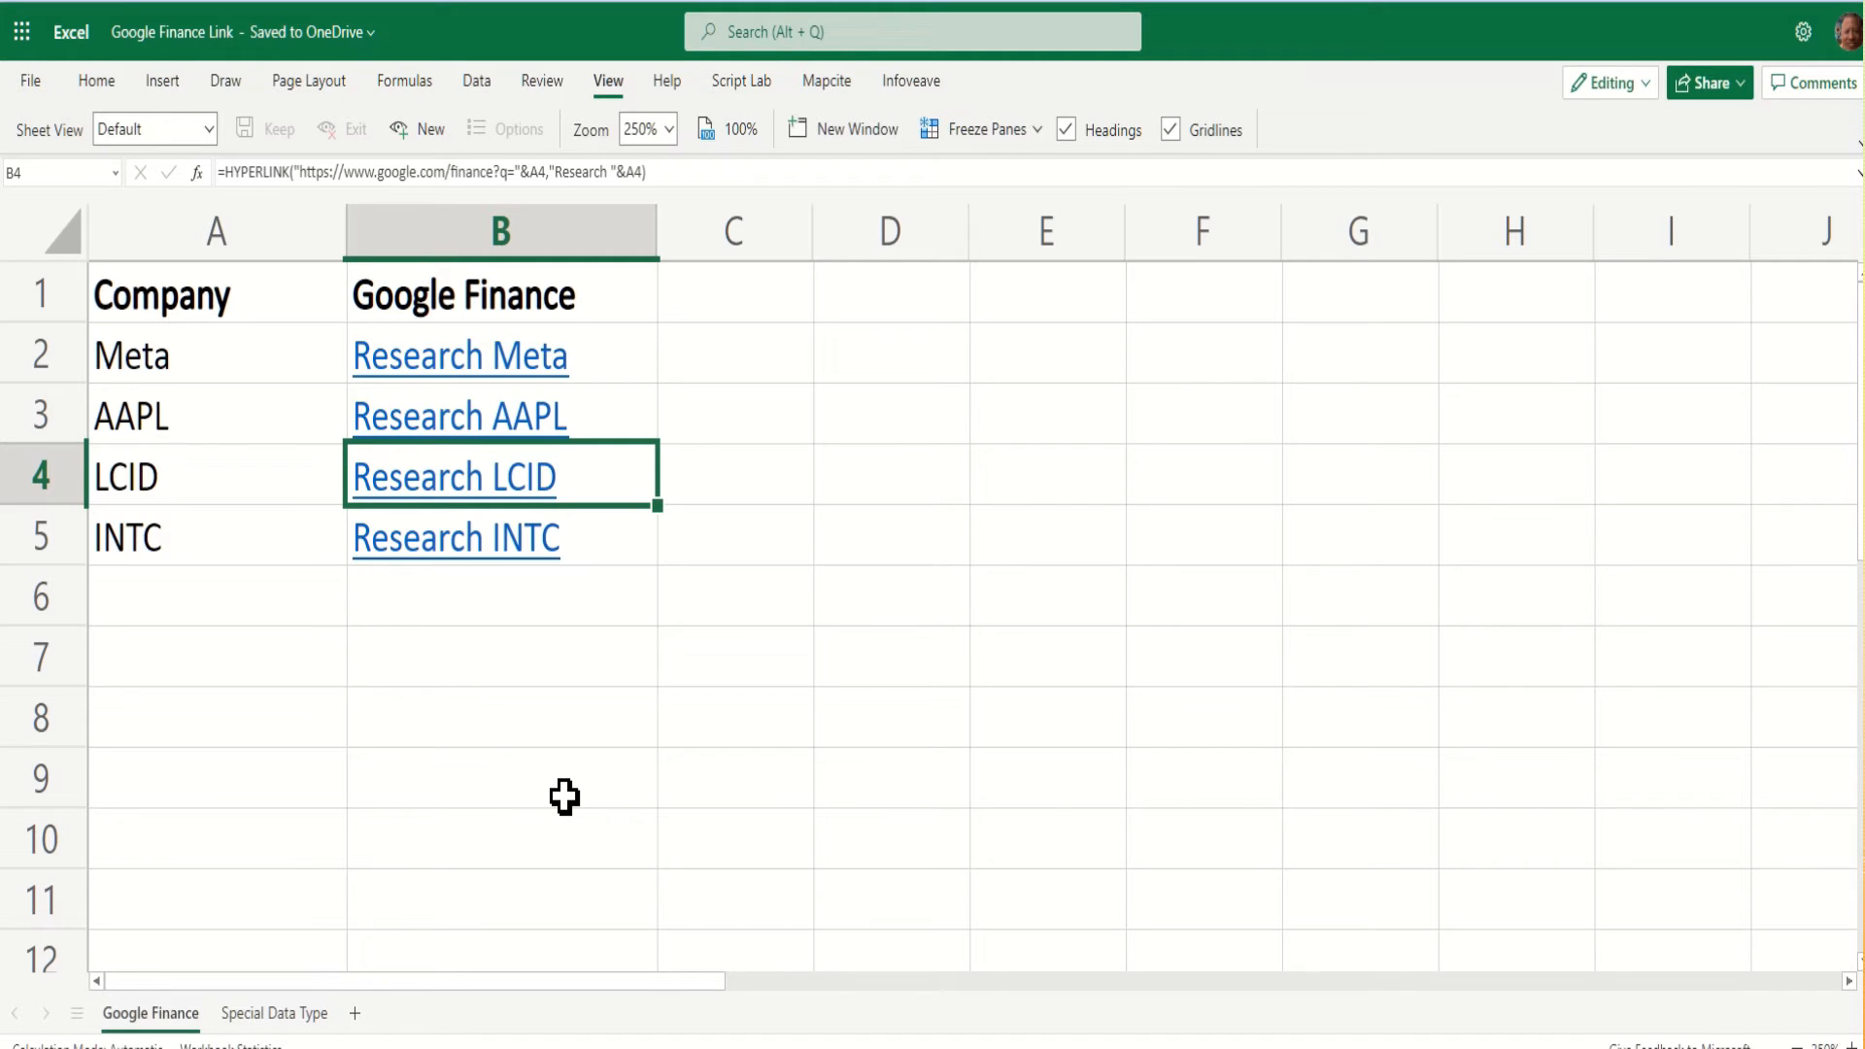
mouse_move(597, 344)
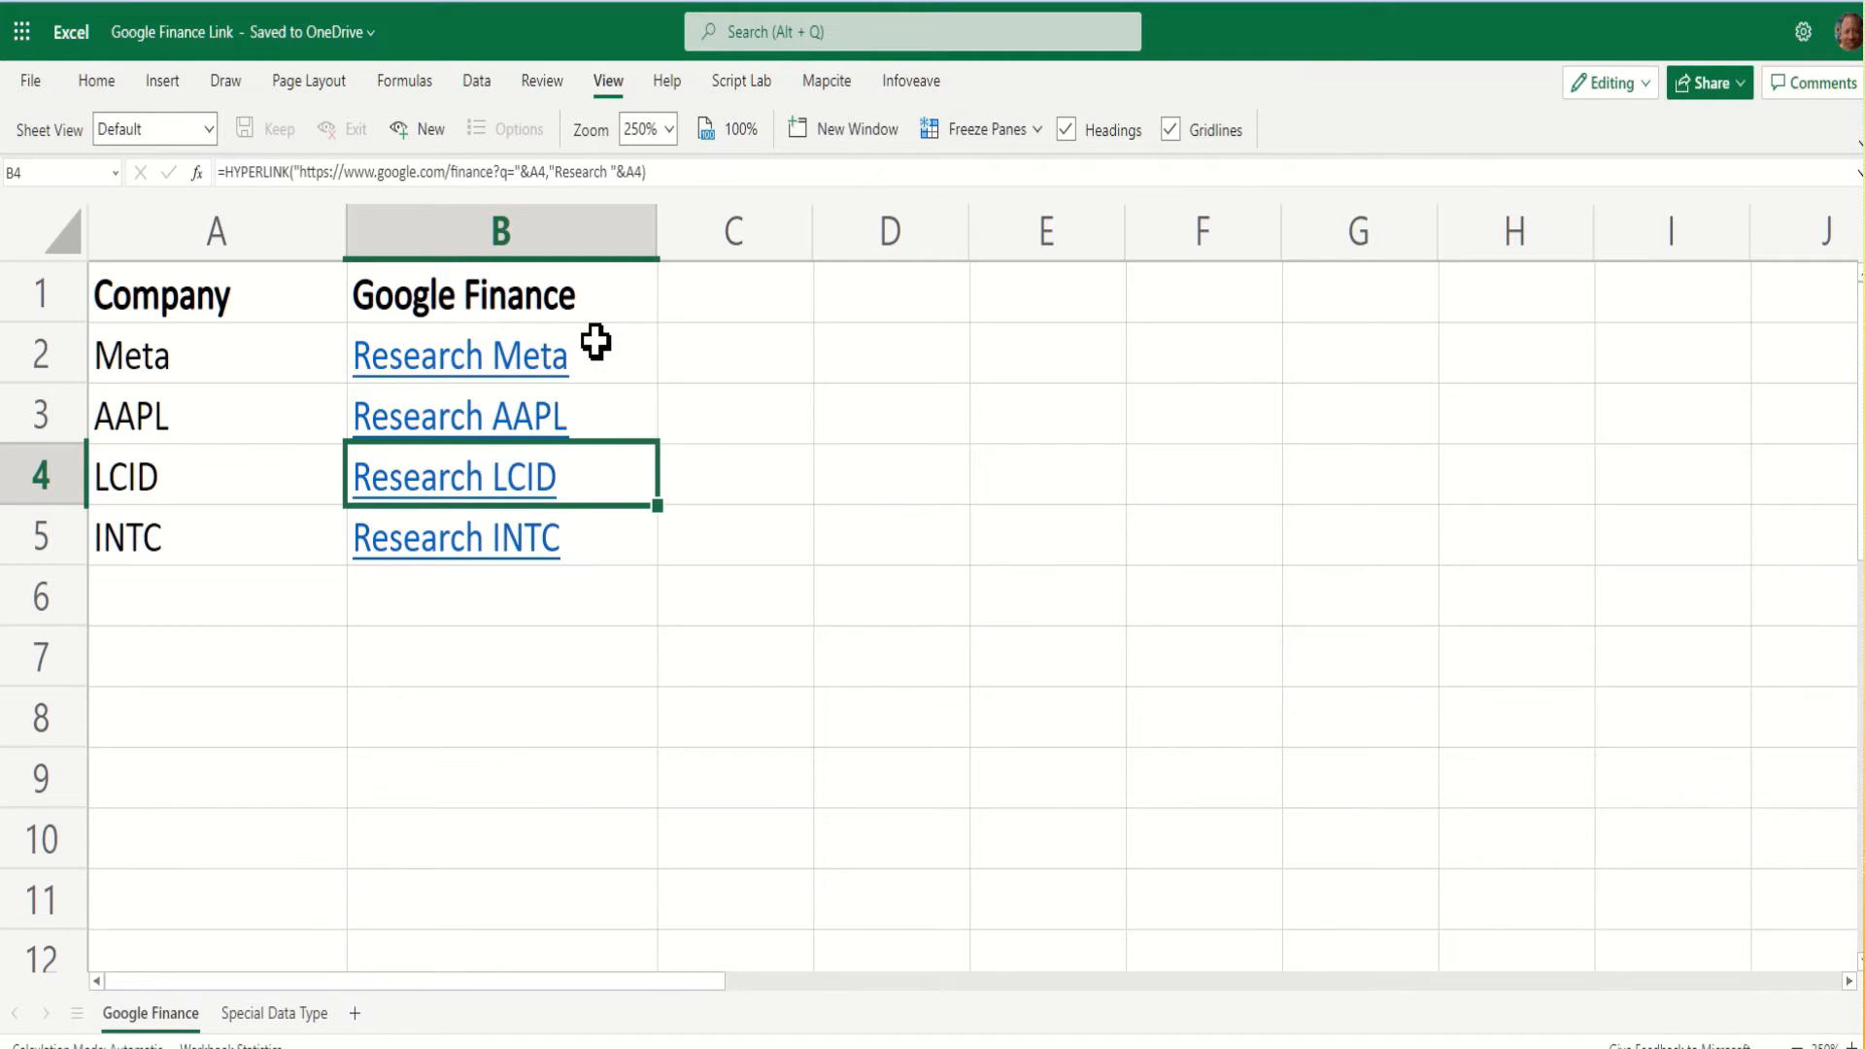
Switch to the Special Data Type sheet listing Meta, AAPL, LCID and INTC.
left_click(274, 1015)
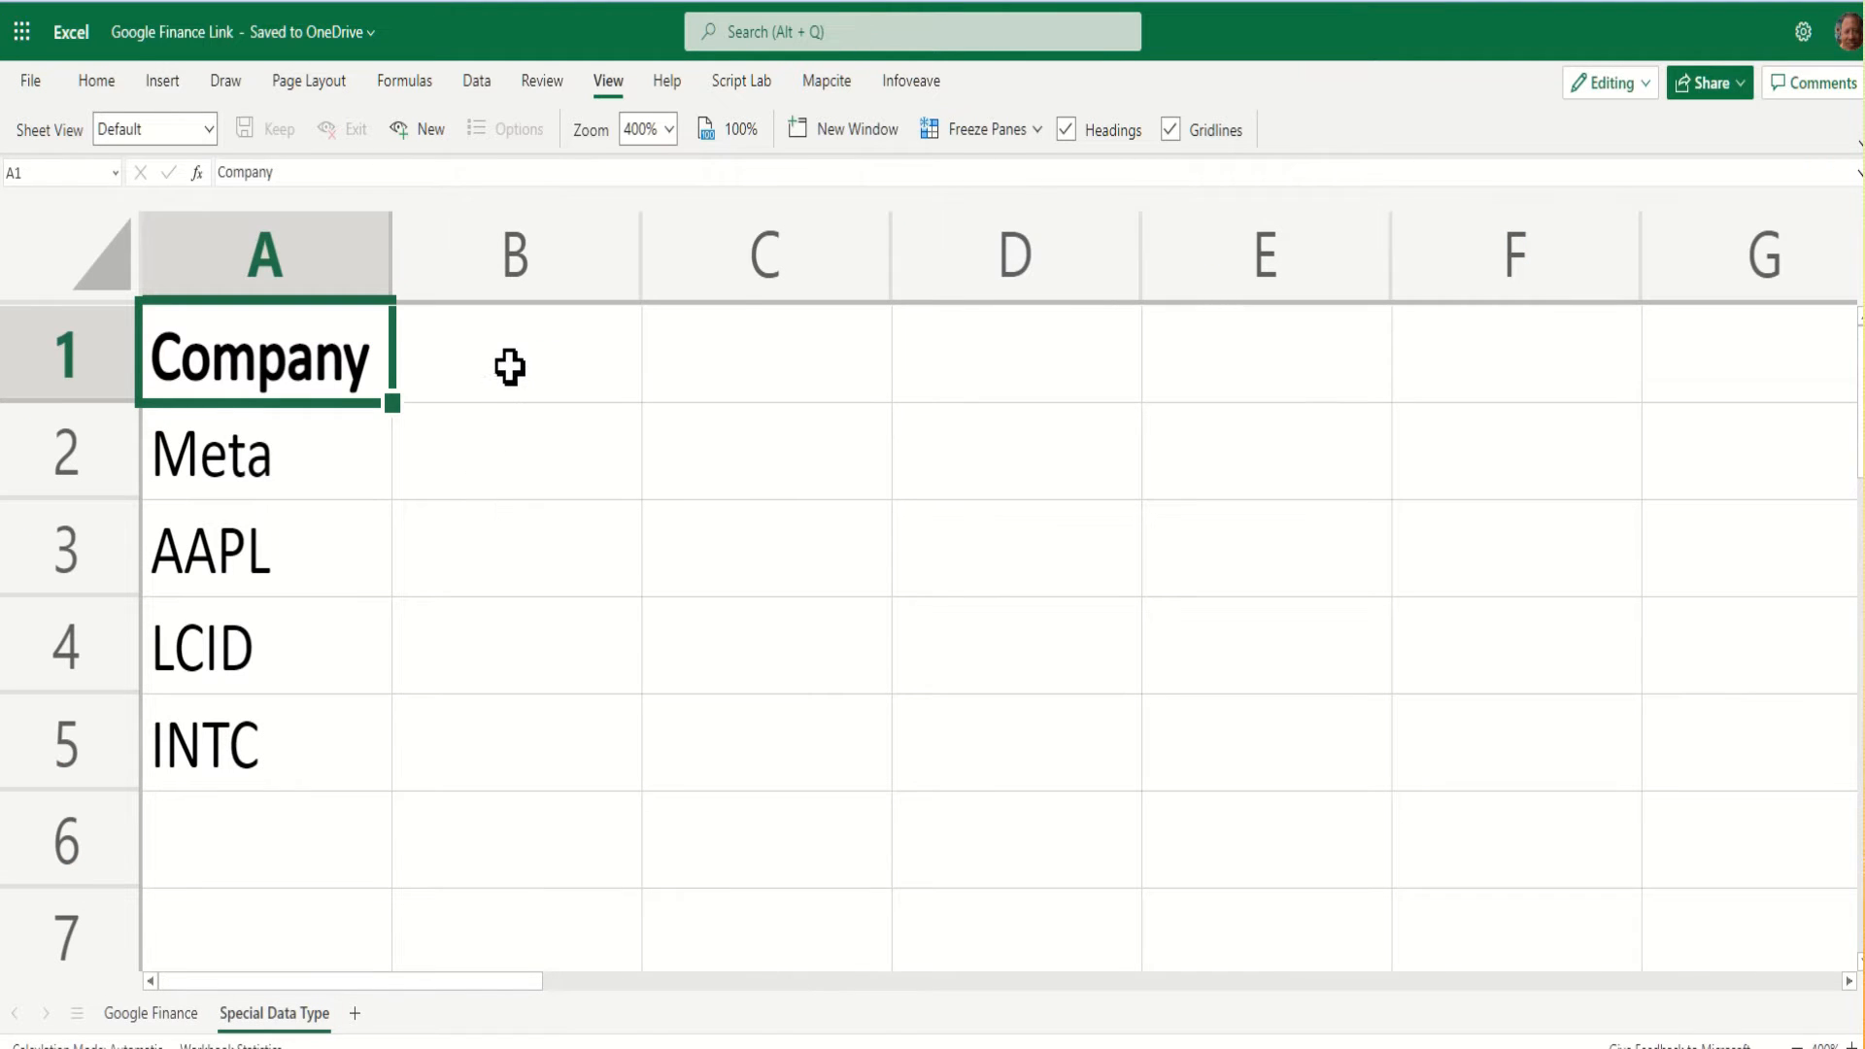
Show the Data ribbon and select the four ticker cells A2:A5.
left_click(513, 354)
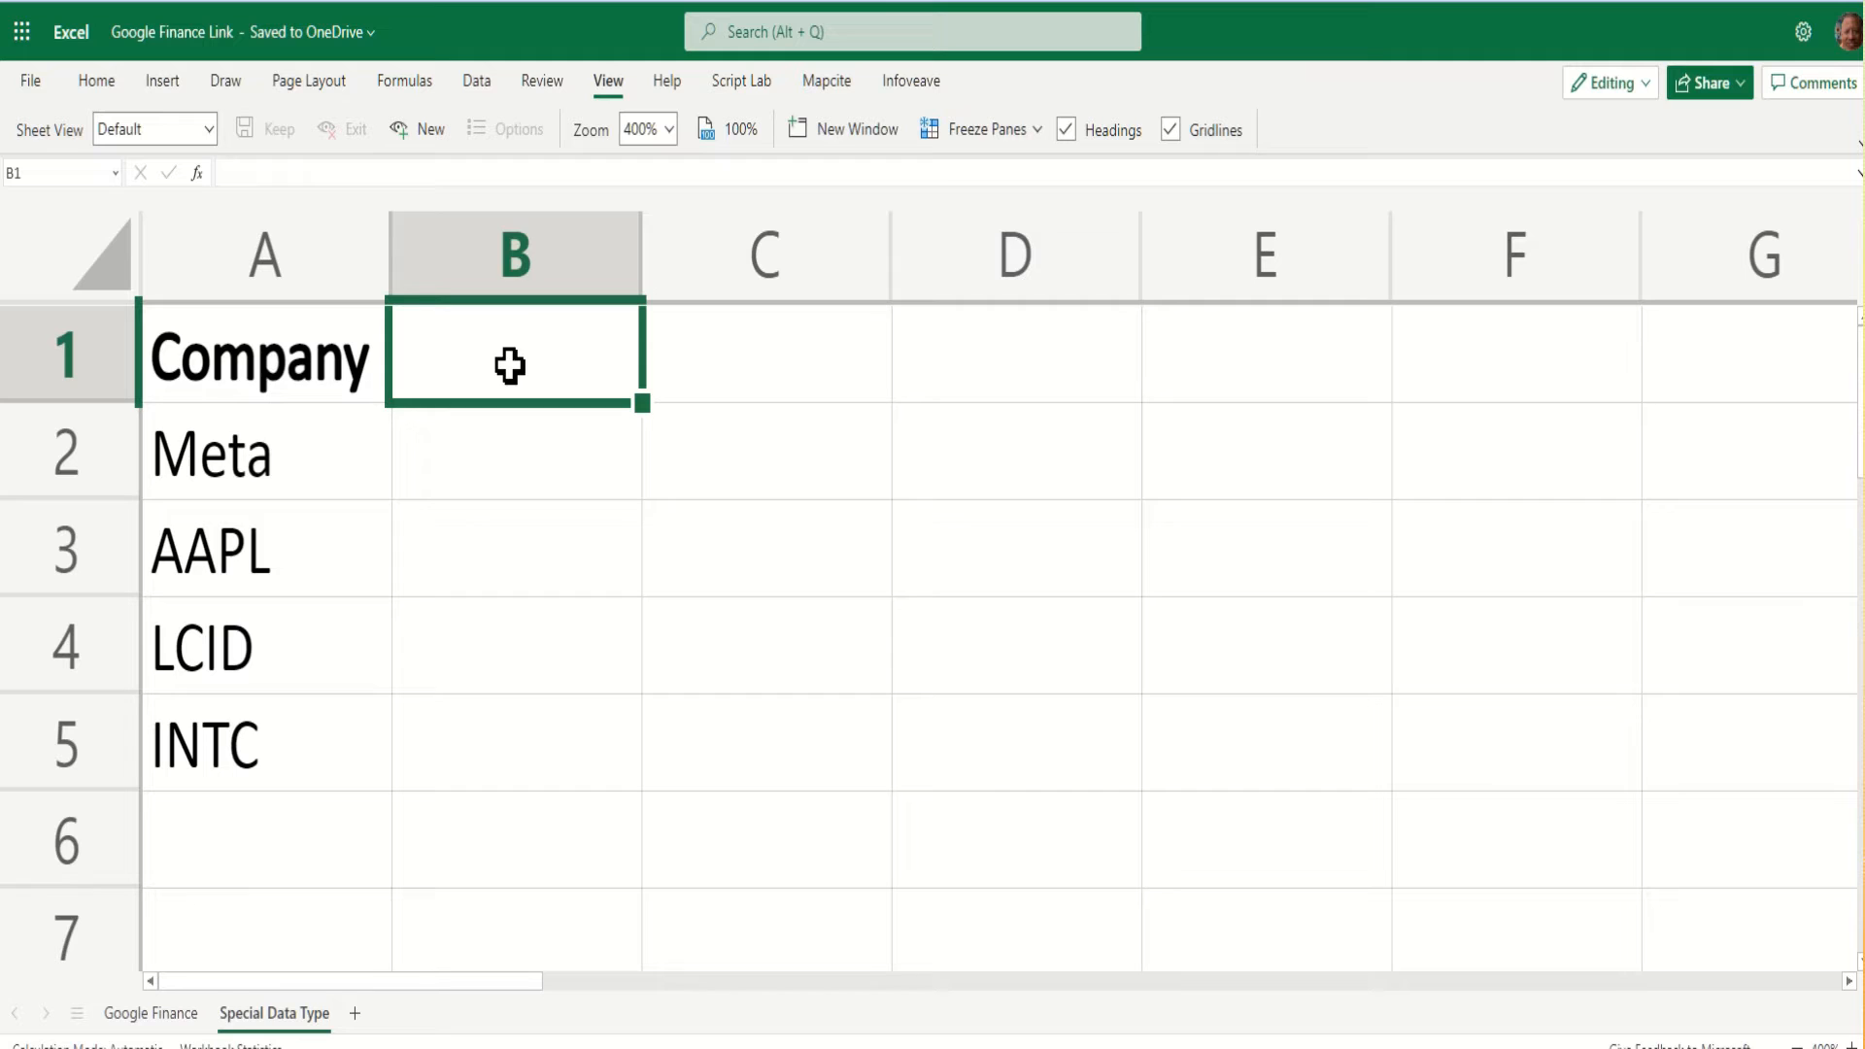
mouse_move(476, 82)
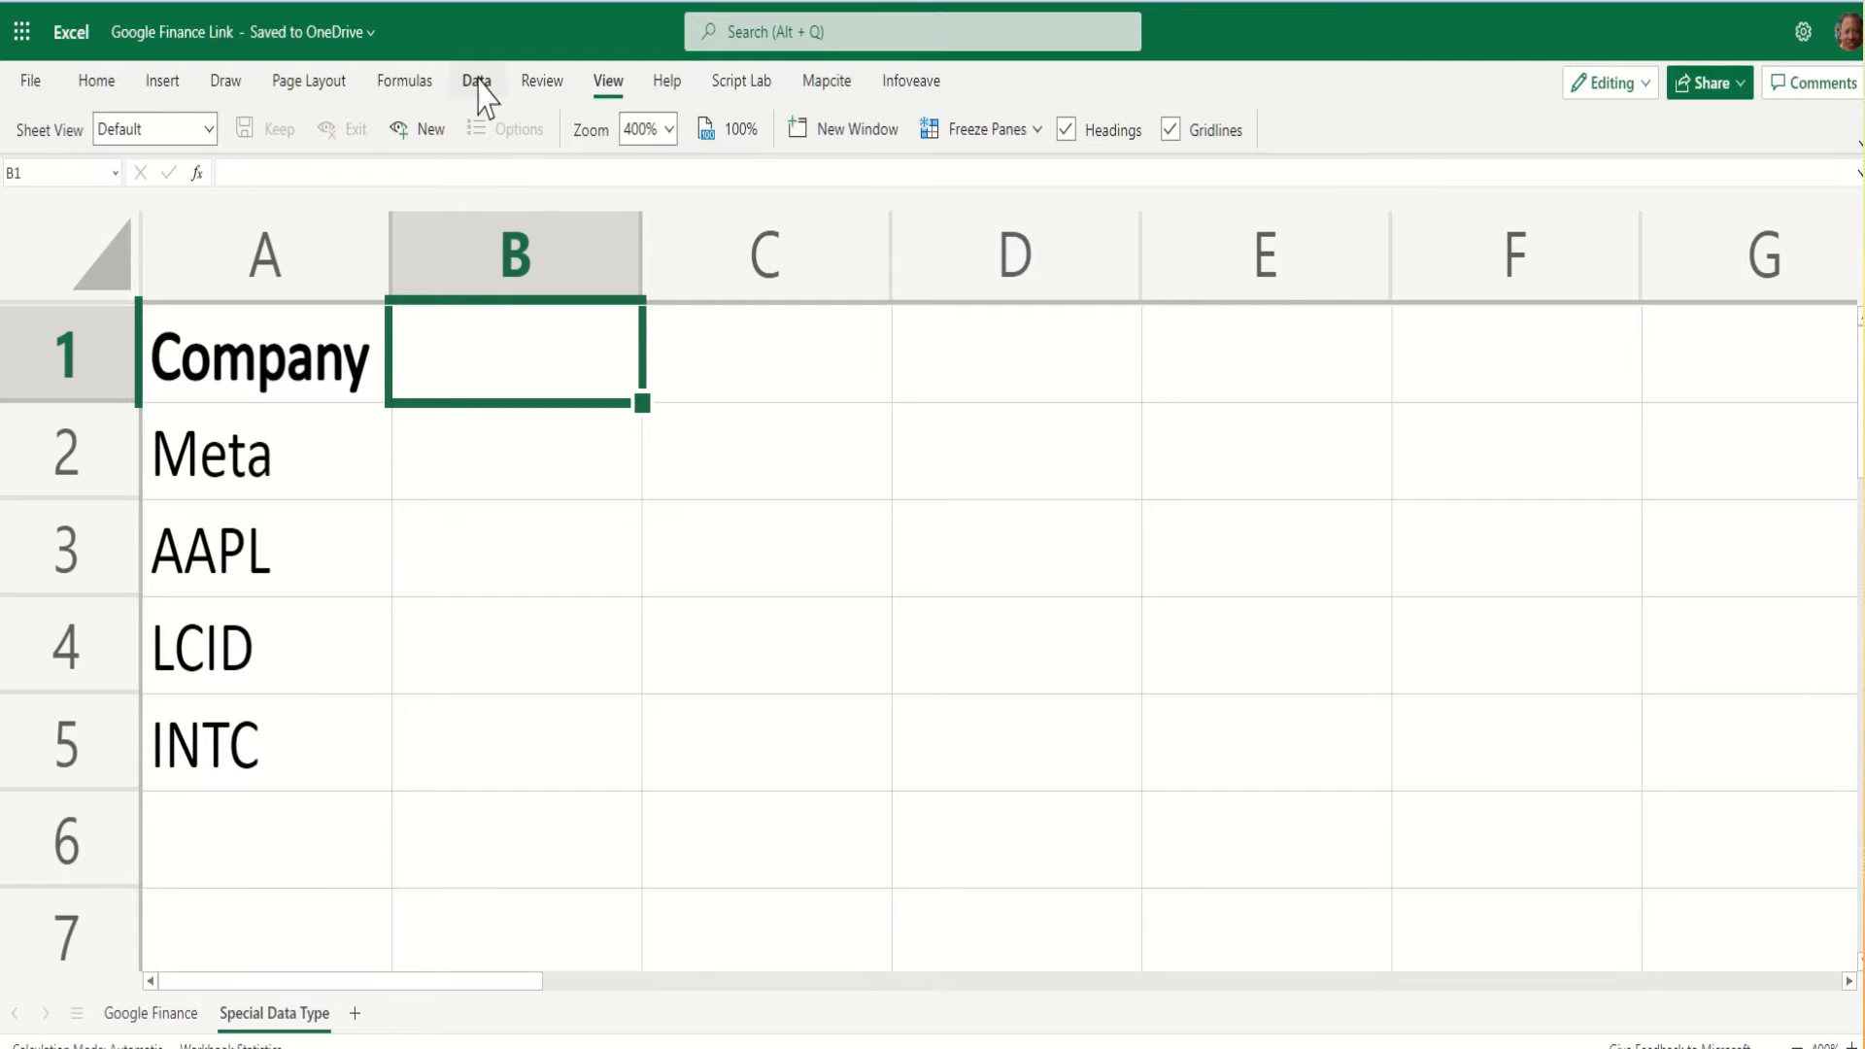
left_click(476, 82)
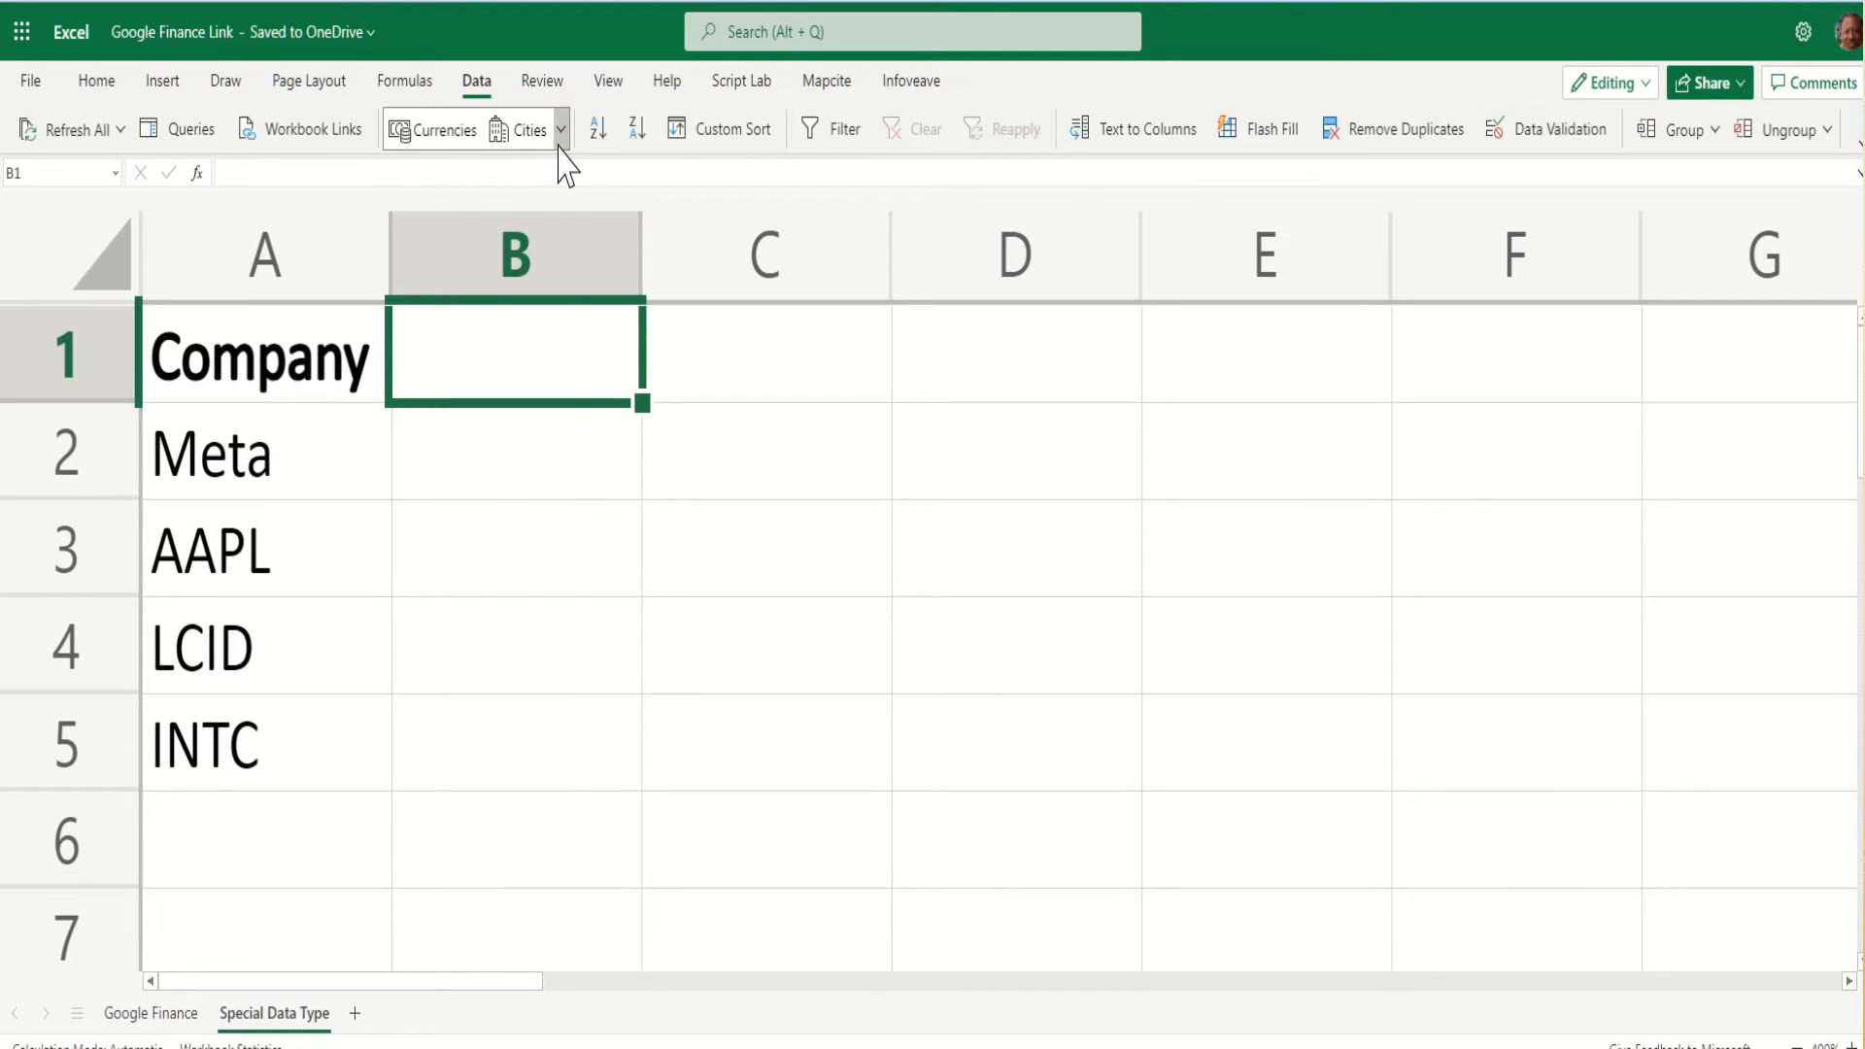
left_click(559, 128)
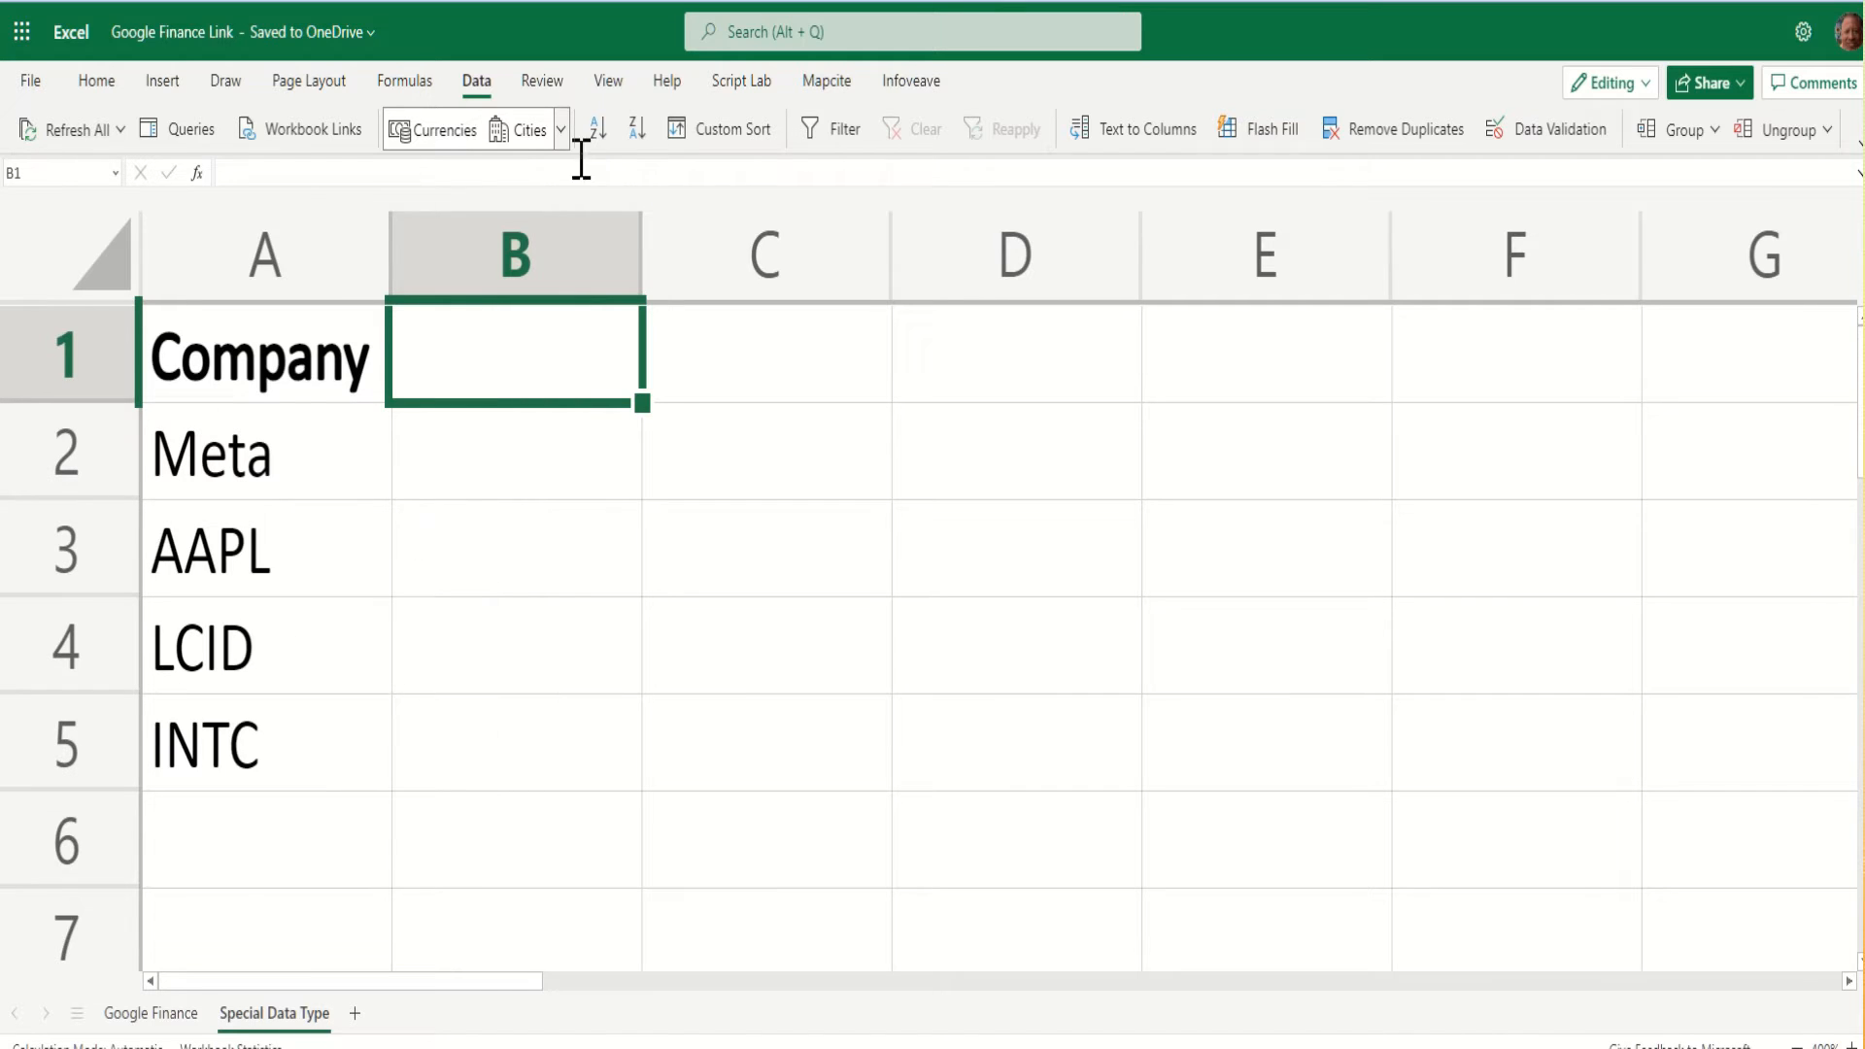
mouse_move(533, 219)
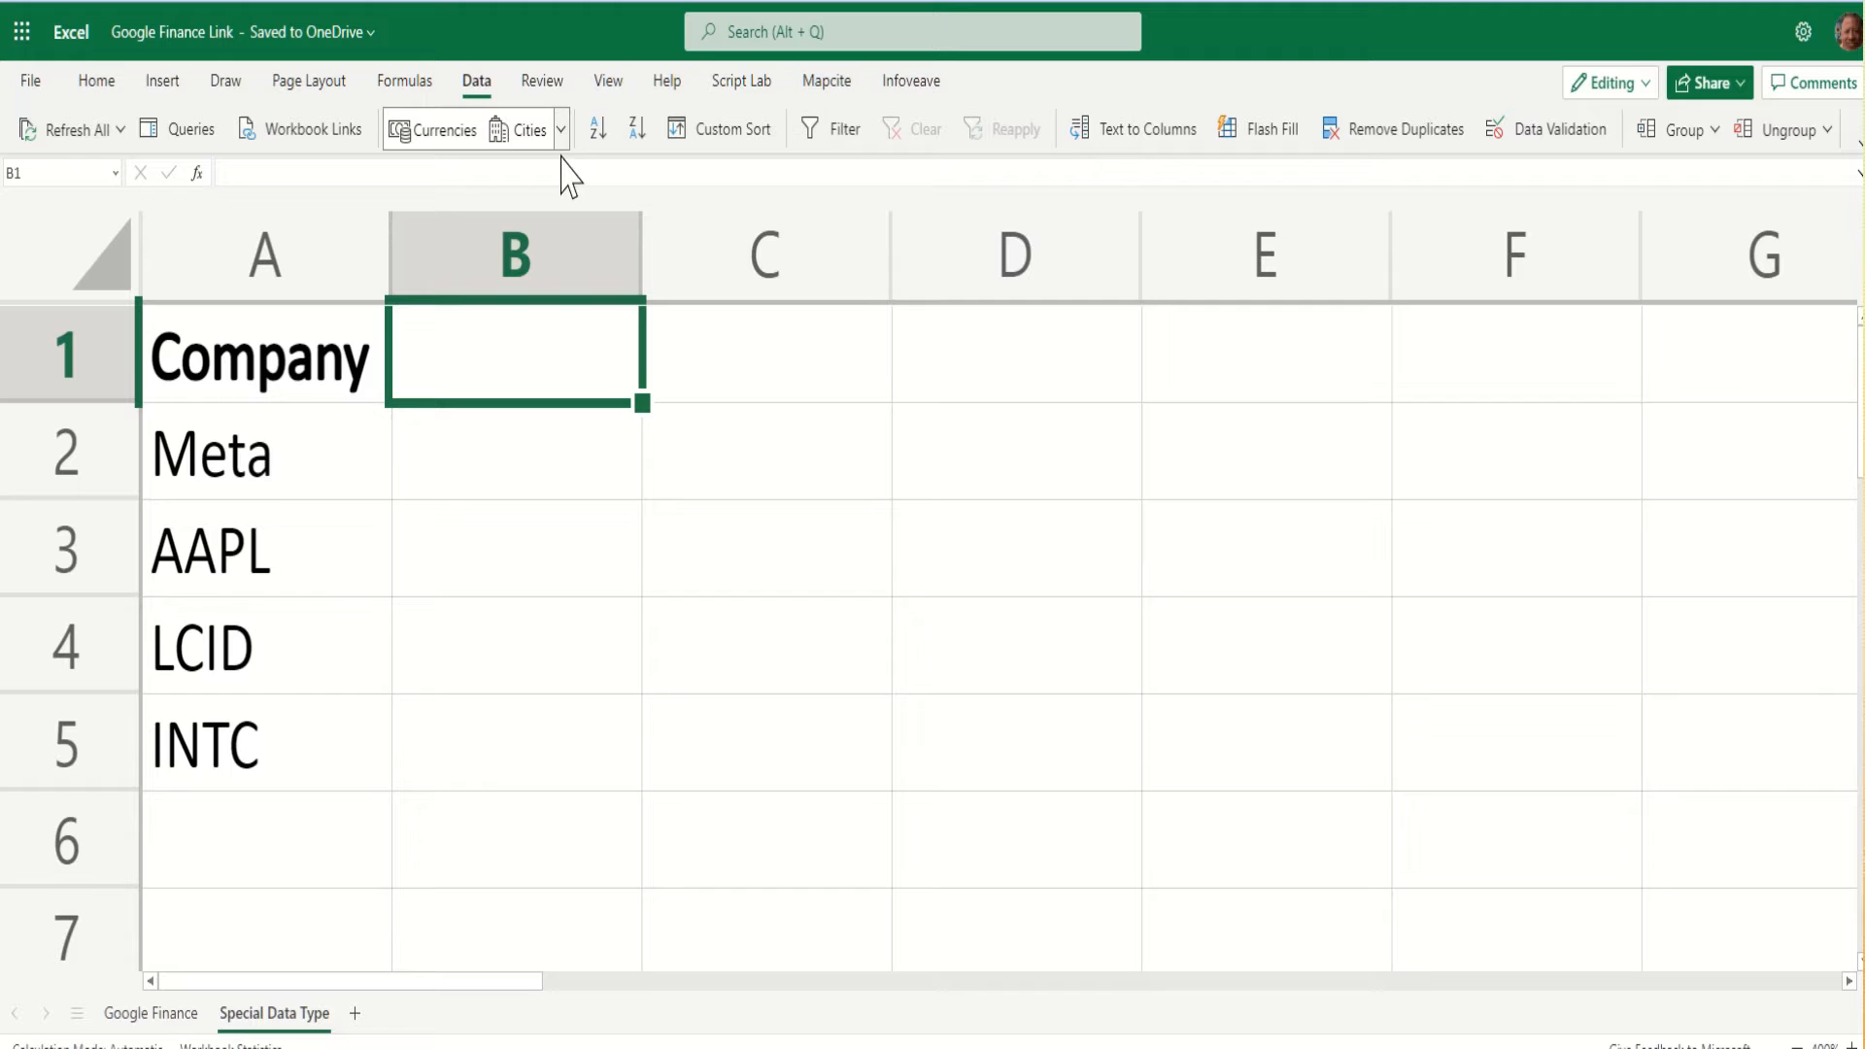
left_click(559, 128)
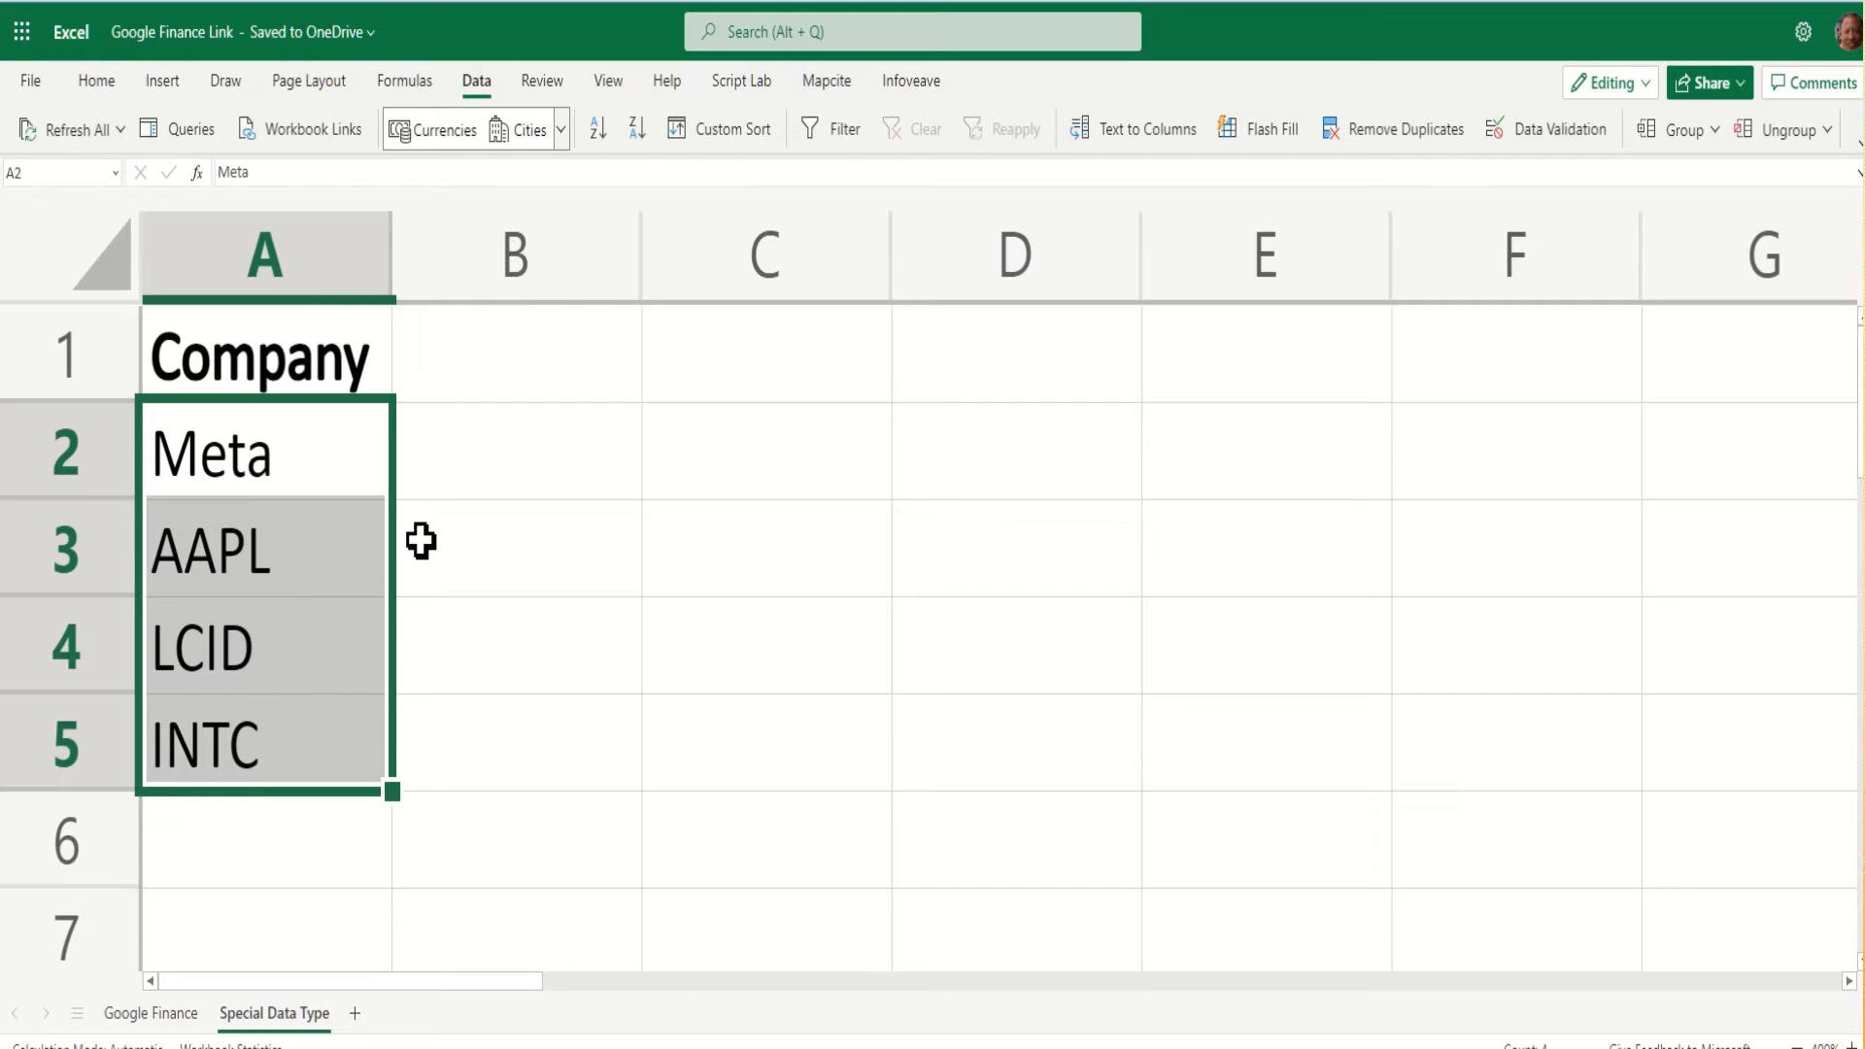
mouse_move(561, 142)
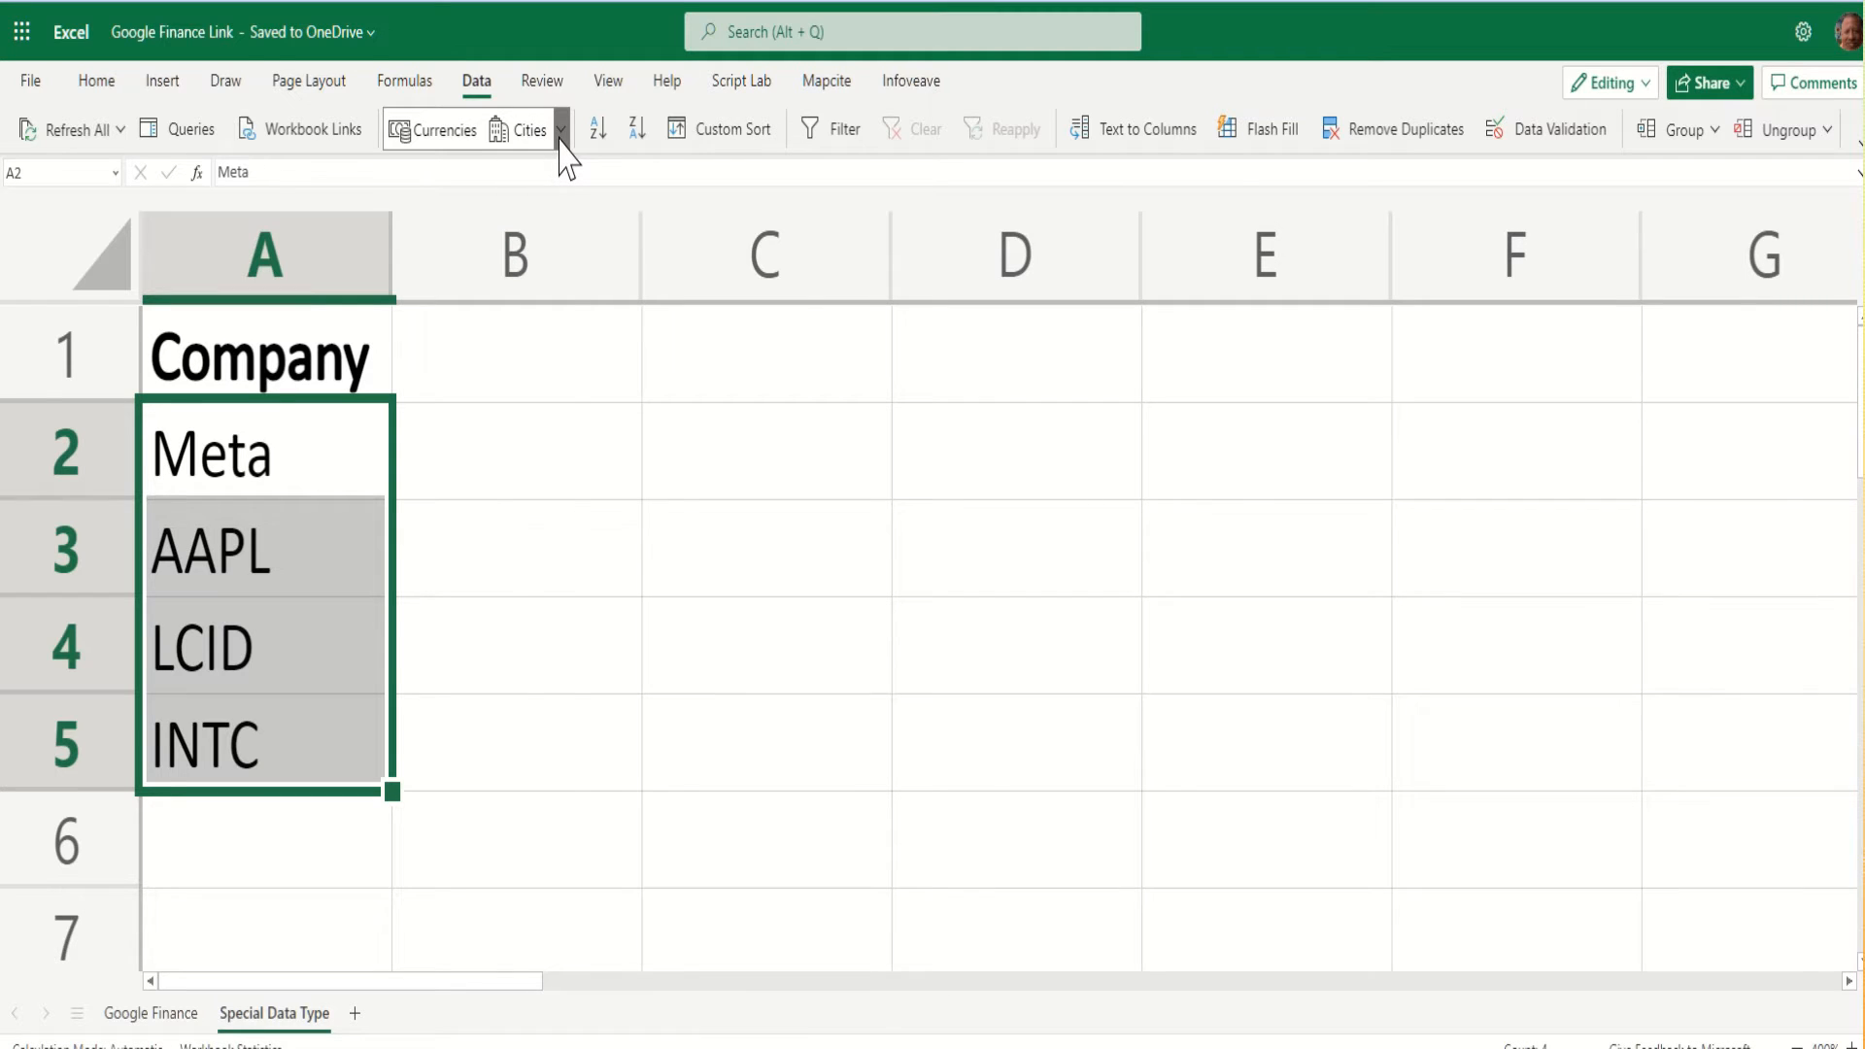
Convert the tickers to the Stocks data type and widen column A for the full names.
left_click(559, 129)
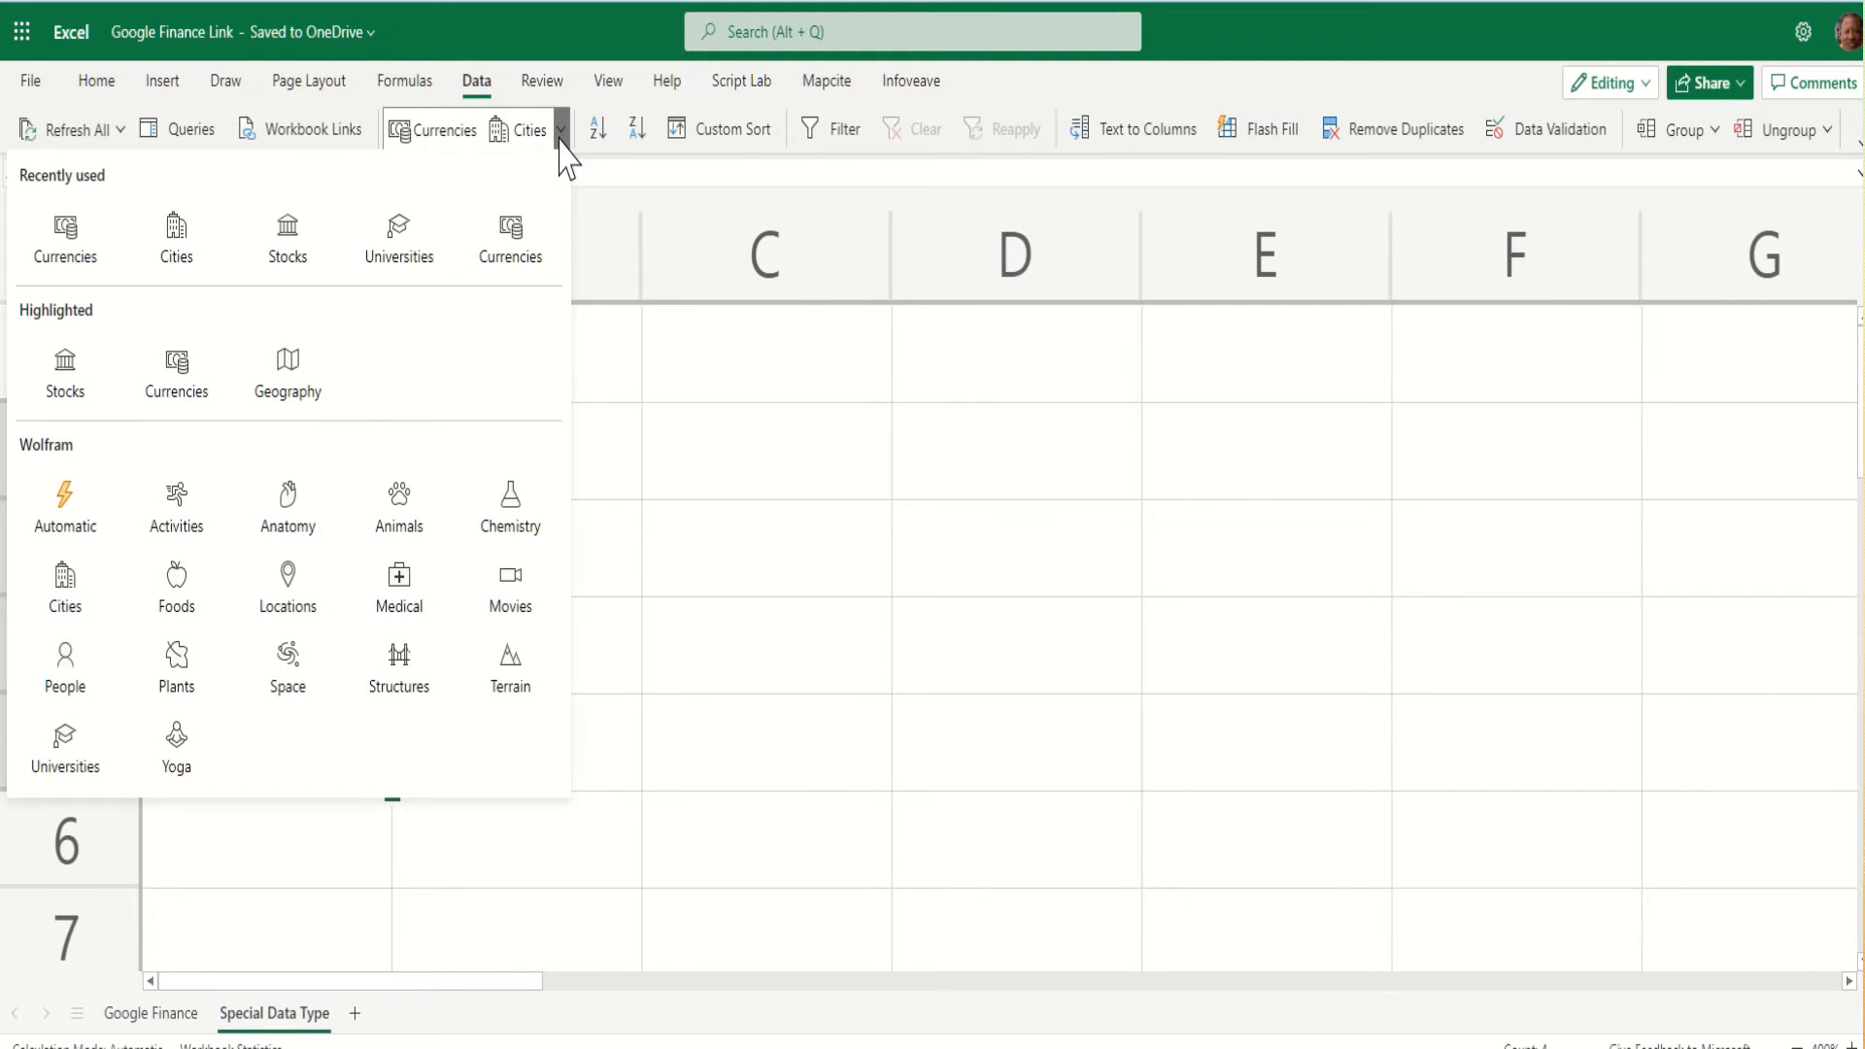
mouse_move(287, 237)
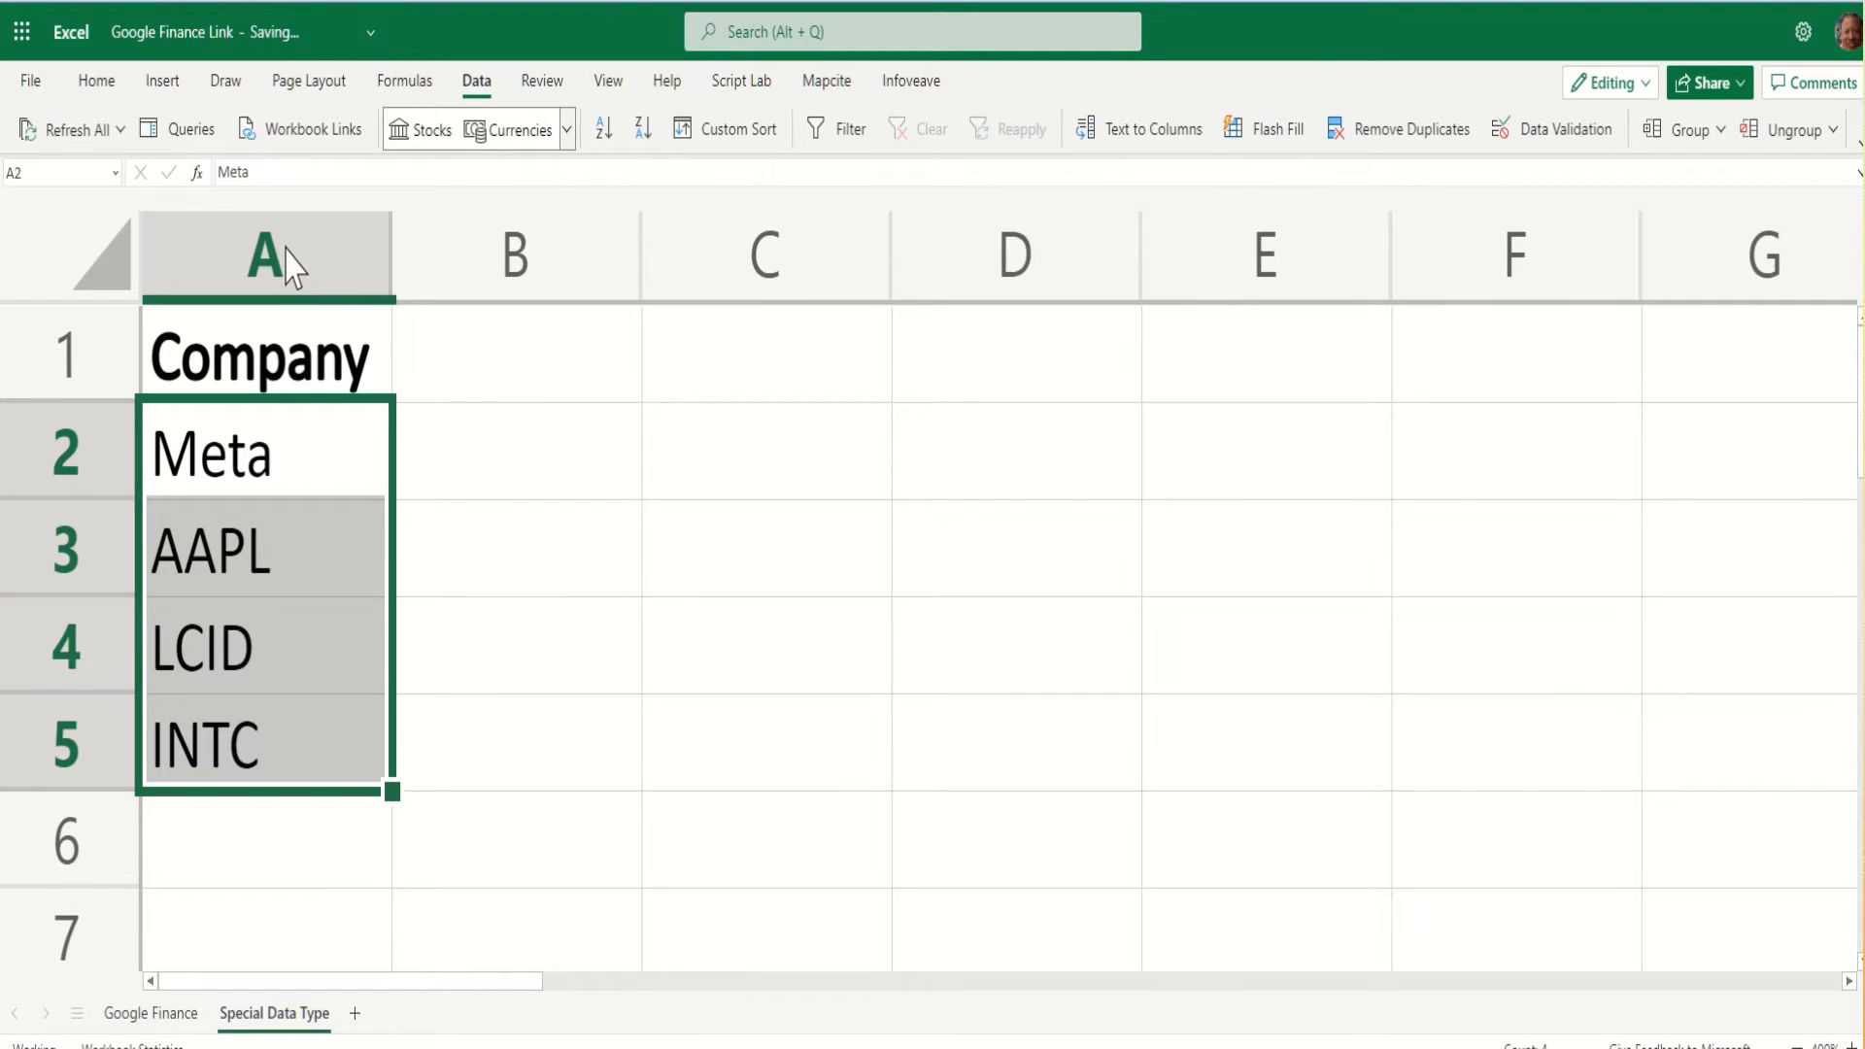
left_click(419, 129)
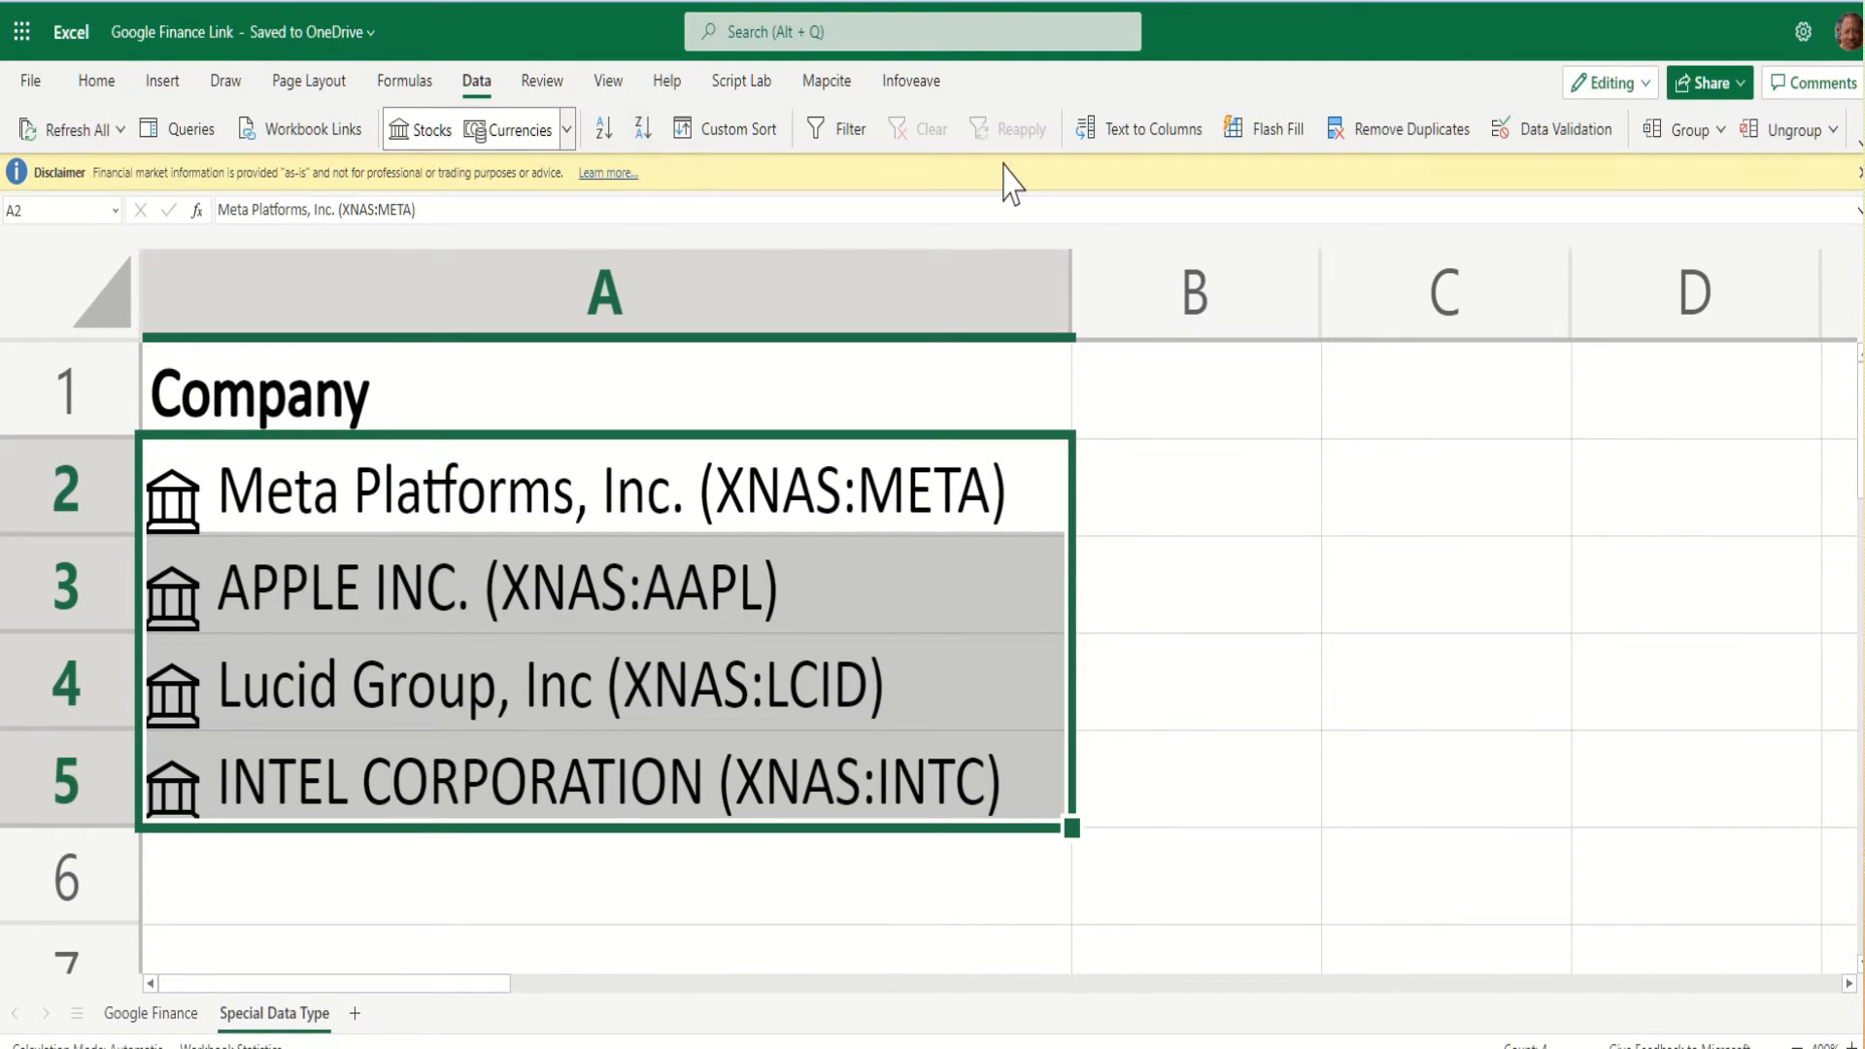
mouse_move(1380, 213)
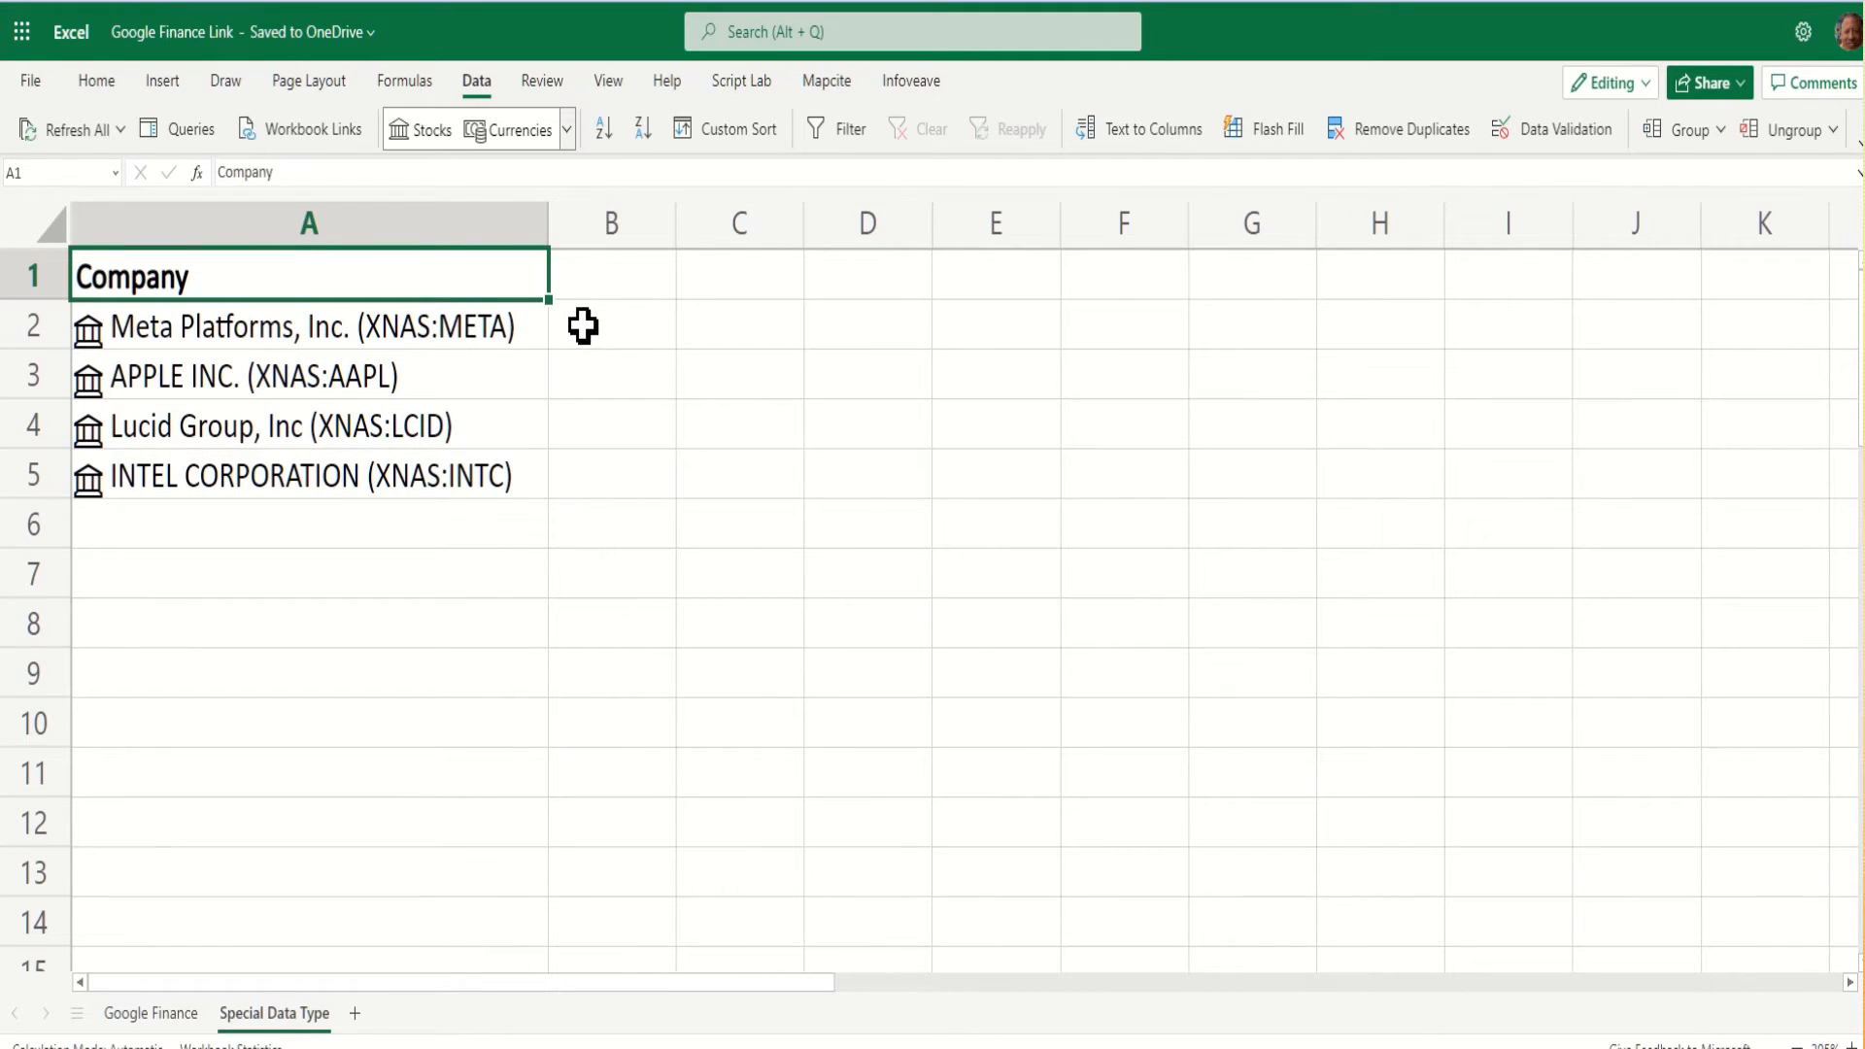
Enter =A2.Exchange in B2 to pull Meta's stock exchange, Nasdaq Stock Market.
left_click(612, 327)
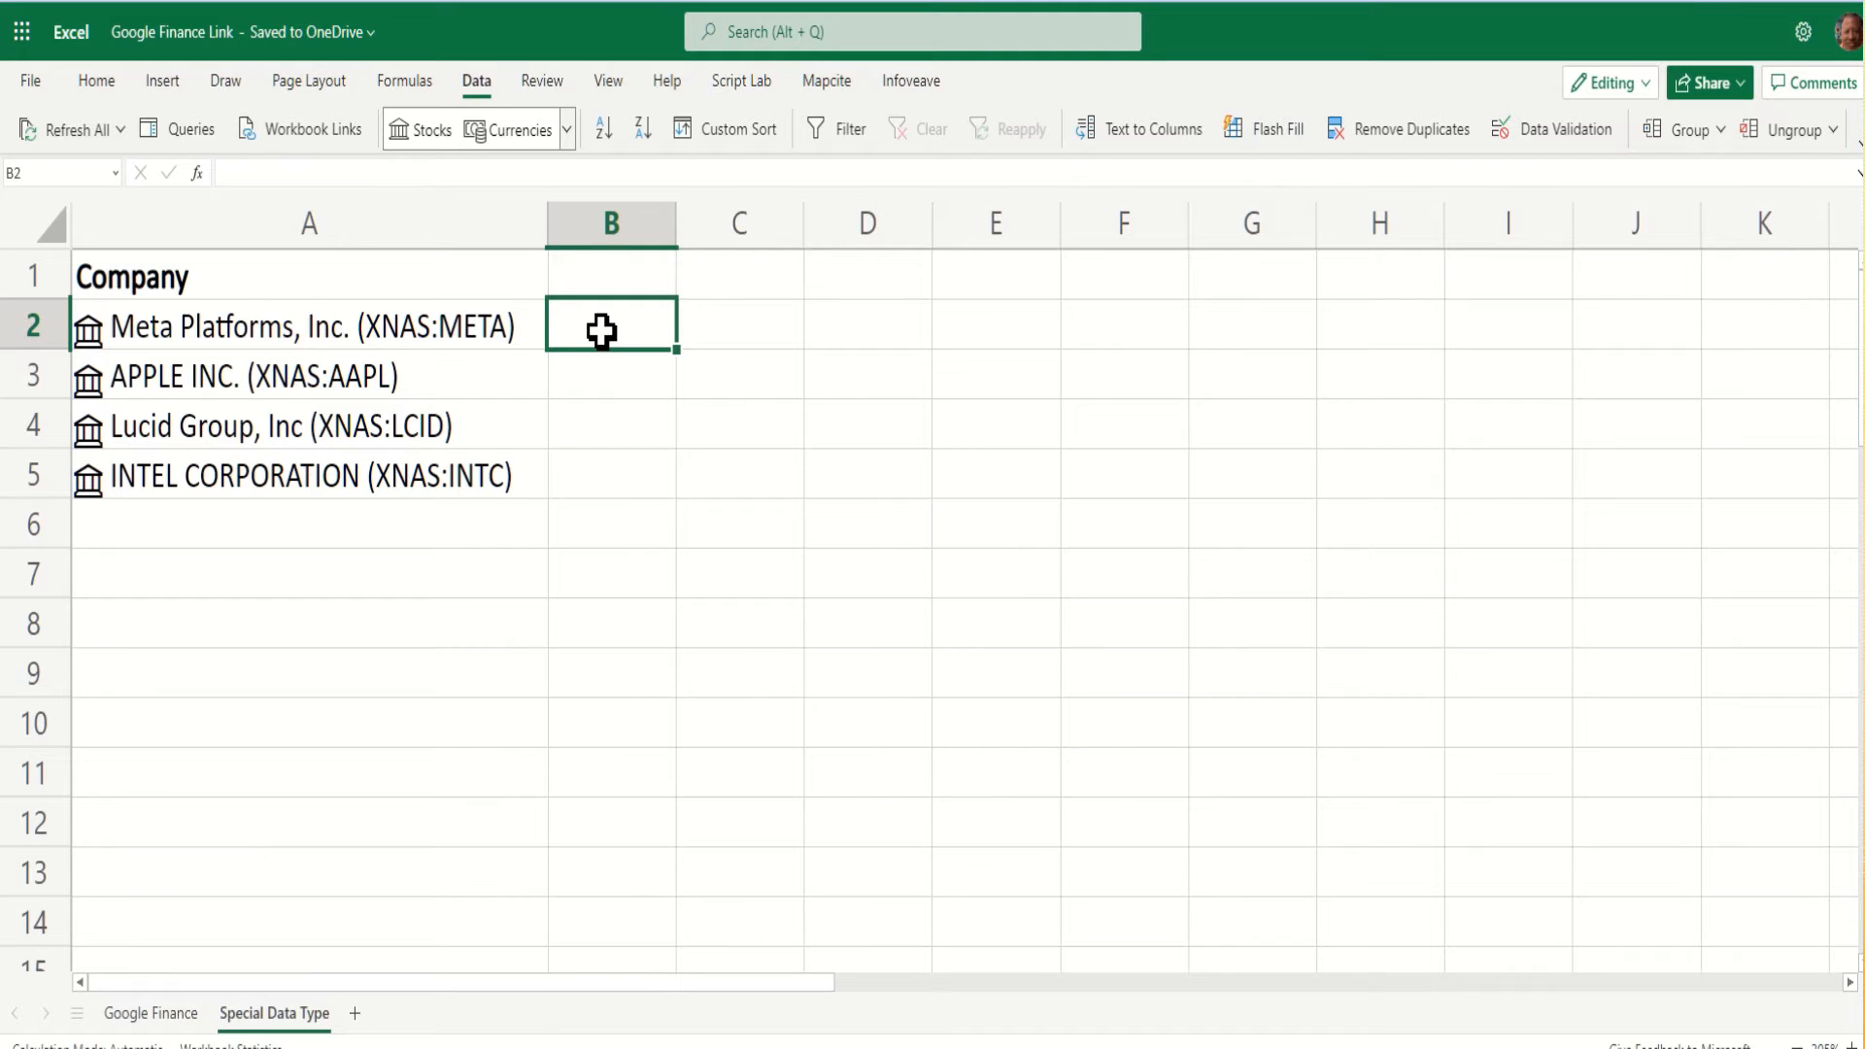
type("=")
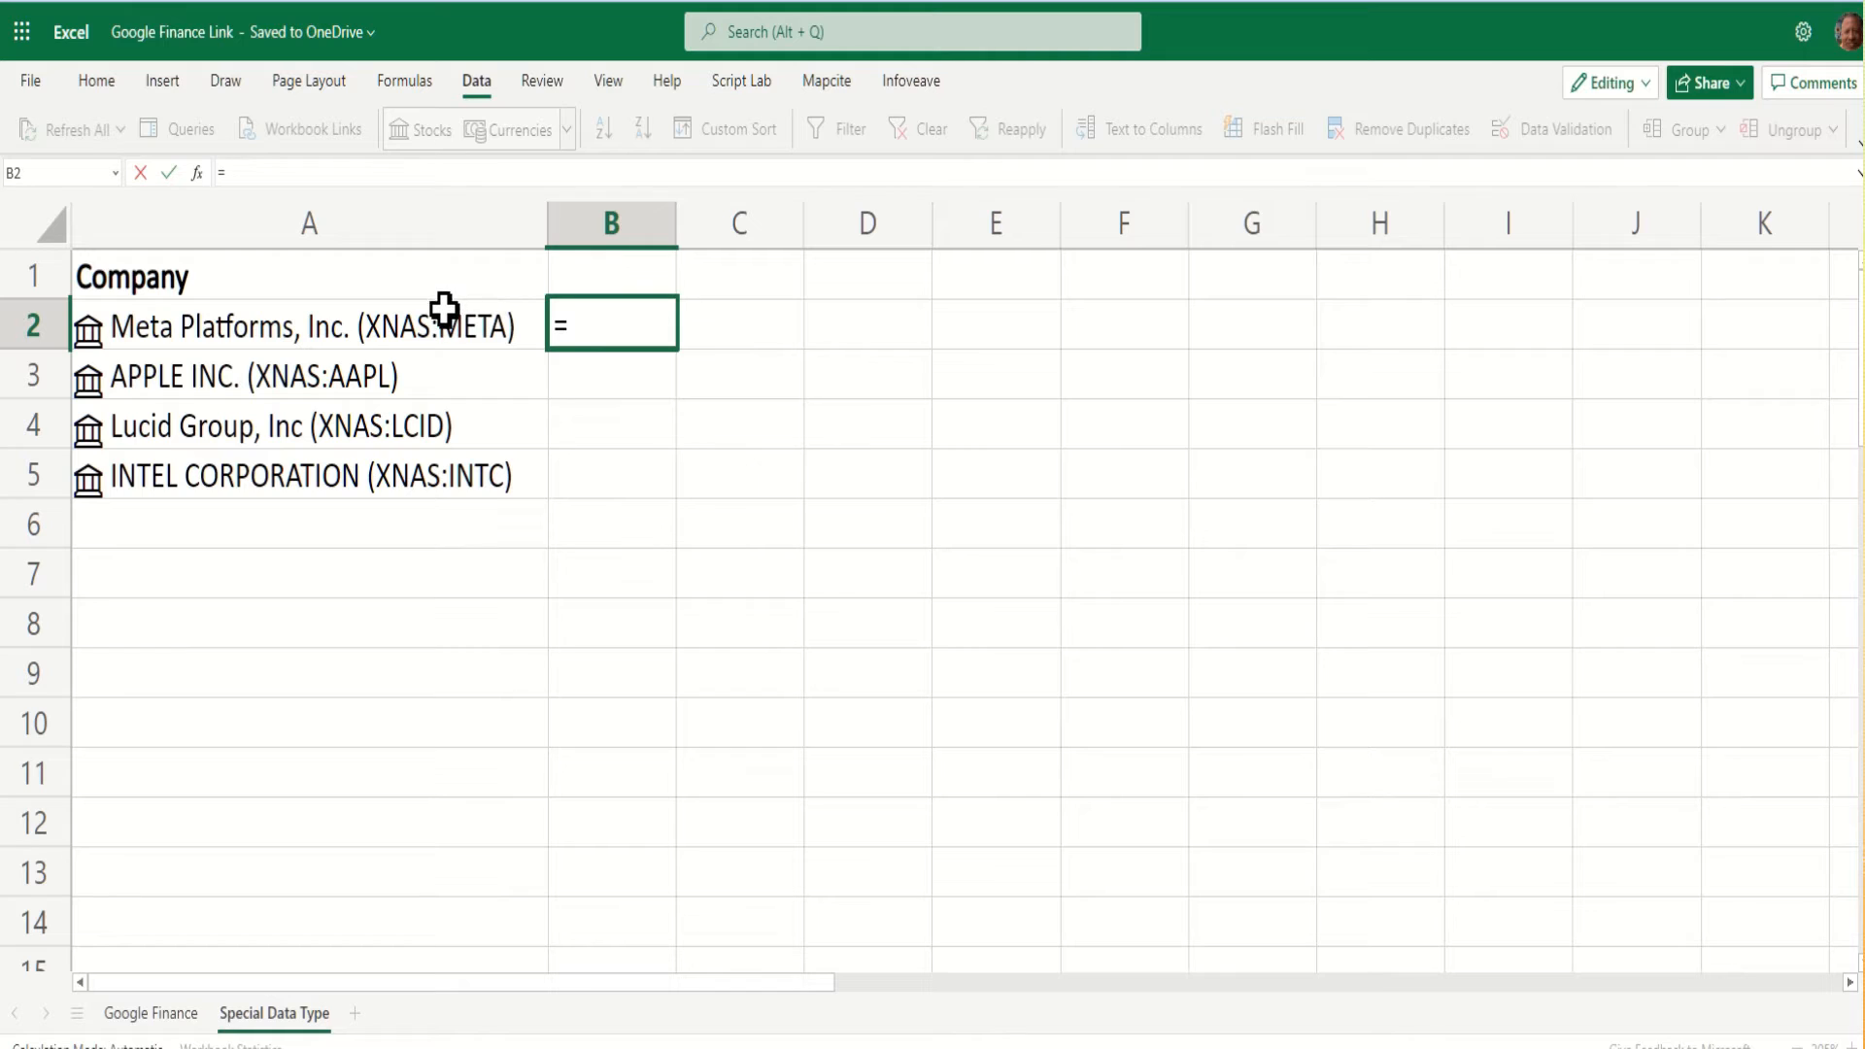
left_click(309, 326)
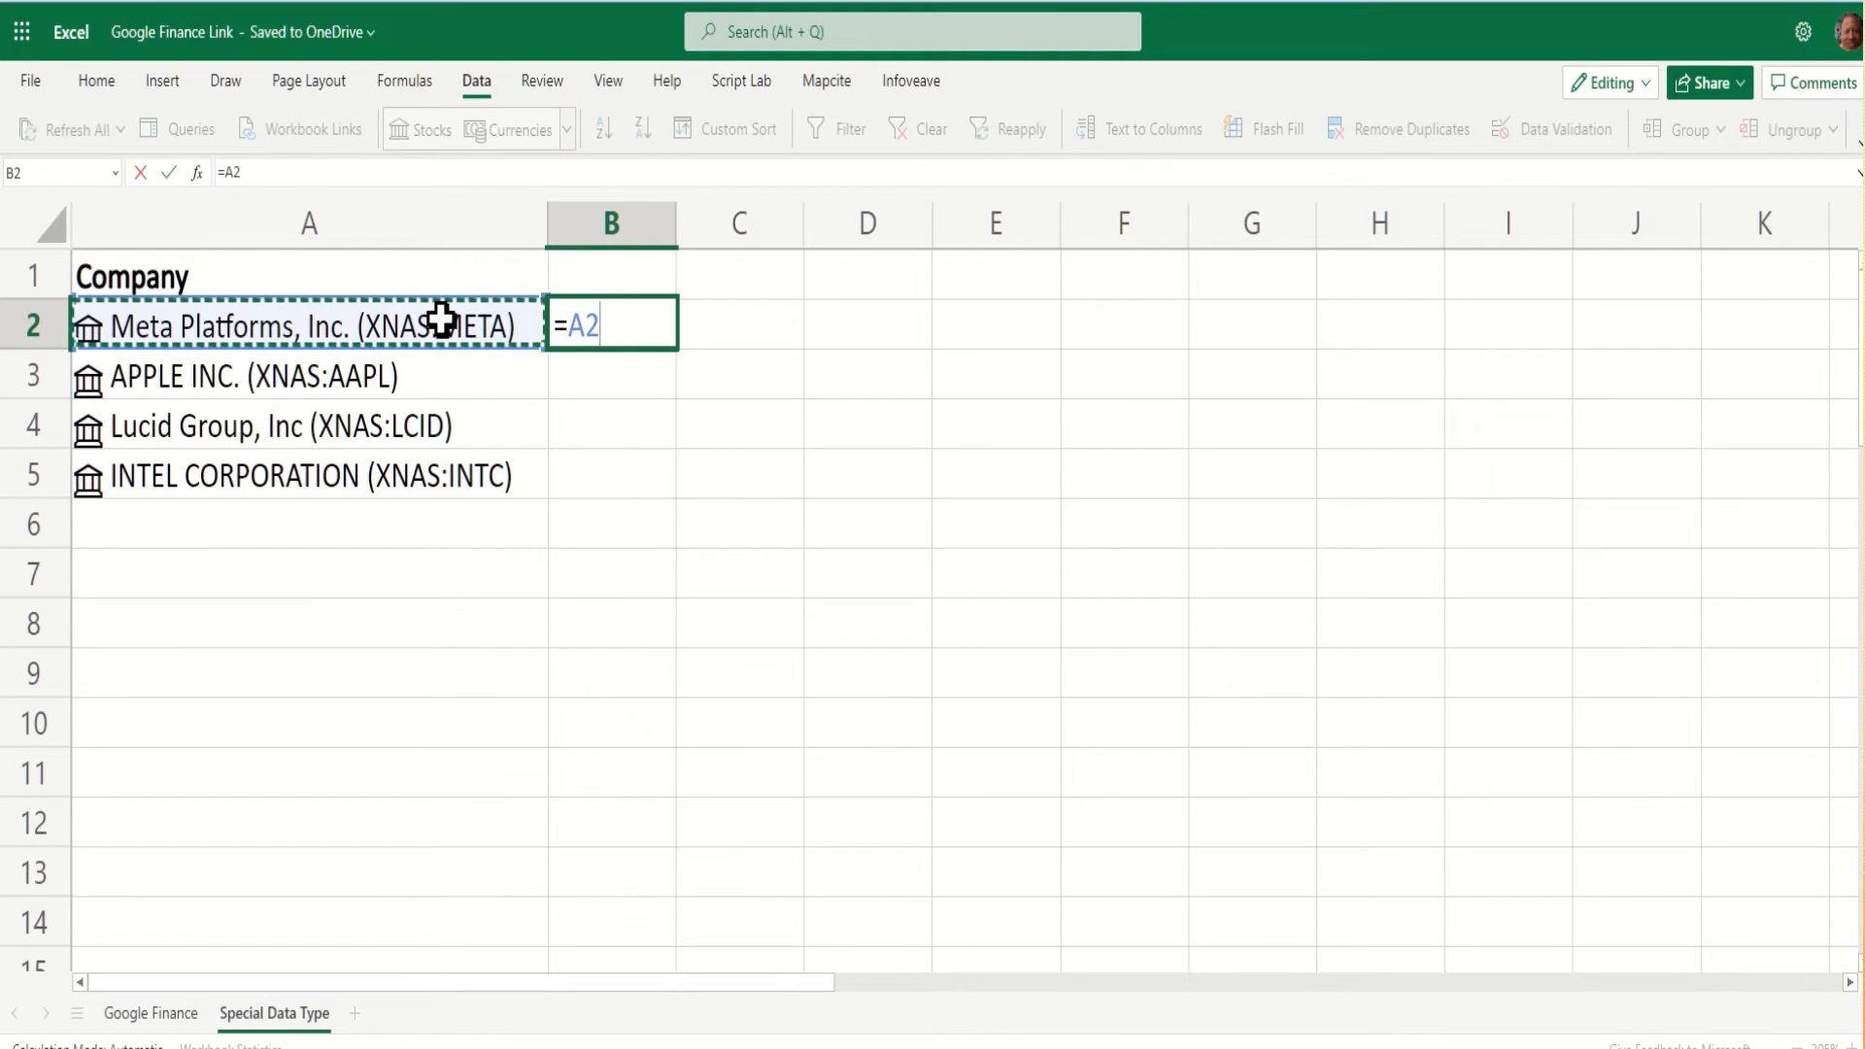
type(".")
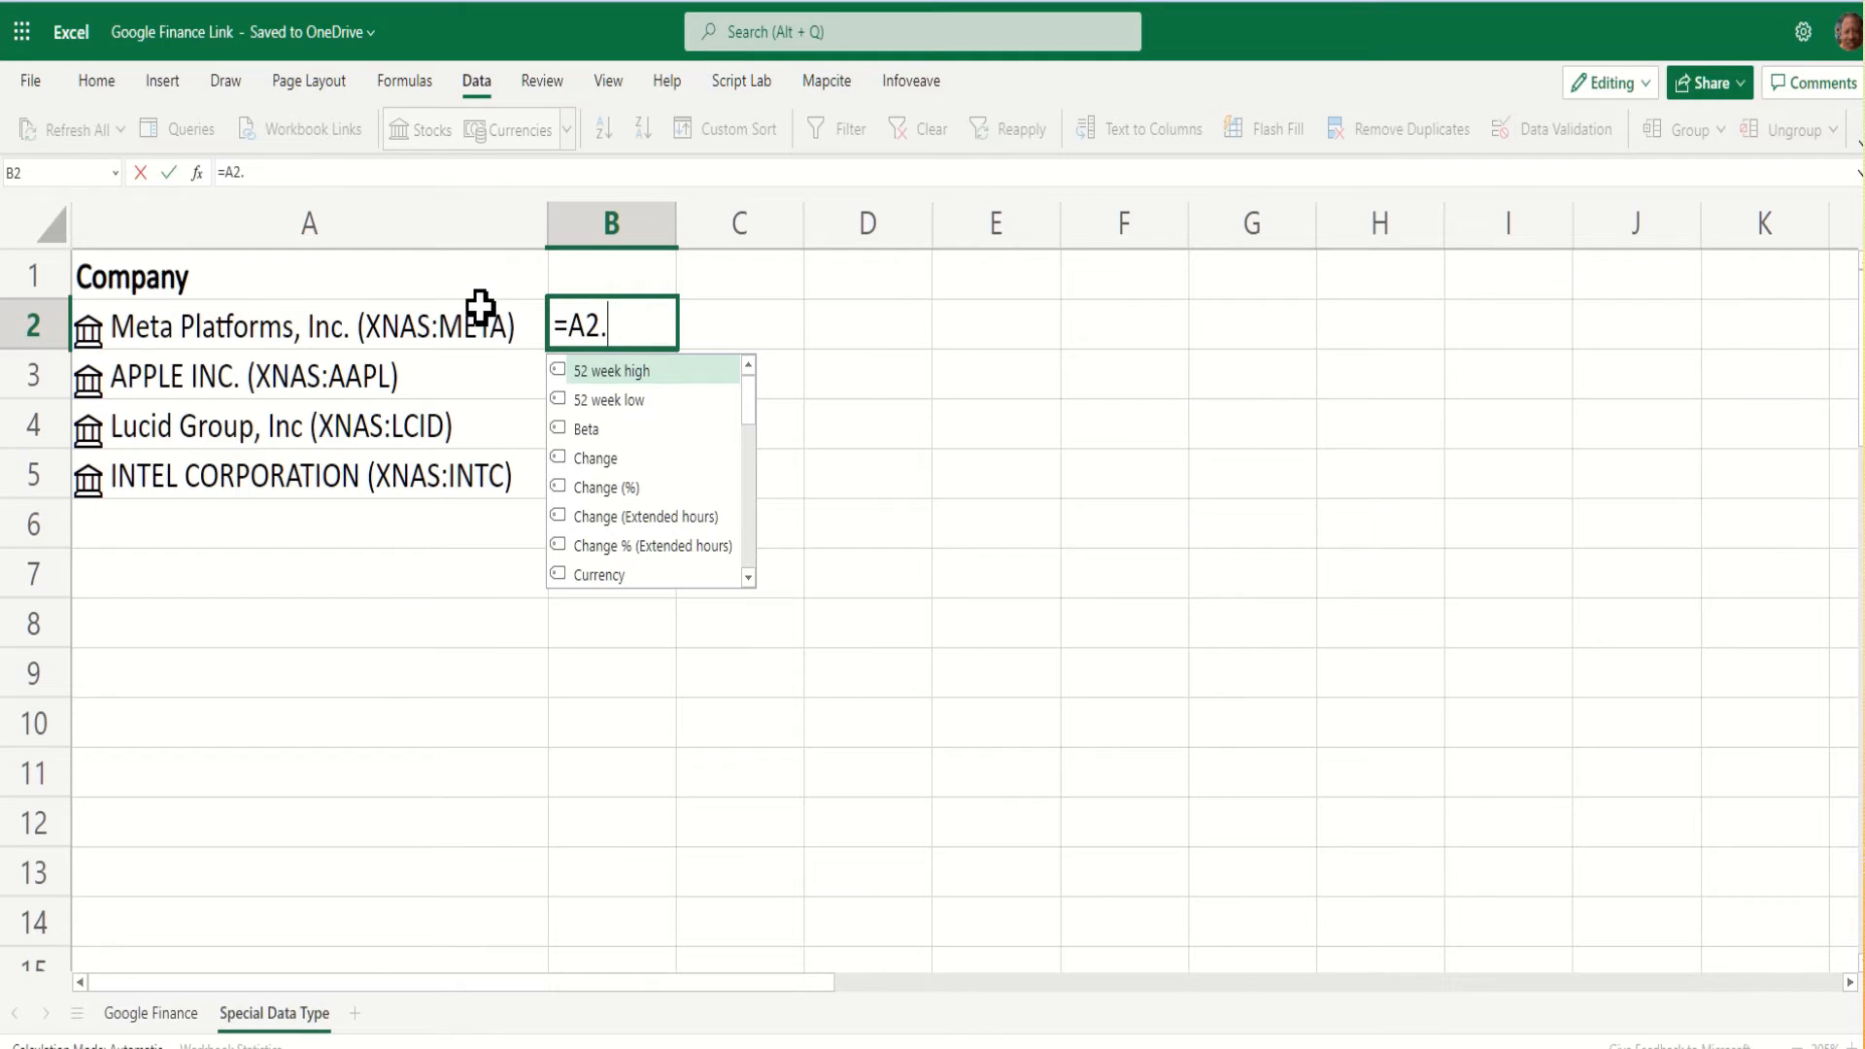
mouse_move(672, 482)
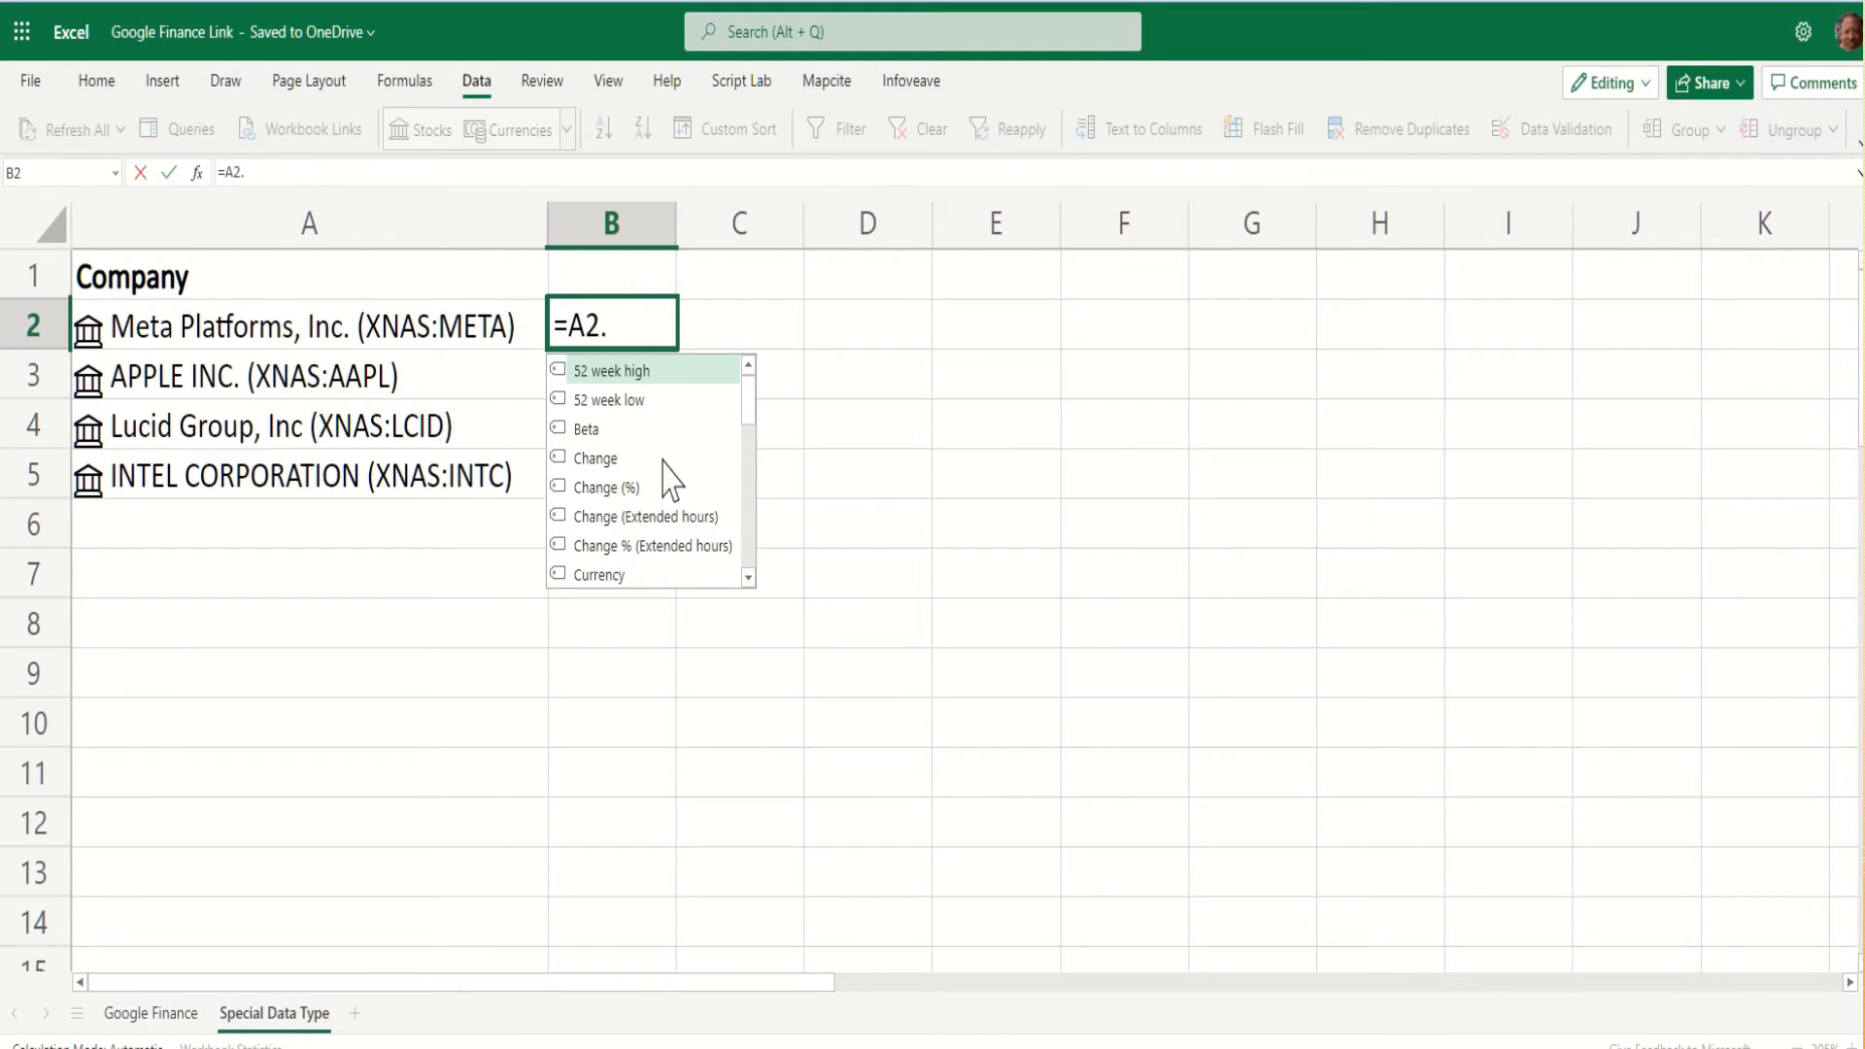
mouse_move(666, 378)
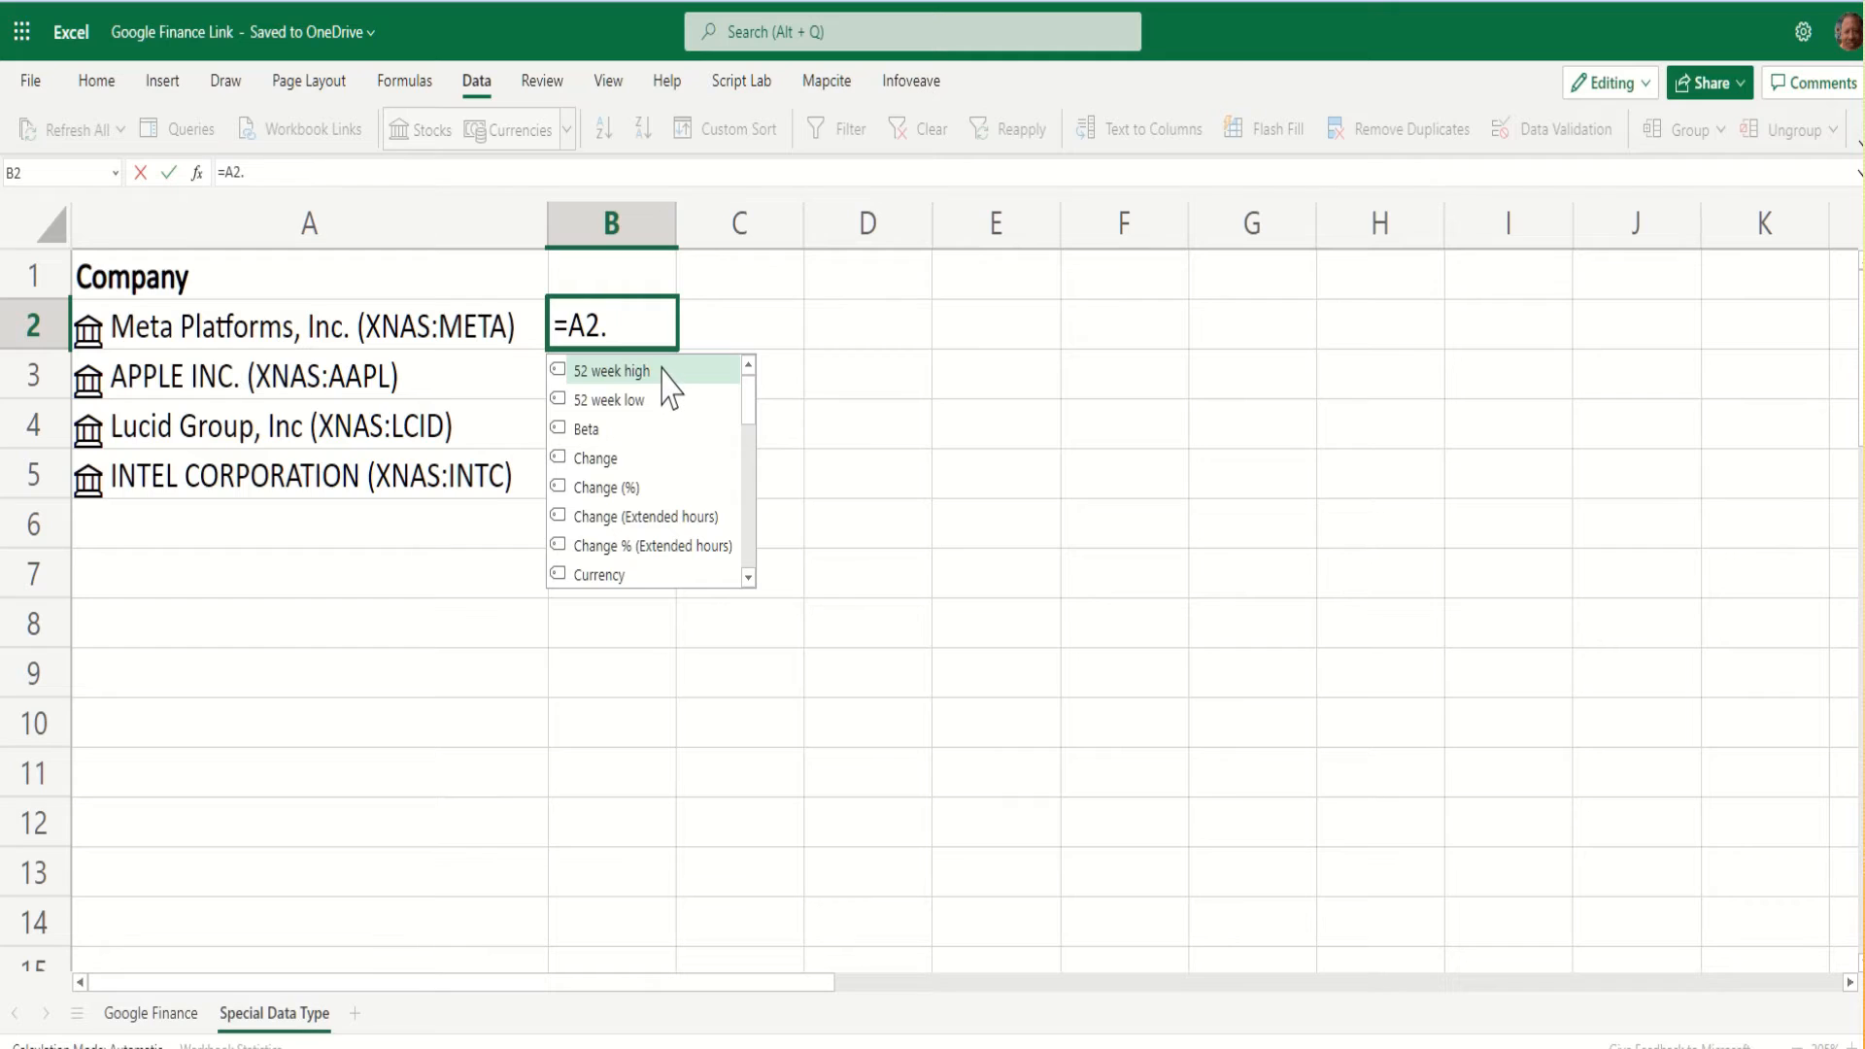
mouse_move(661, 425)
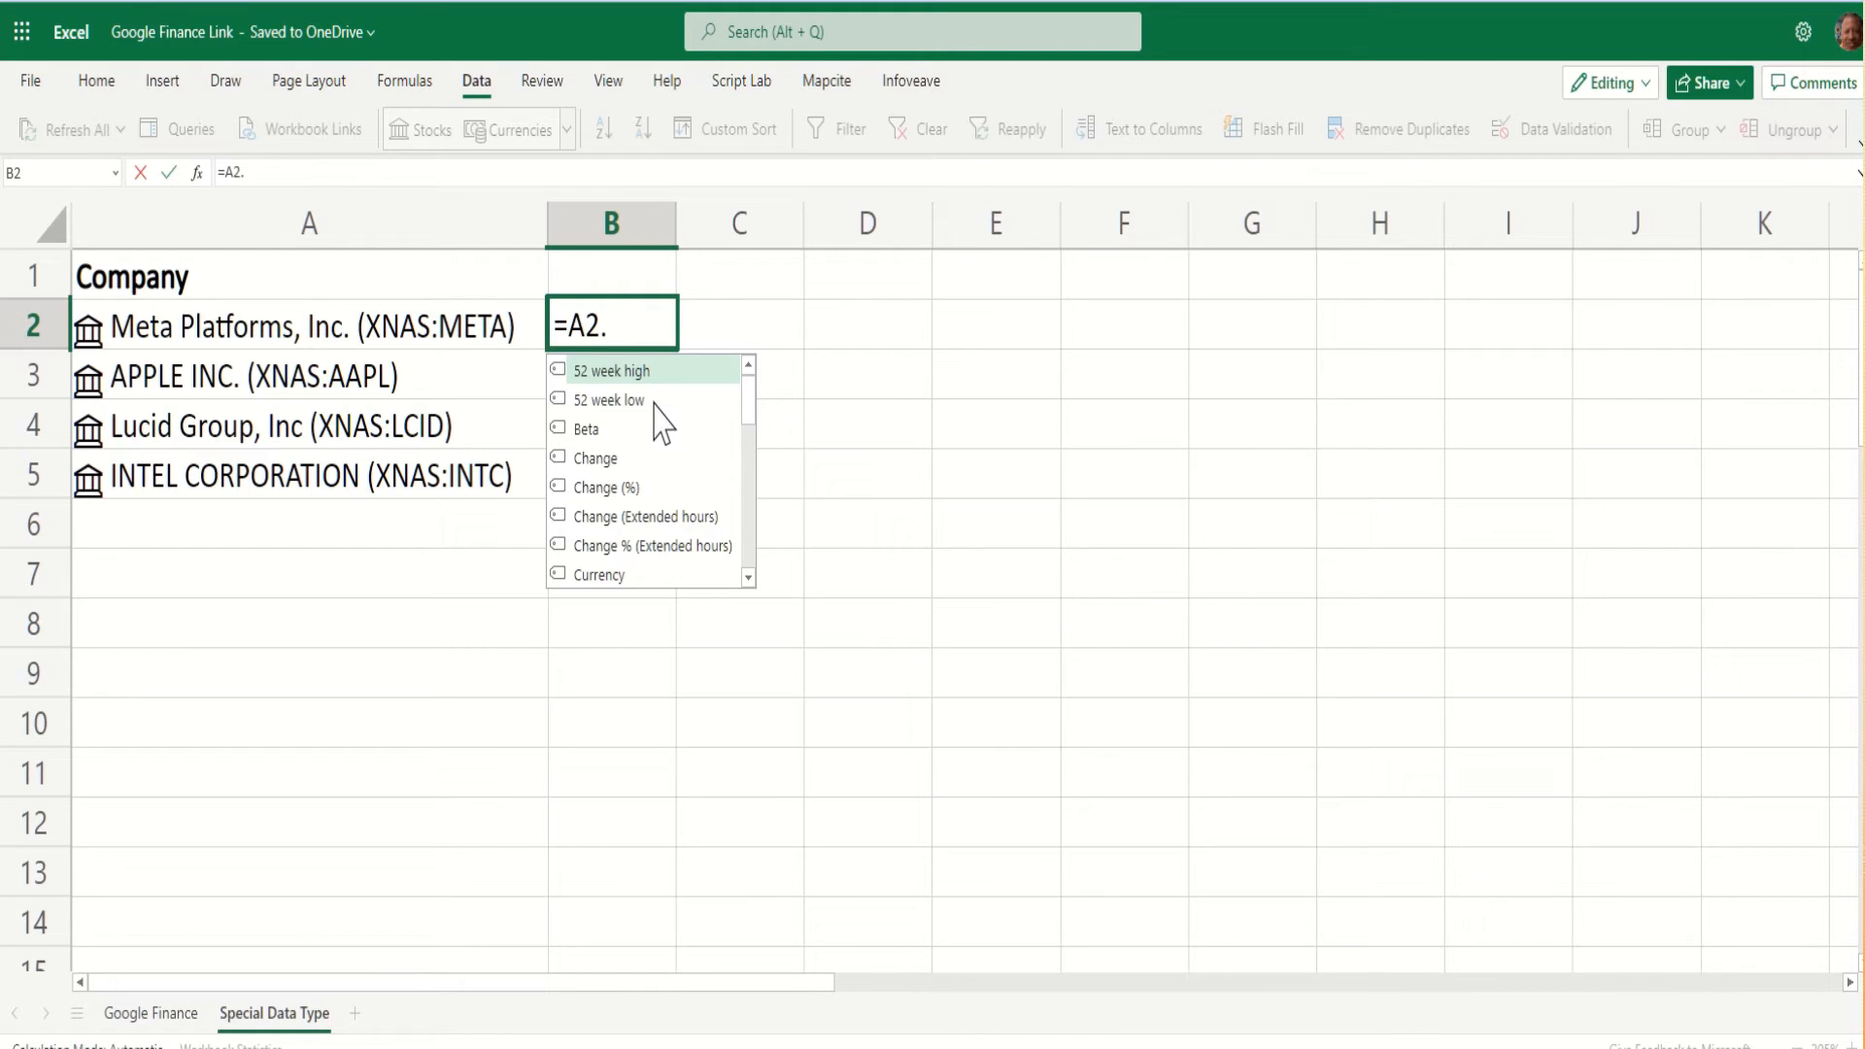
mouse_move(756, 600)
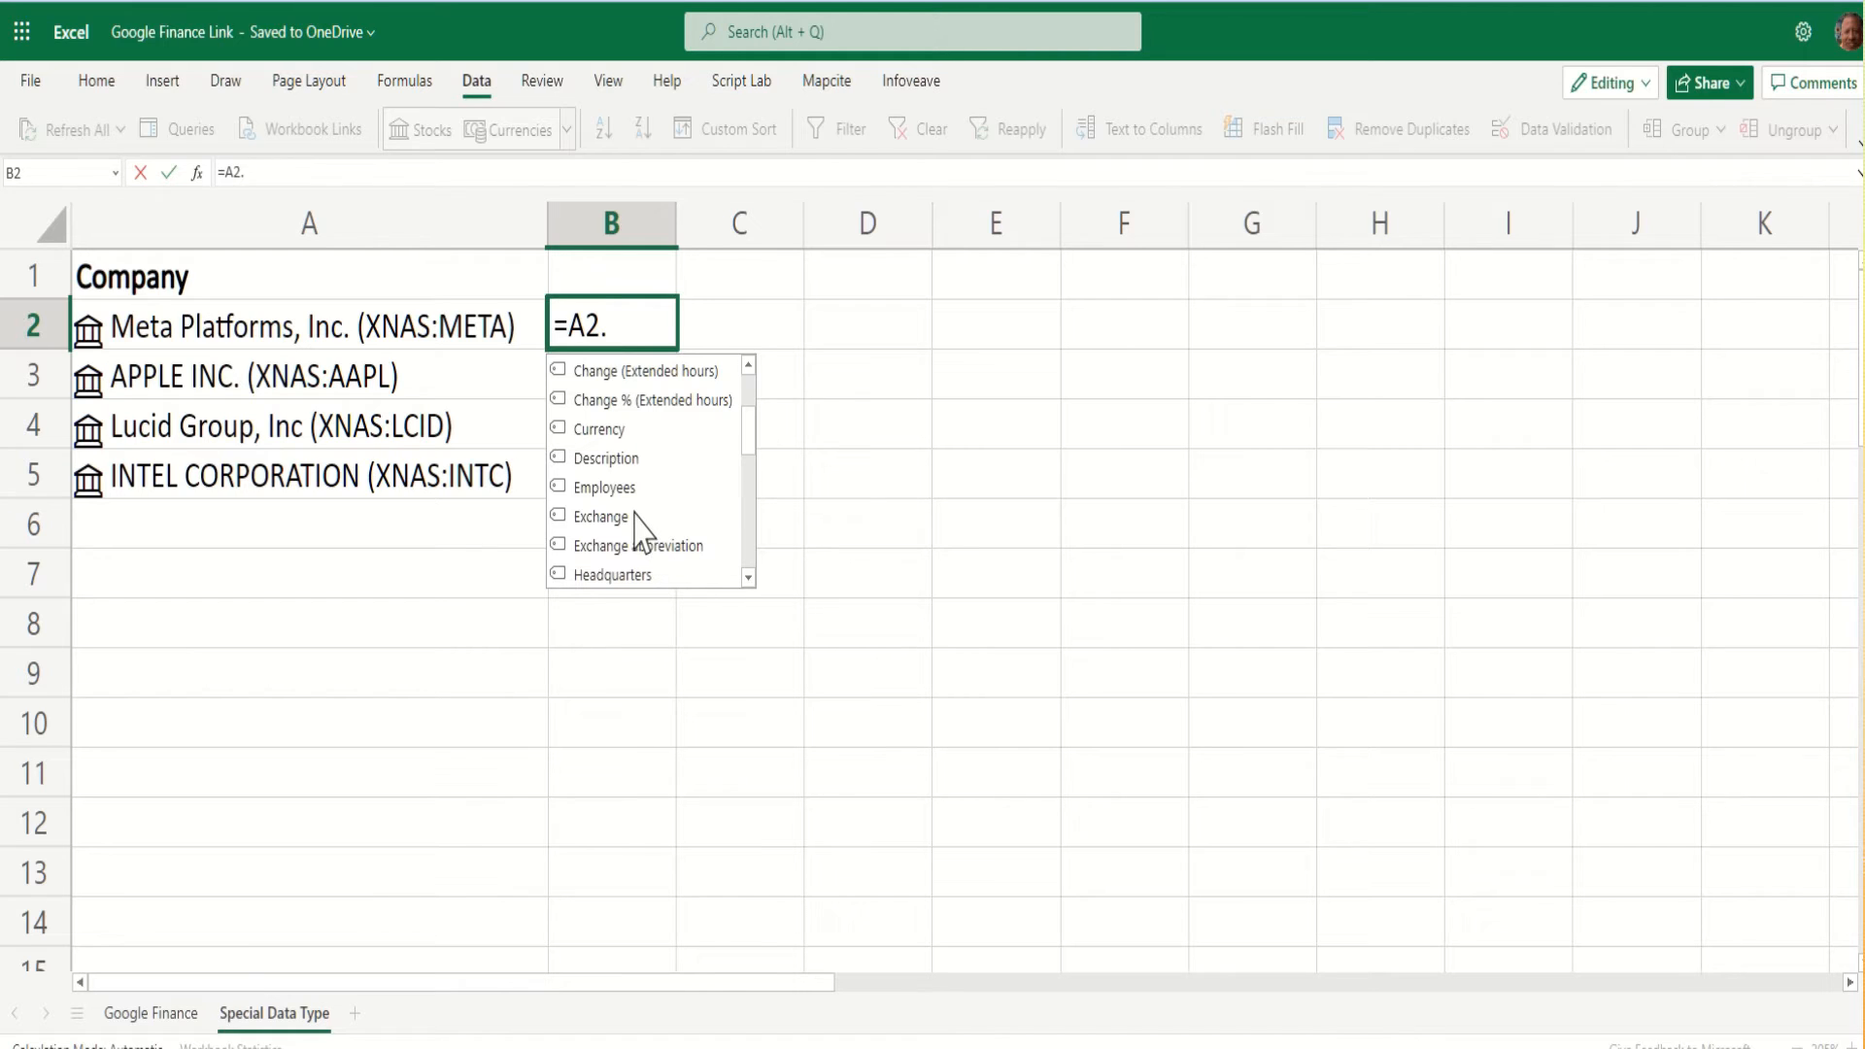
left_click(601, 517)
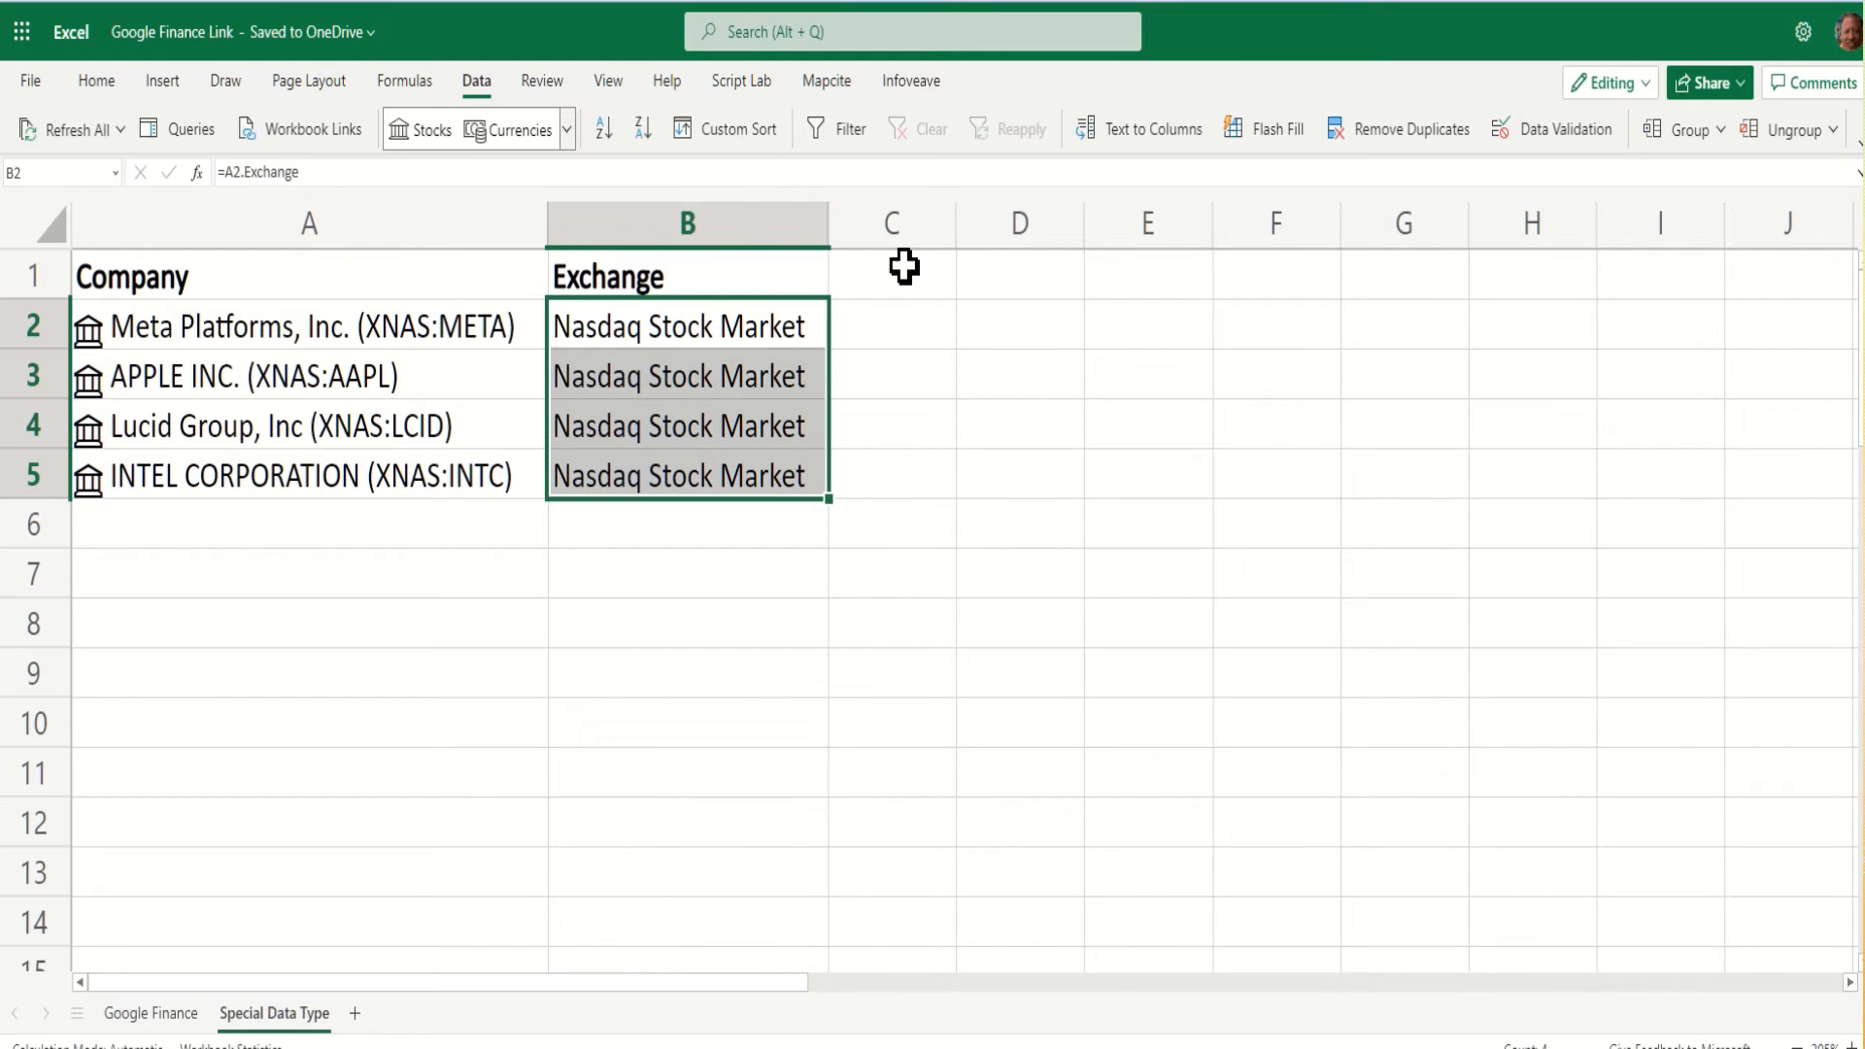
left_click(892, 326)
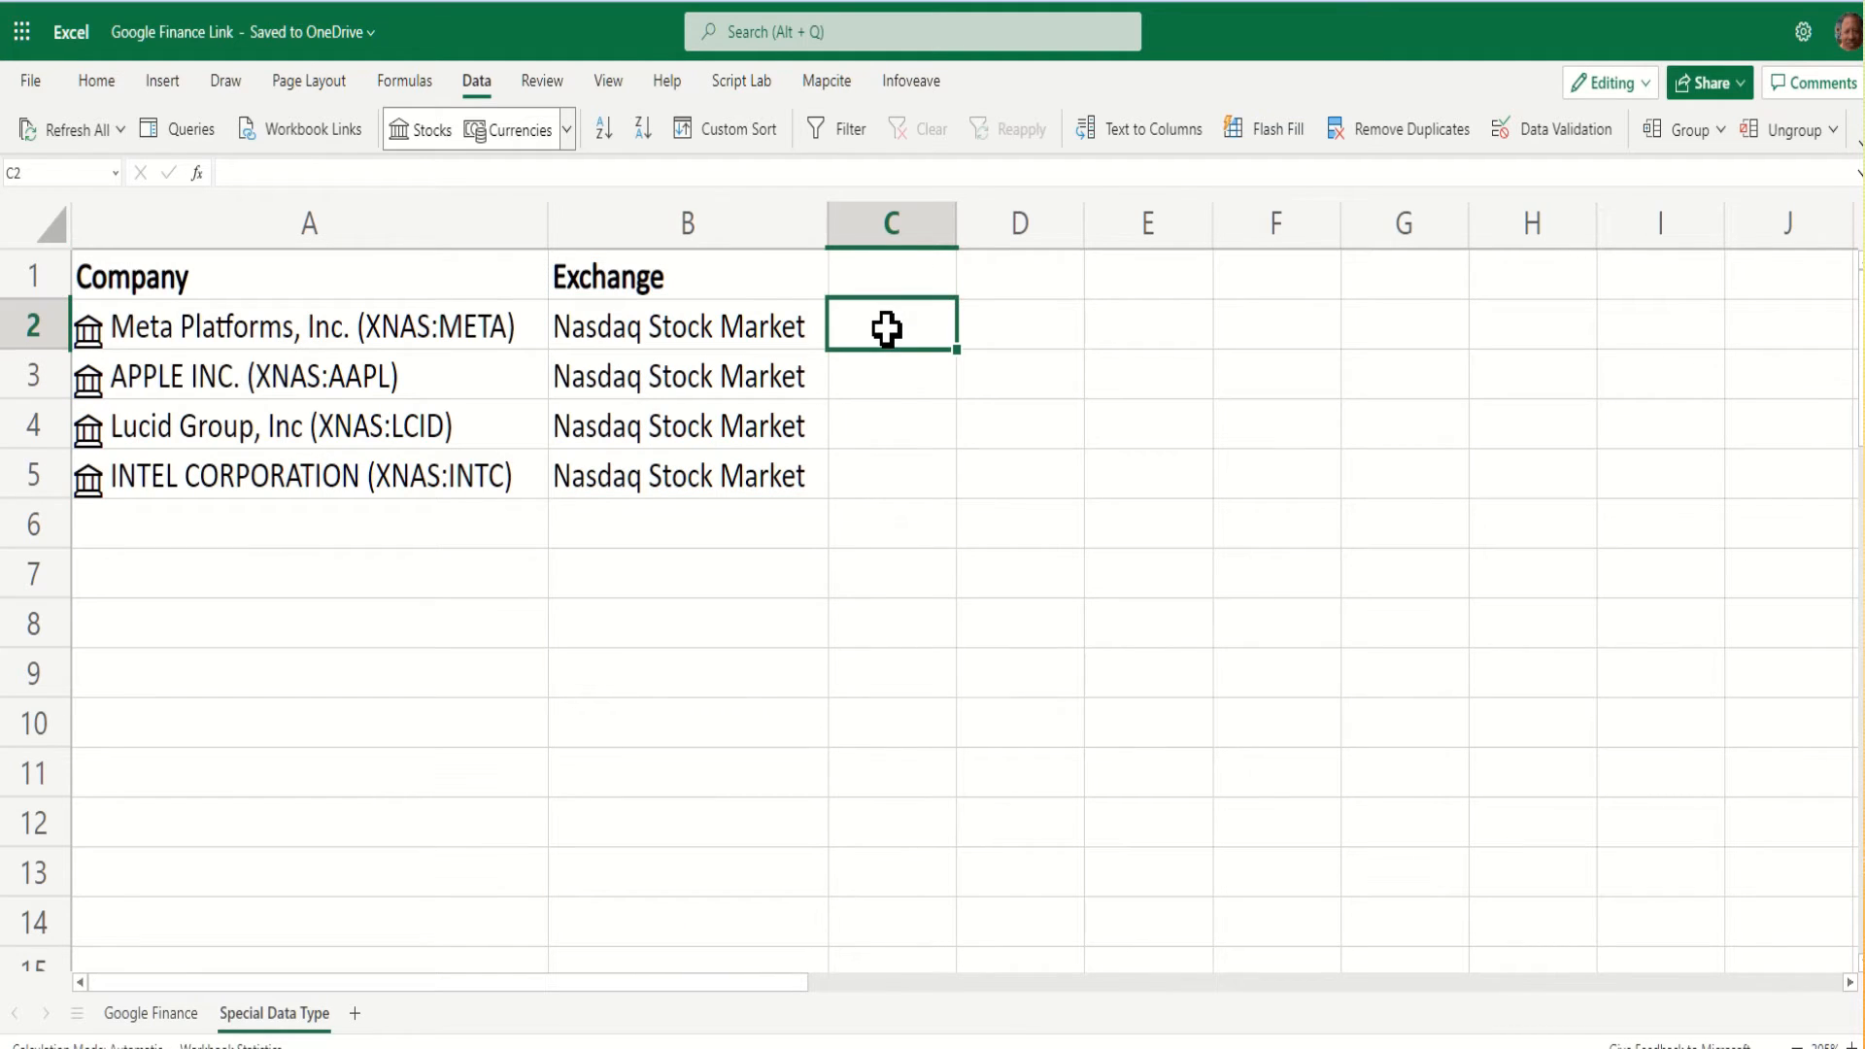
Enter =A2.[52 week high] in C2 and fill it down to C5.
type("=")
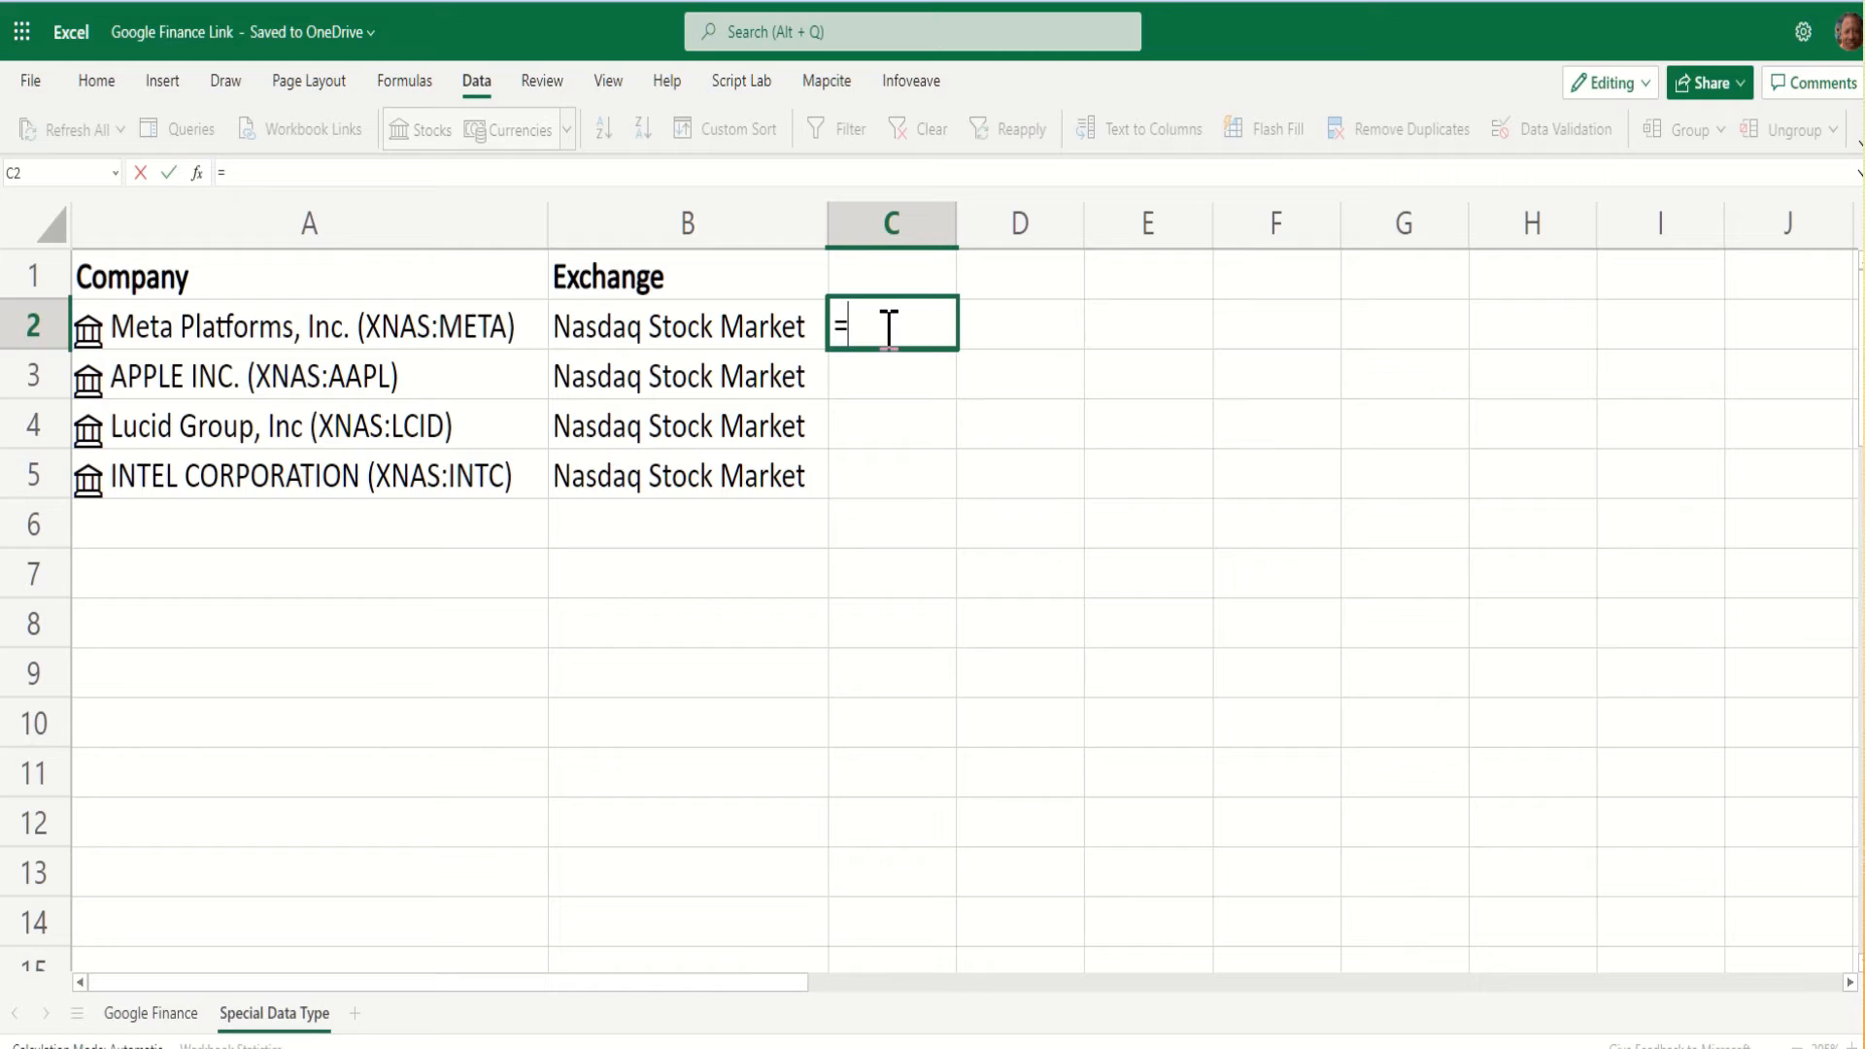
left_click(309, 327)
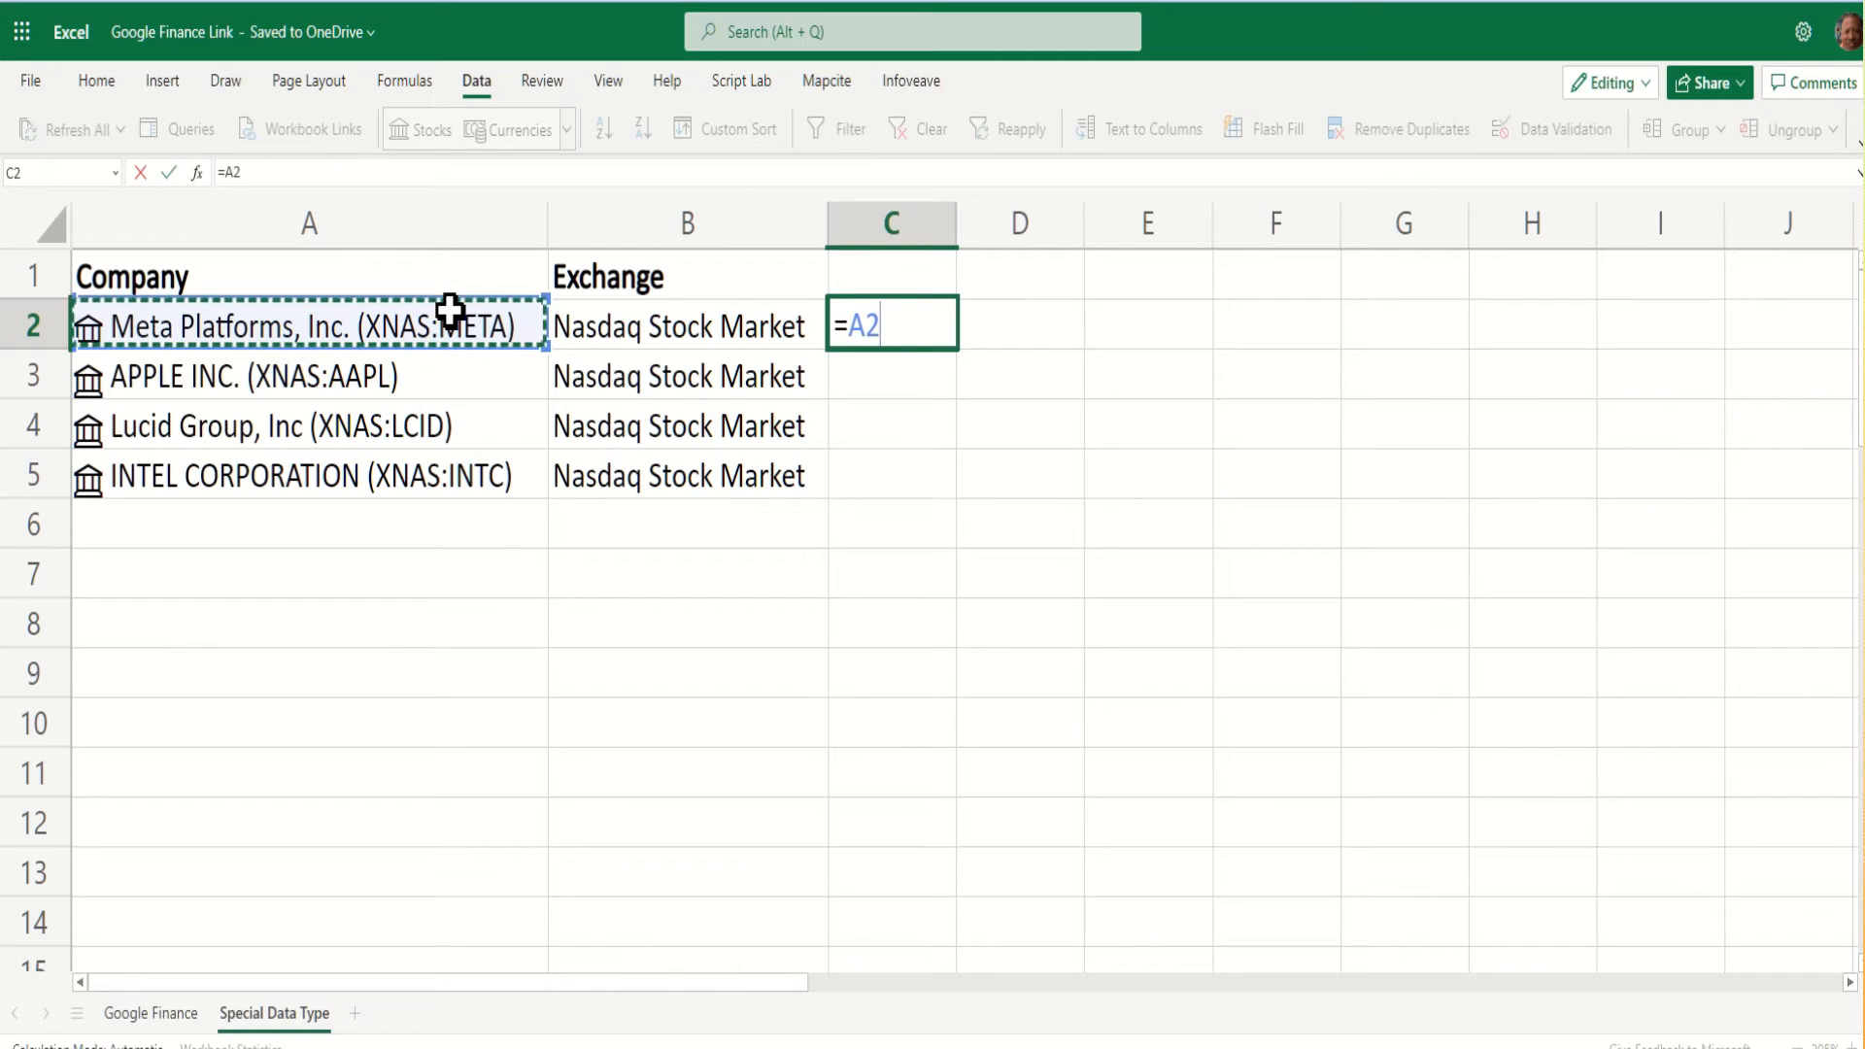
type(".")
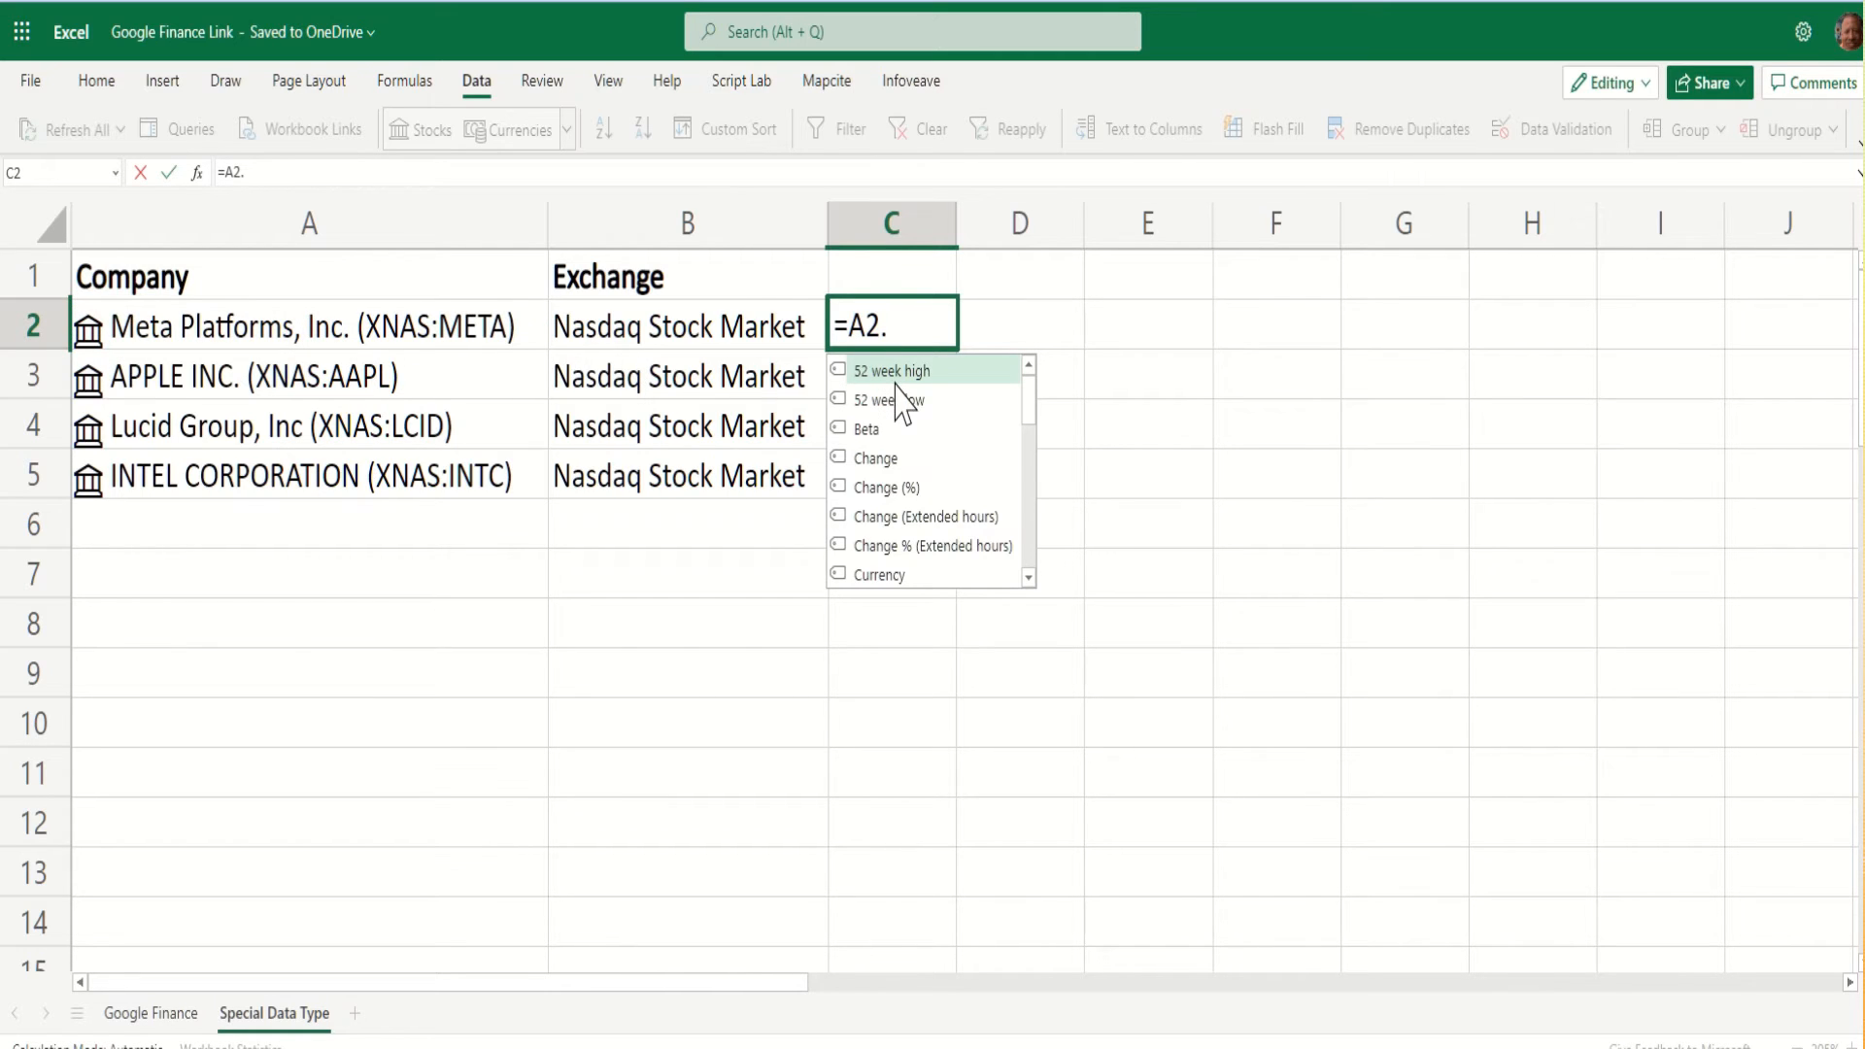
left_click(892, 370)
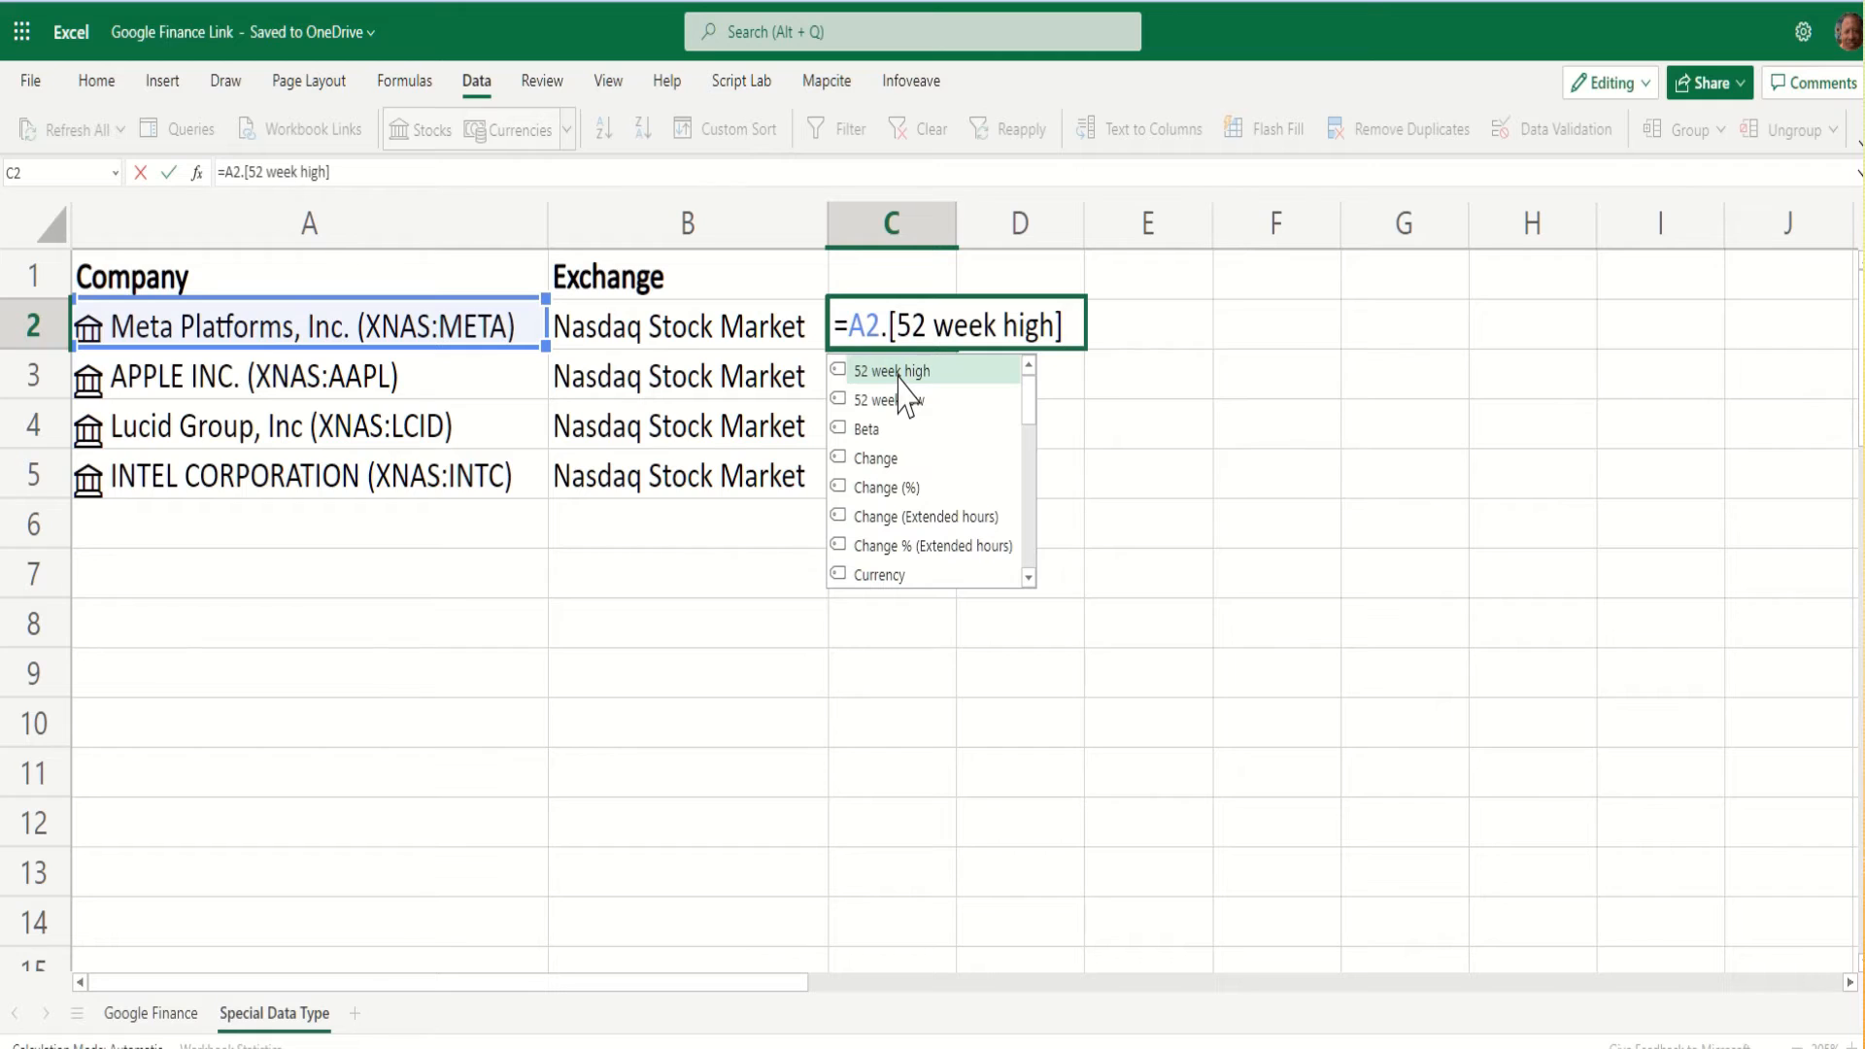
left_click(888, 370)
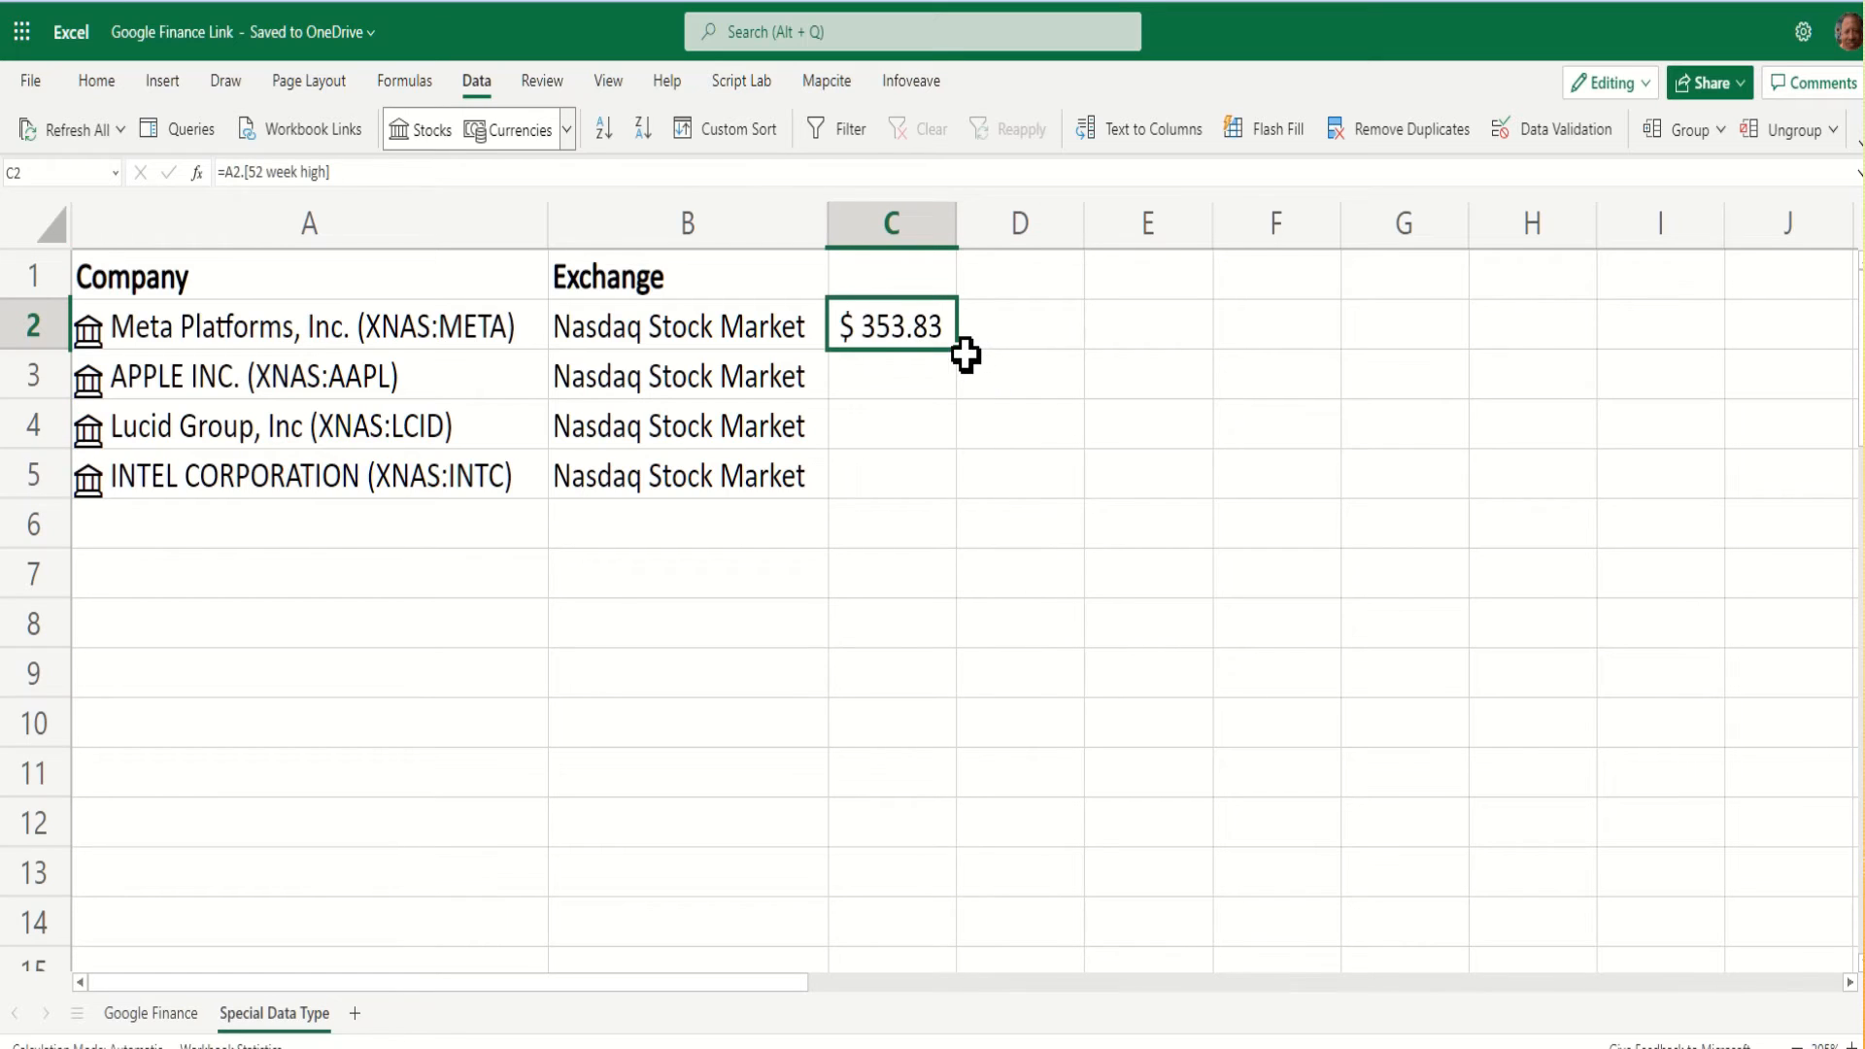
left_click_drag(956, 336, 941, 476)
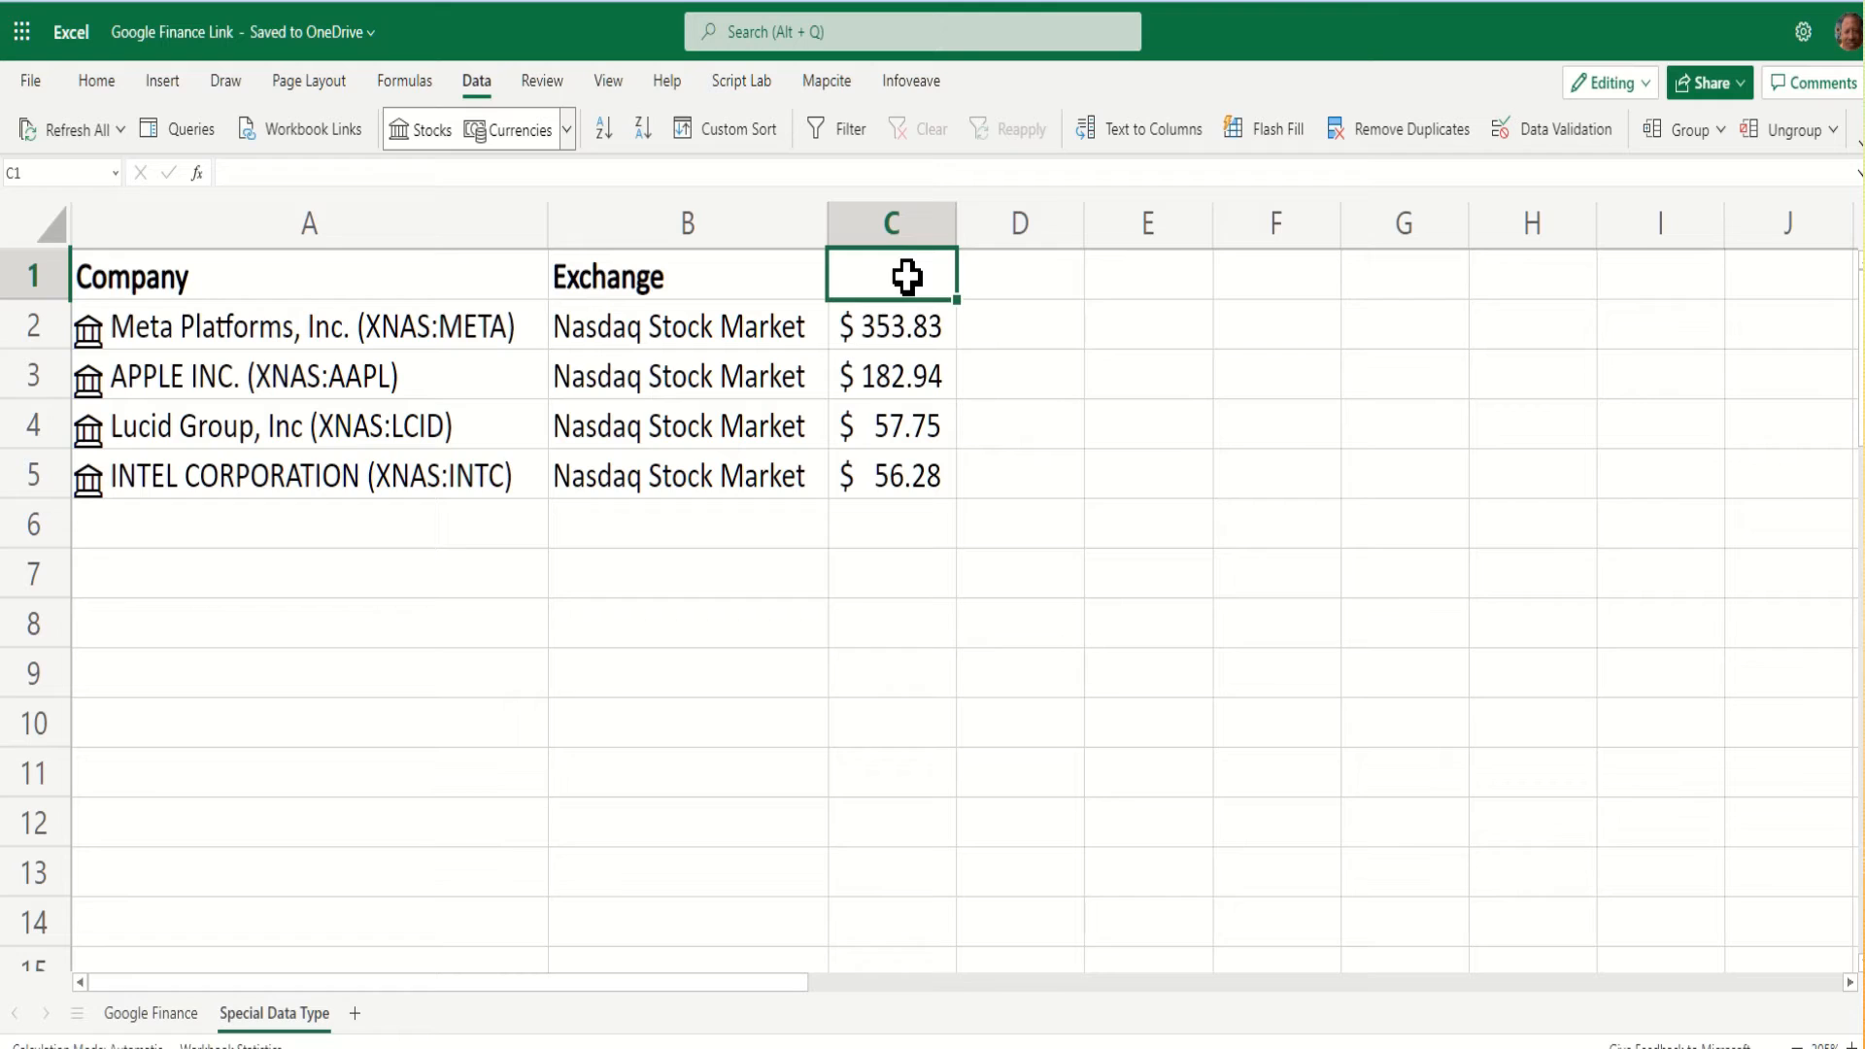
Head column C with a 52 Week High title.
type("52 Wee")
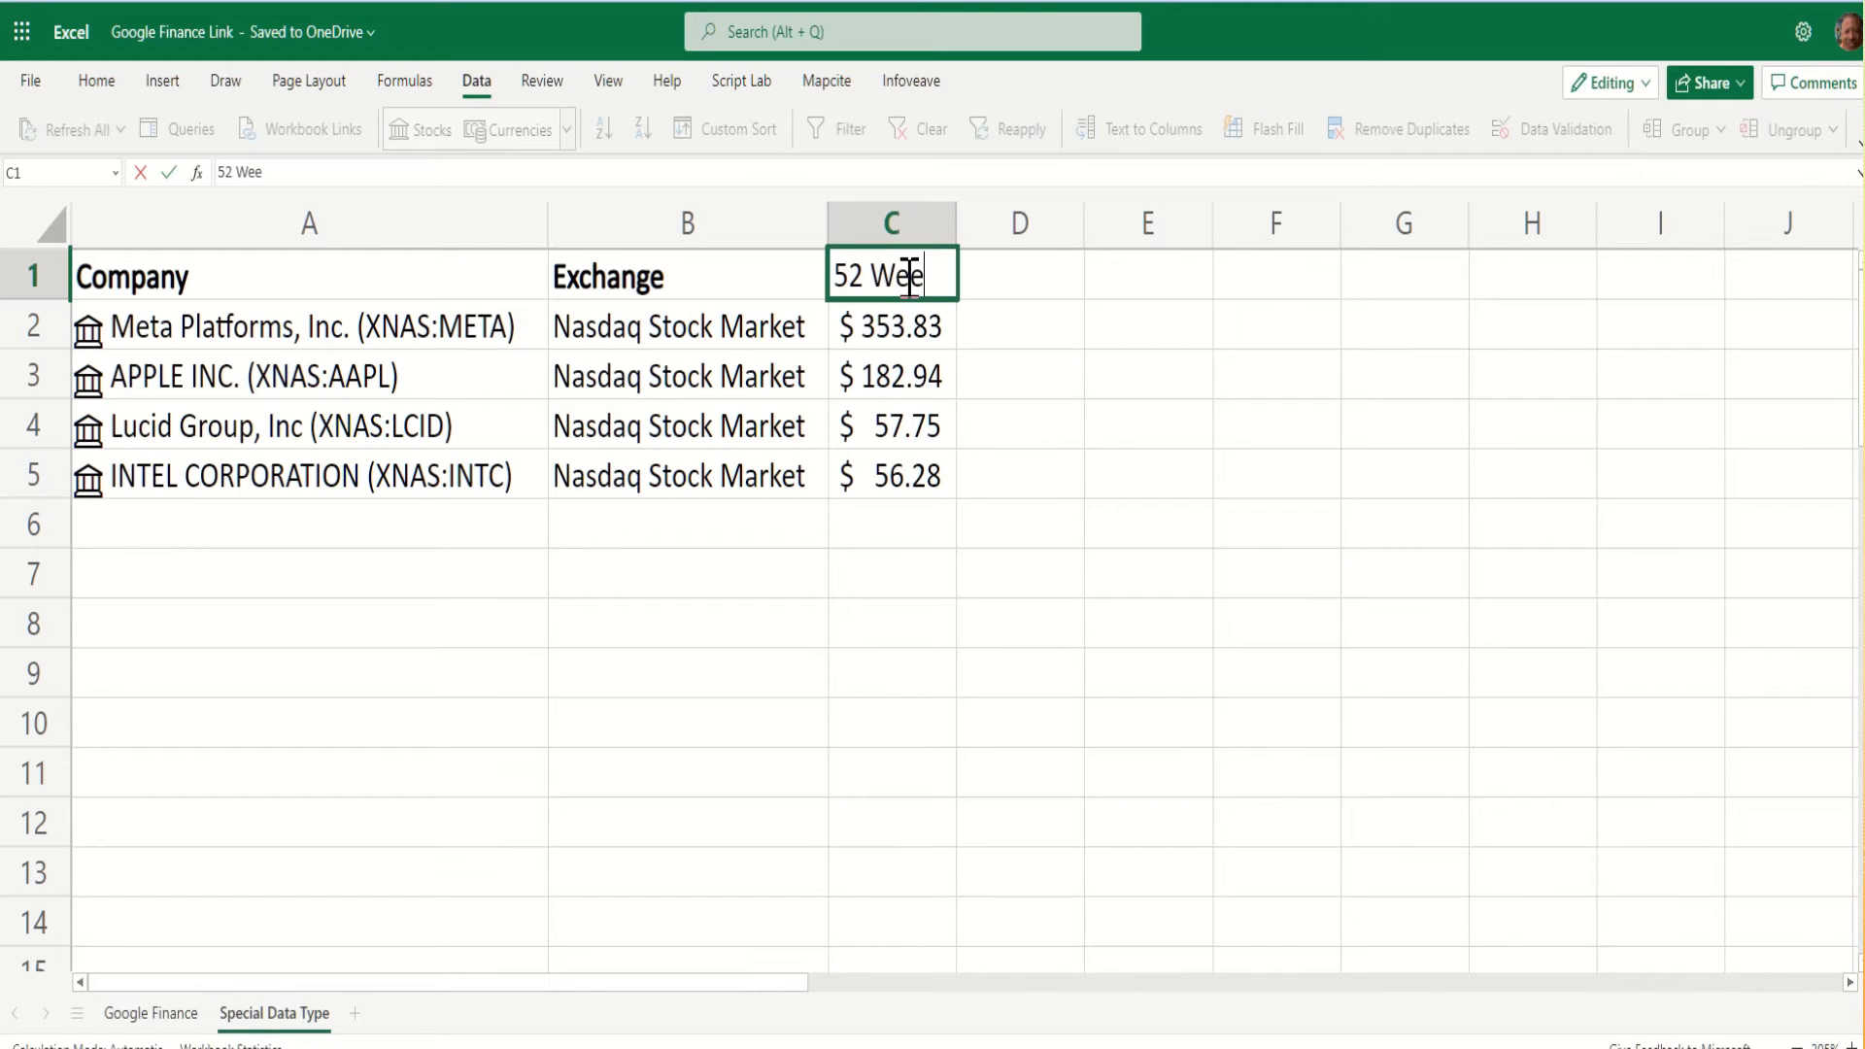
key("enter")
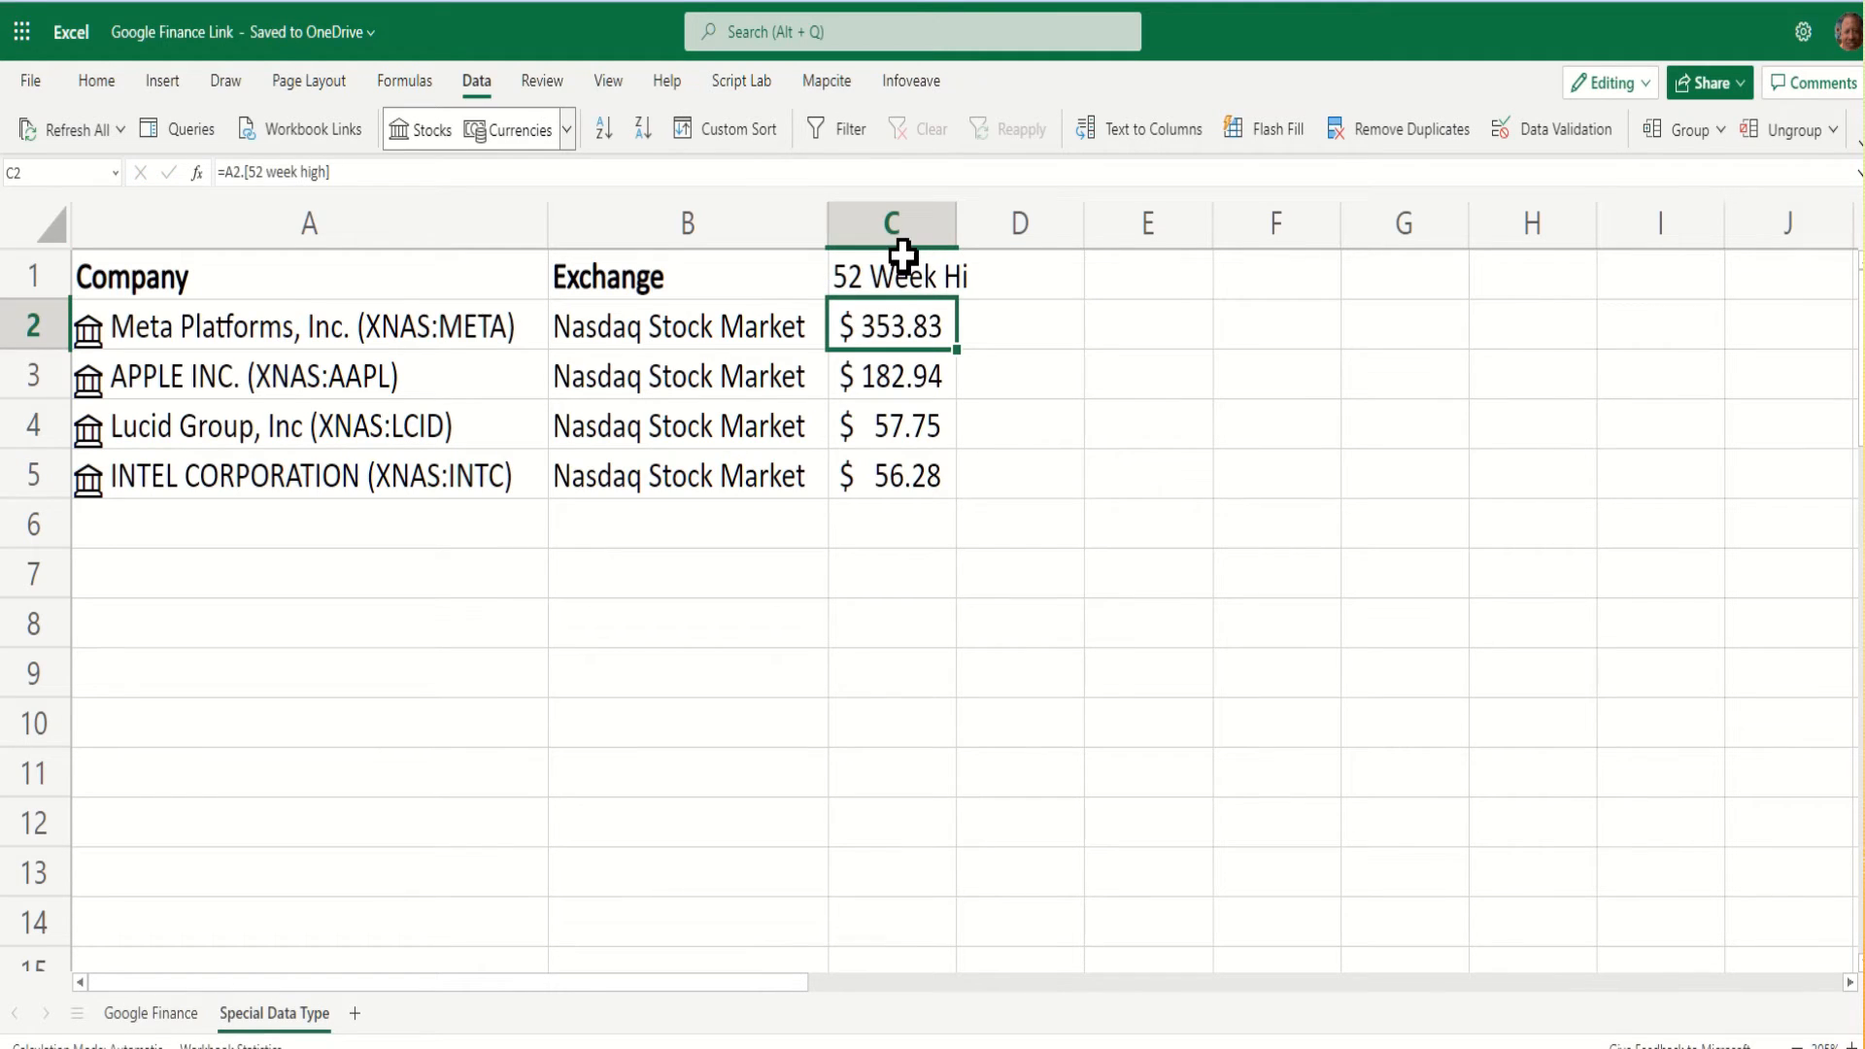
left_click(892, 276)
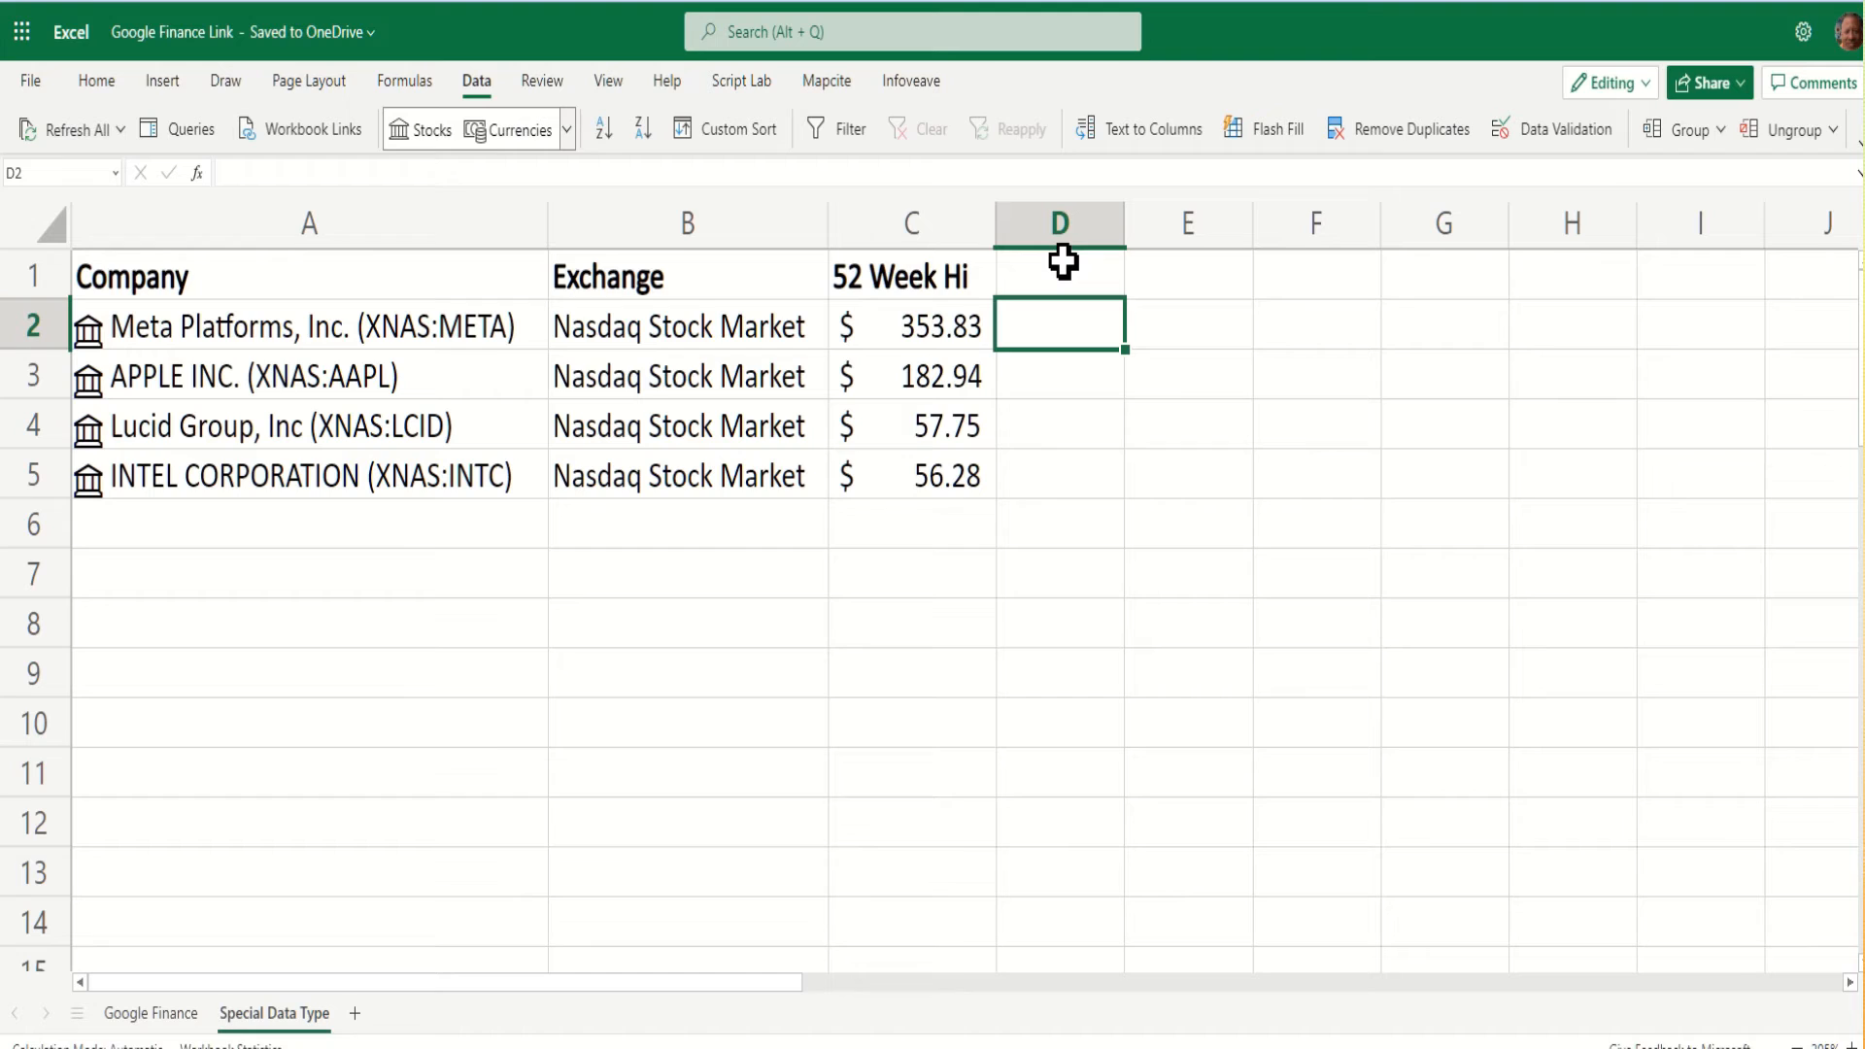
Enter =A2.Employees in D2 to show Meta's 87,314 employees.
type("=")
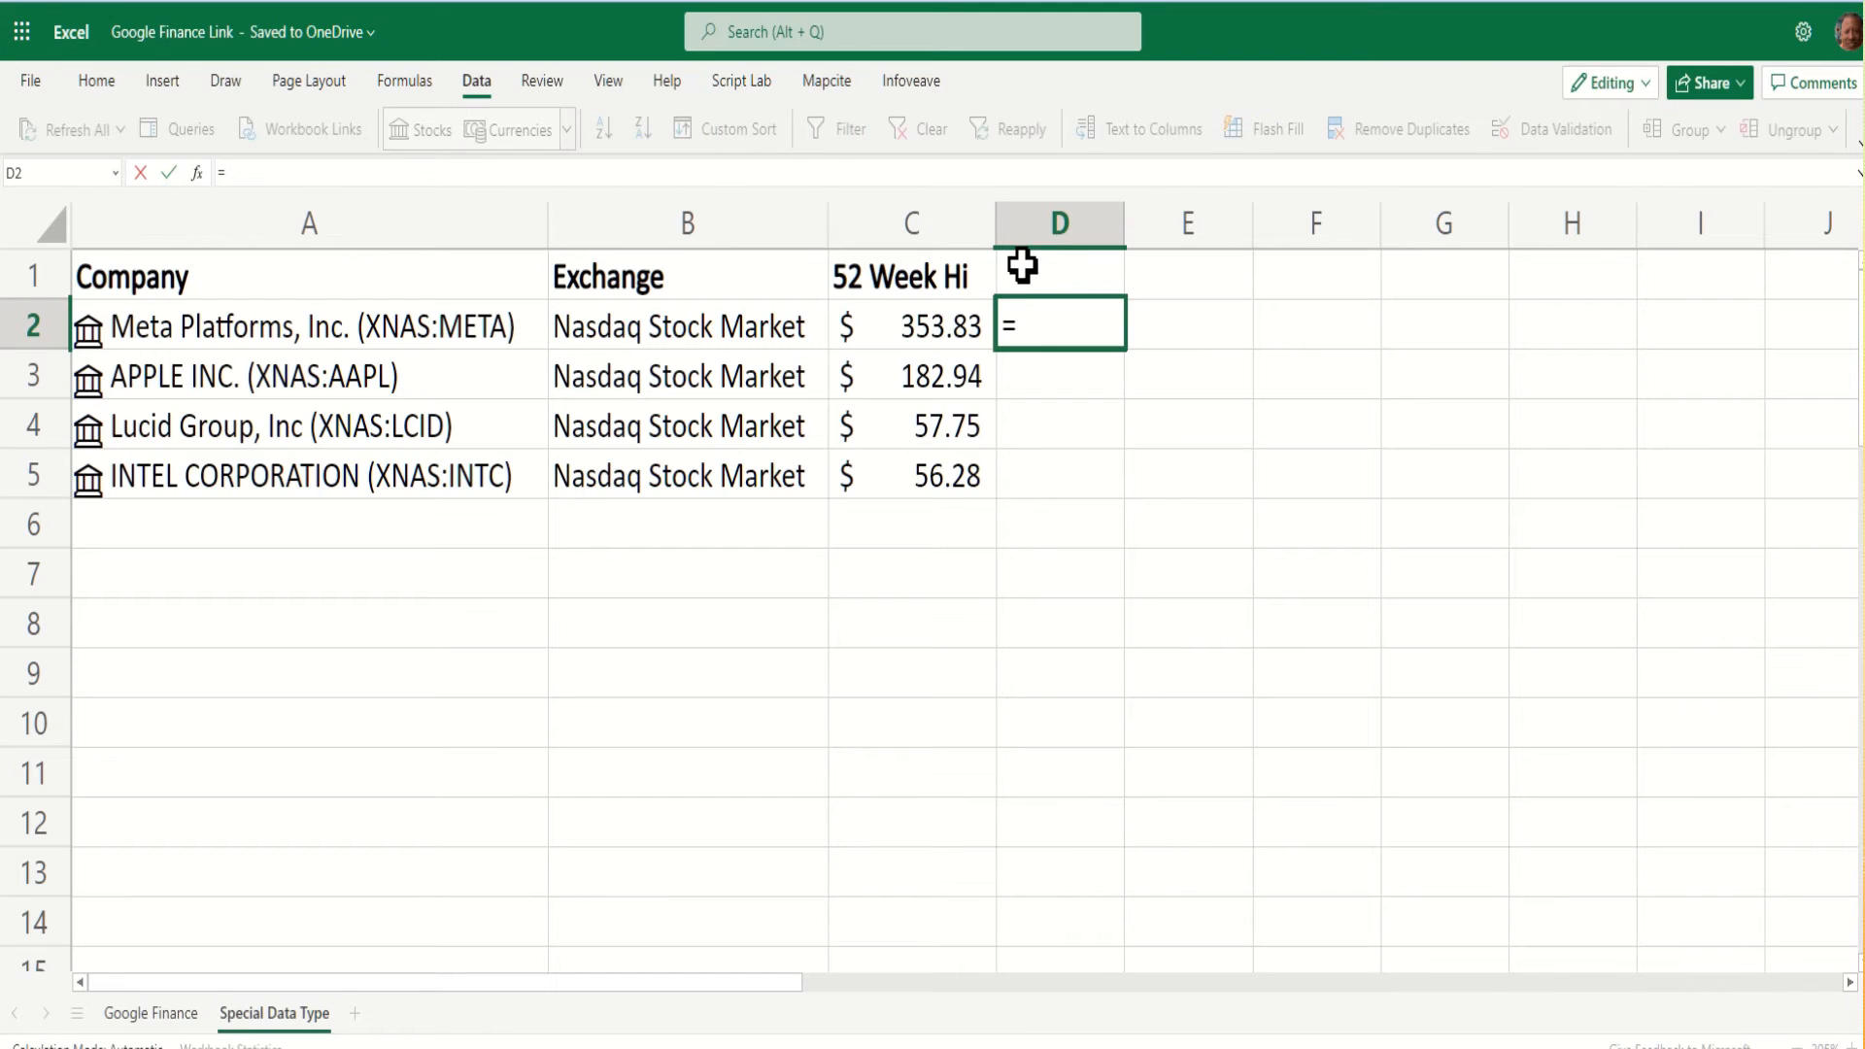
left_click(309, 327)
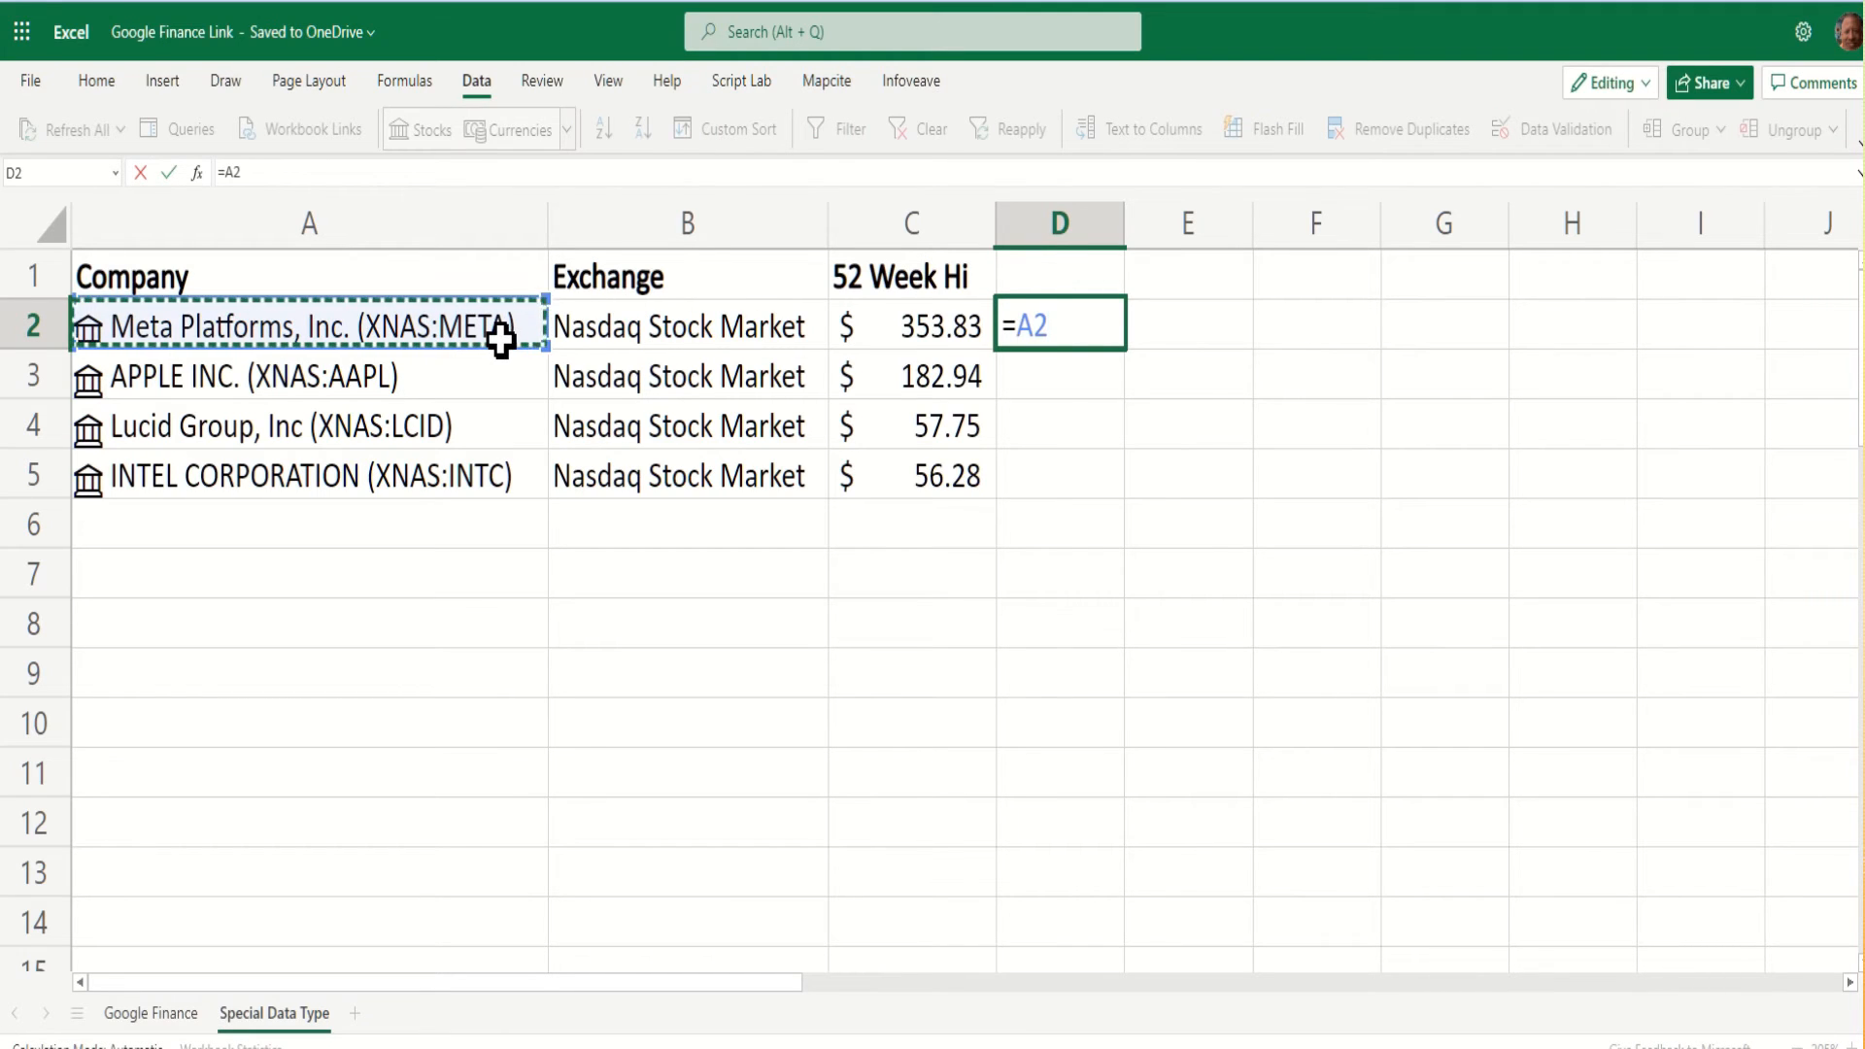
type(".")
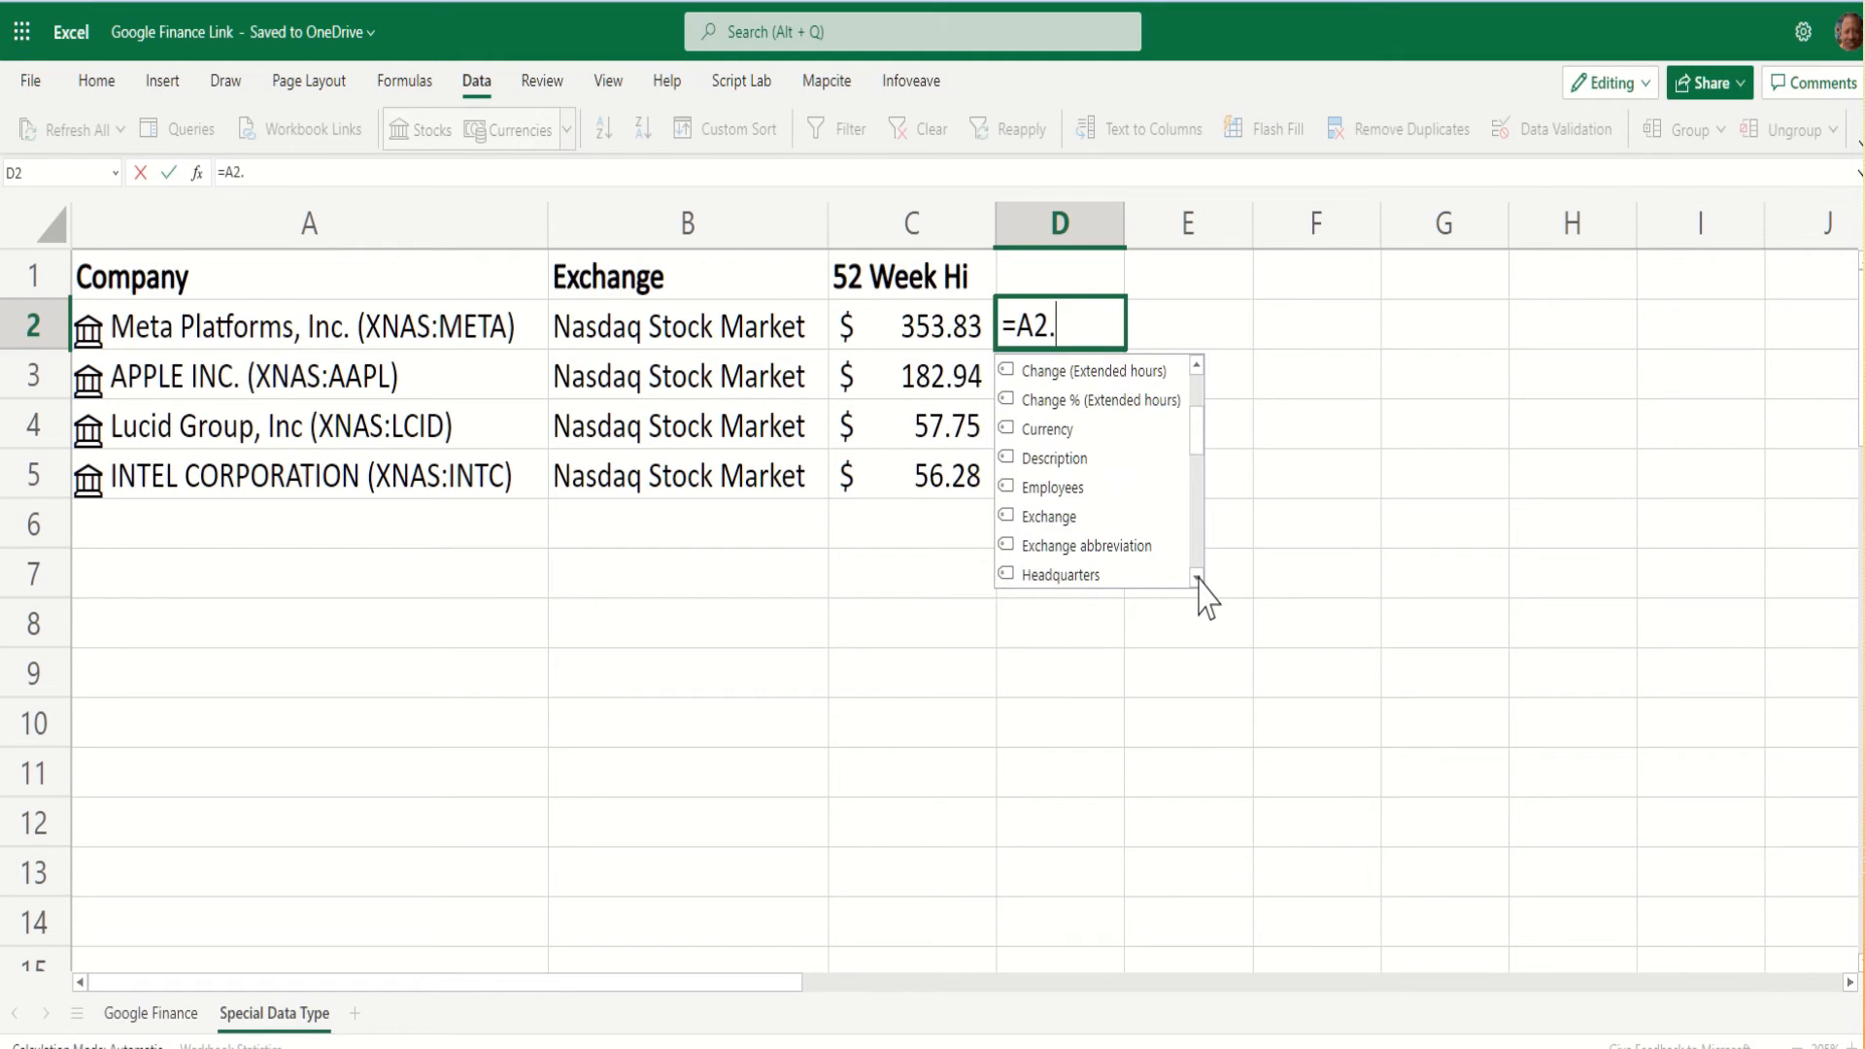
scroll("down", 3)
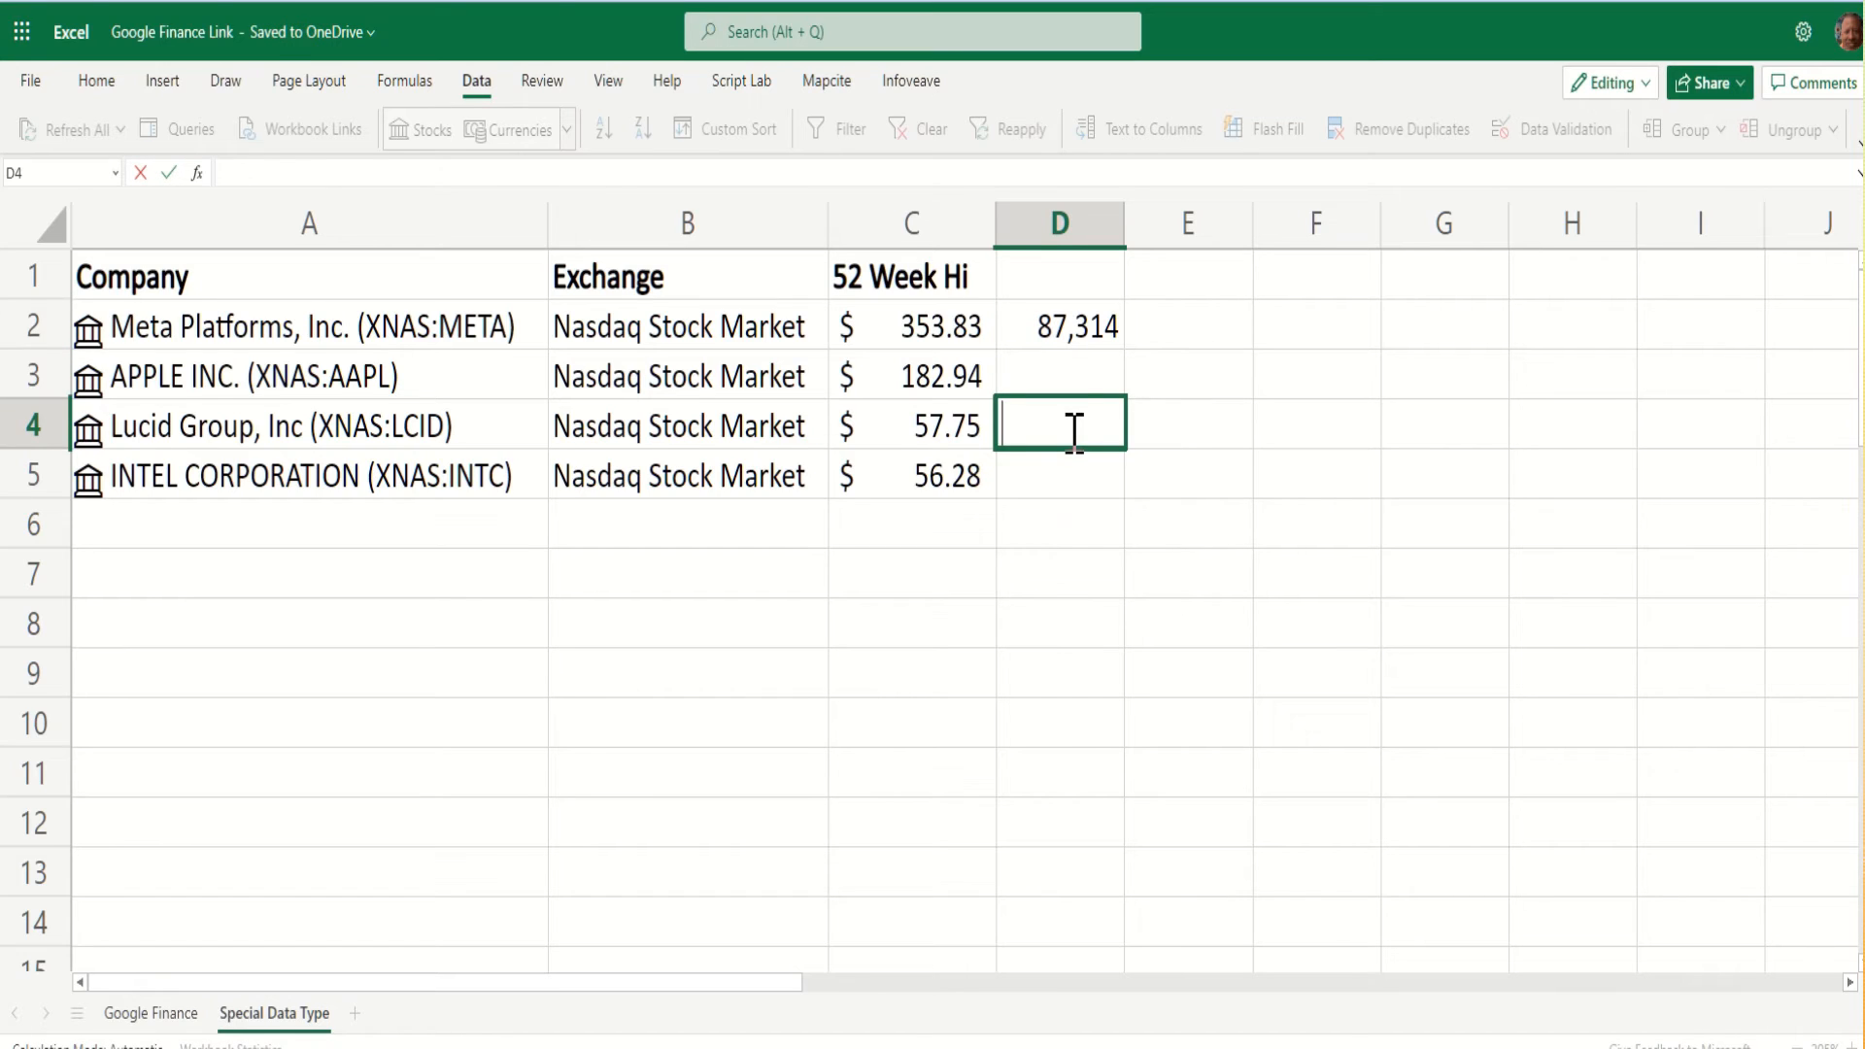
type("Emploiyee Count")
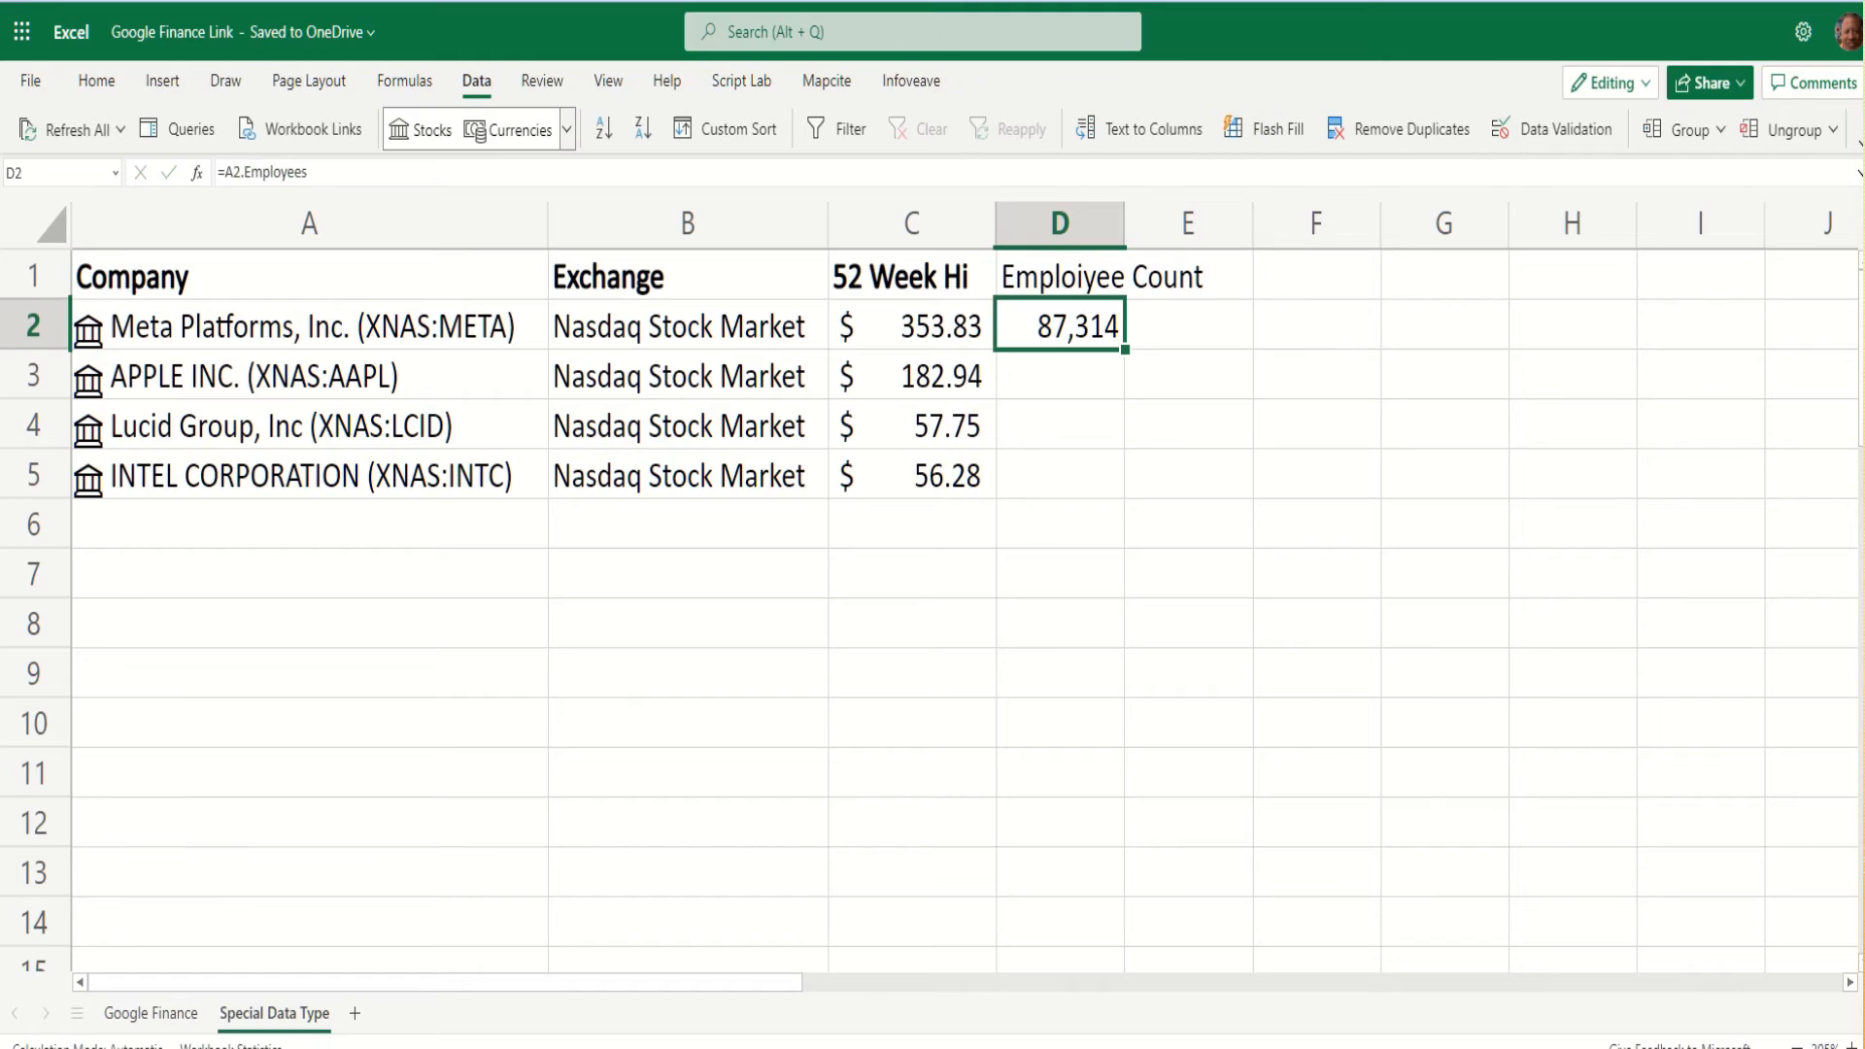
Add the Employee Count heading and paste the formula into D3:D5 for 164,000, 3,900 and 121,100.
double_click(1123, 274)
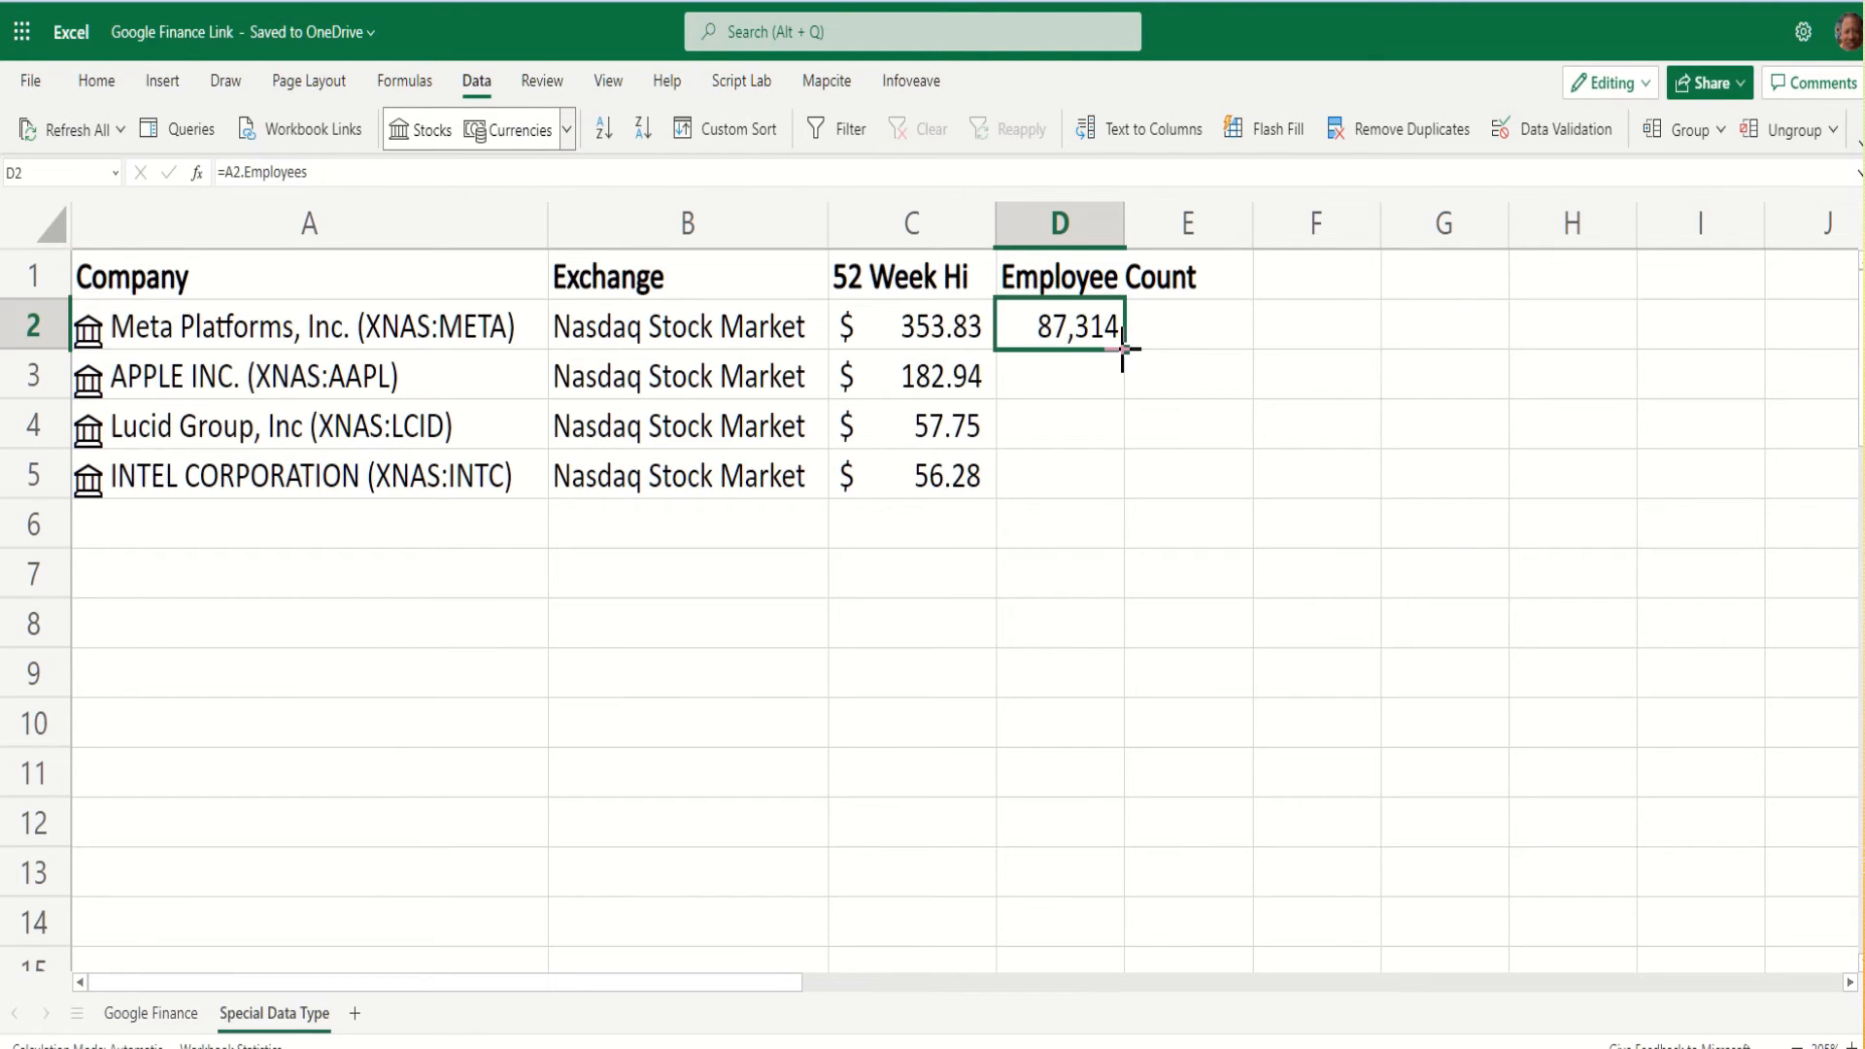
right_click(1057, 474)
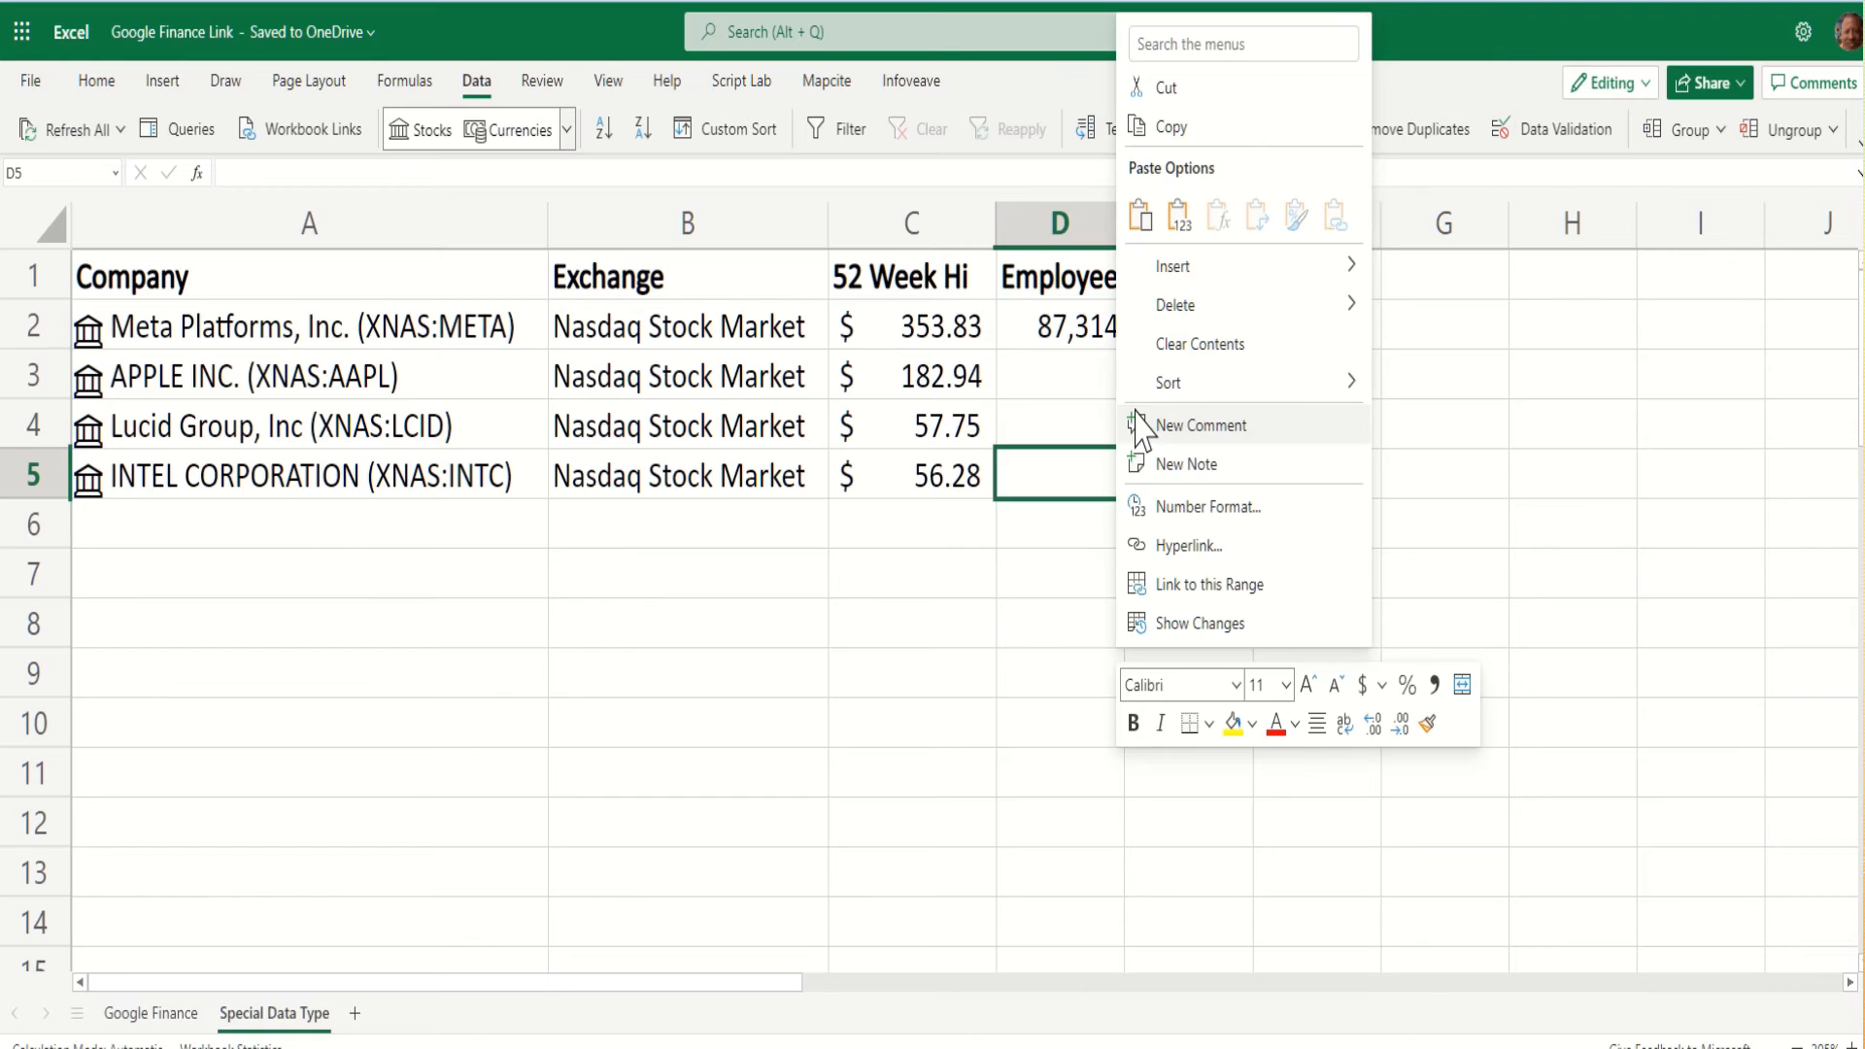
left_click(1057, 326)
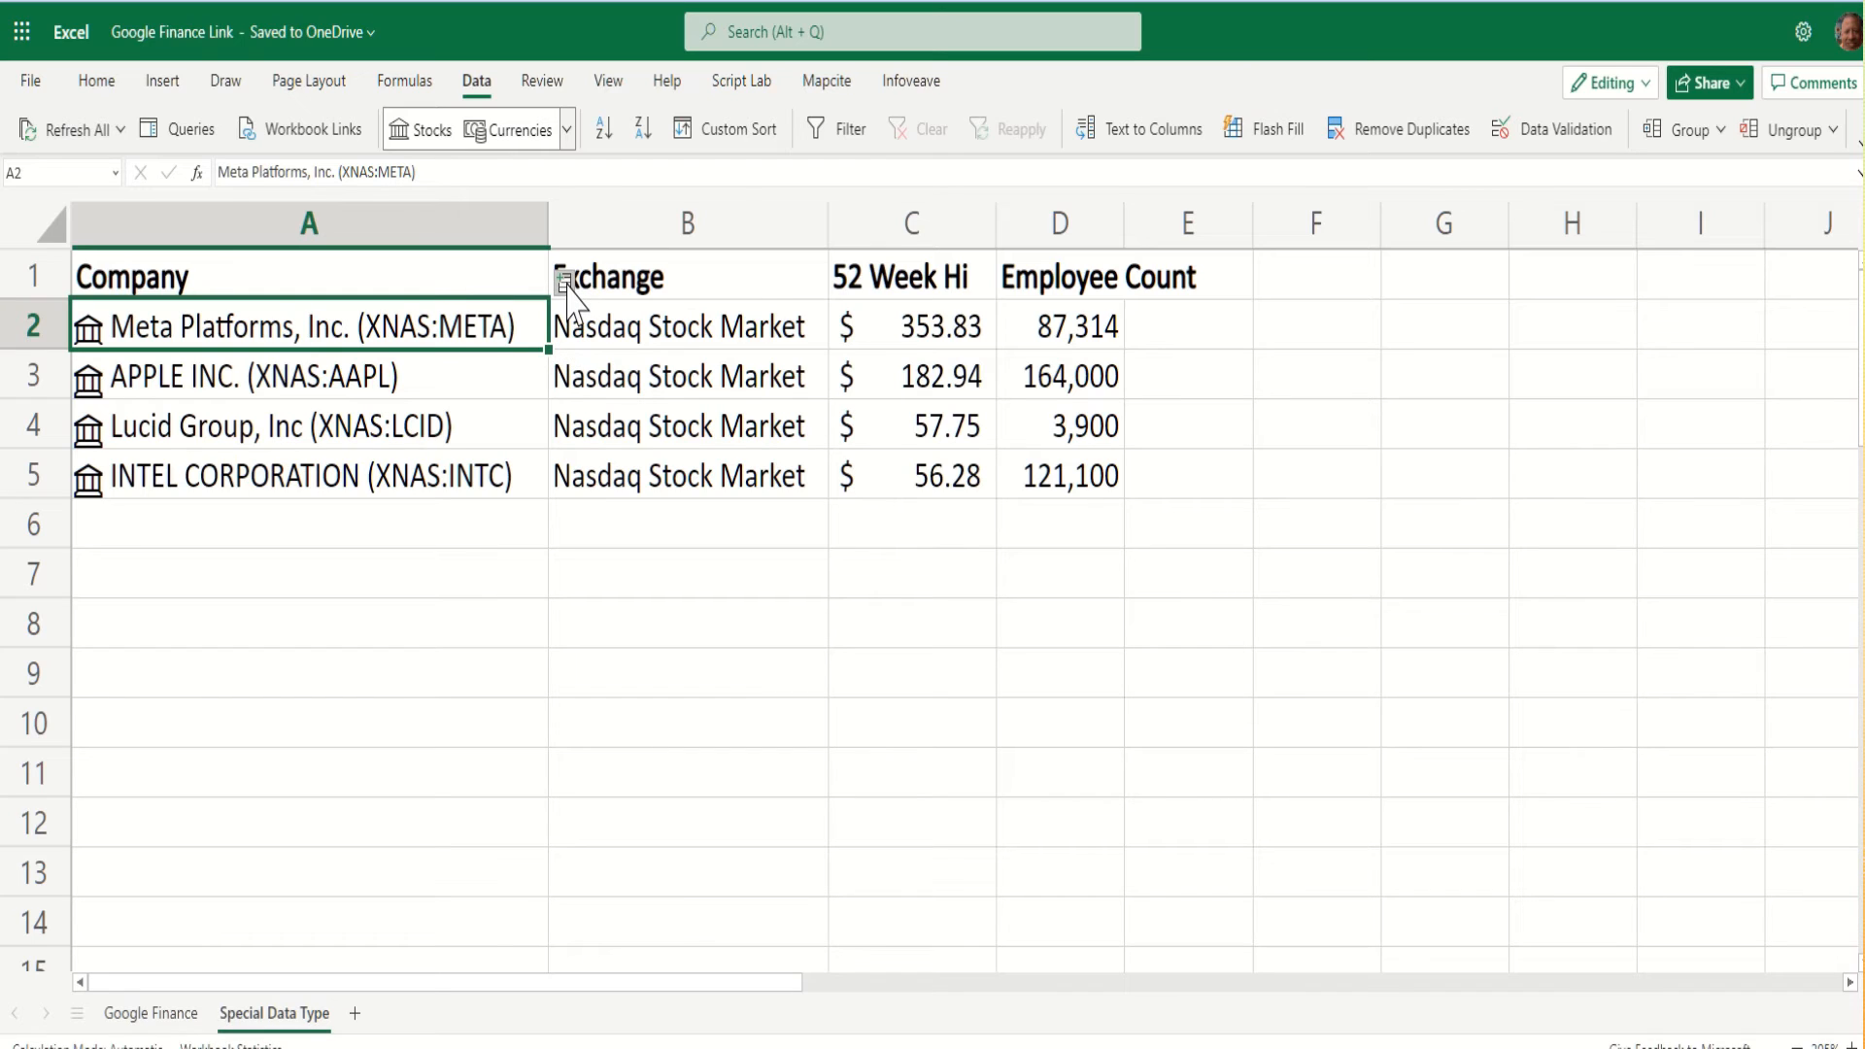
mouse_move(538, 425)
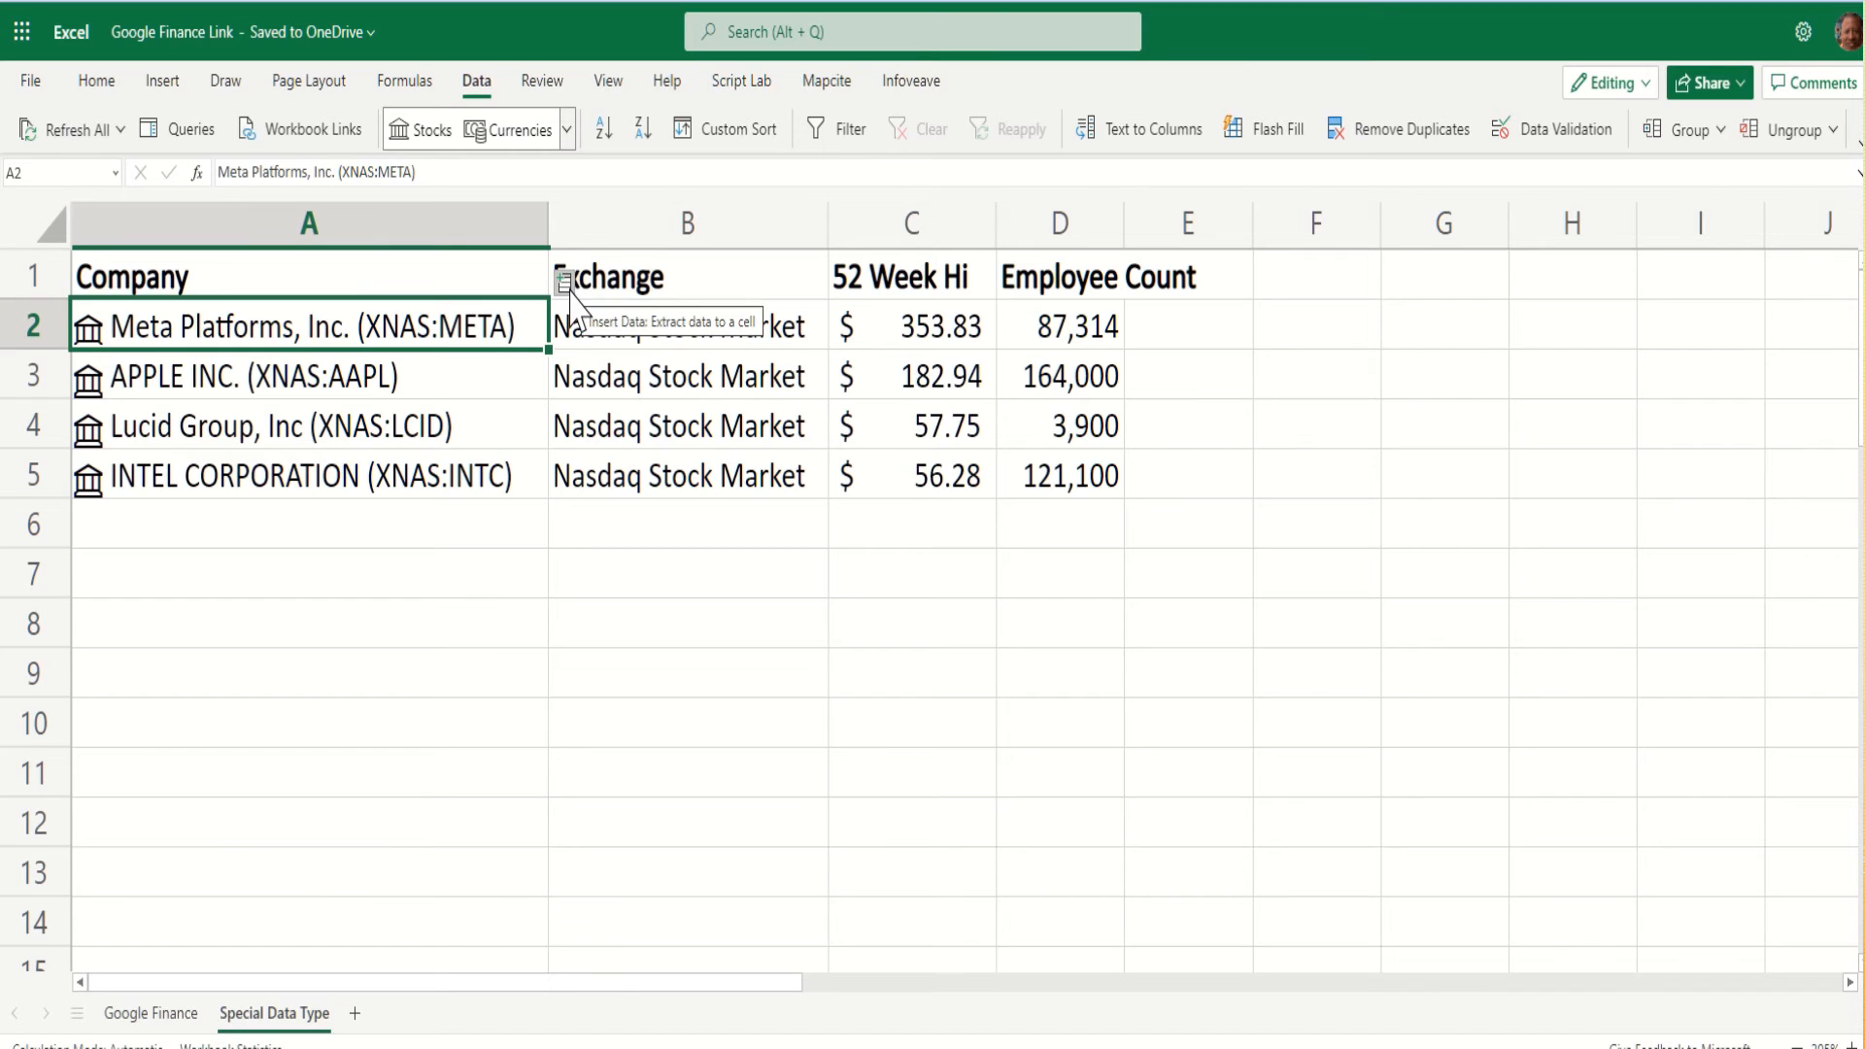
Insert Meta's market cap $300,234,893,270 from the stock fields, widen column E and head it Market Cap.
left_click(566, 286)
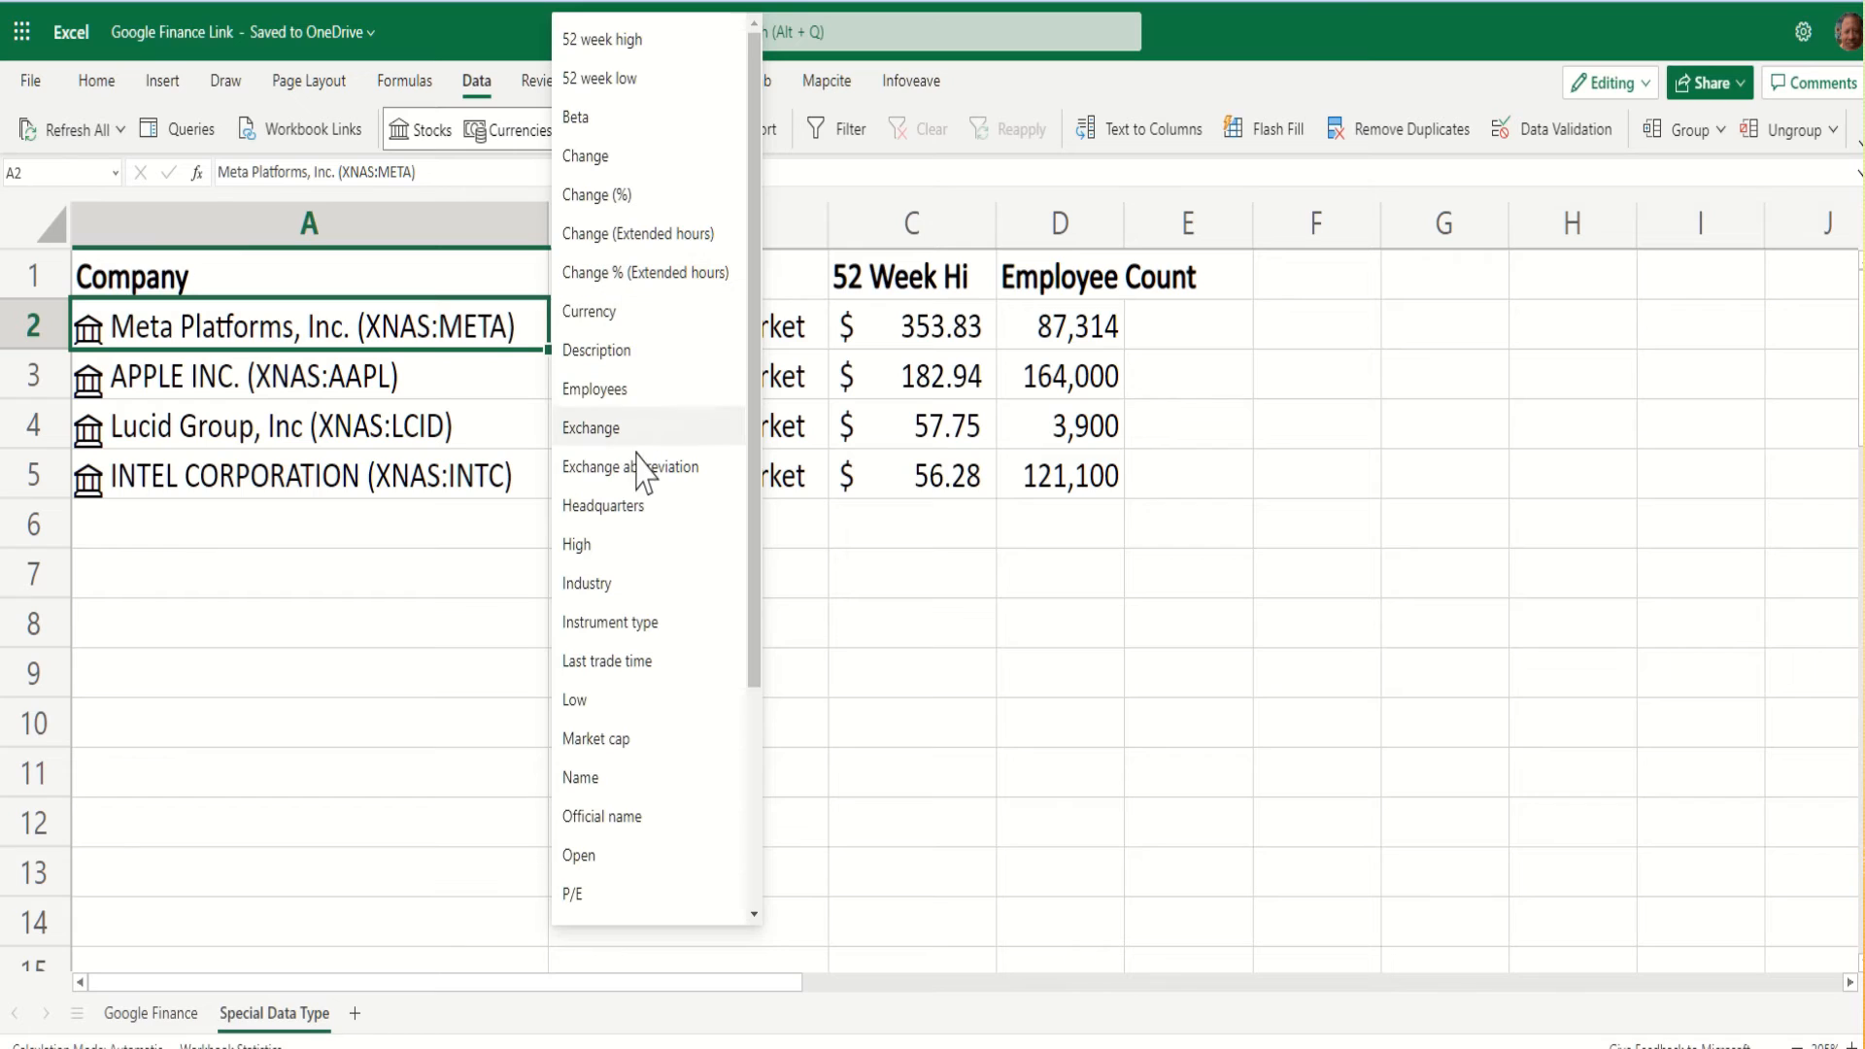
scroll("down", 3)
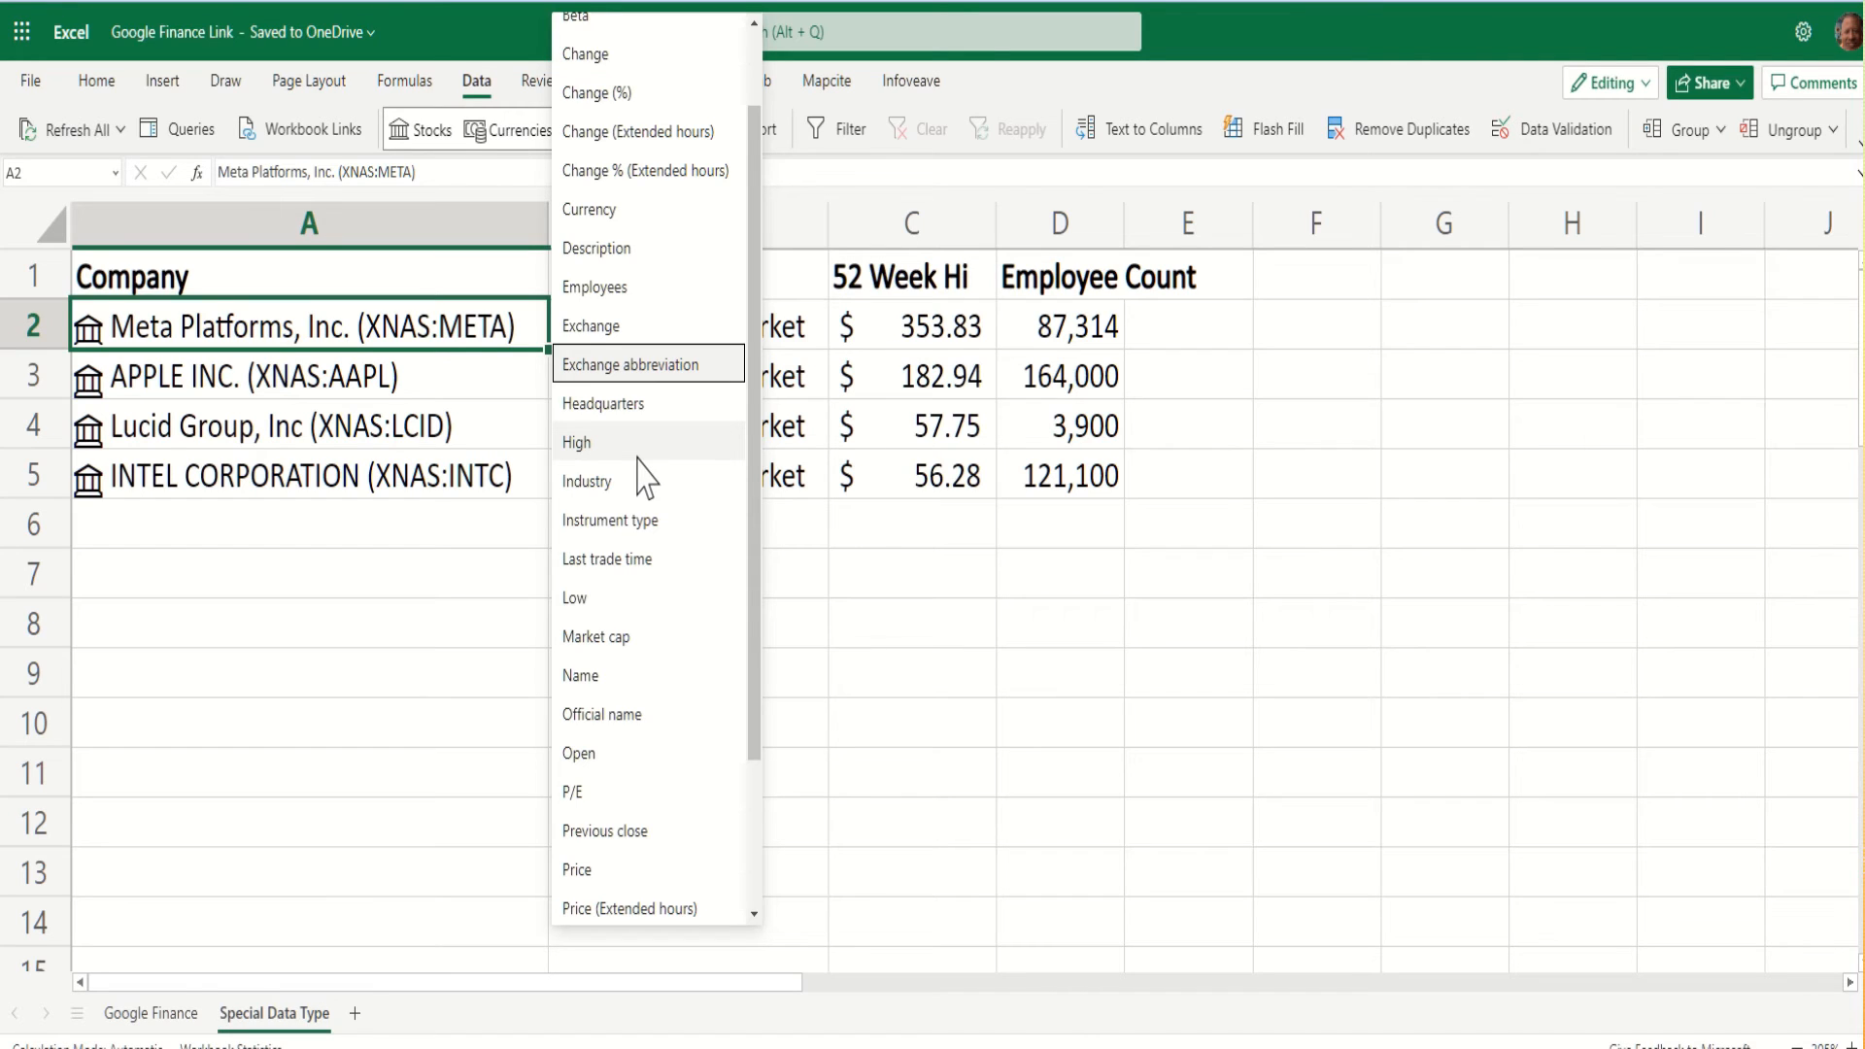
mouse_move(643, 657)
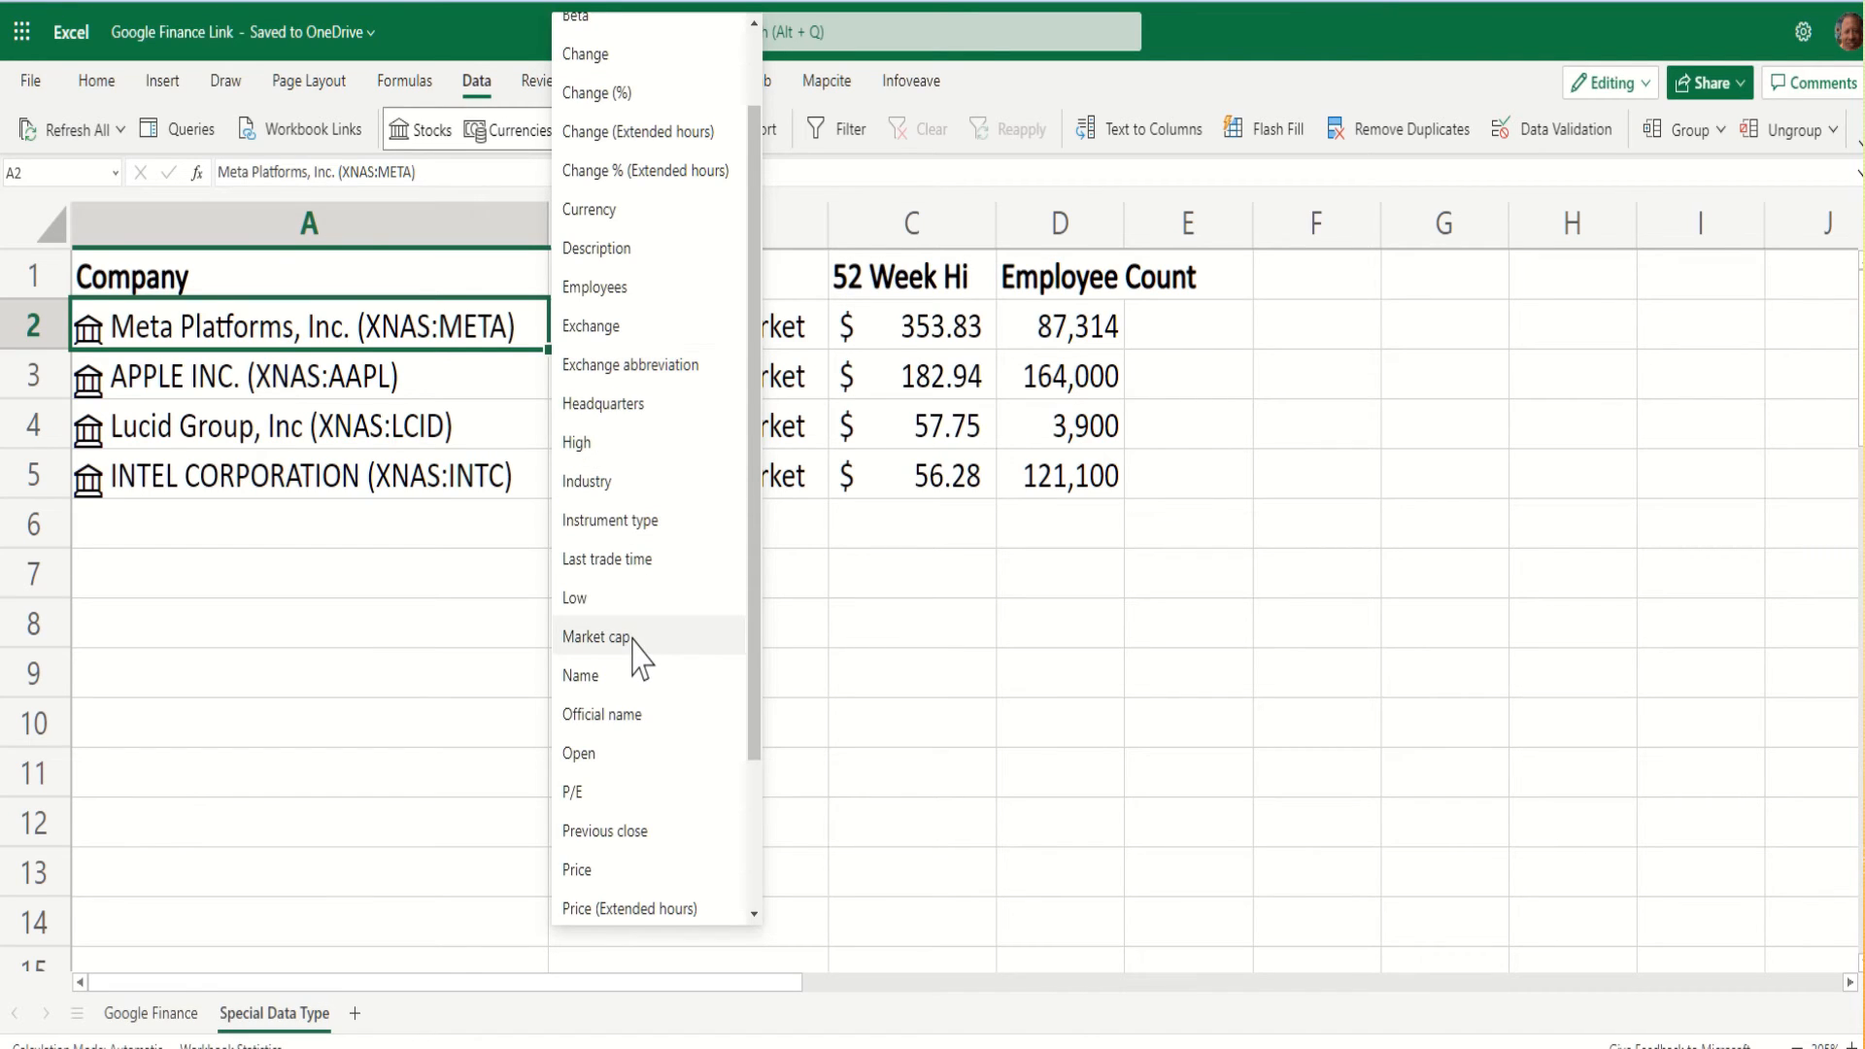
left_click(591, 326)
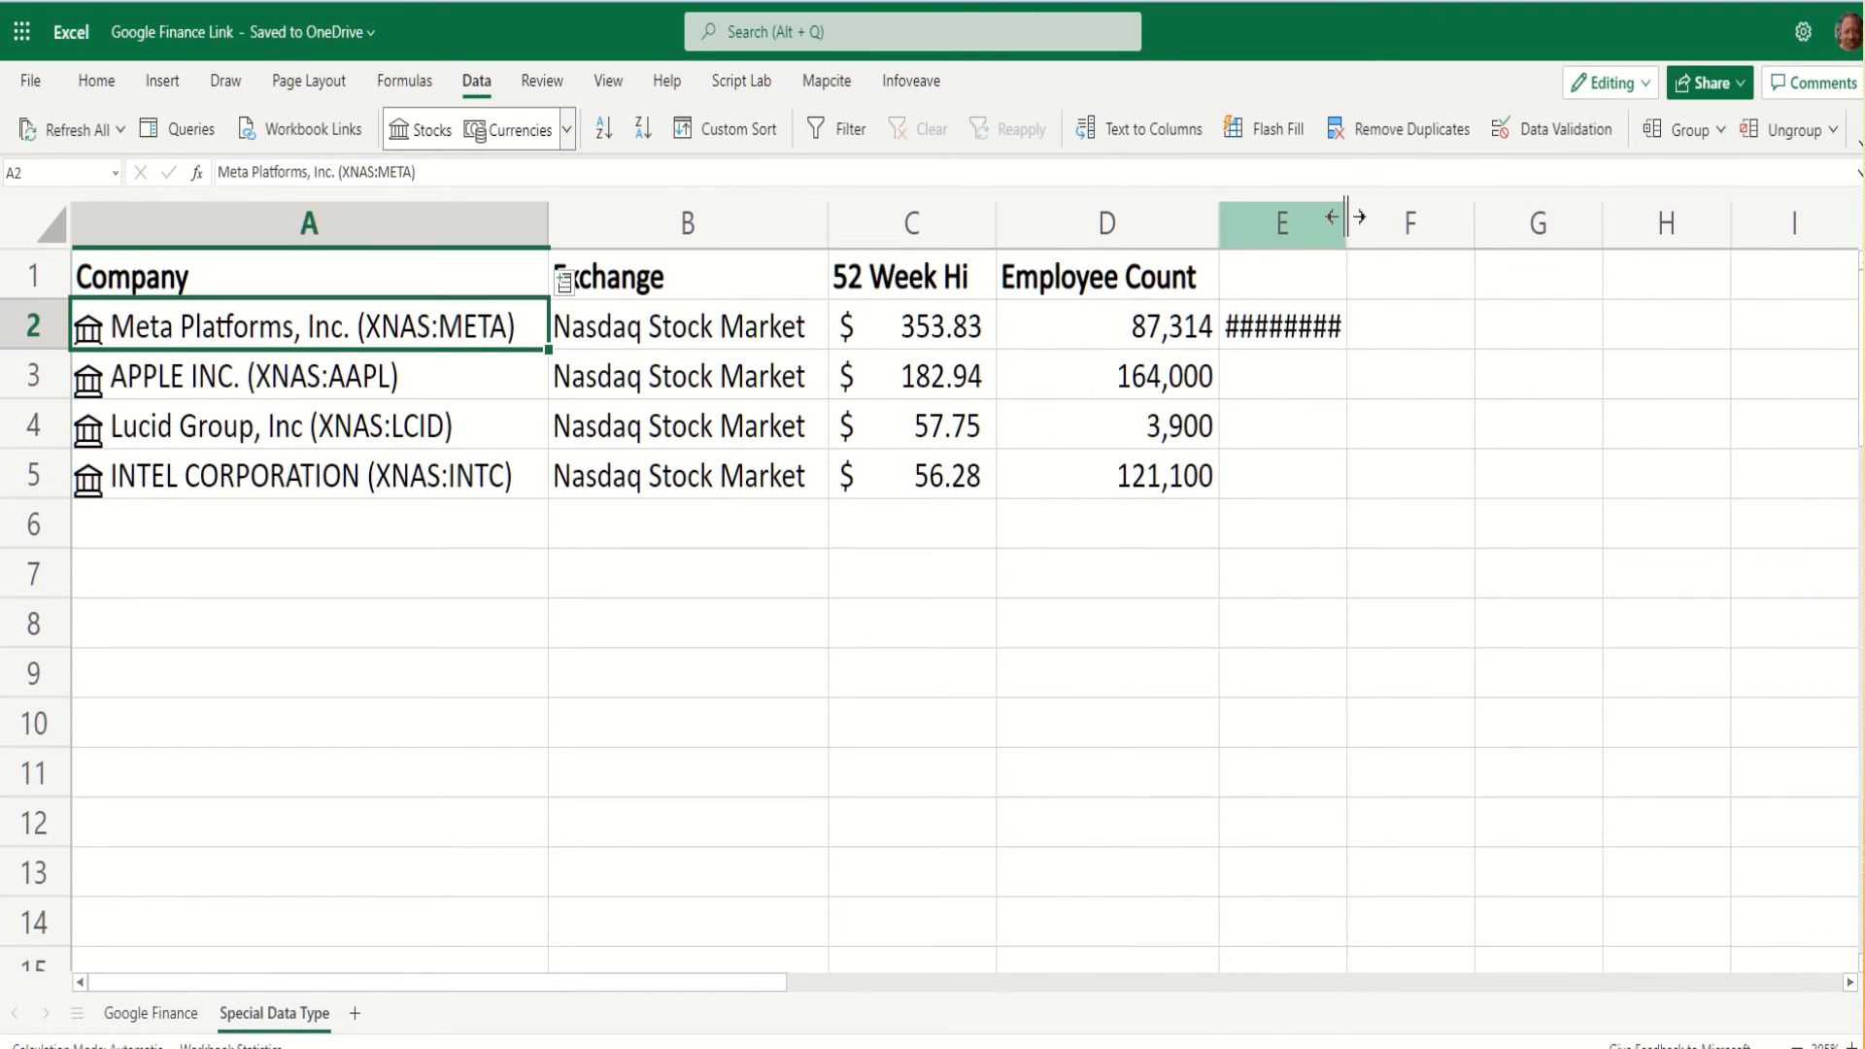
left_click_drag(1337, 222, 1463, 221)
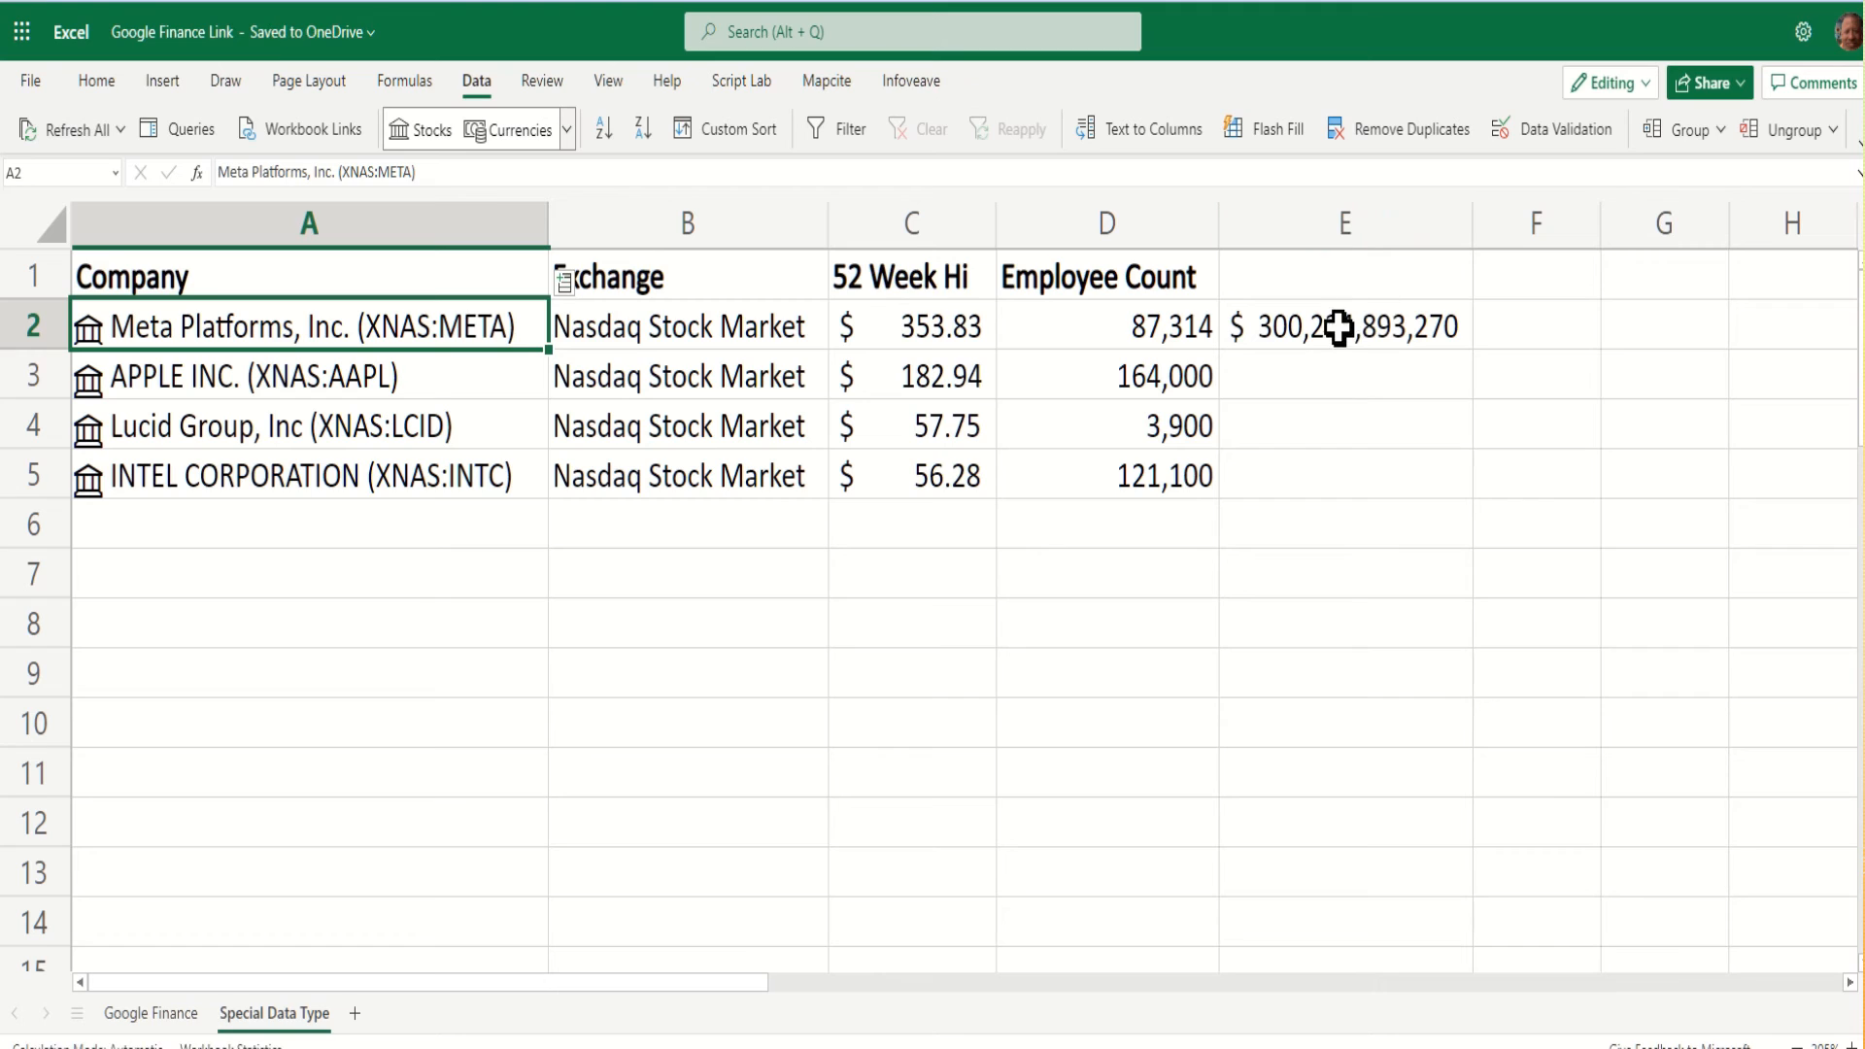
mouse_move(1323, 290)
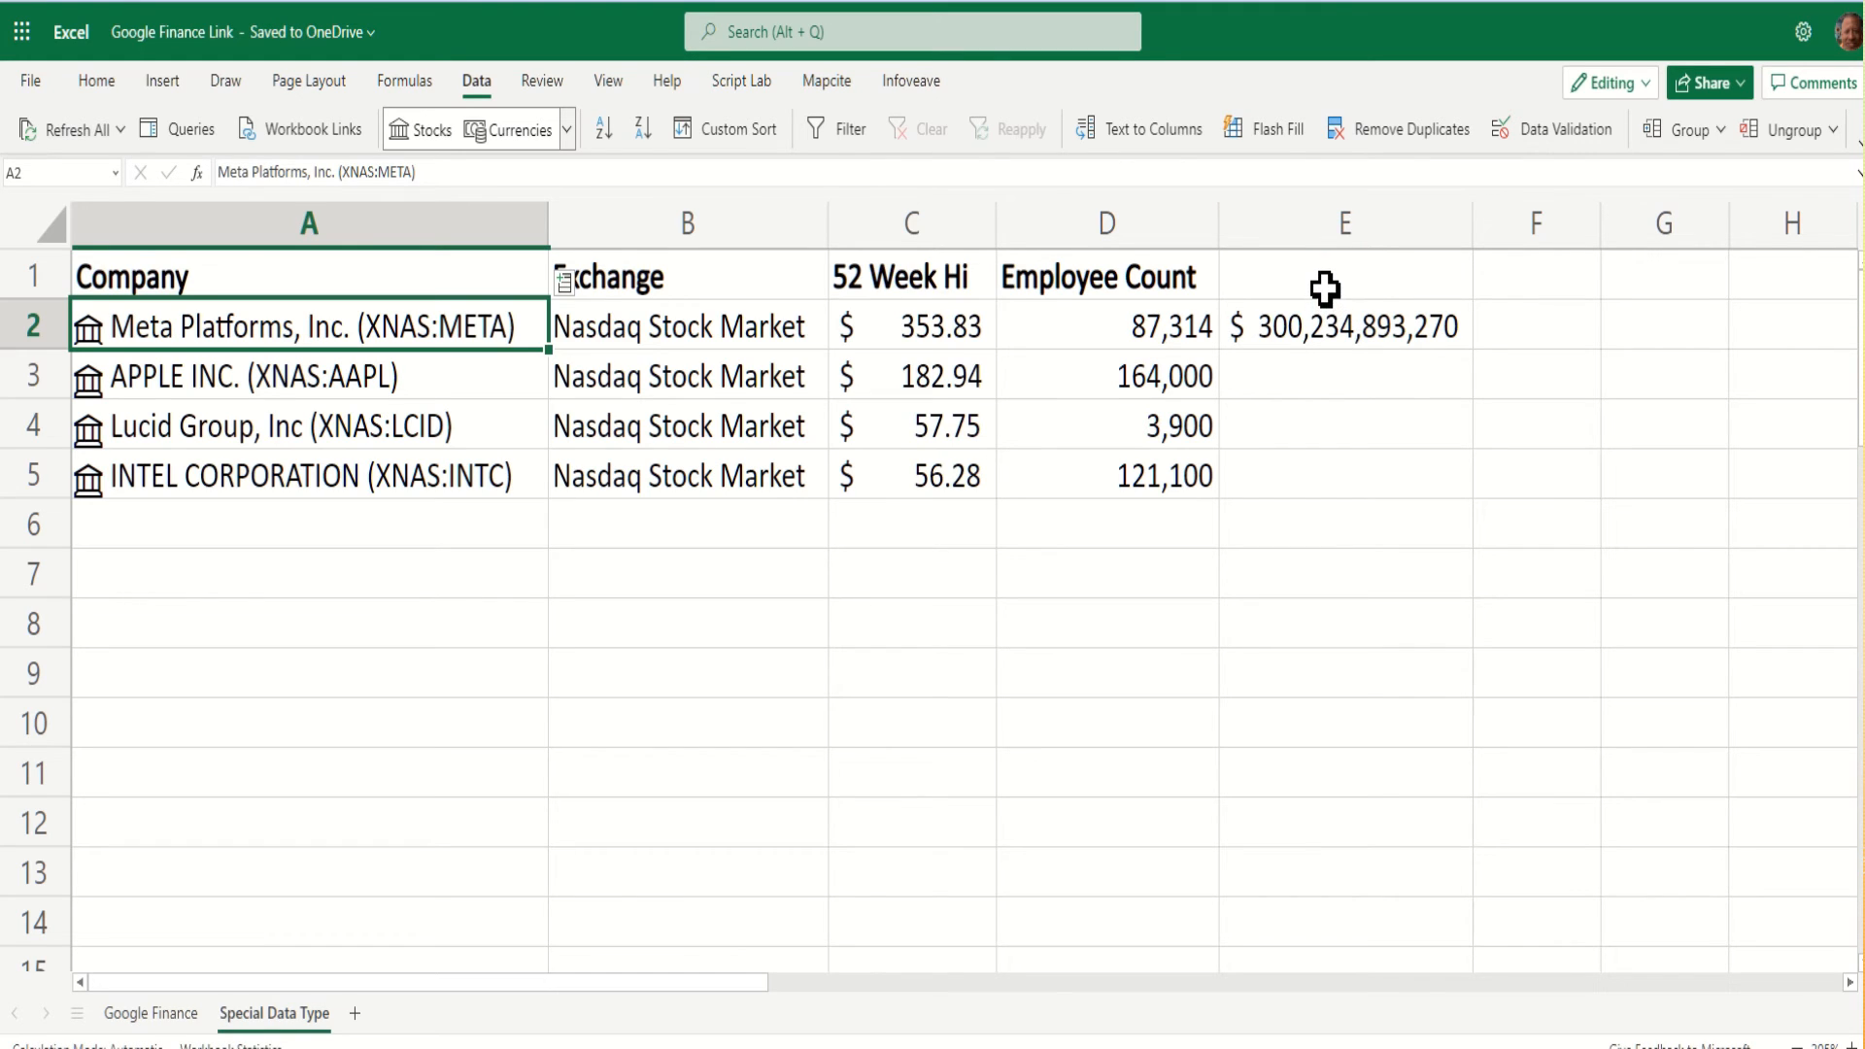
type("Mark")
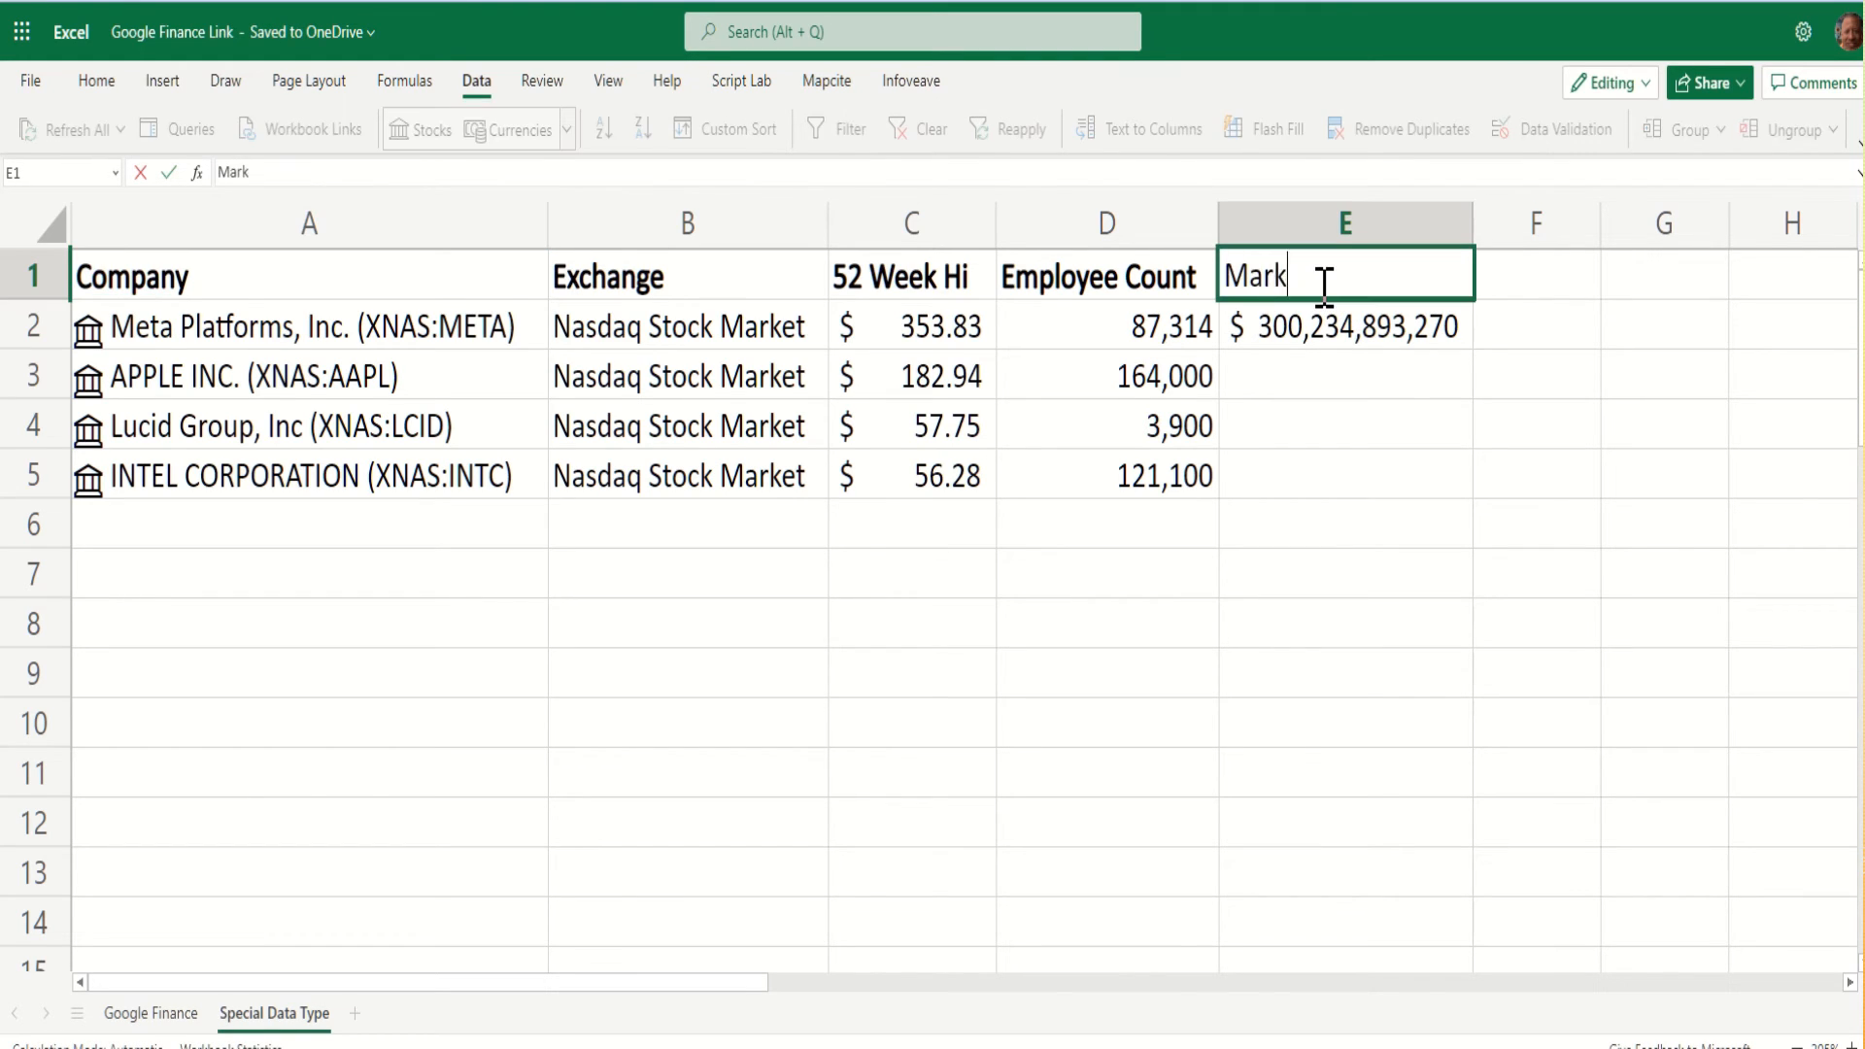
type("et Cap")
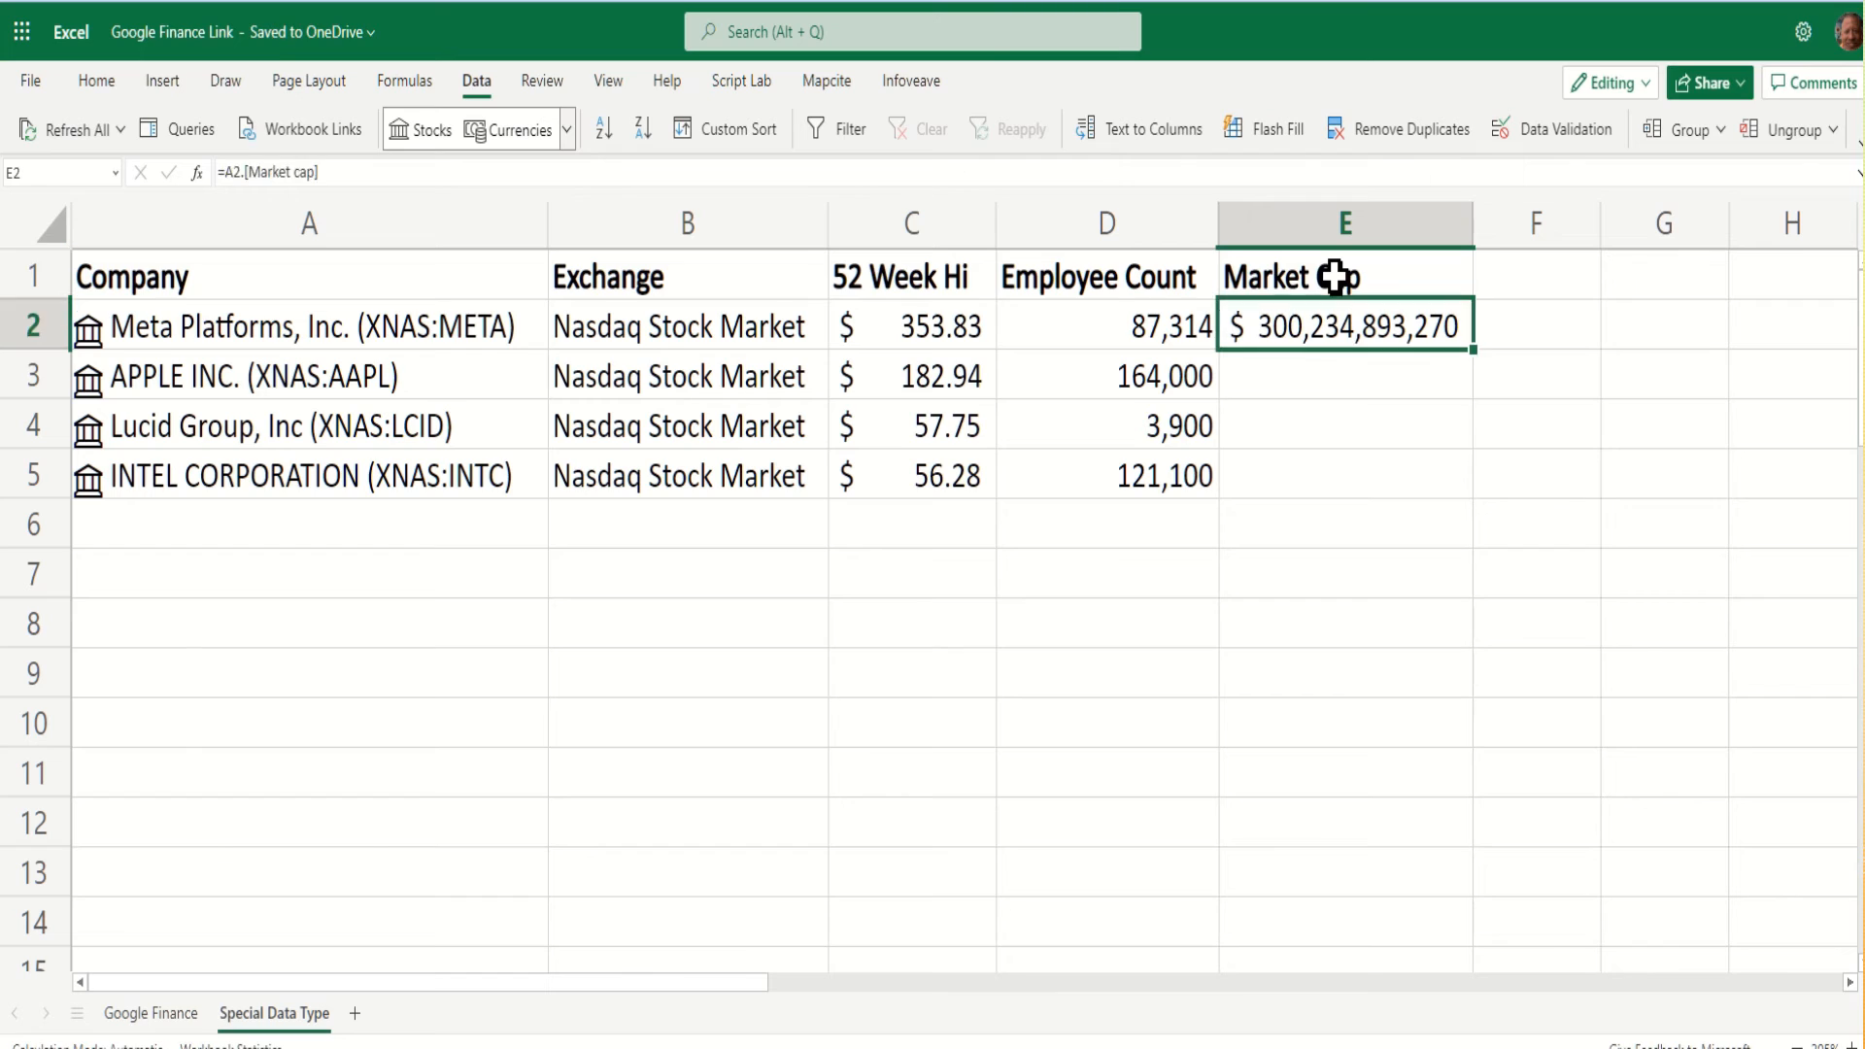
mouse_move(453, 326)
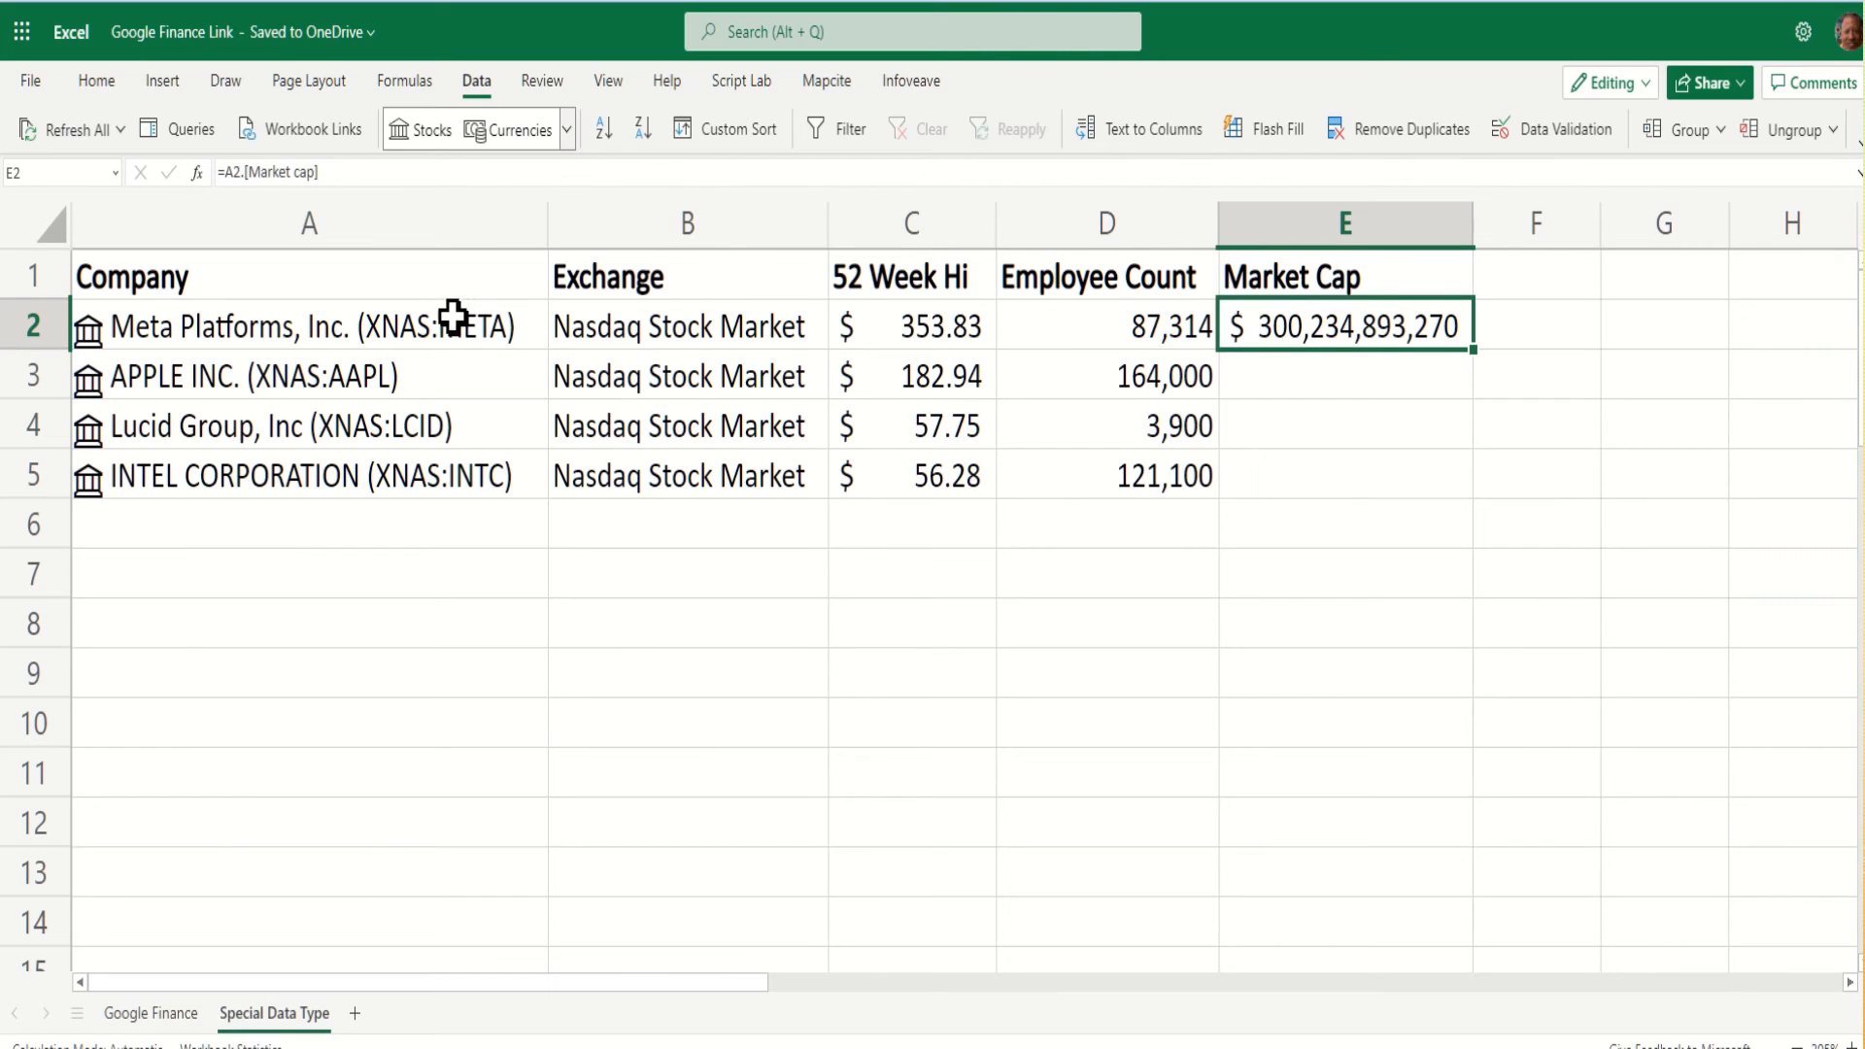
Insert Meta's headquarters 1601 Willow Rd, Menlo Park into column F under an HQ heading.
left_click(309, 326)
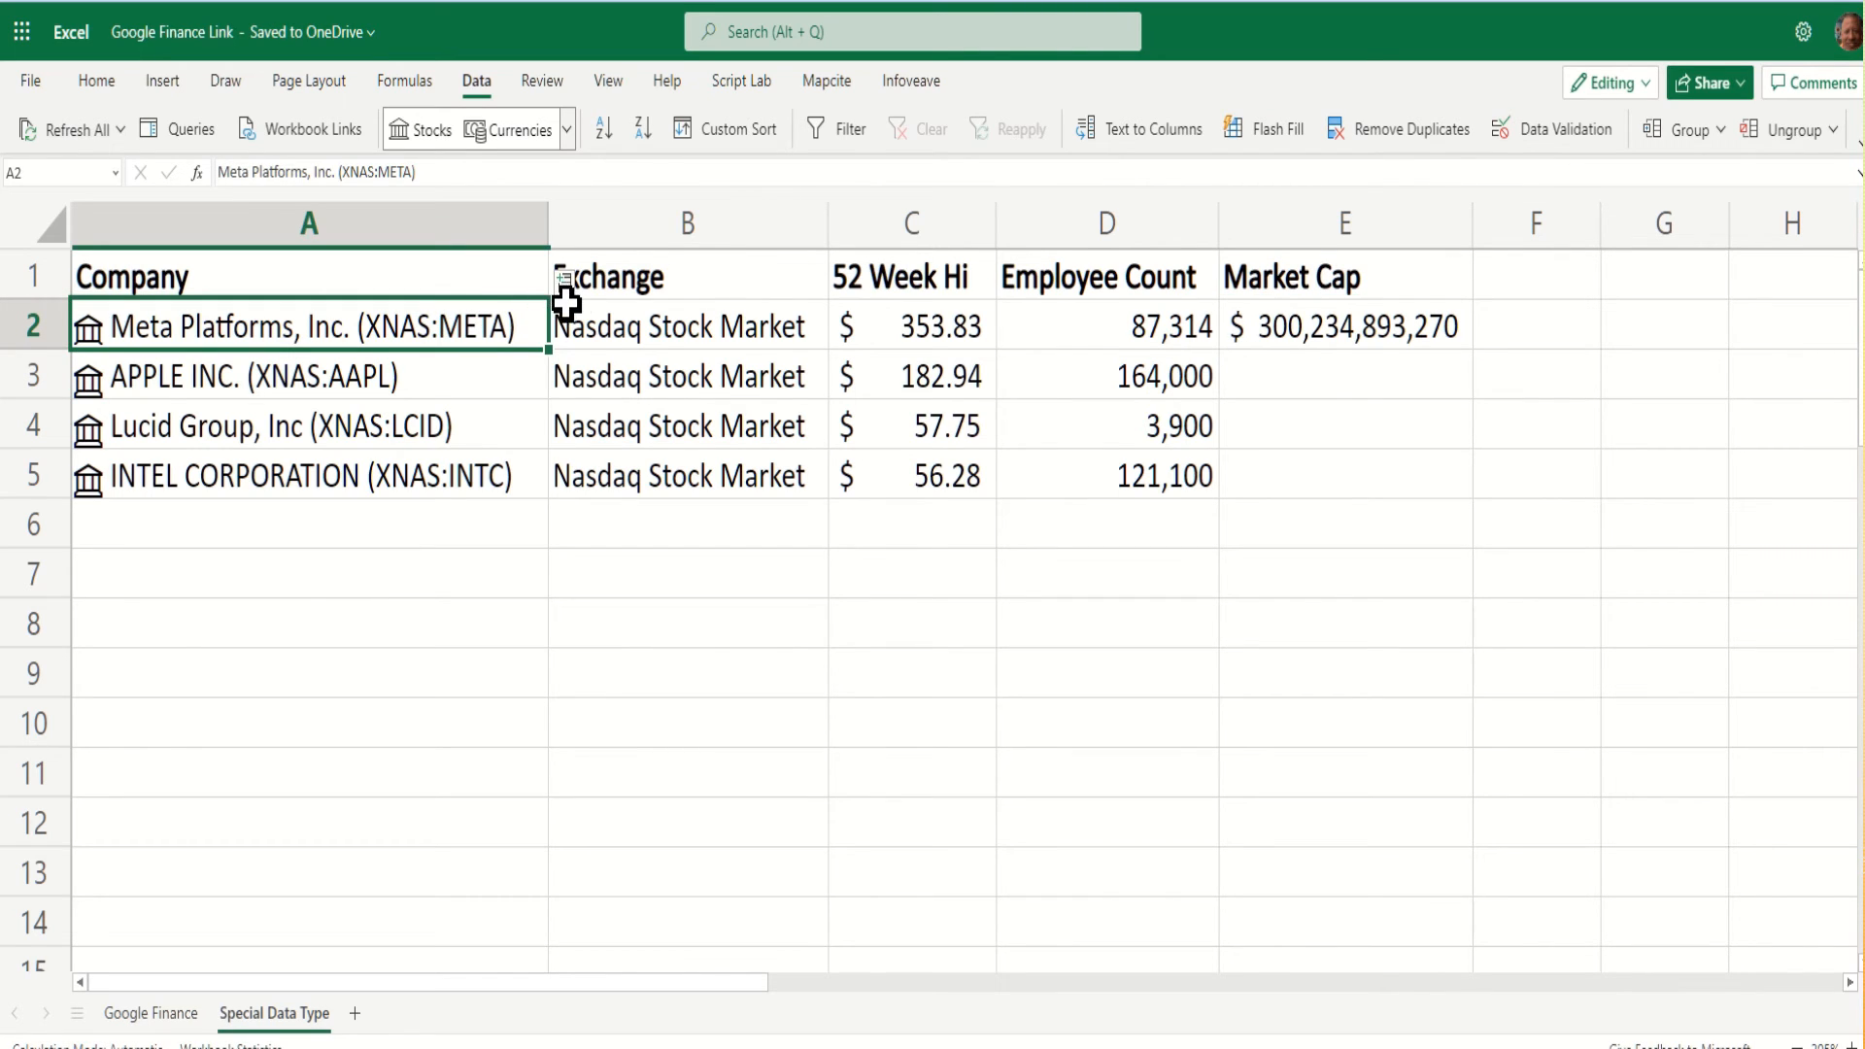
left_click(561, 296)
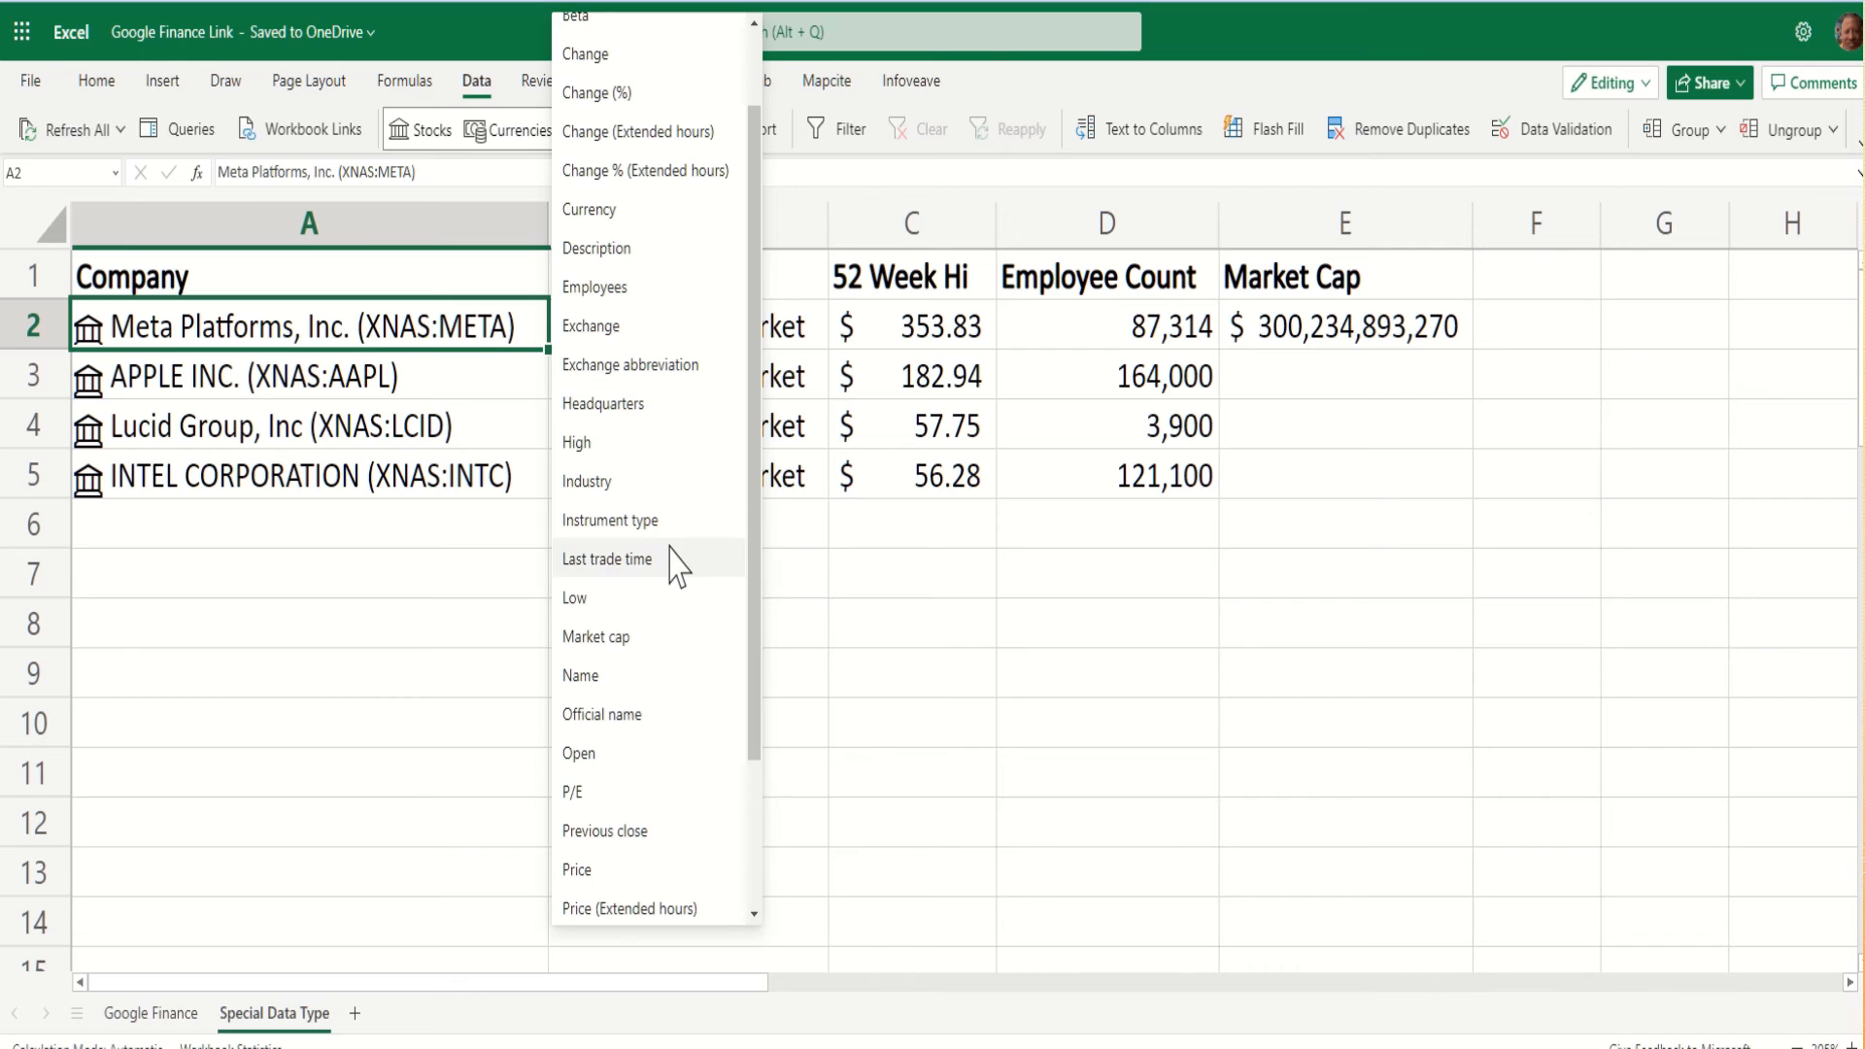
mouse_move(658, 410)
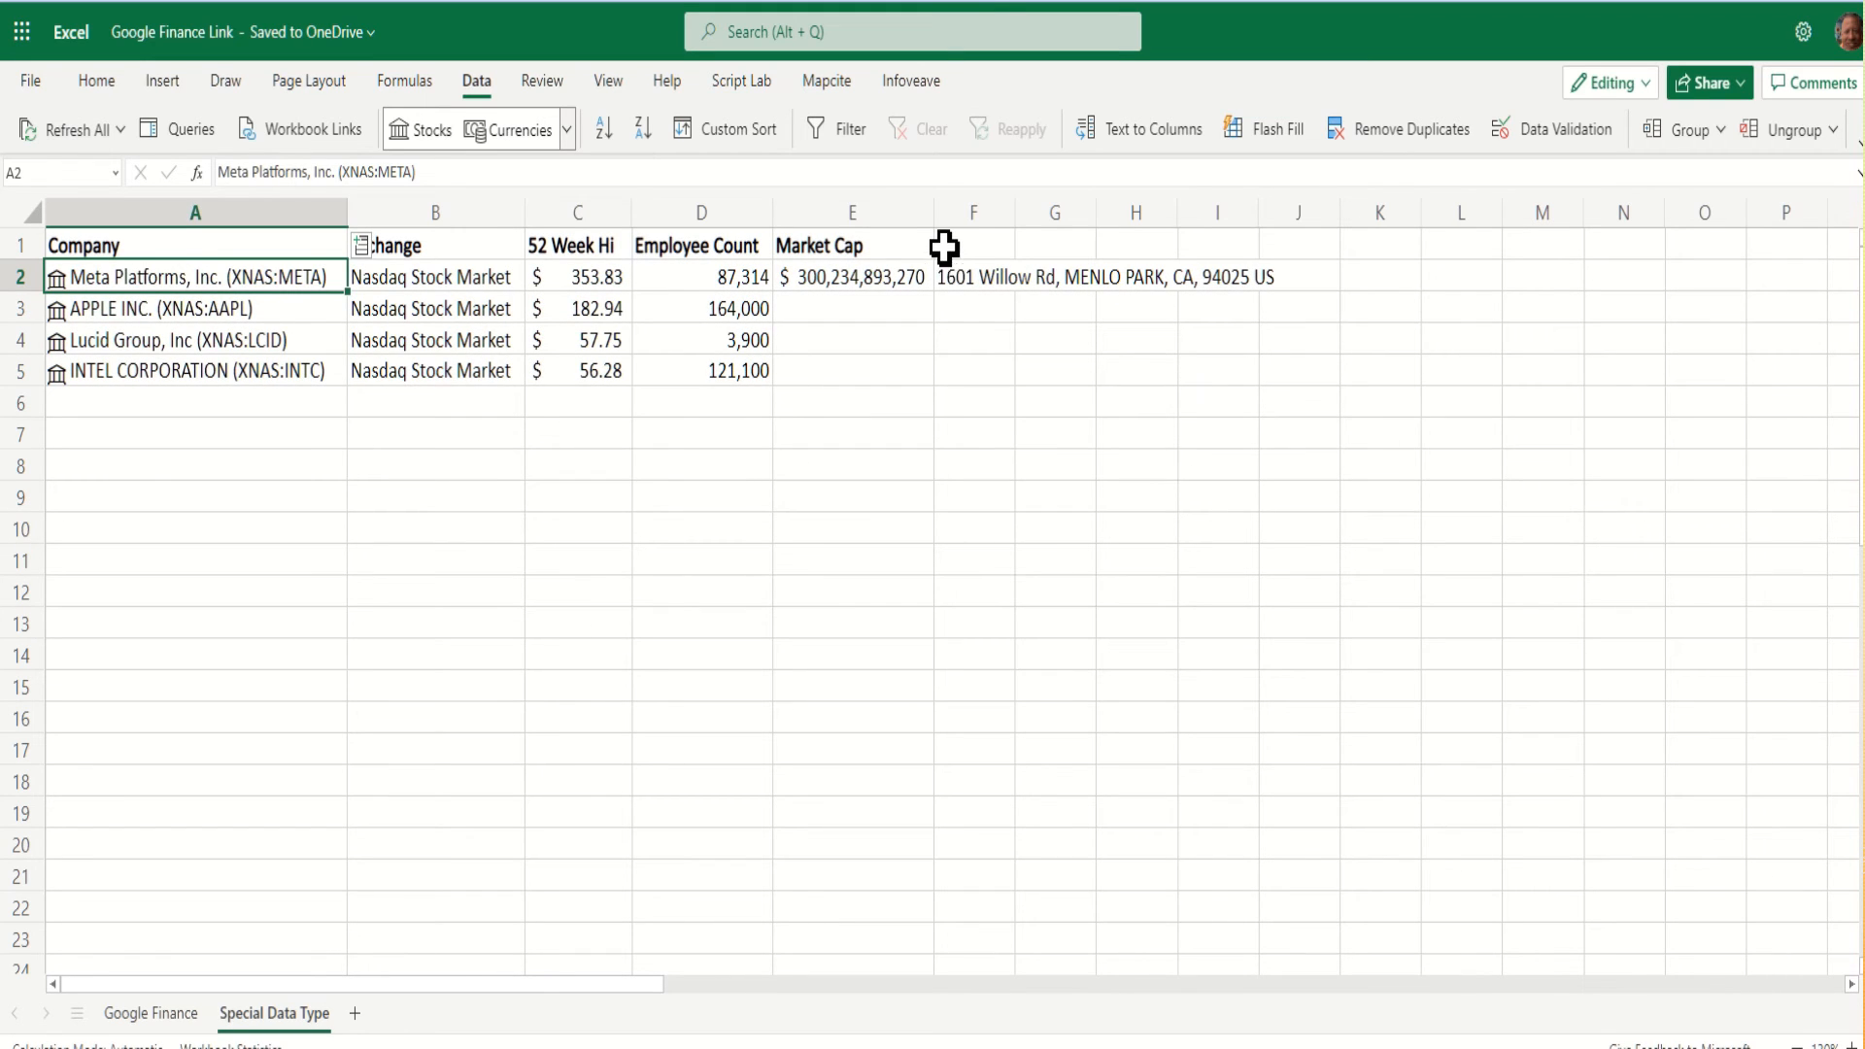
type("HQ")
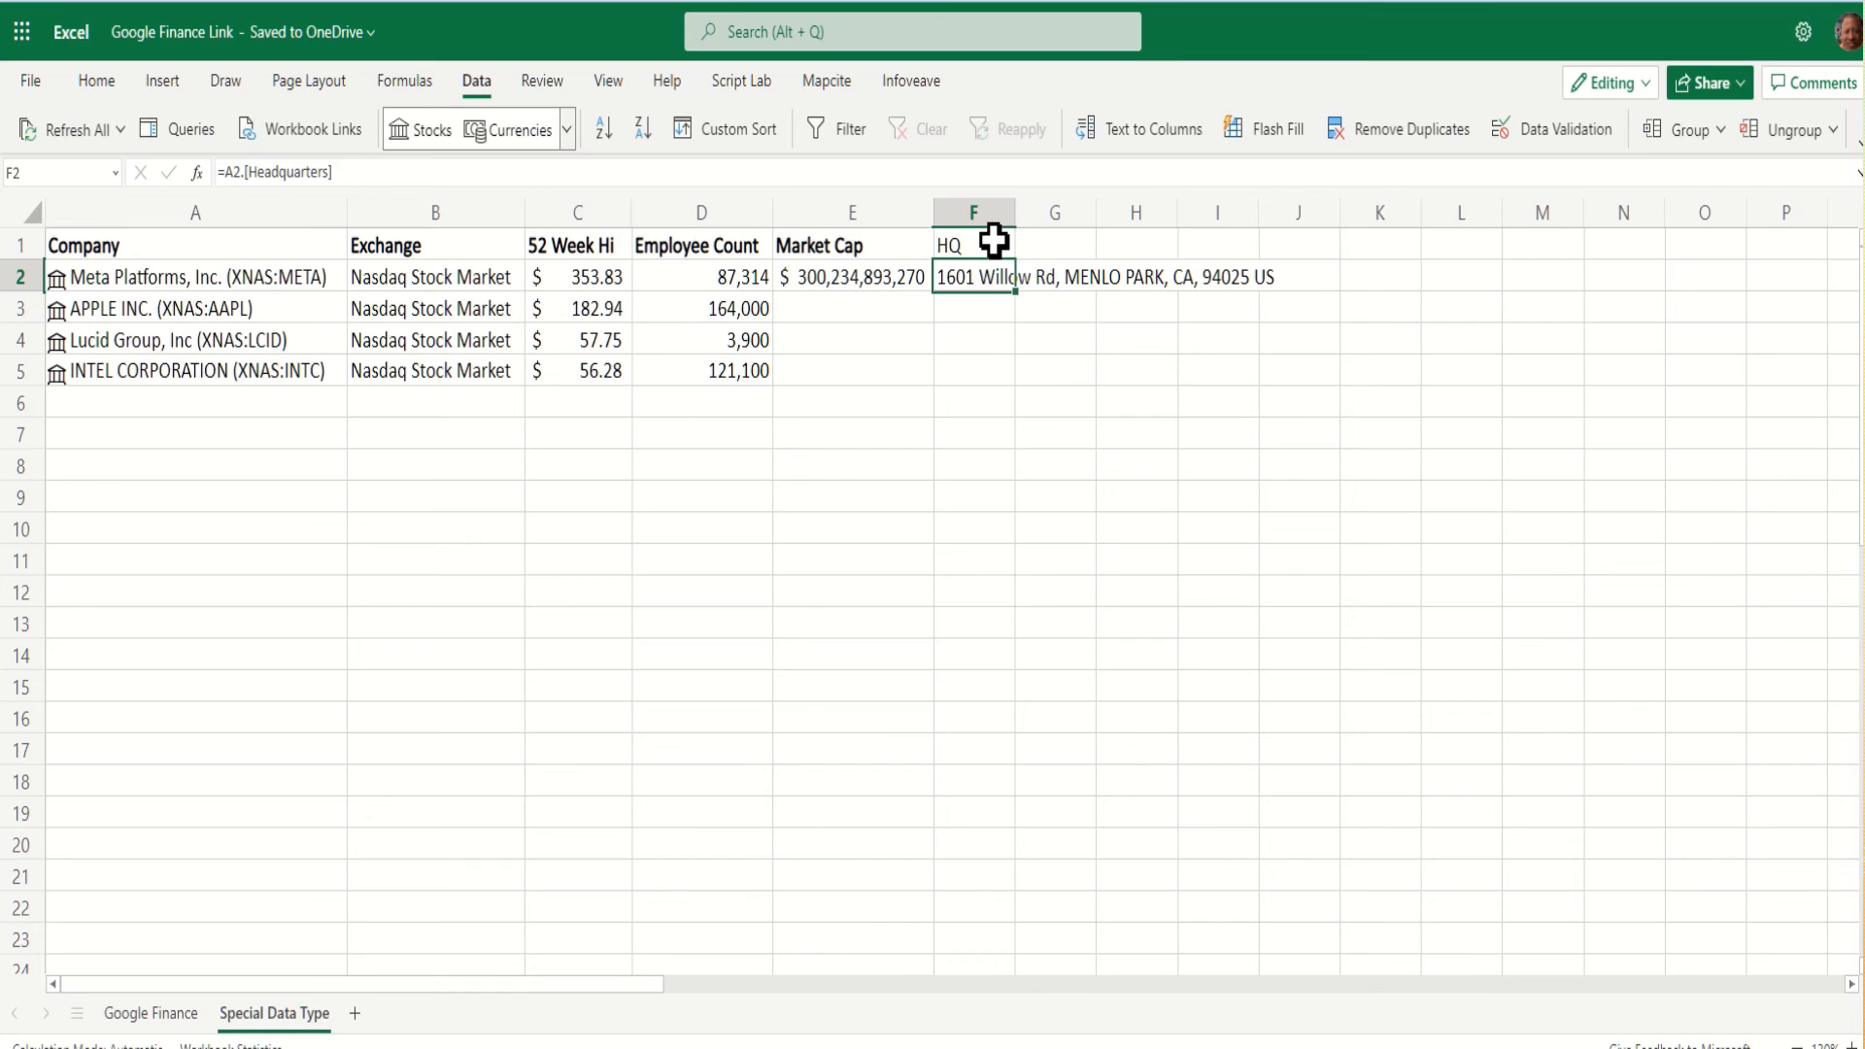
left_click(973, 245)
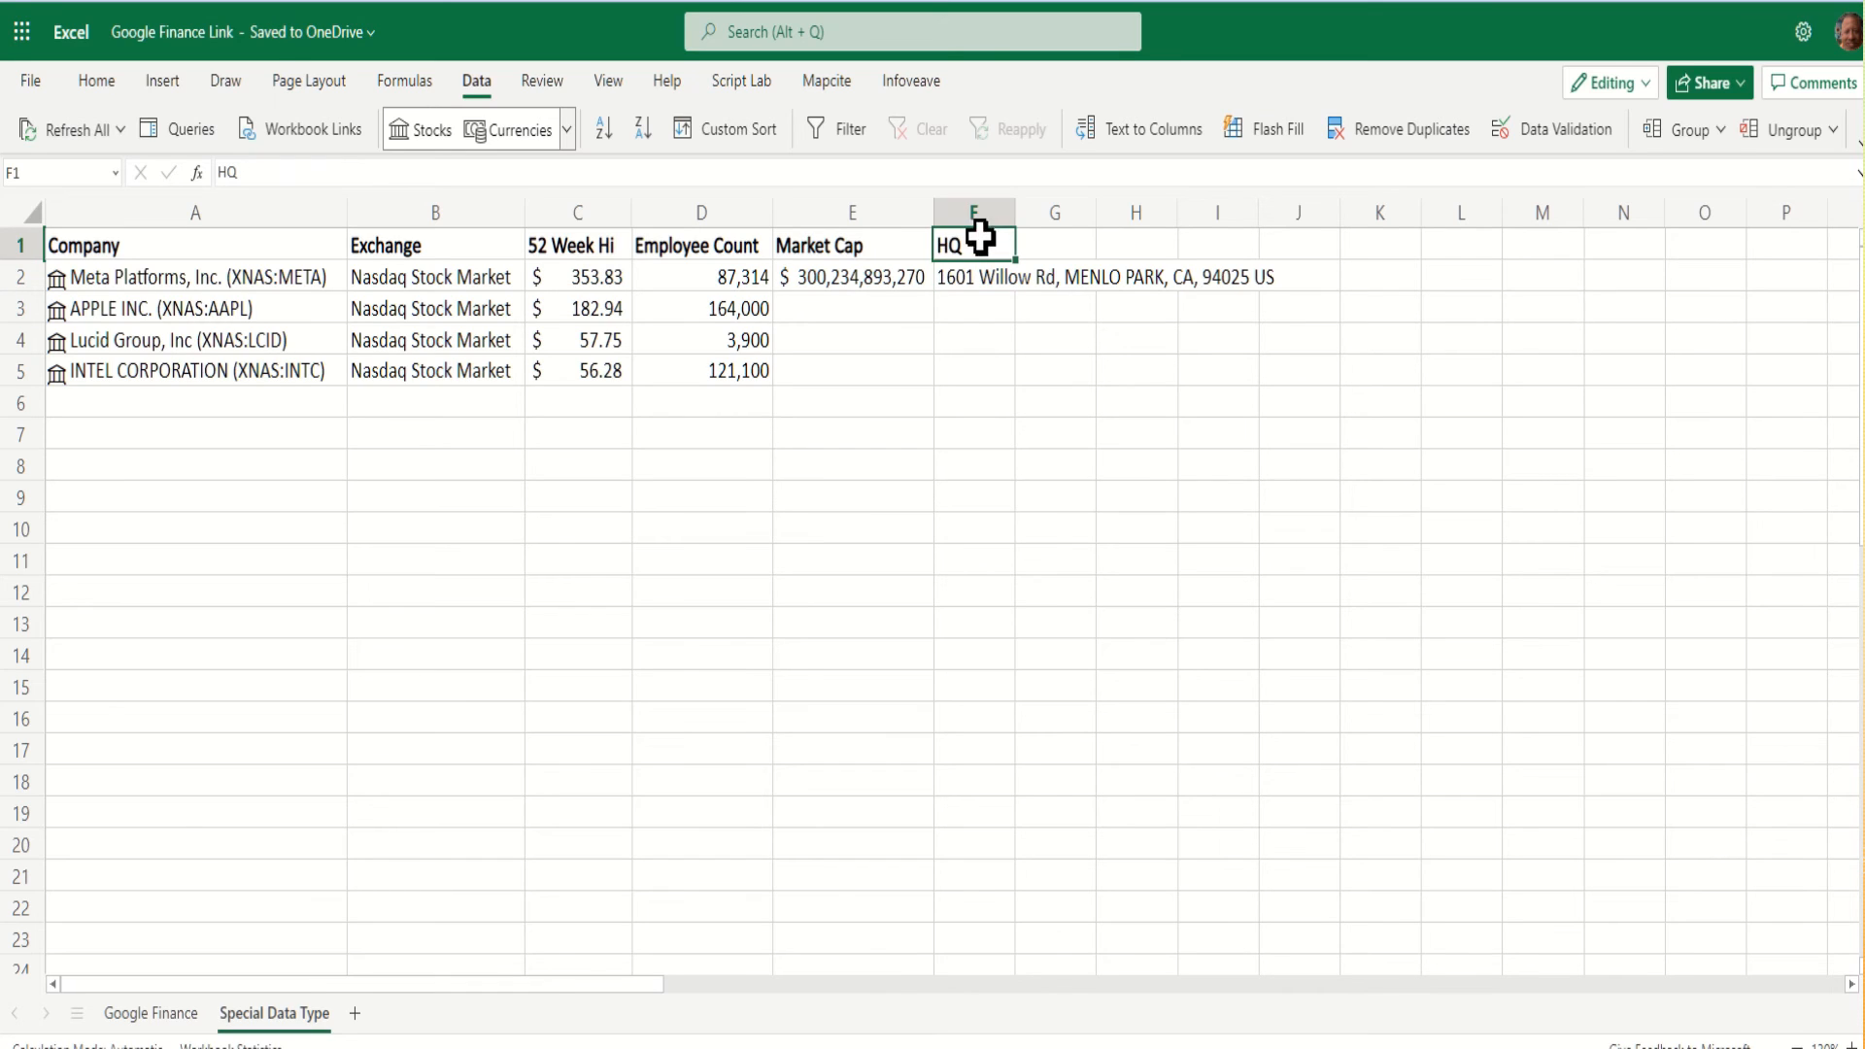
left_click(851, 276)
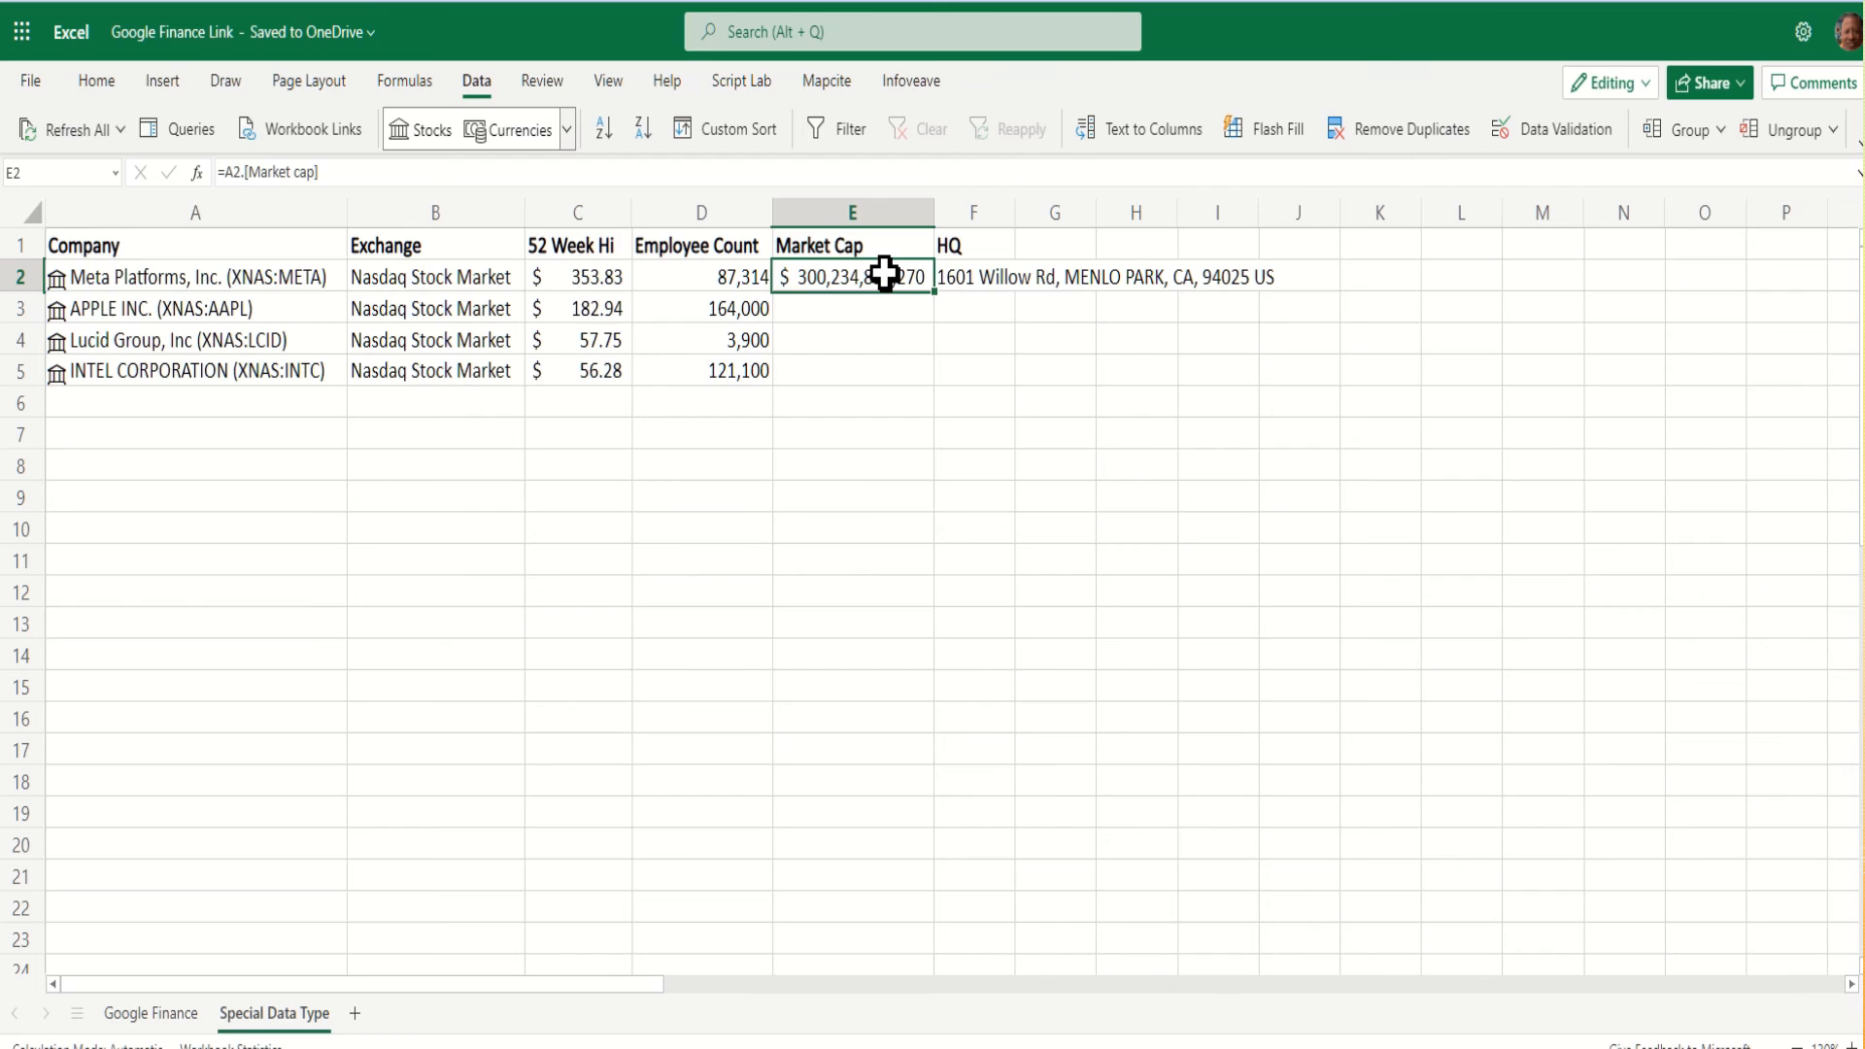
double_click(851, 276)
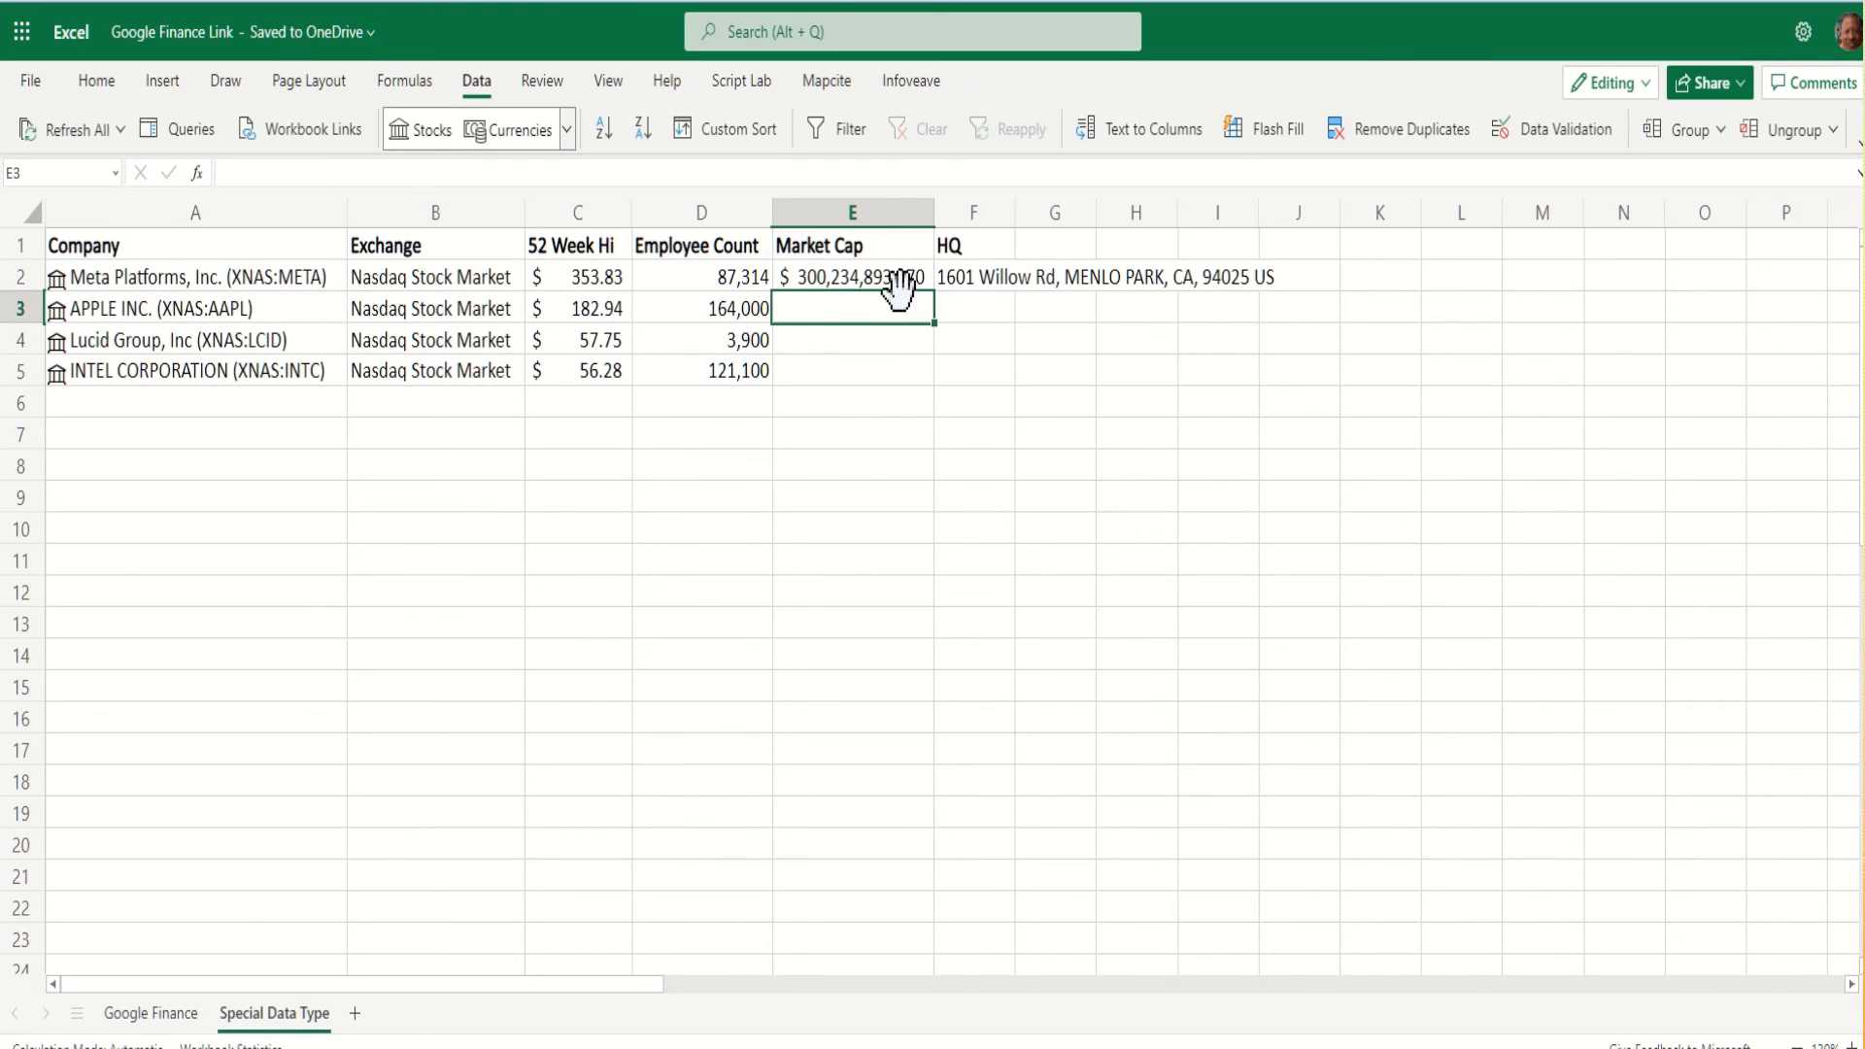
Fill Meta's Market Cap and HQ formulas down through the Apple, Lucid and Intel rows.
left_click(851, 276)
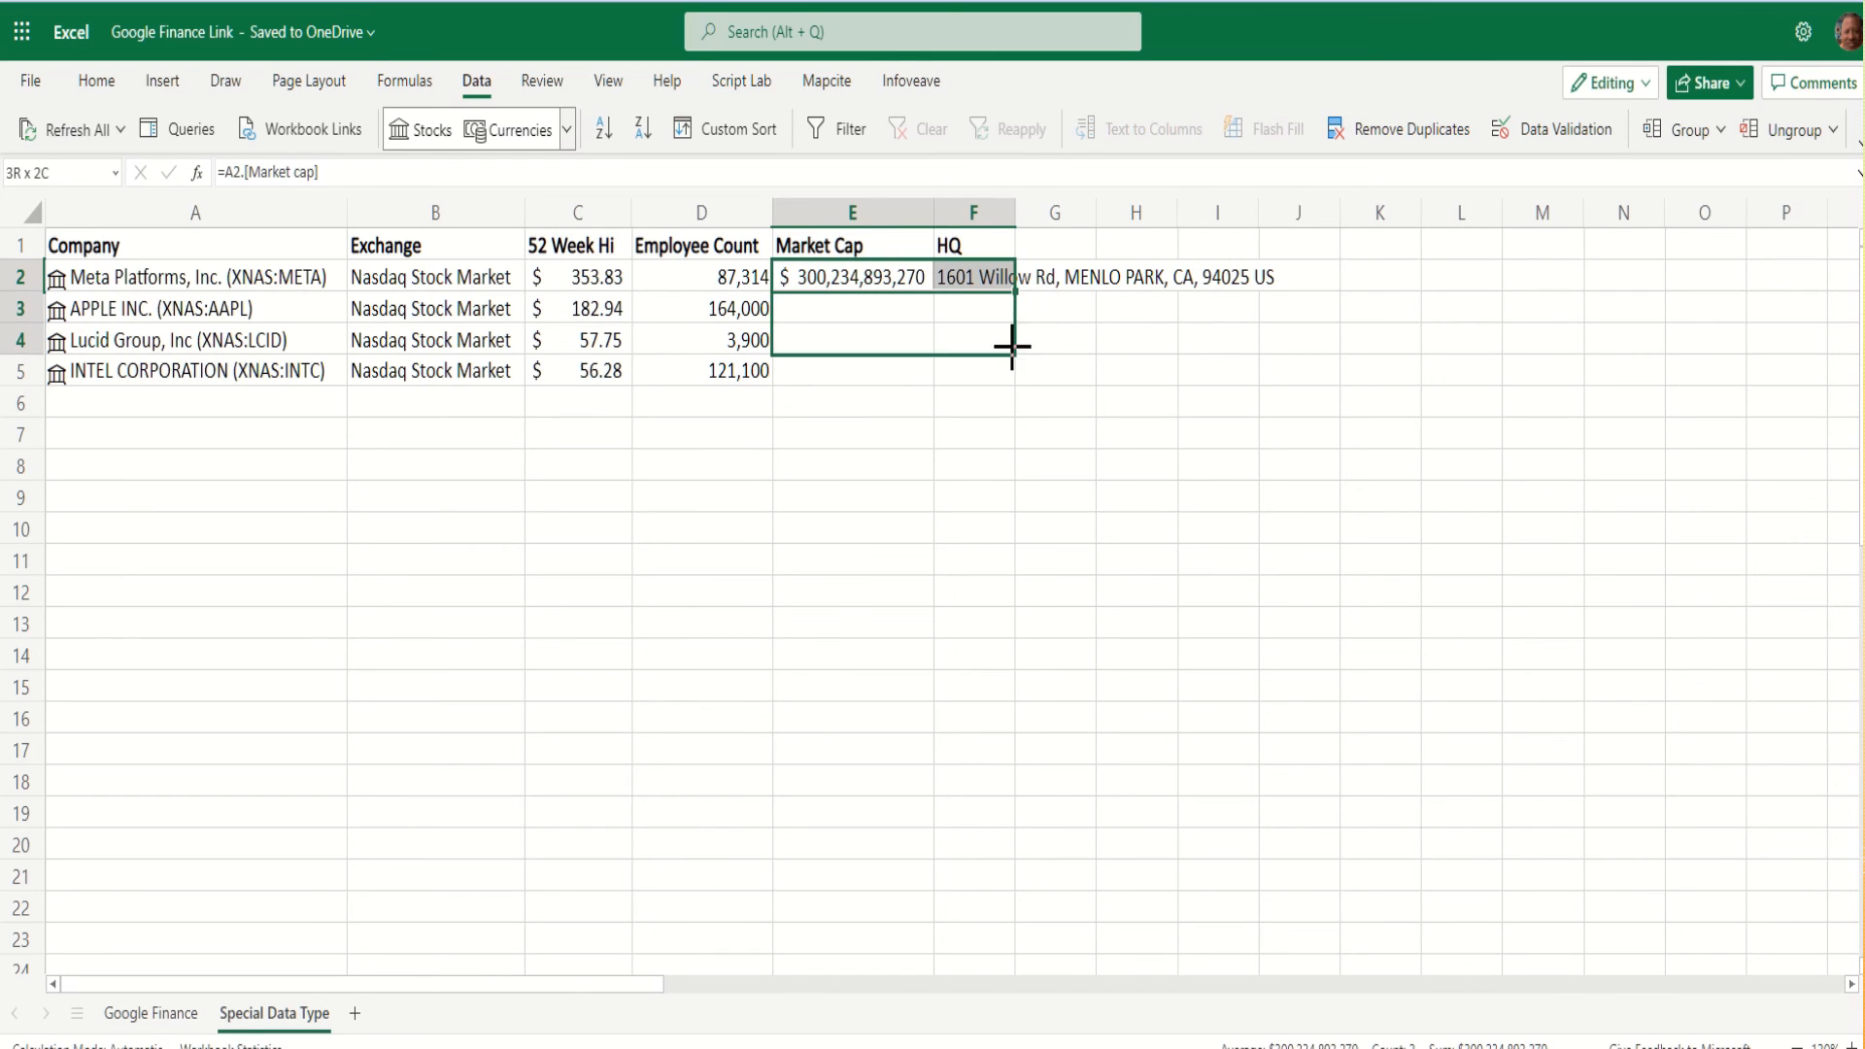
left_click_drag(1012, 346, 1012, 371)
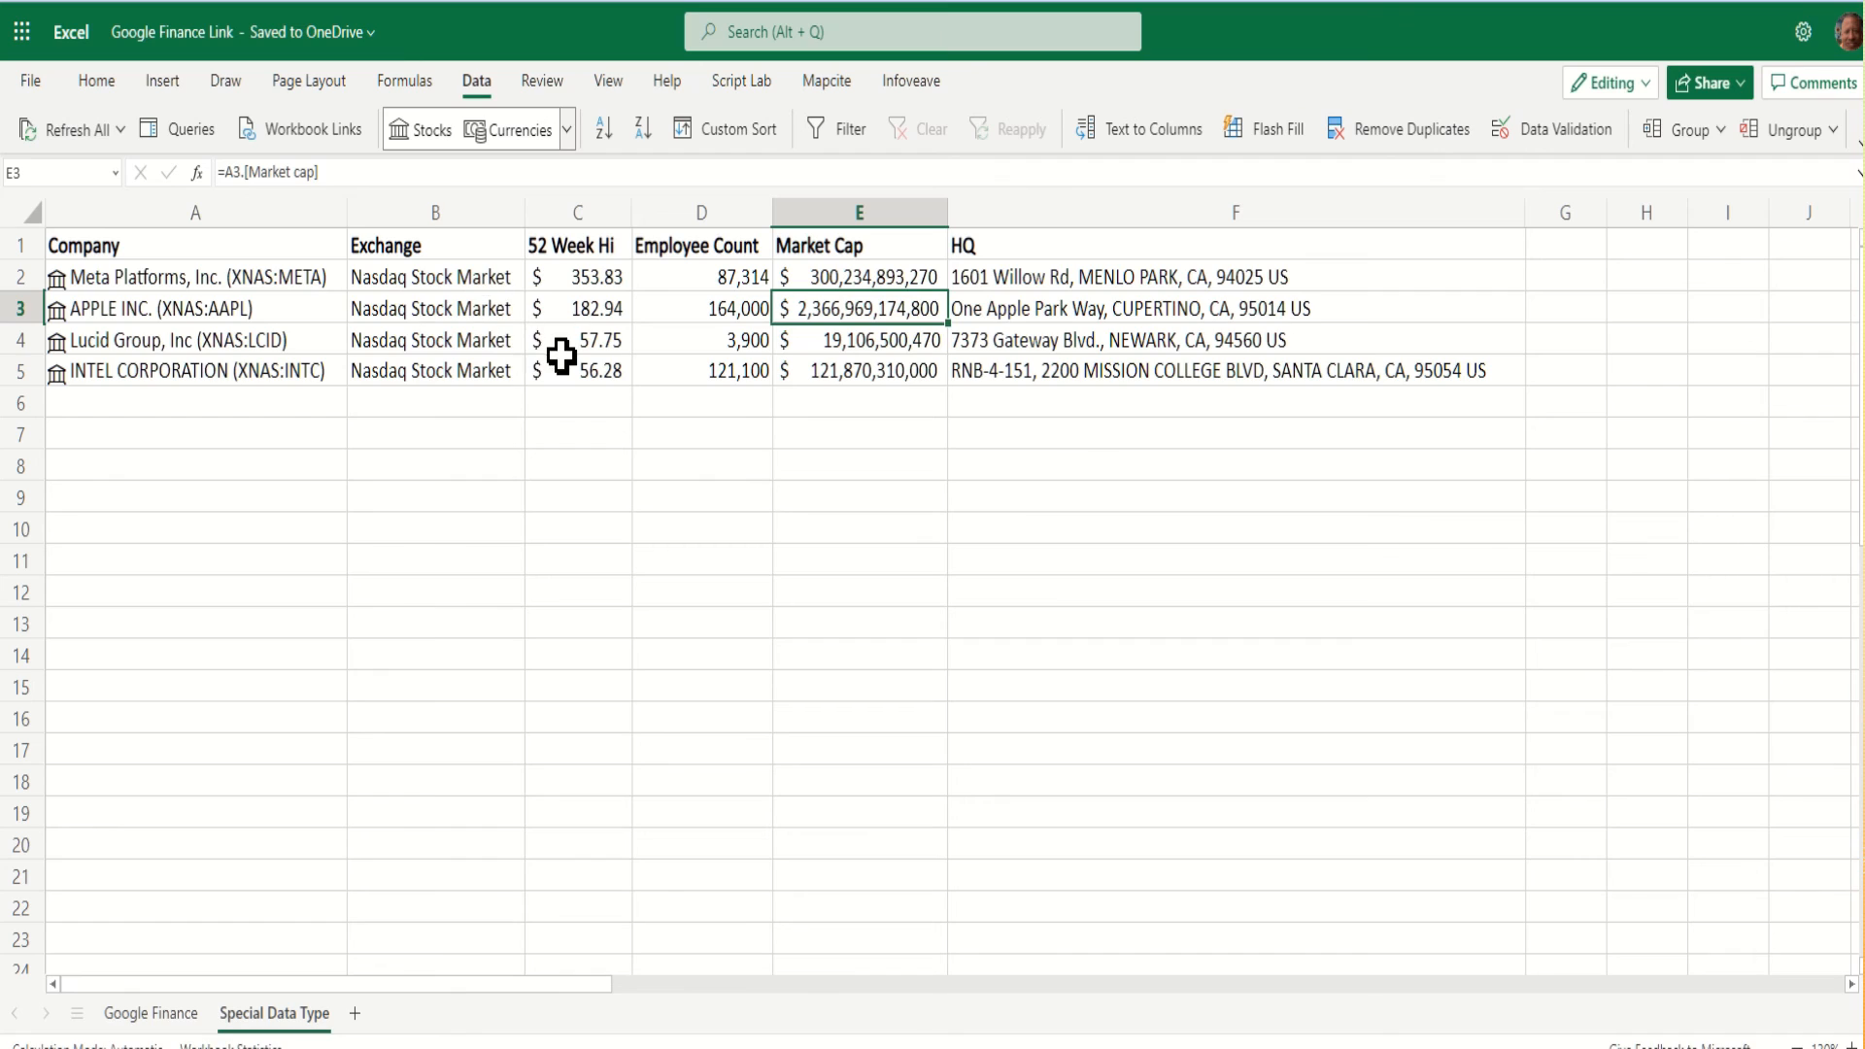
mouse_move(332, 367)
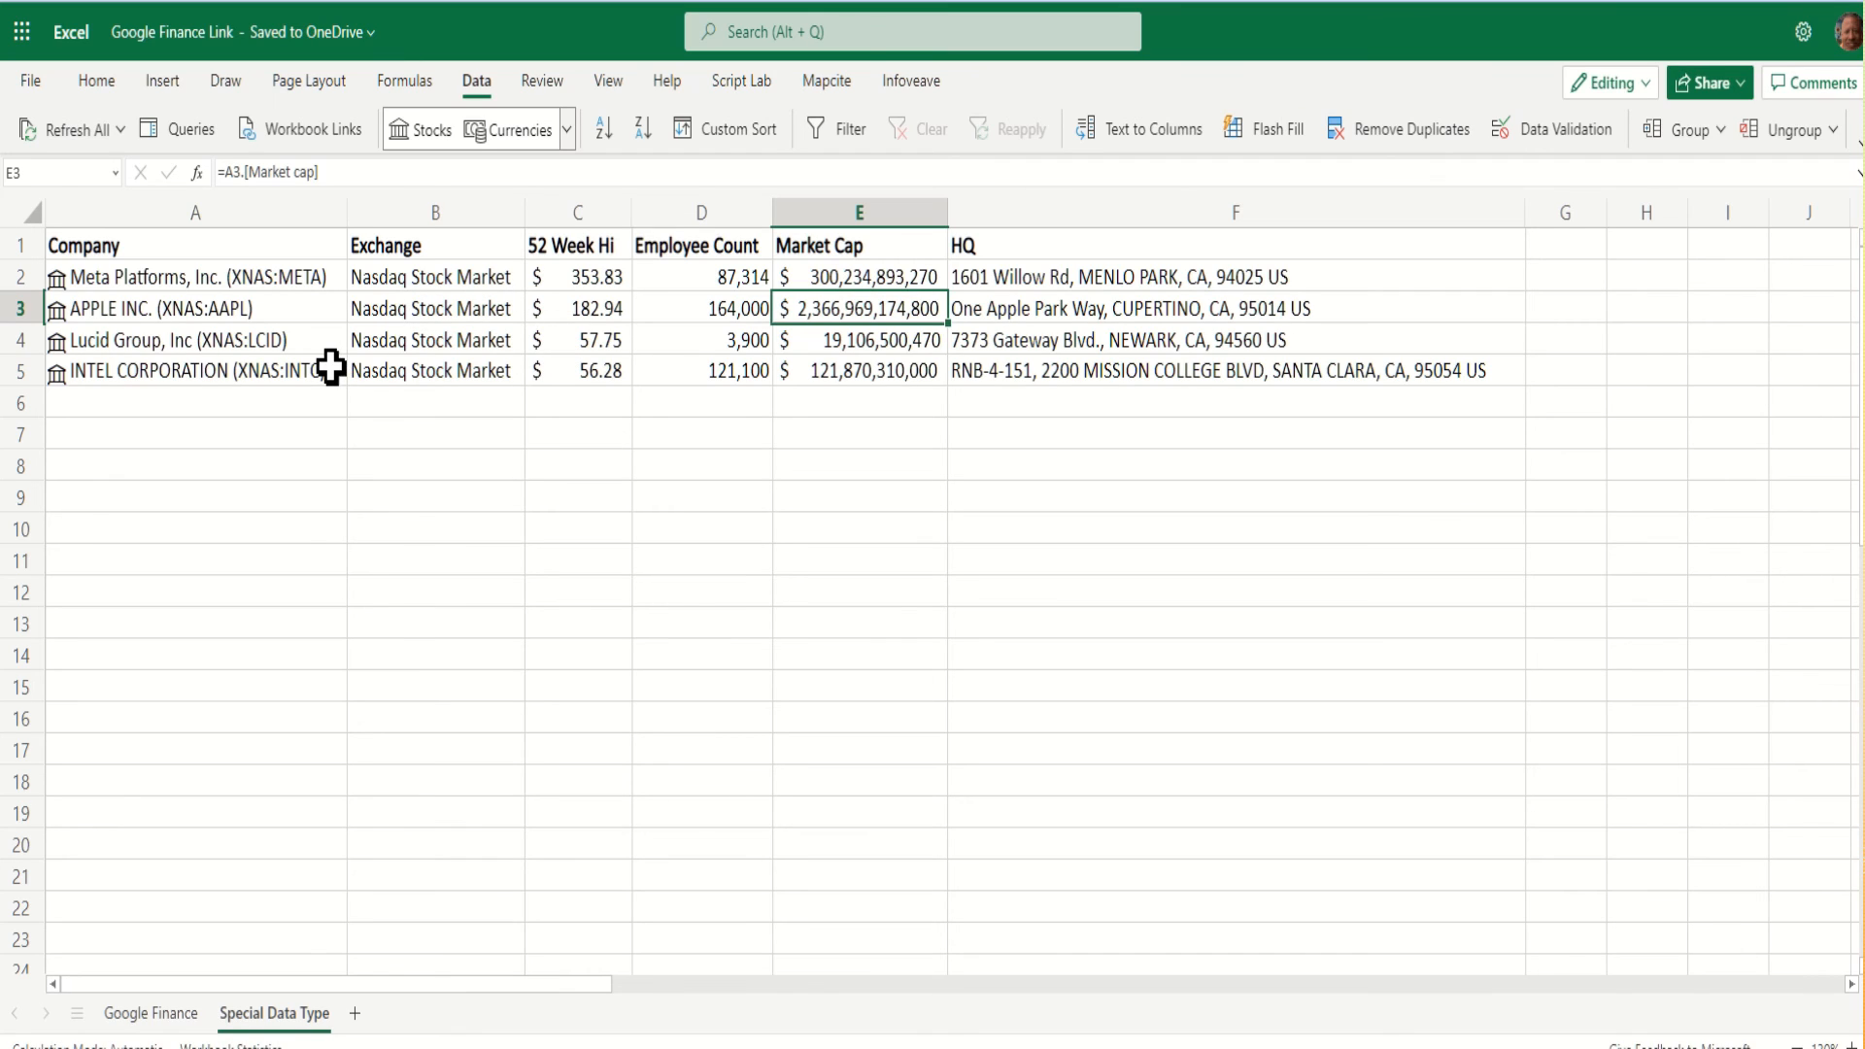
mouse_move(866, 342)
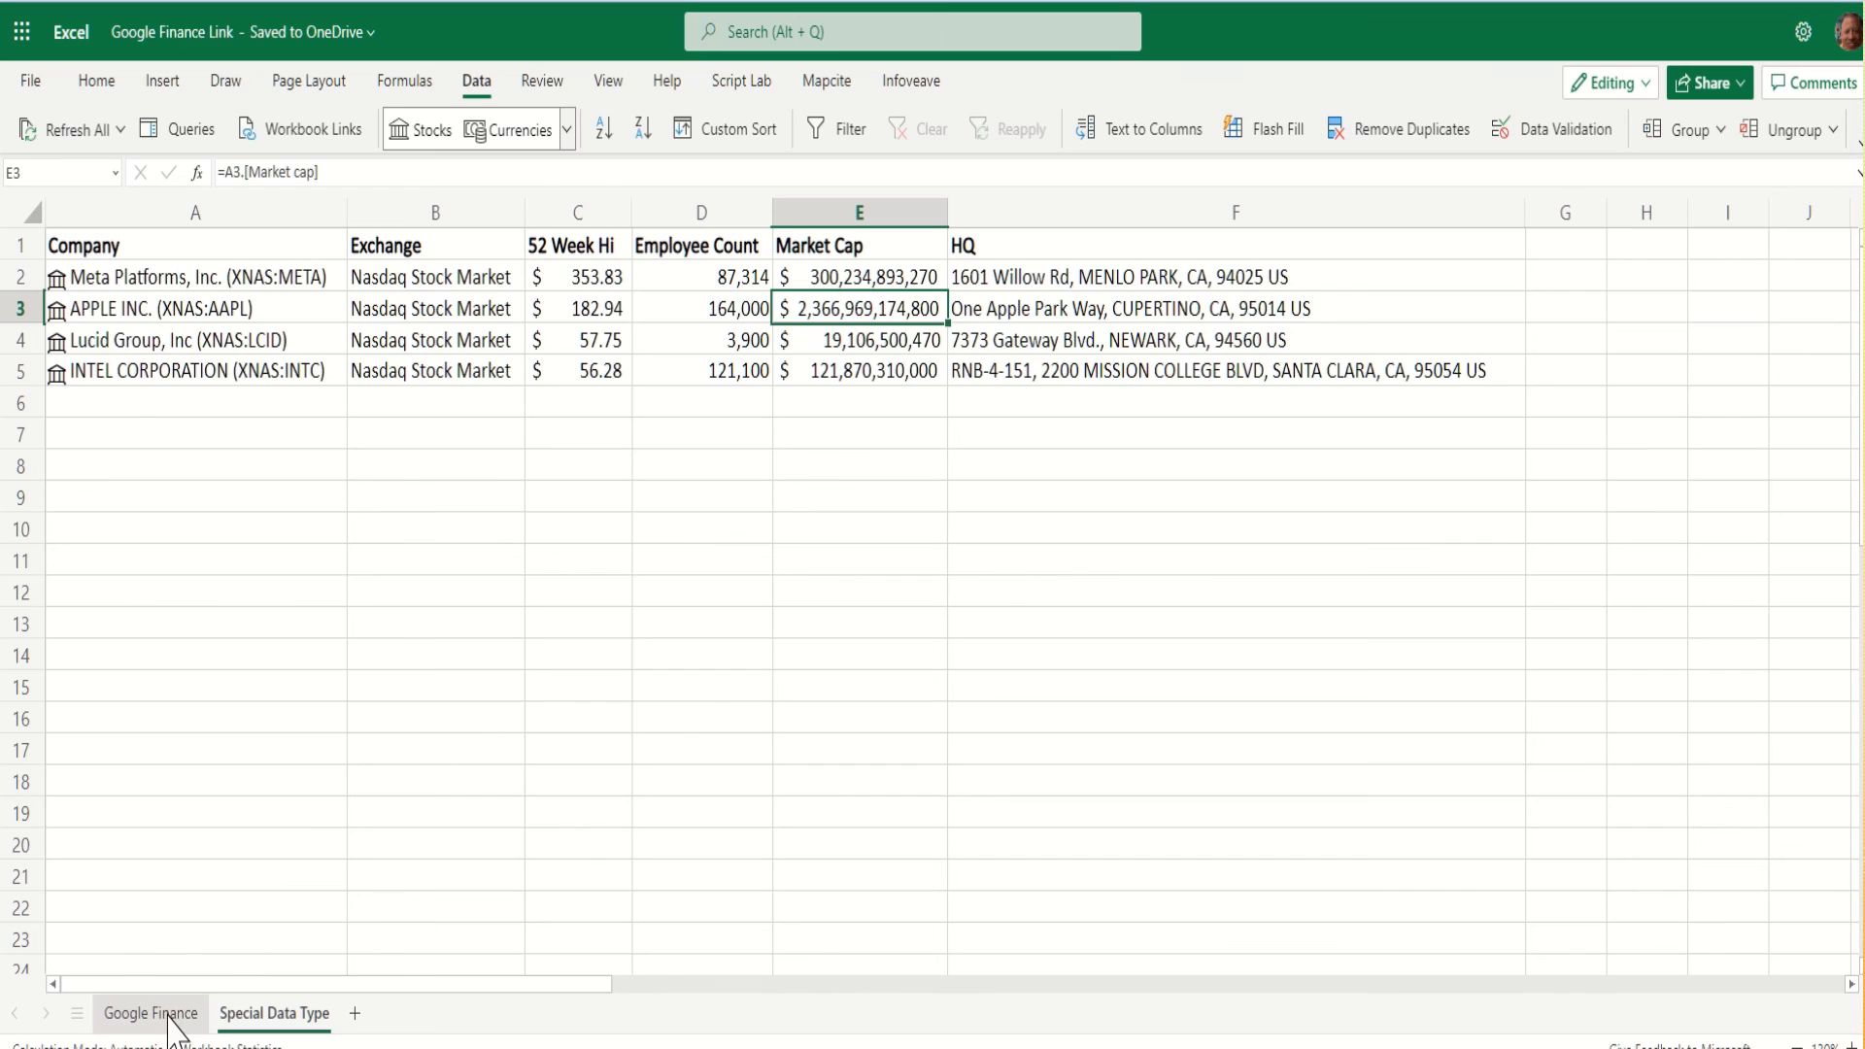
left_click(150, 1014)
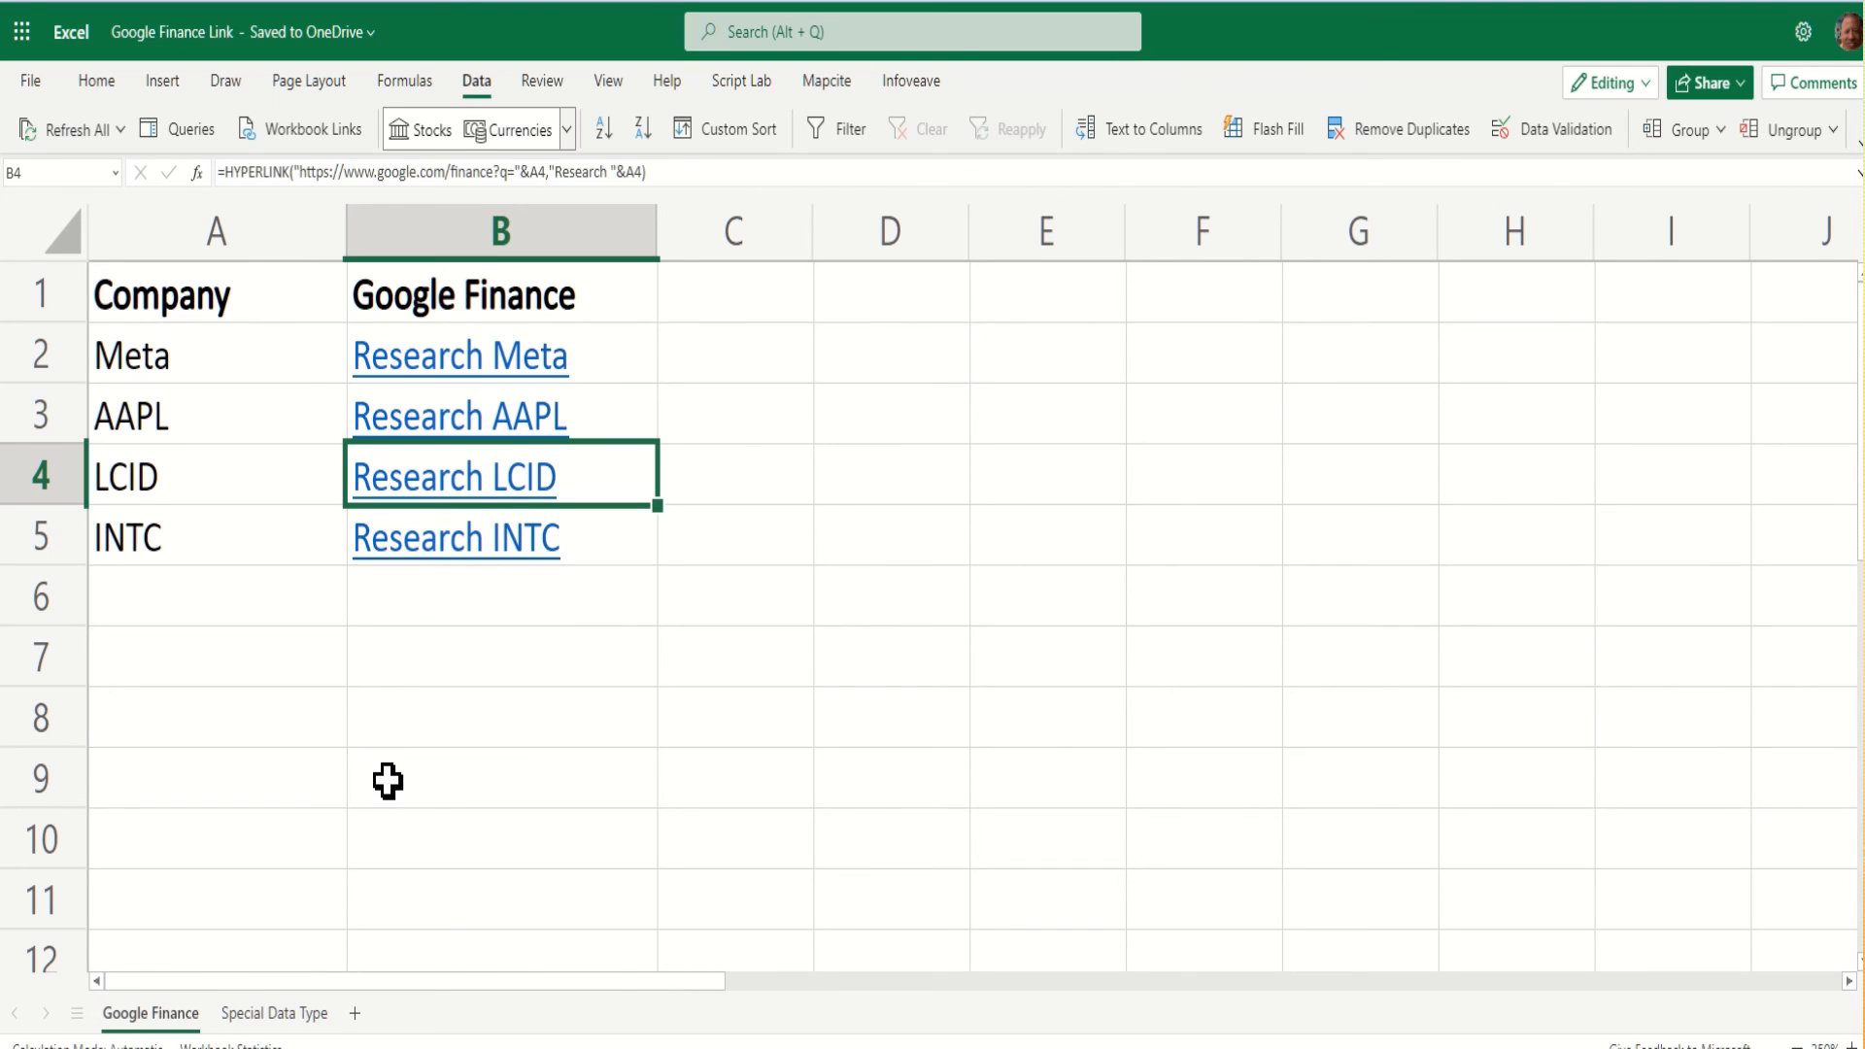
left_click(274, 1014)
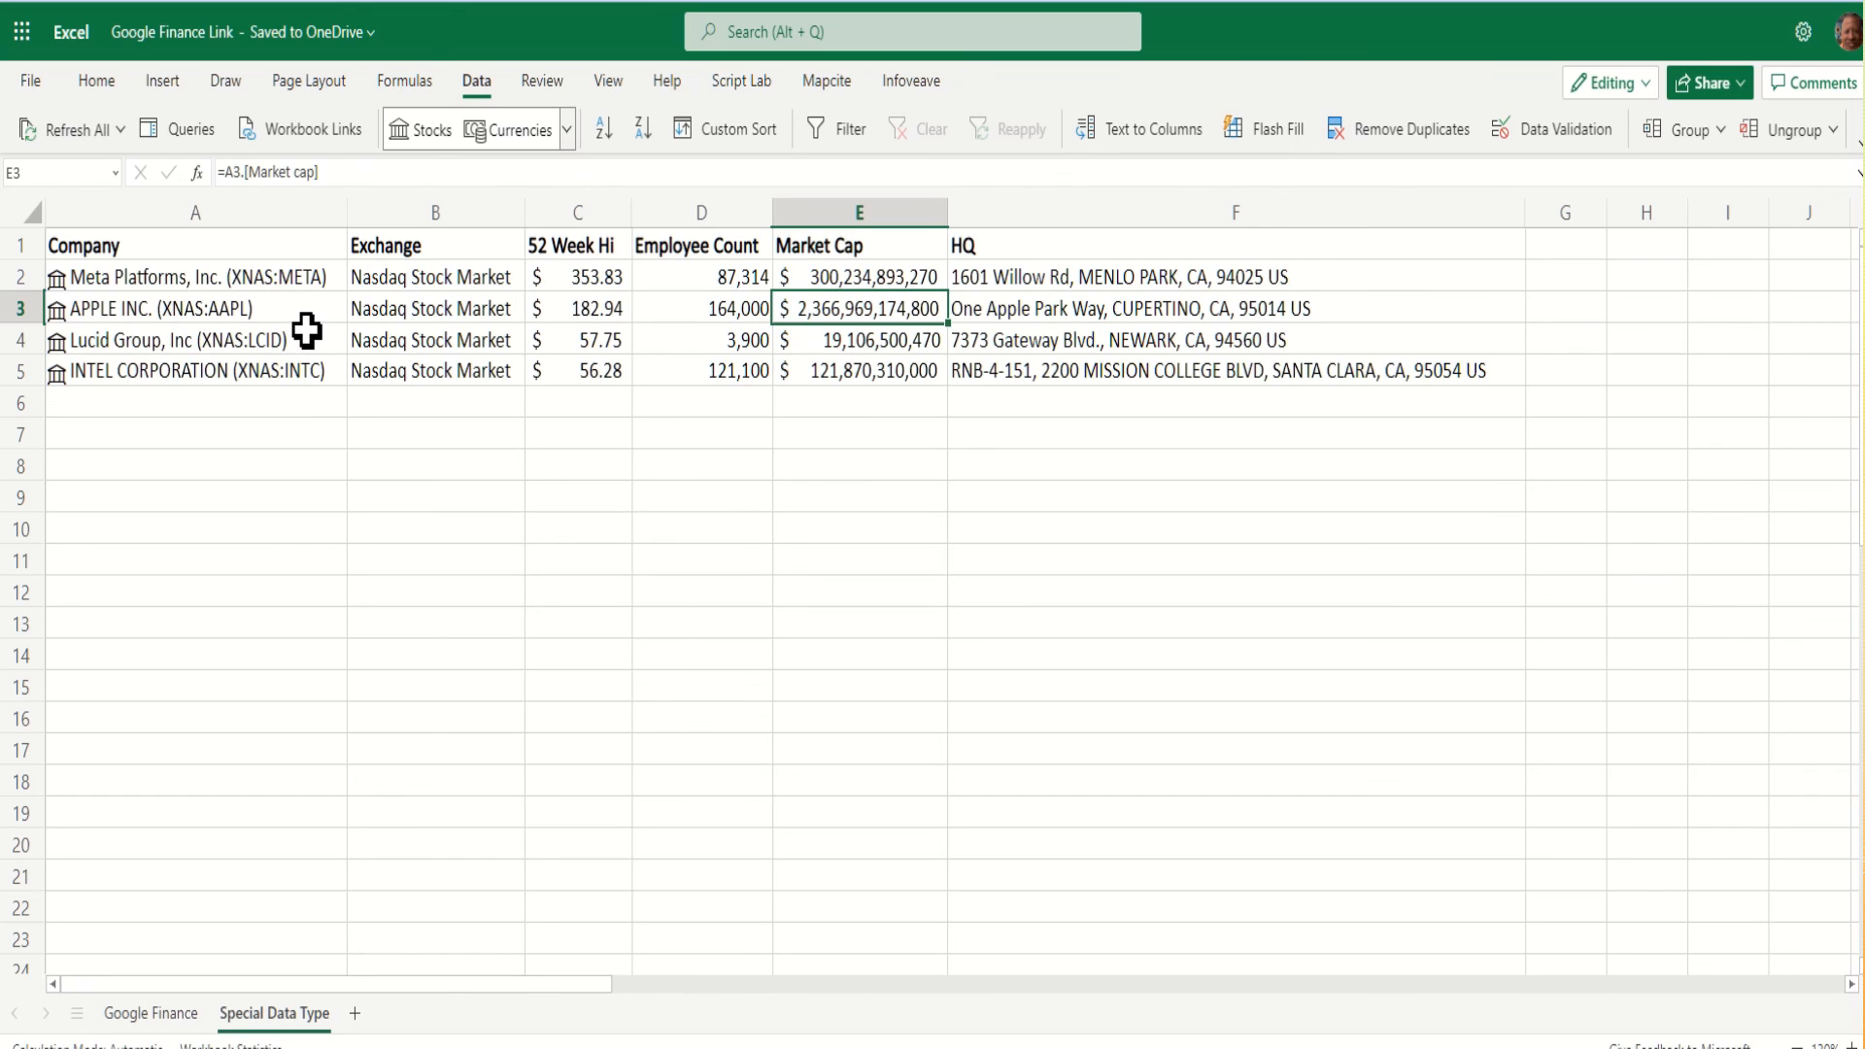
mouse_move(358, 342)
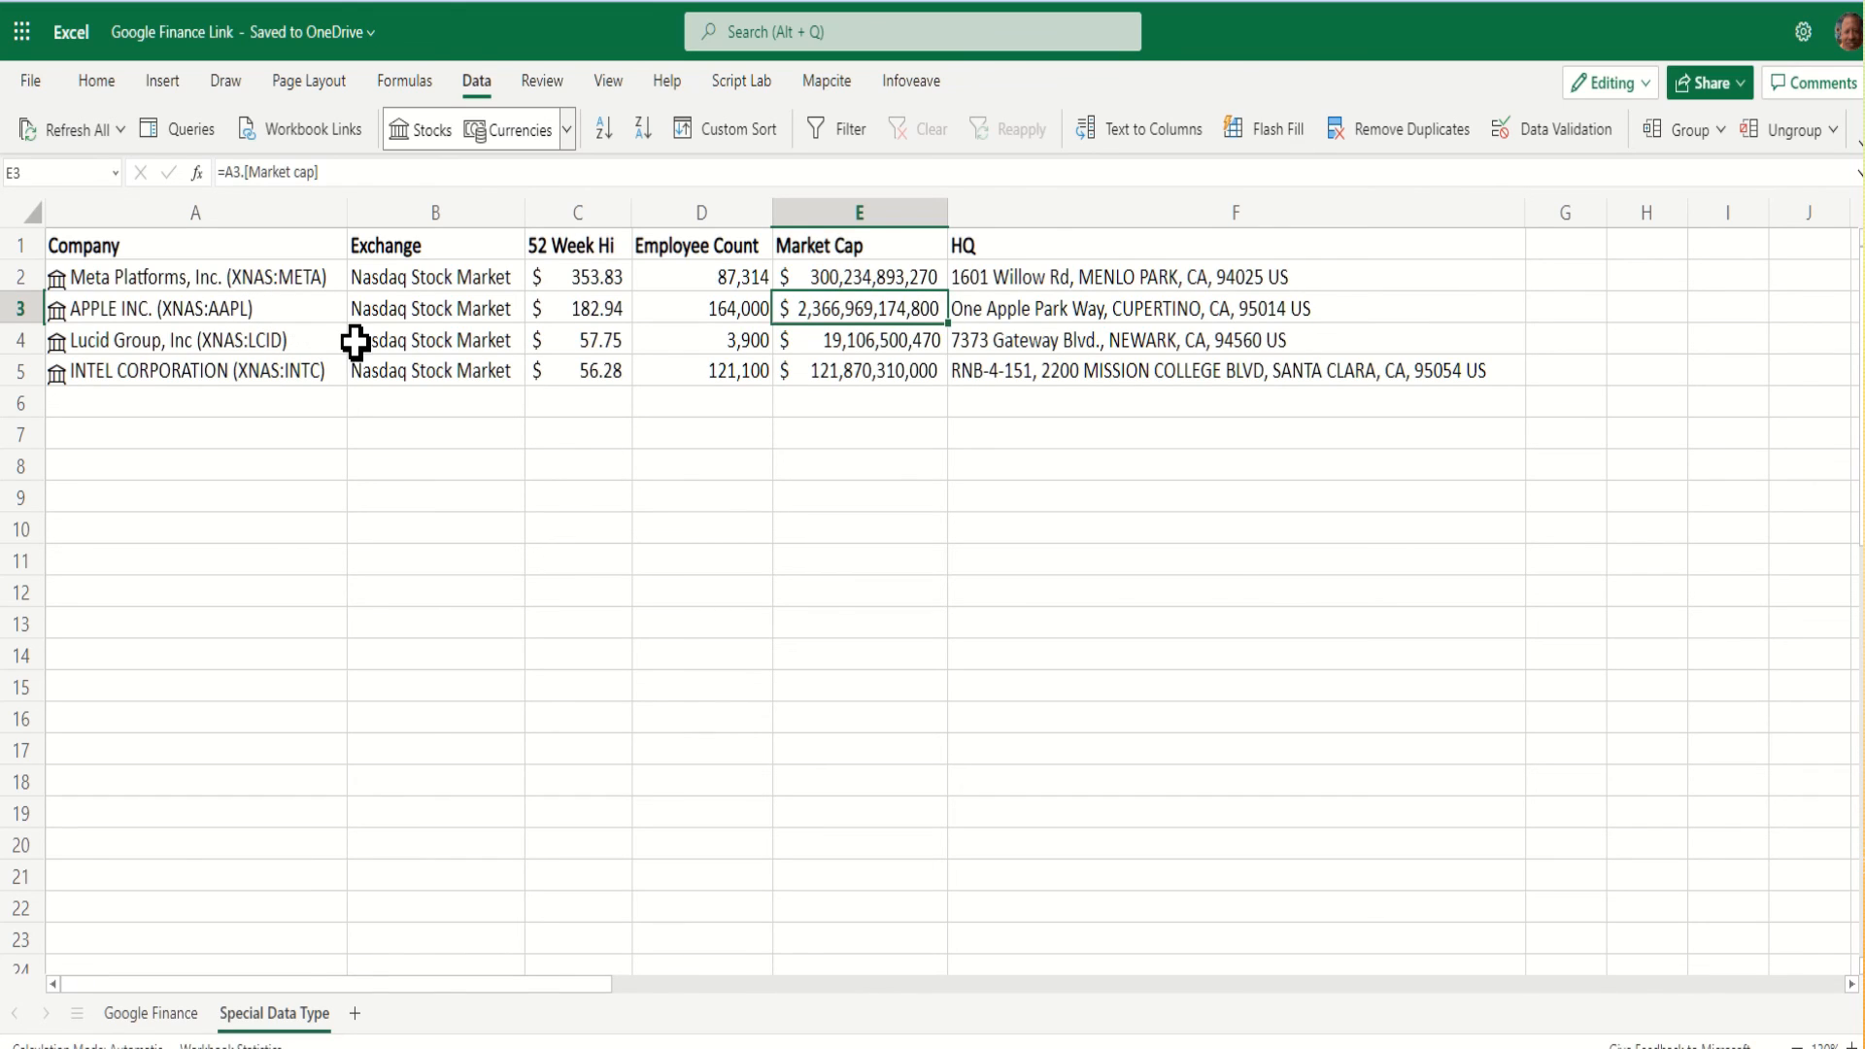
mouse_move(347, 326)
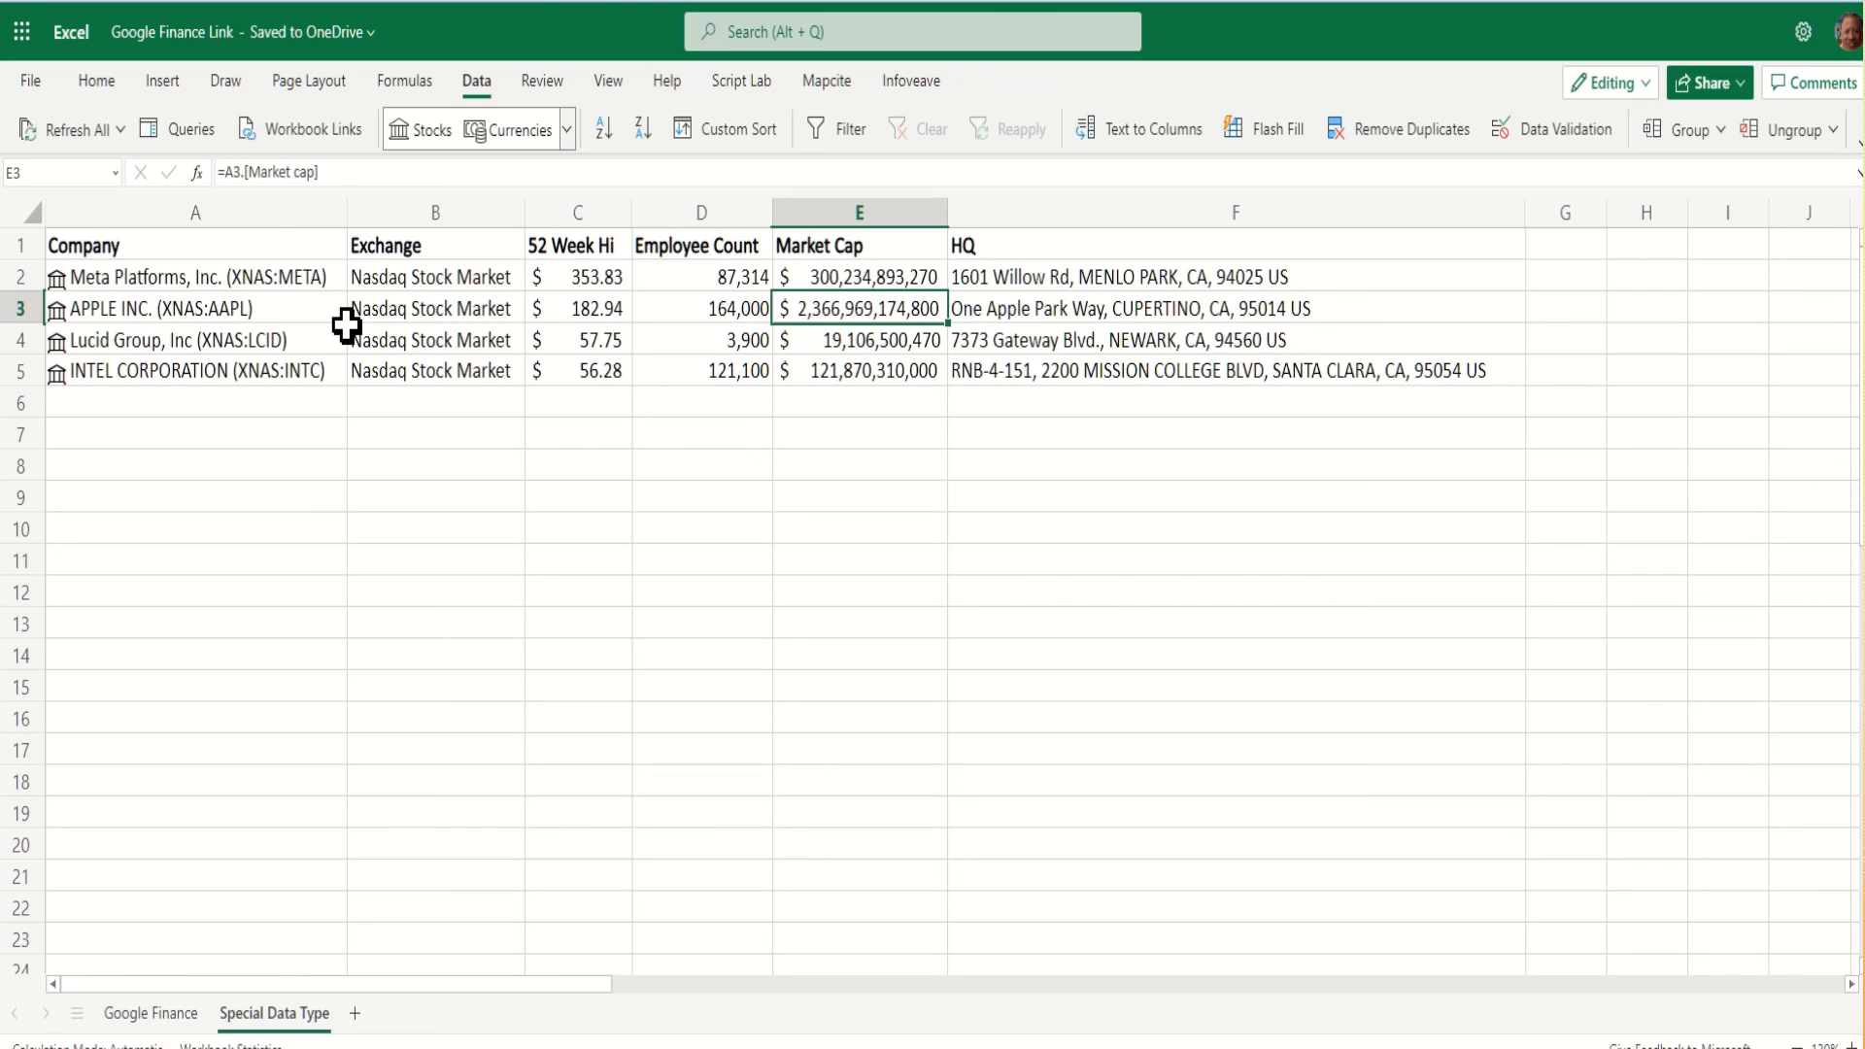
mouse_move(367, 324)
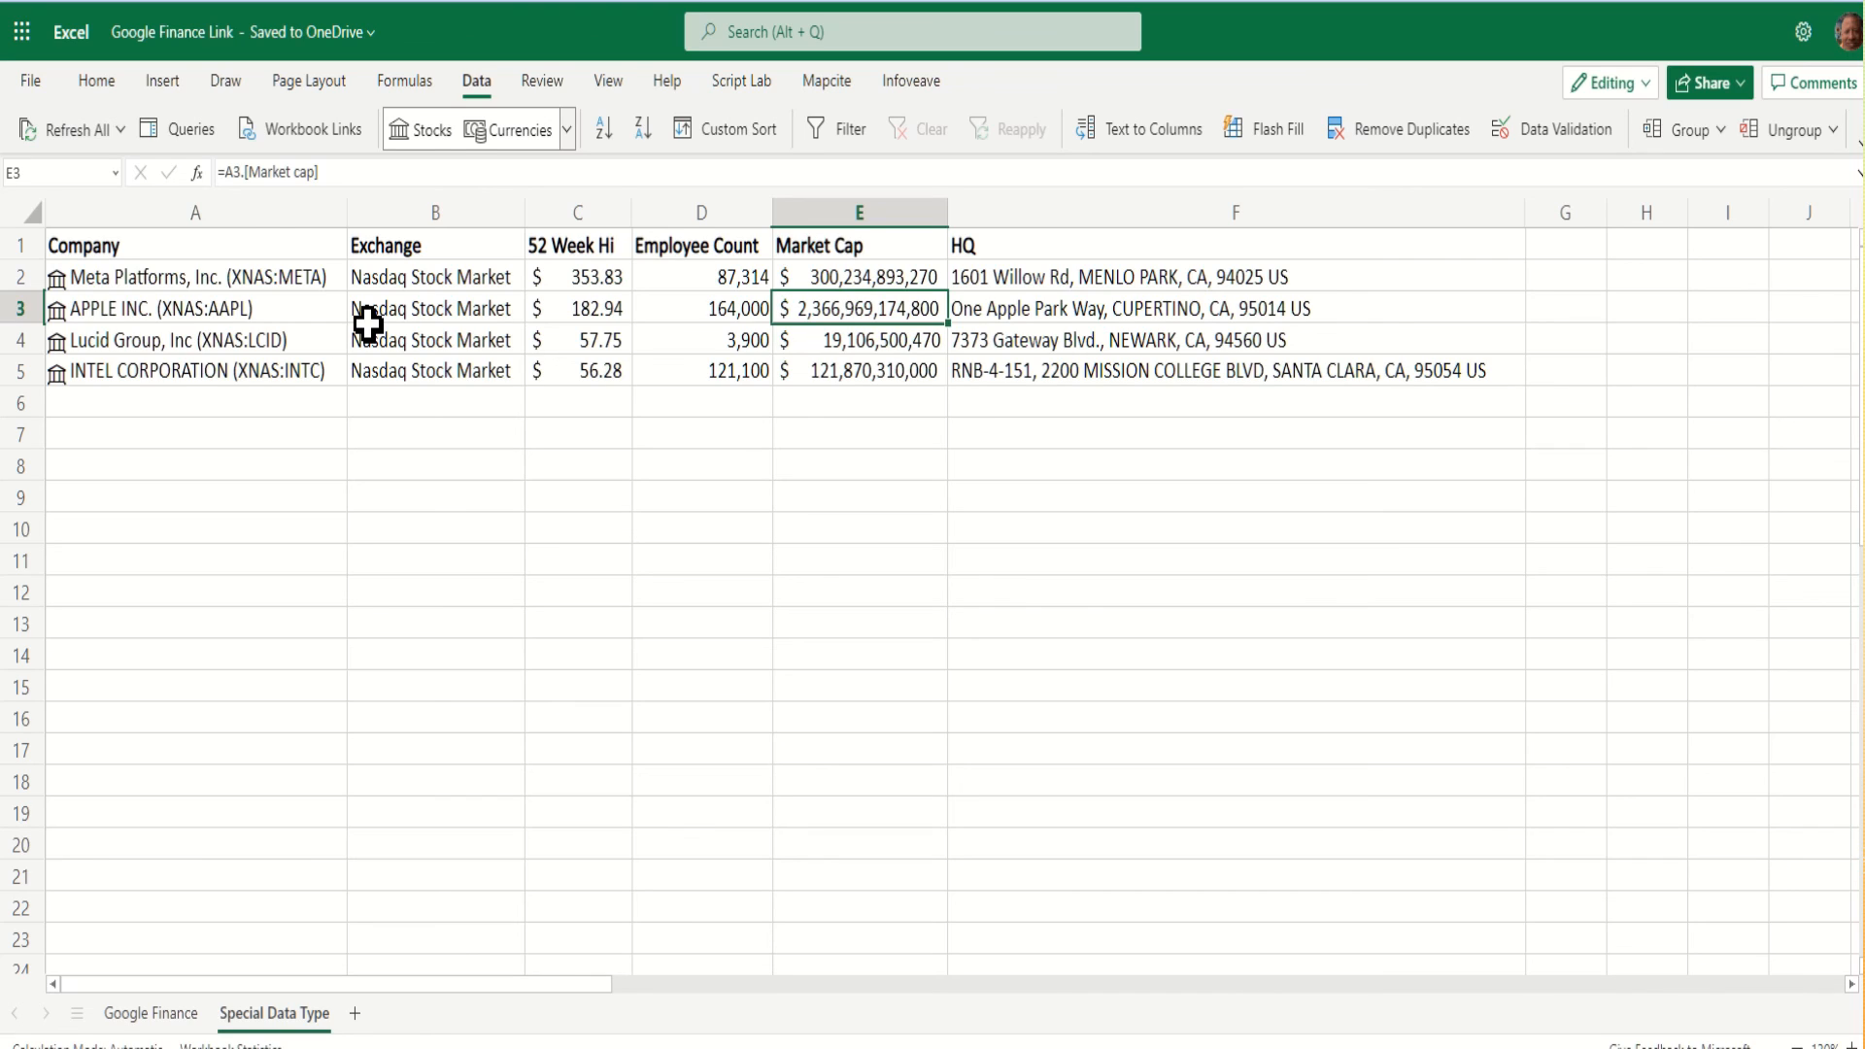
left_click(194, 278)
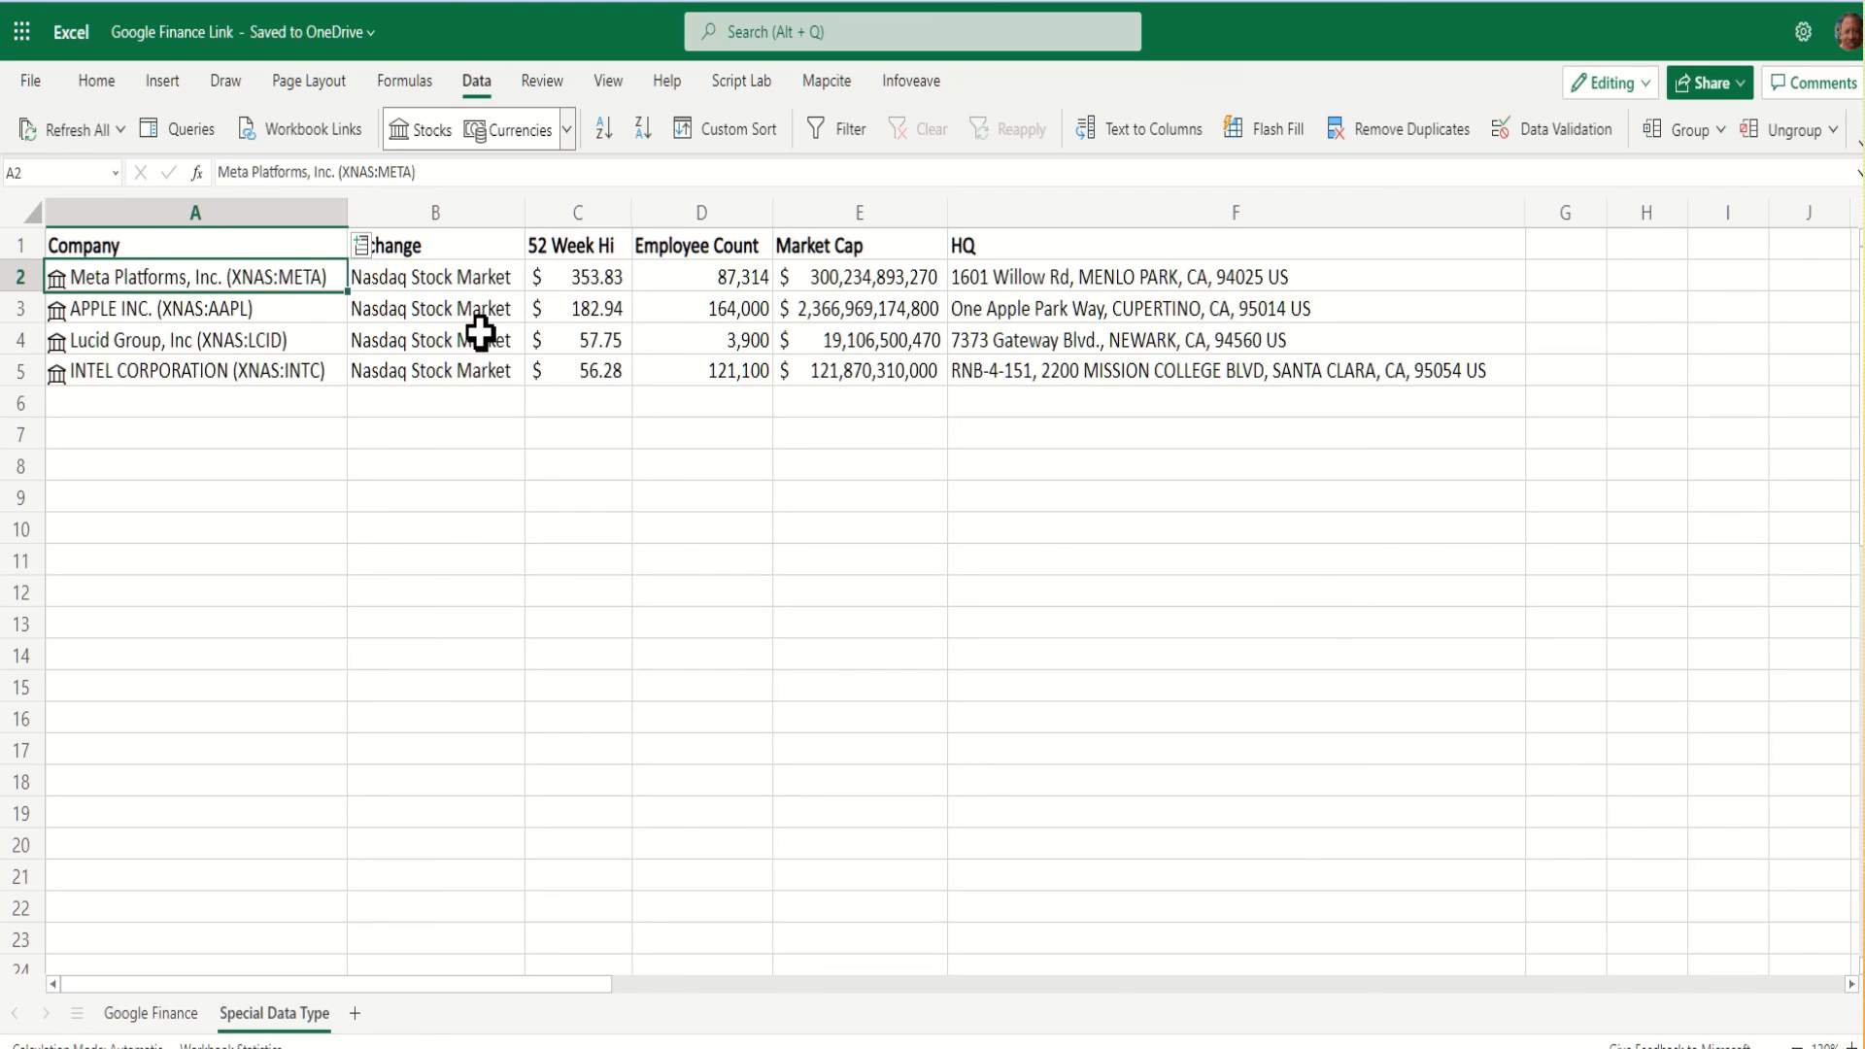
mouse_move(583, 517)
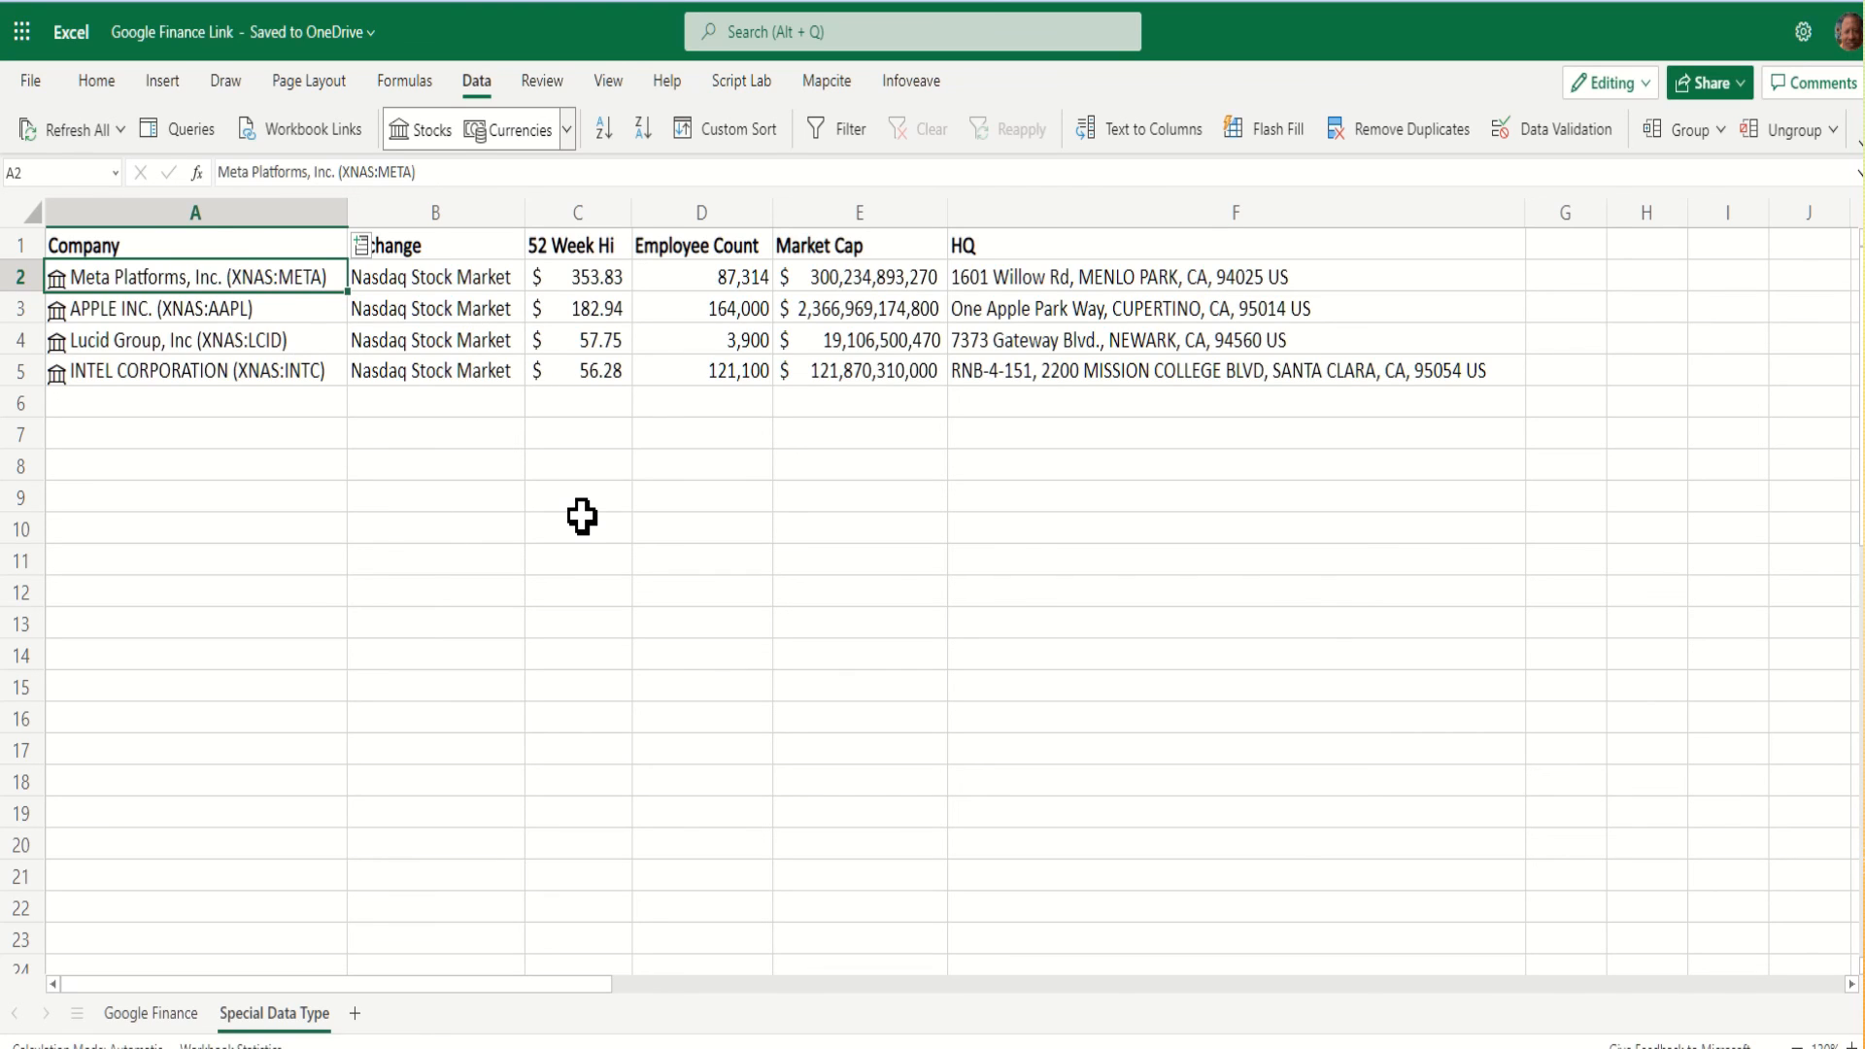